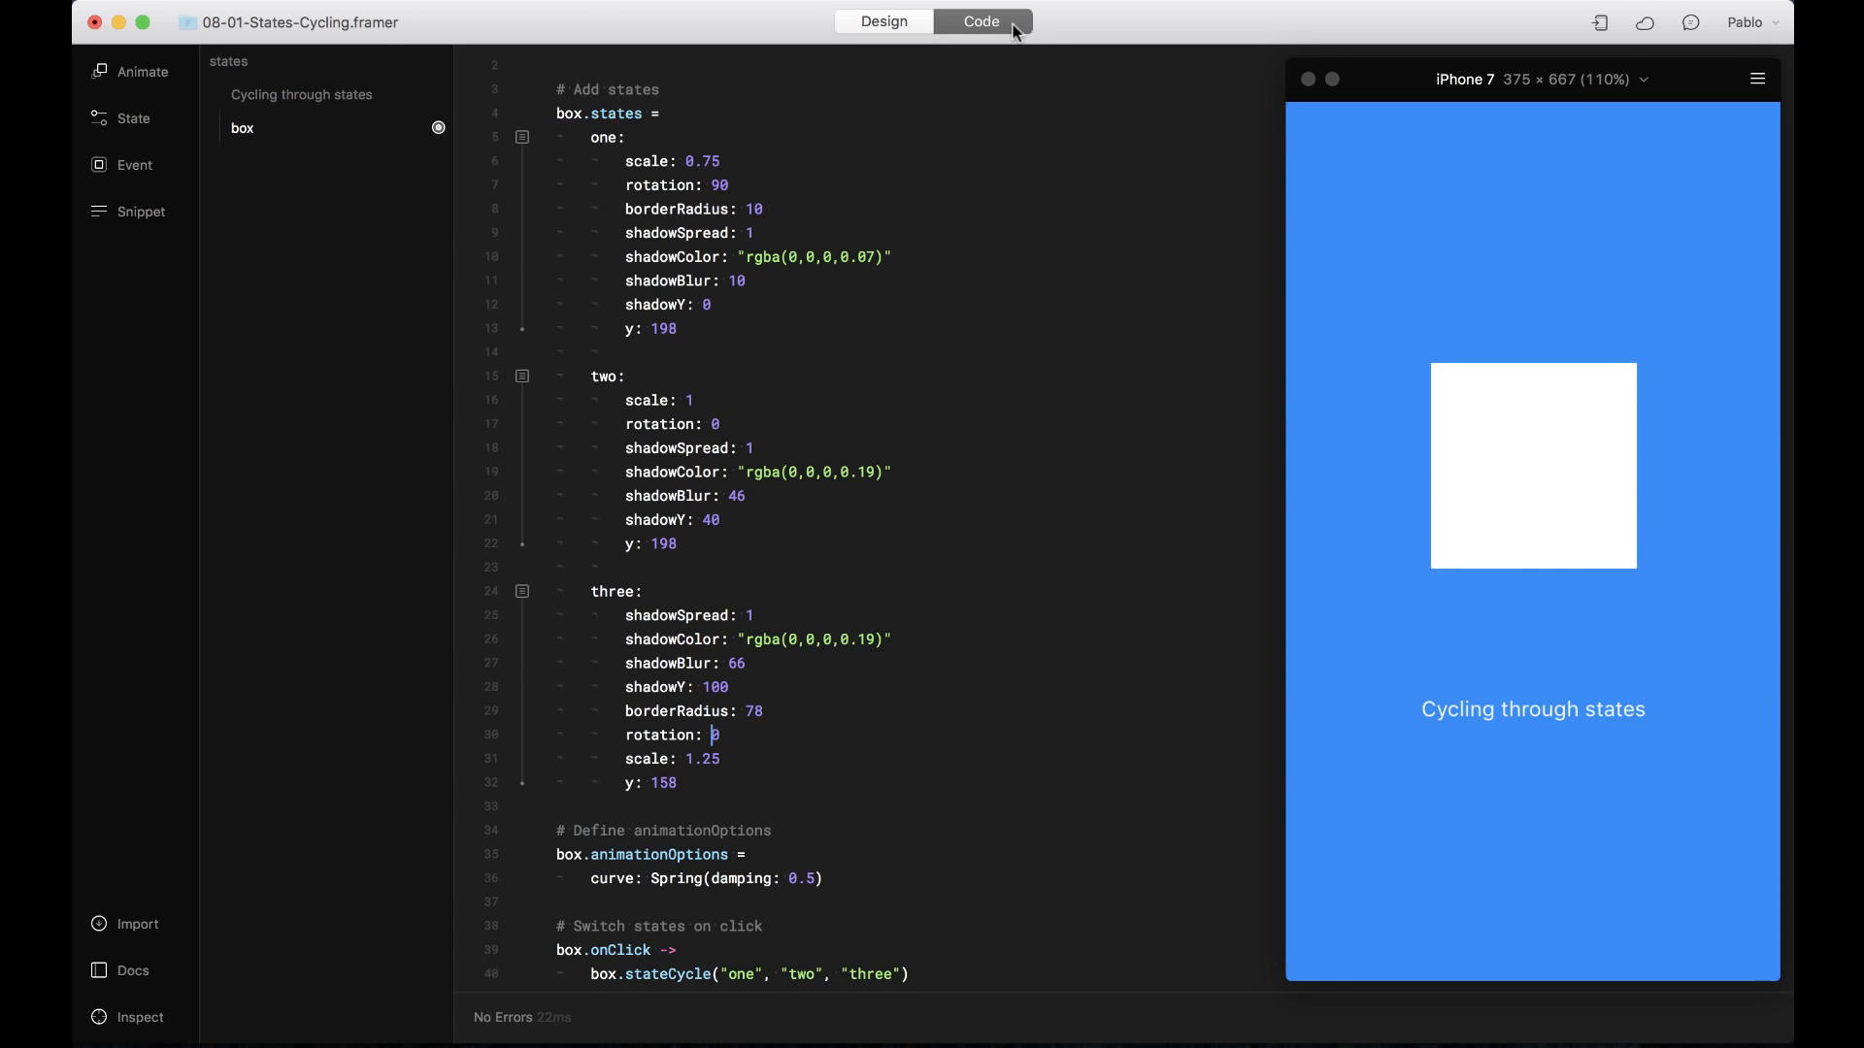
Tap the white box through its three states, then tap the Kanye photo into a circle
click(1531, 499)
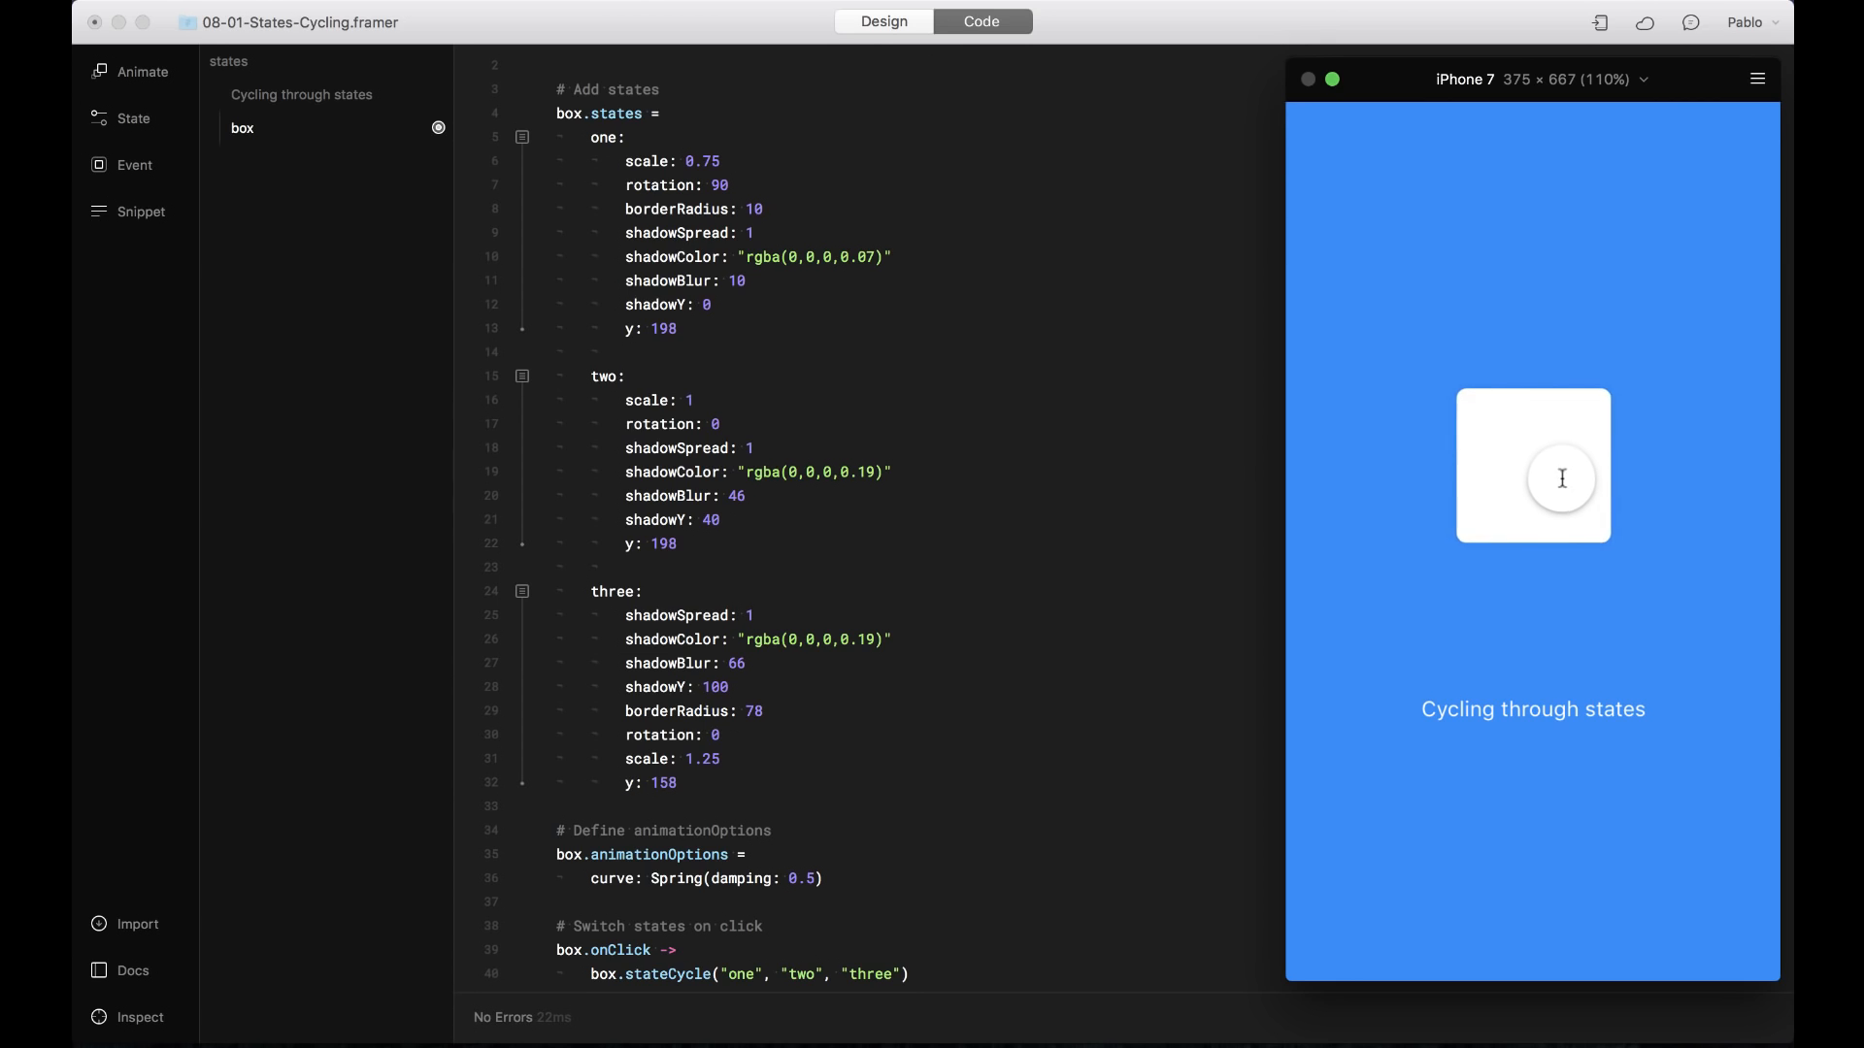
click(1531, 465)
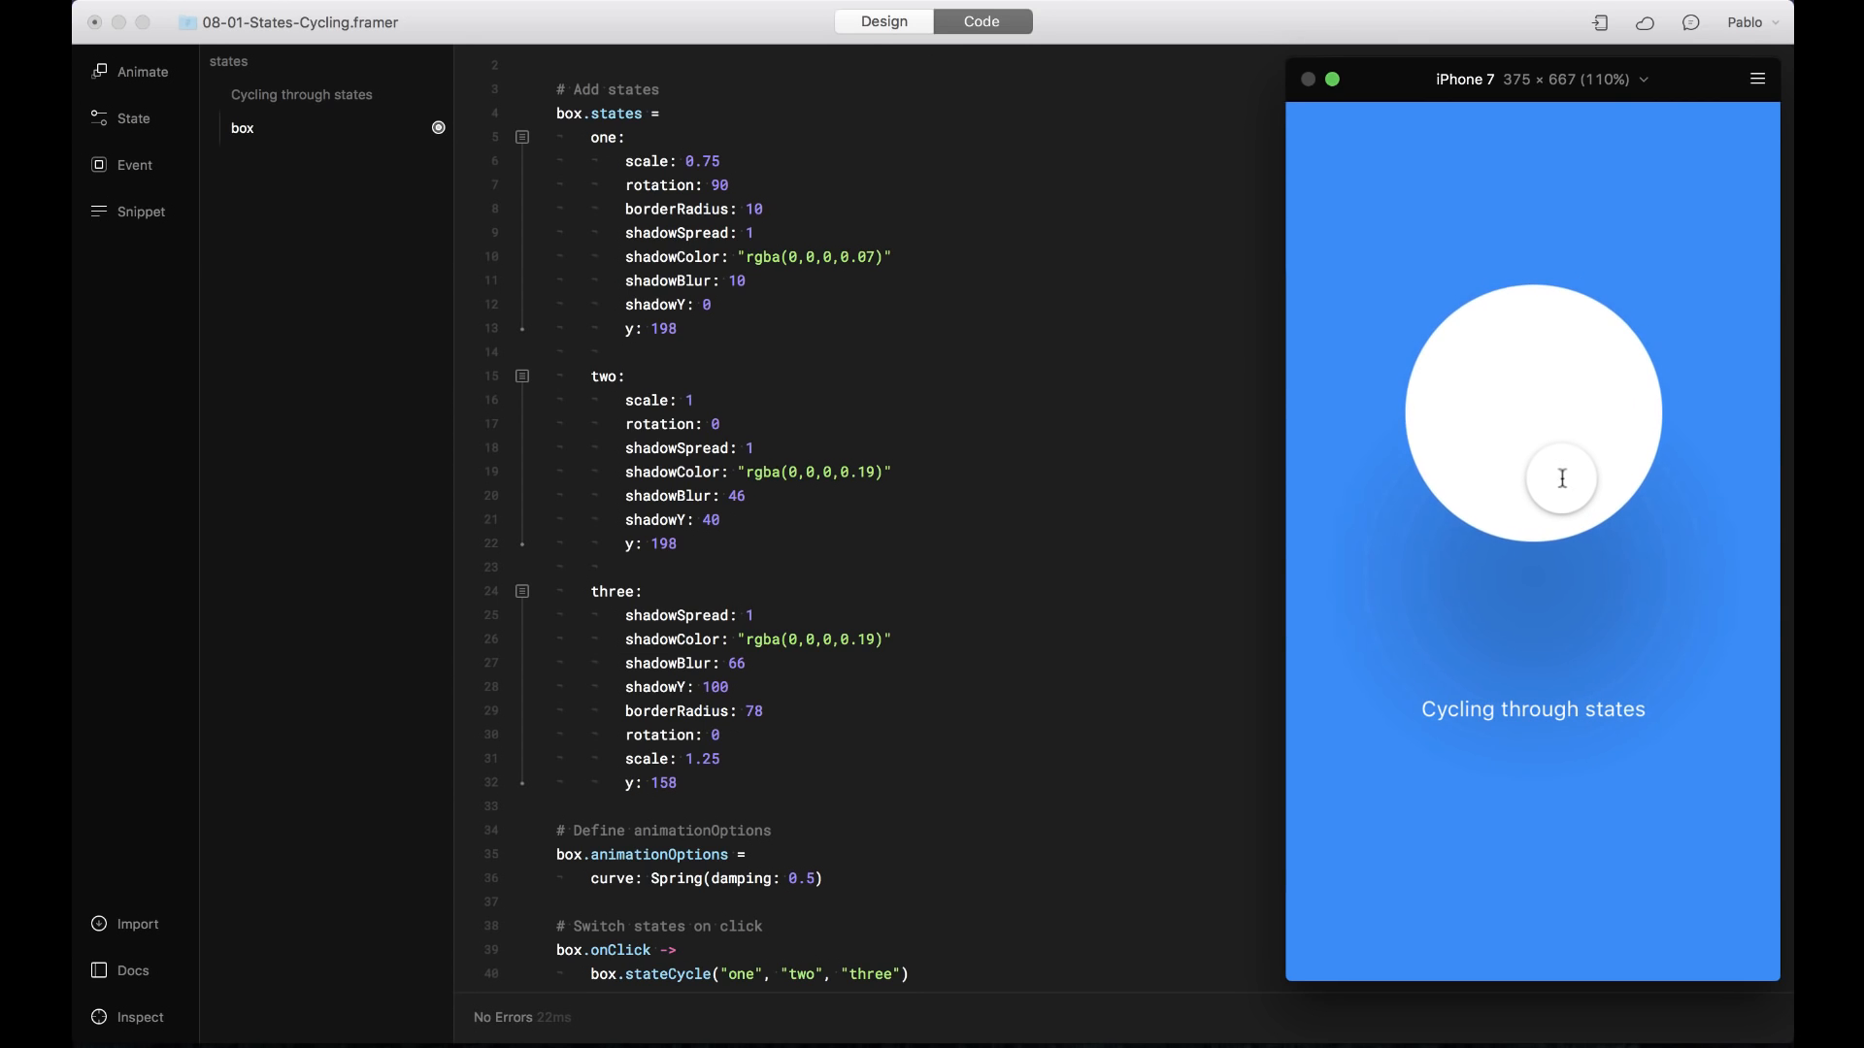
click(1531, 477)
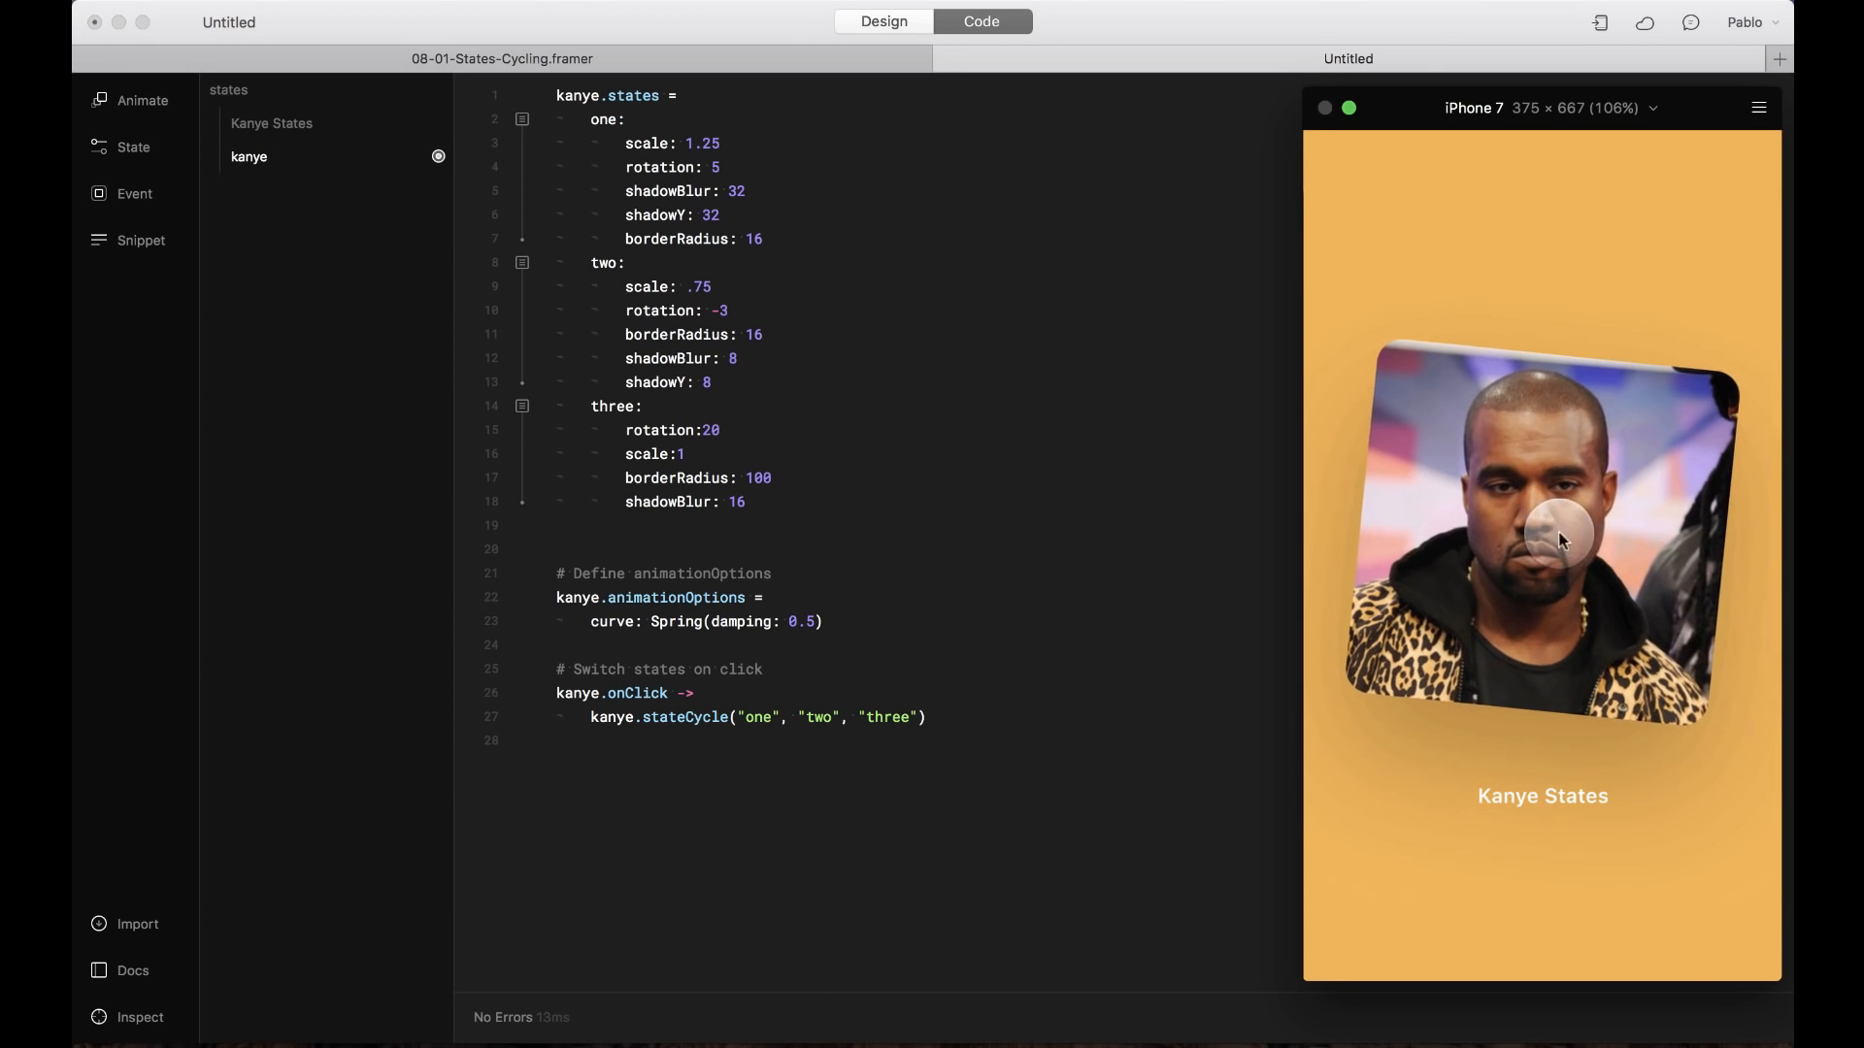
click(1542, 534)
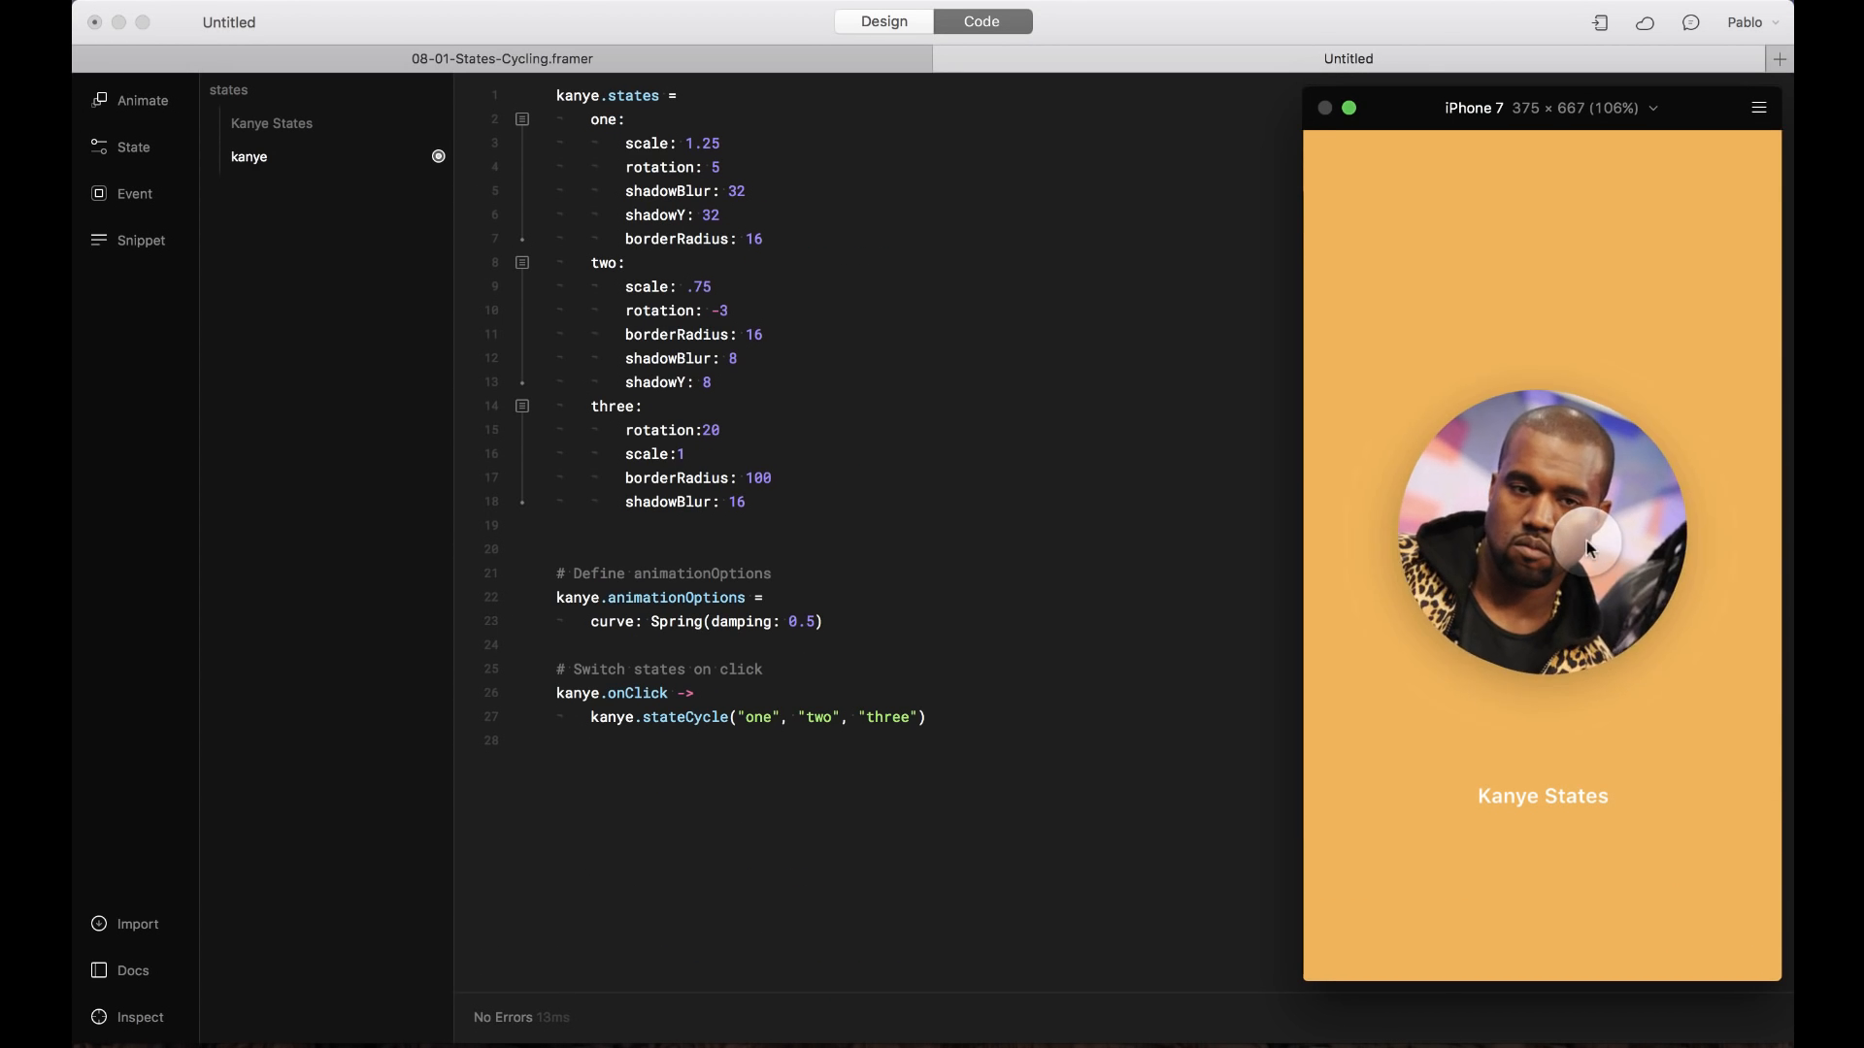
click(1541, 533)
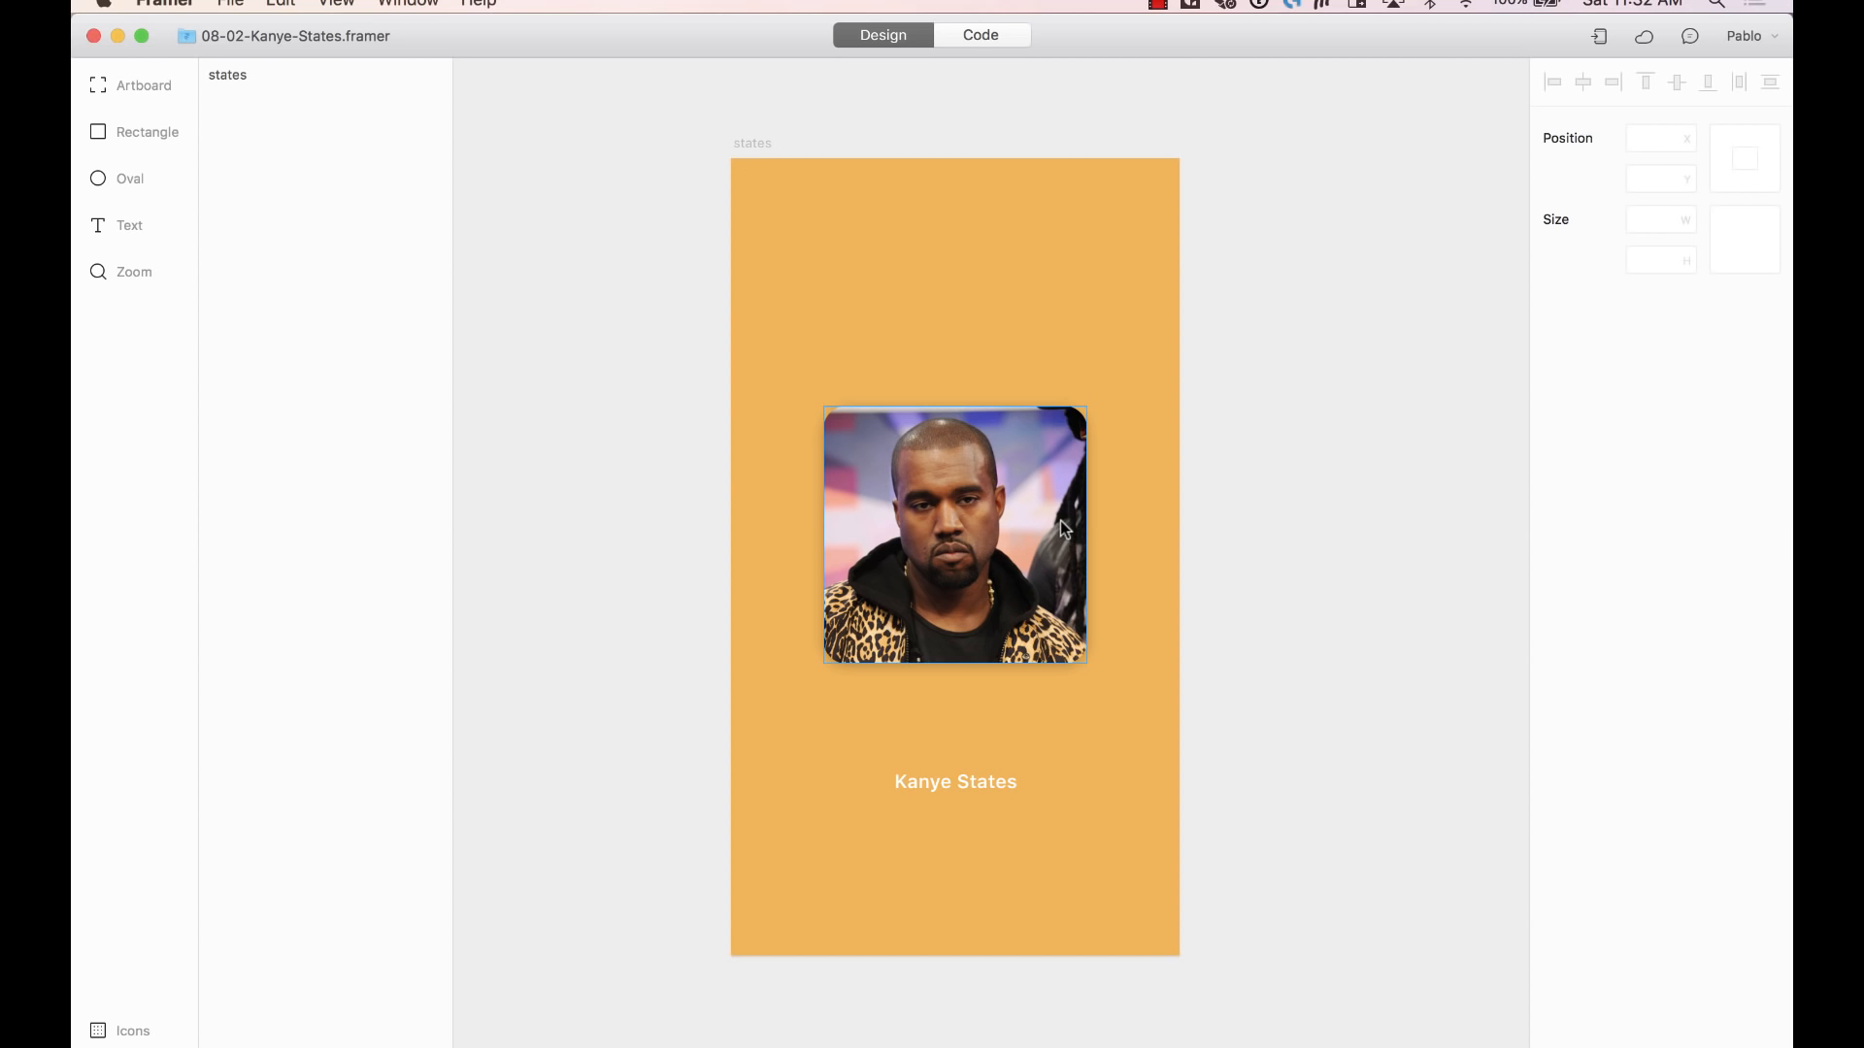
Select the kanye photo layer, then review the prototype's state-cycling code
click(954, 535)
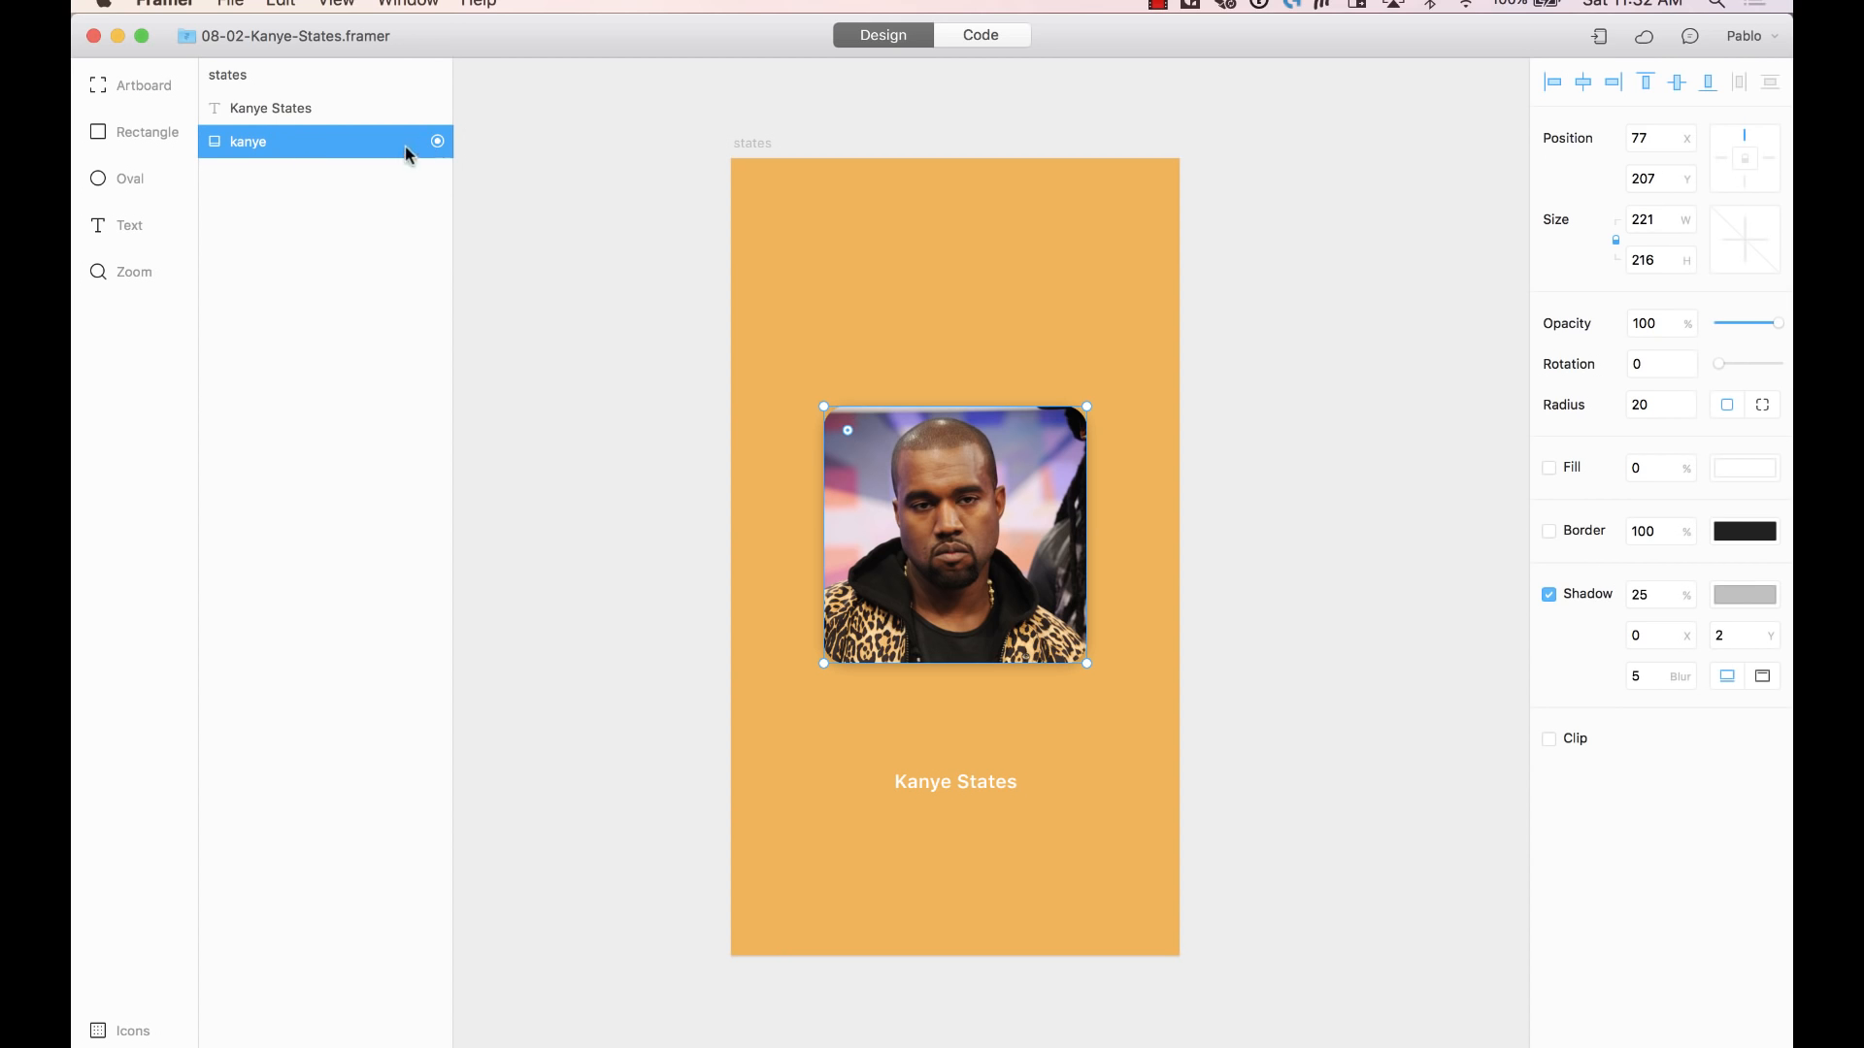
click(694, 115)
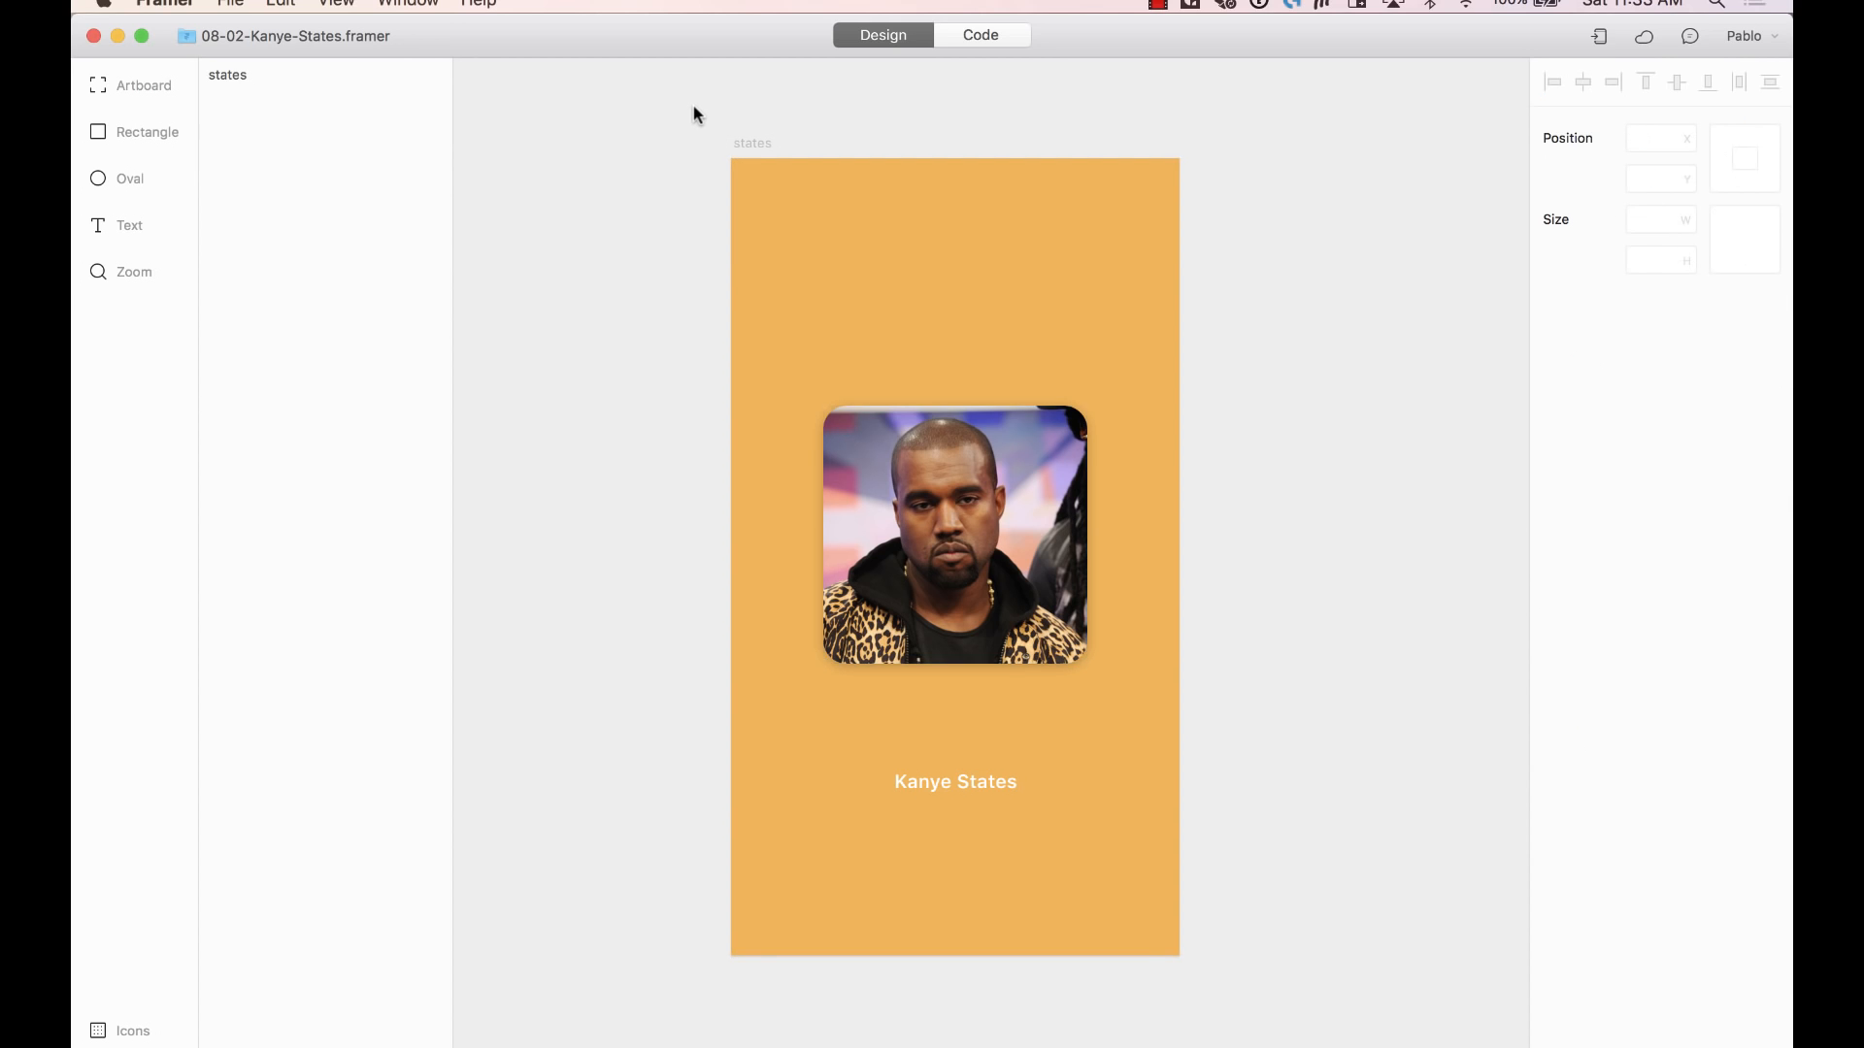
click(980, 35)
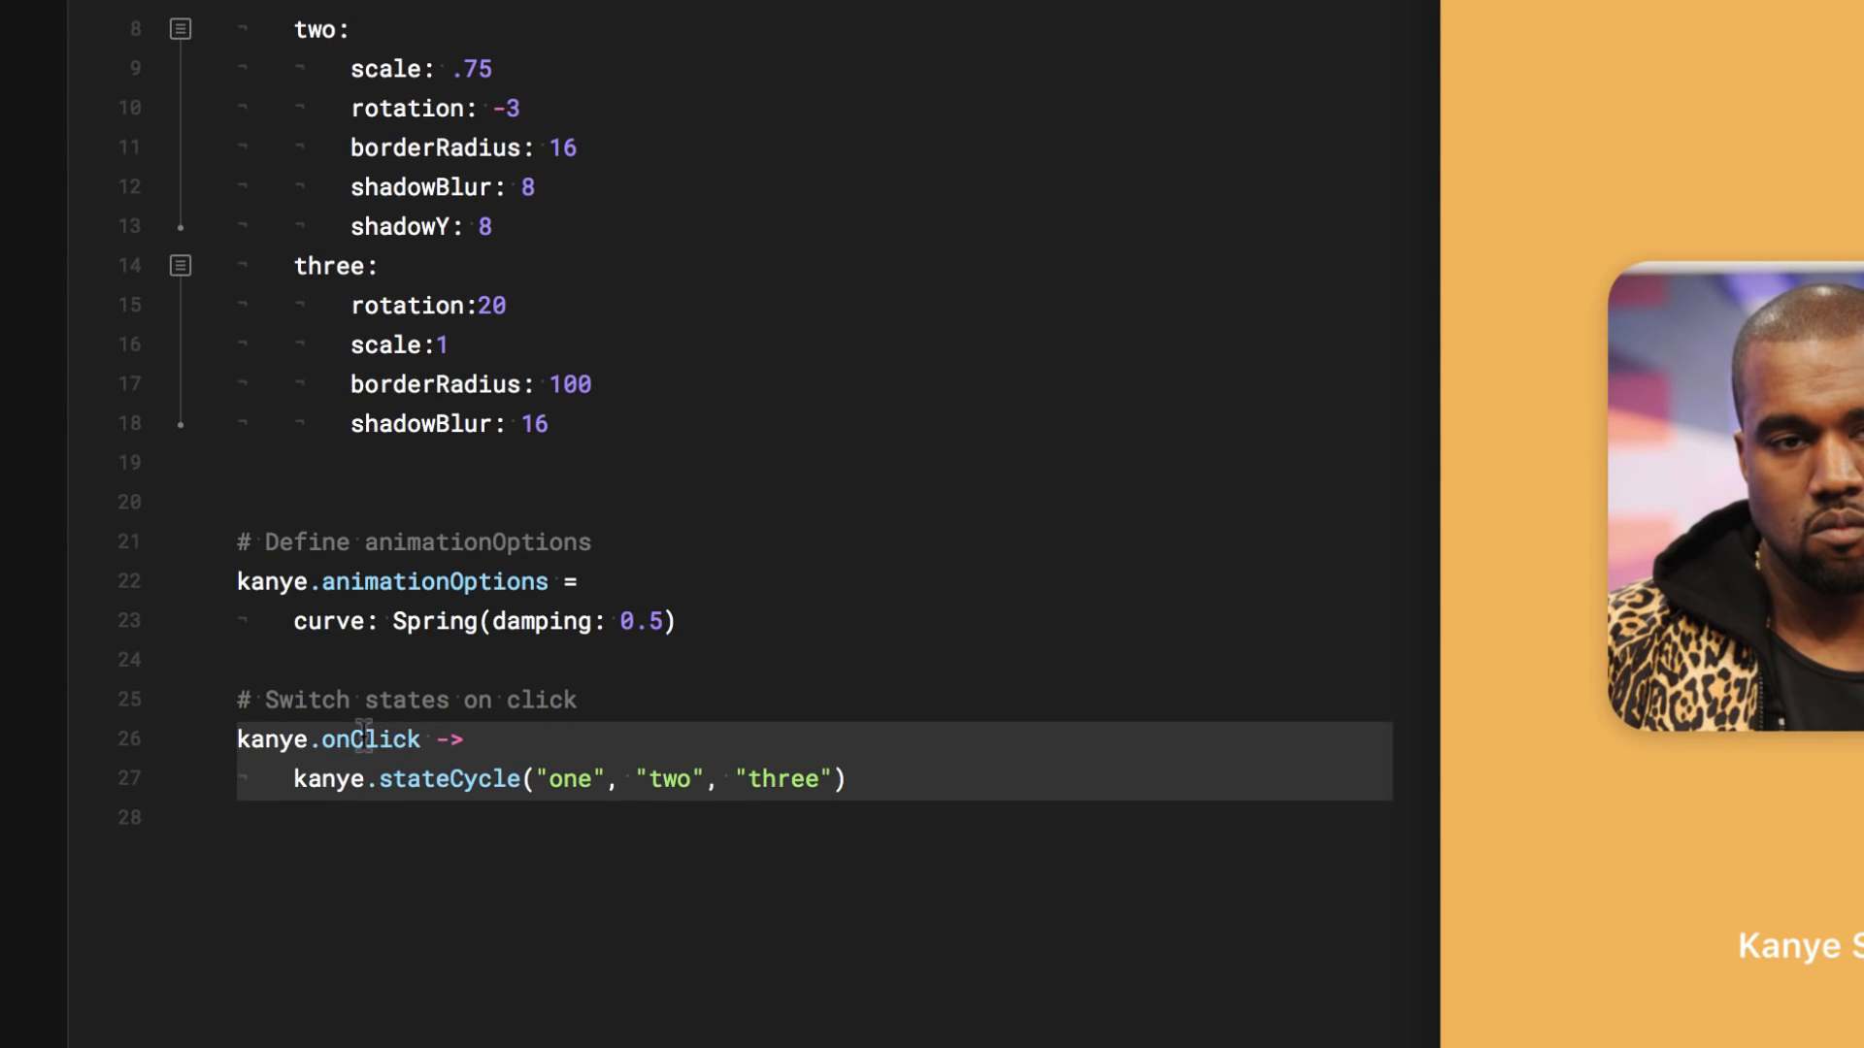
mouse_move(402, 889)
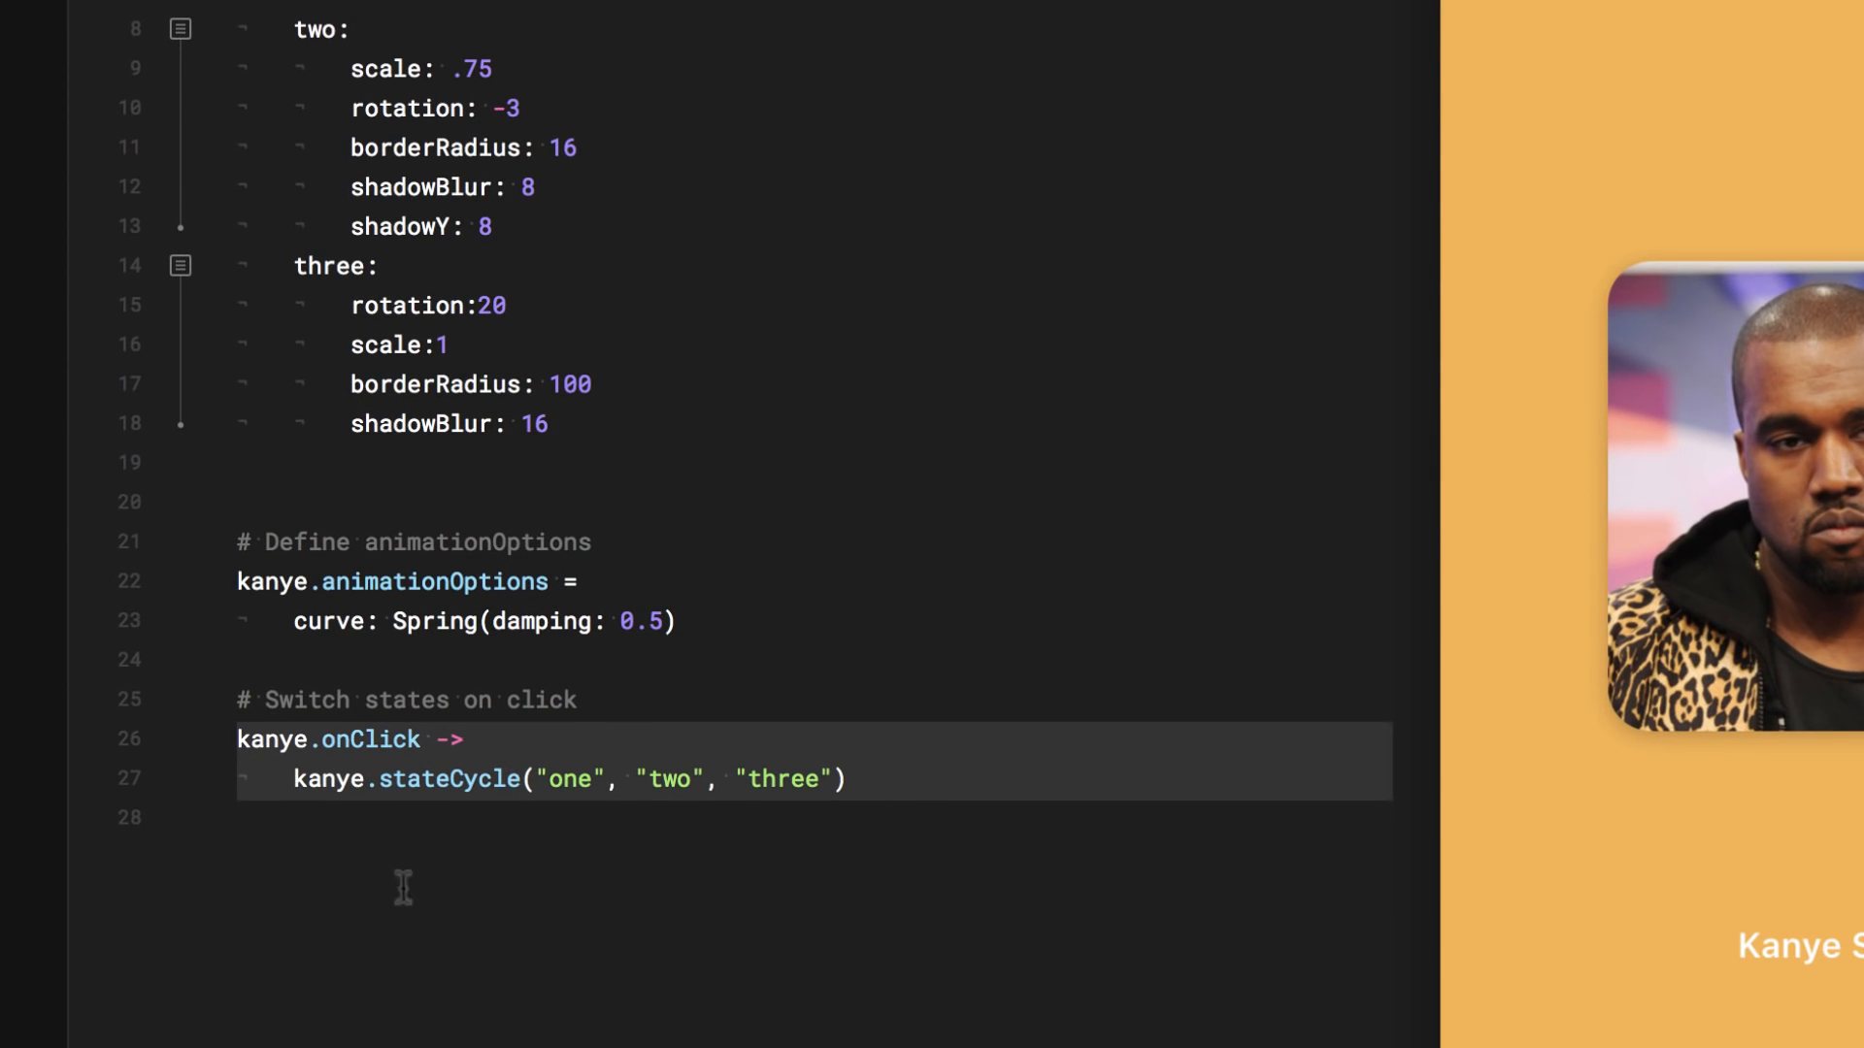
mouse_move(621, 778)
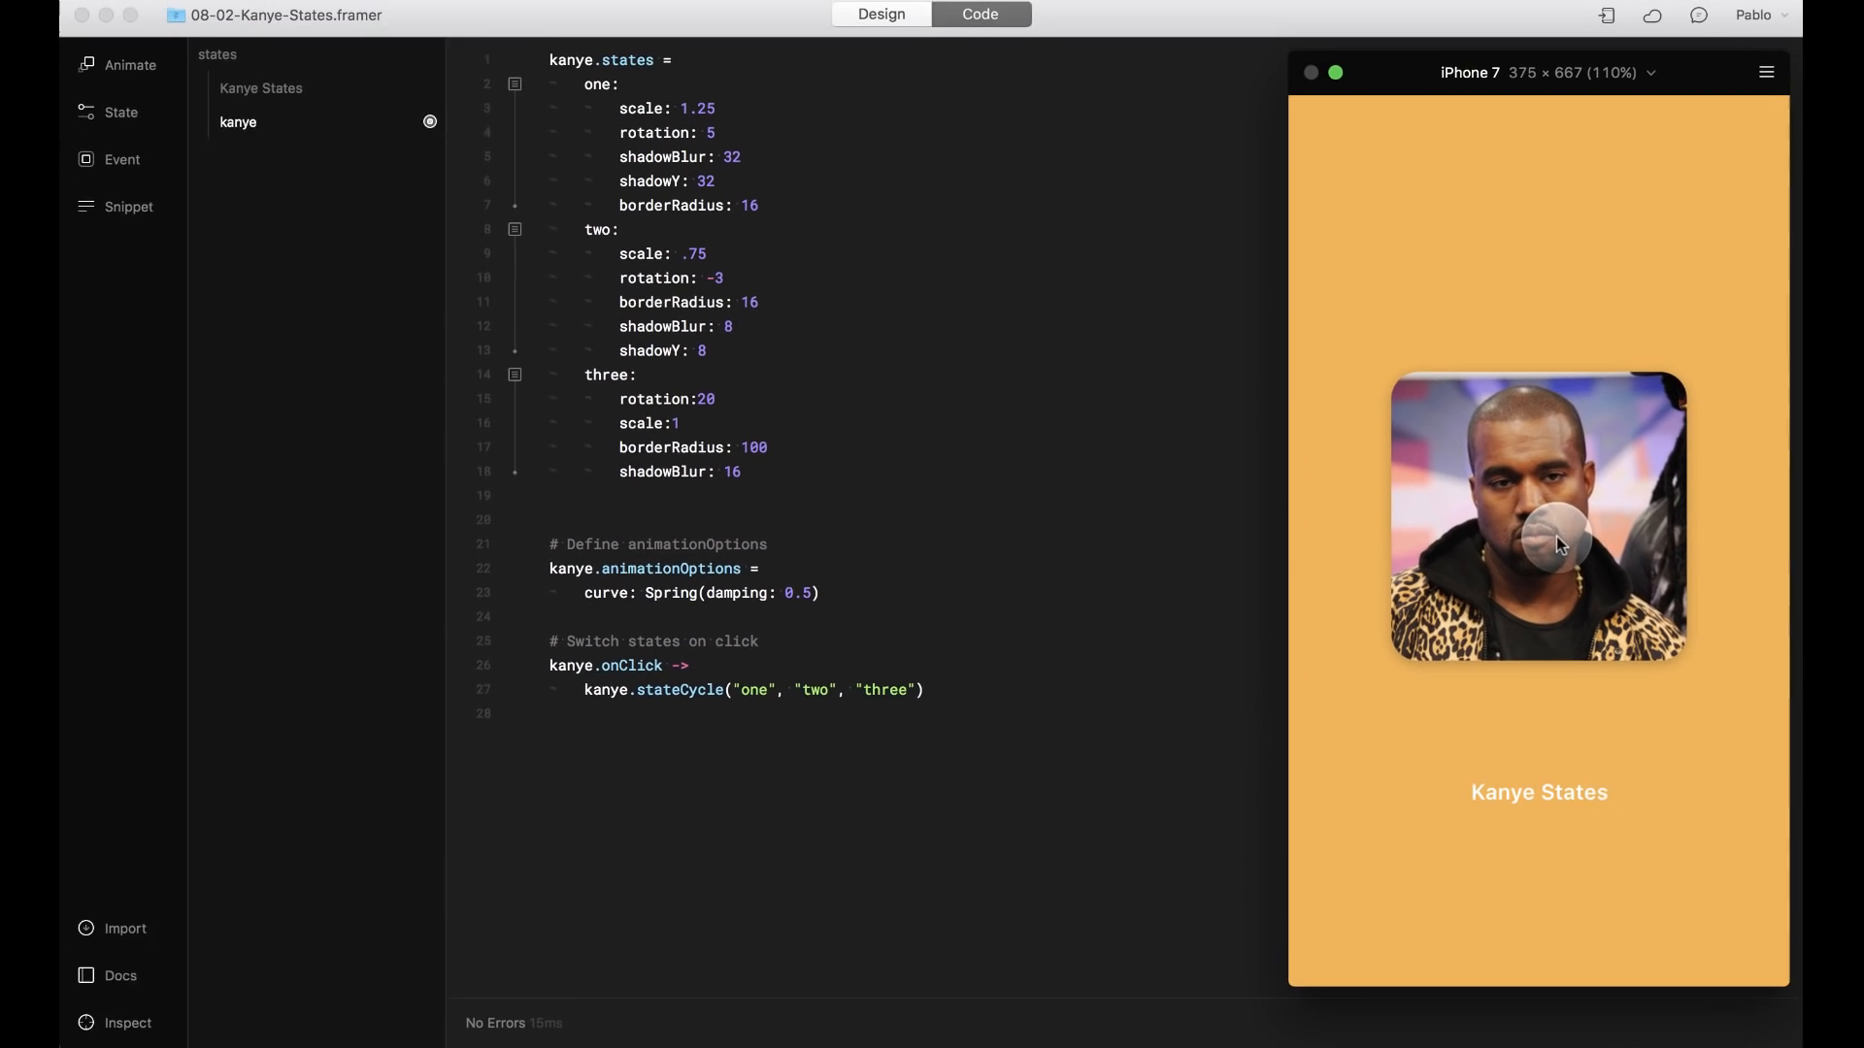
Tap the photo repeatedly in the preview to shrink, tilt and cycle its states
click(1536, 518)
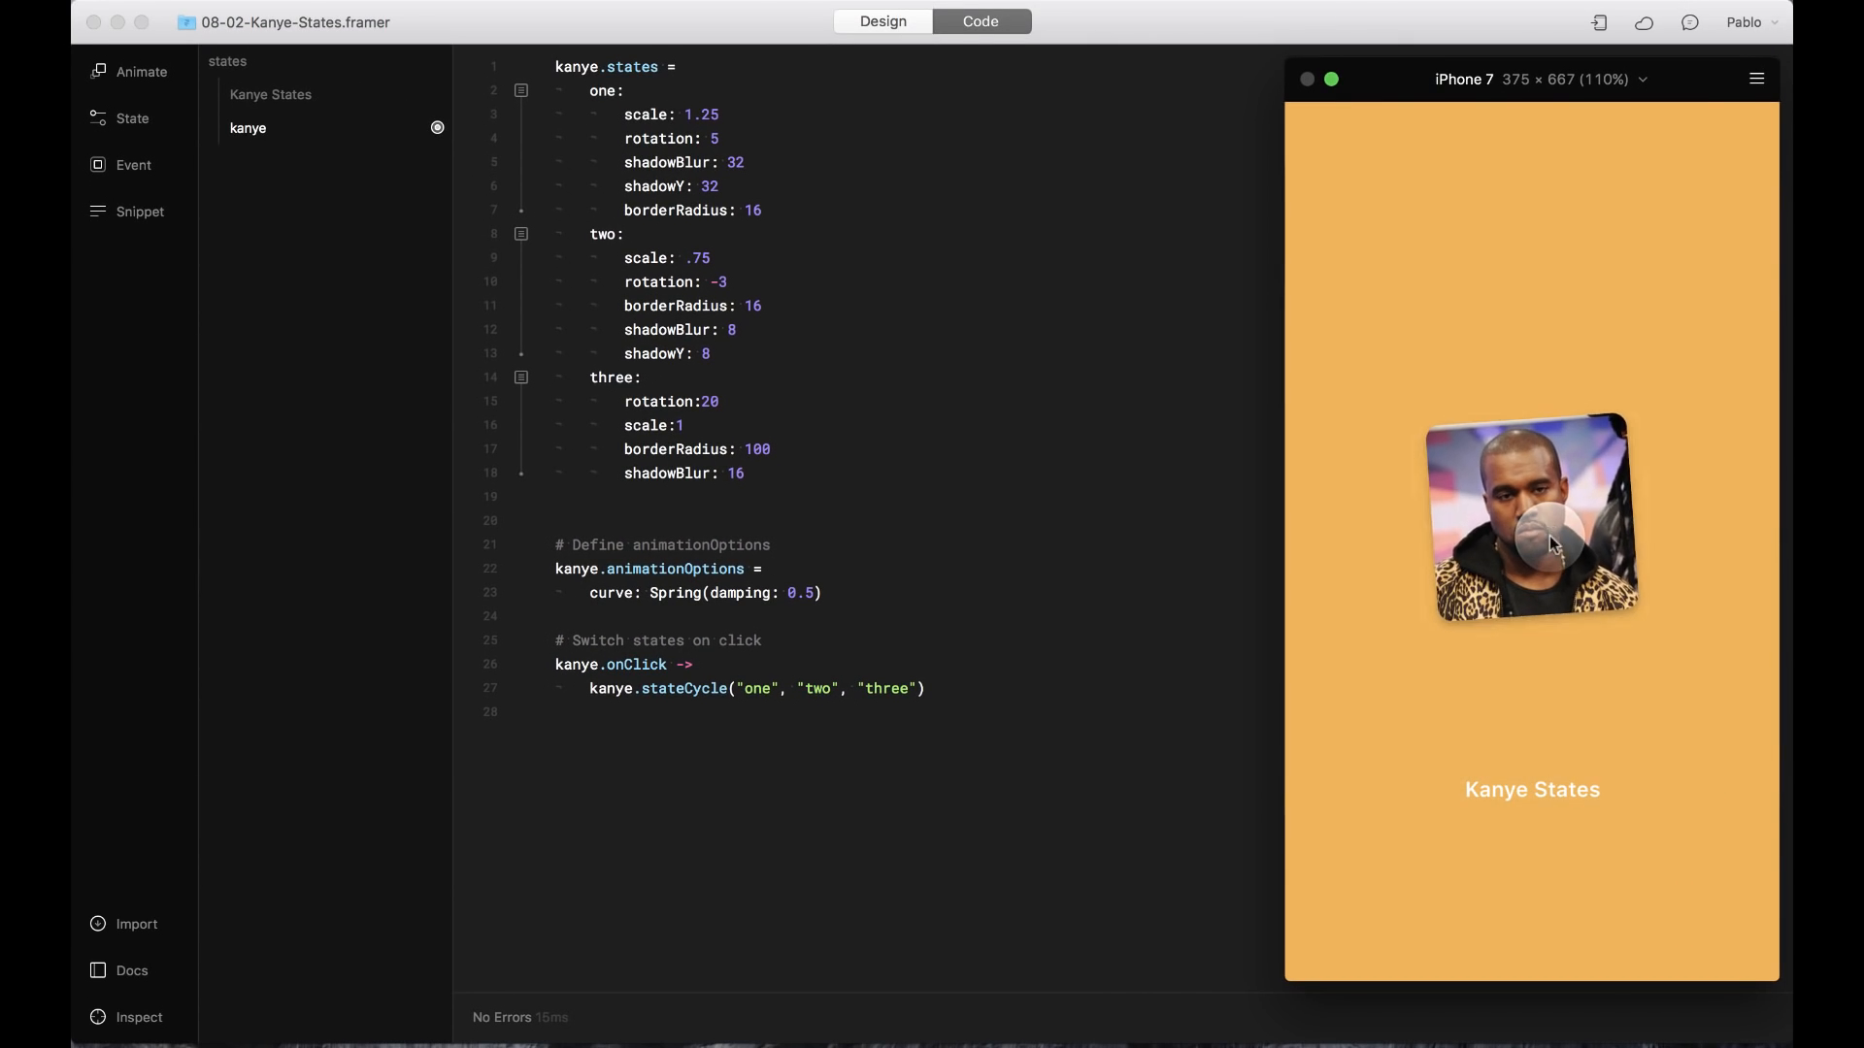
click(1531, 517)
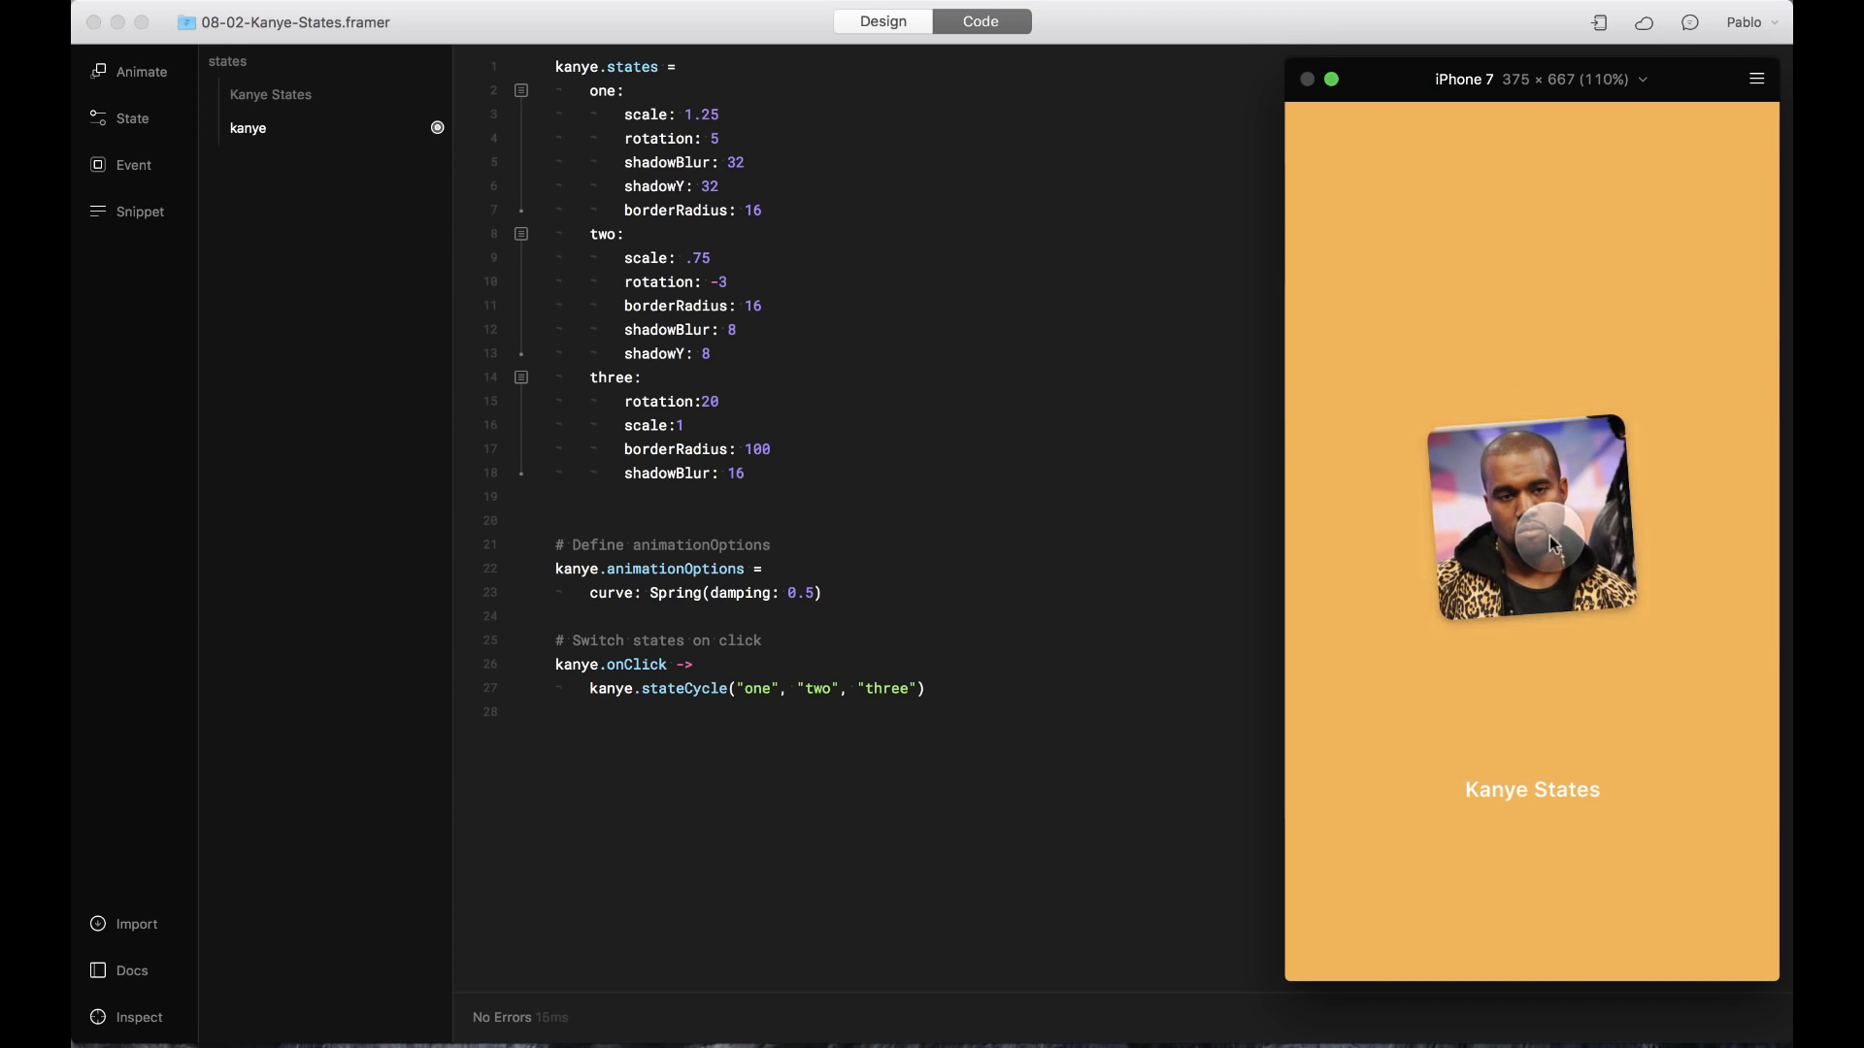
click(1532, 519)
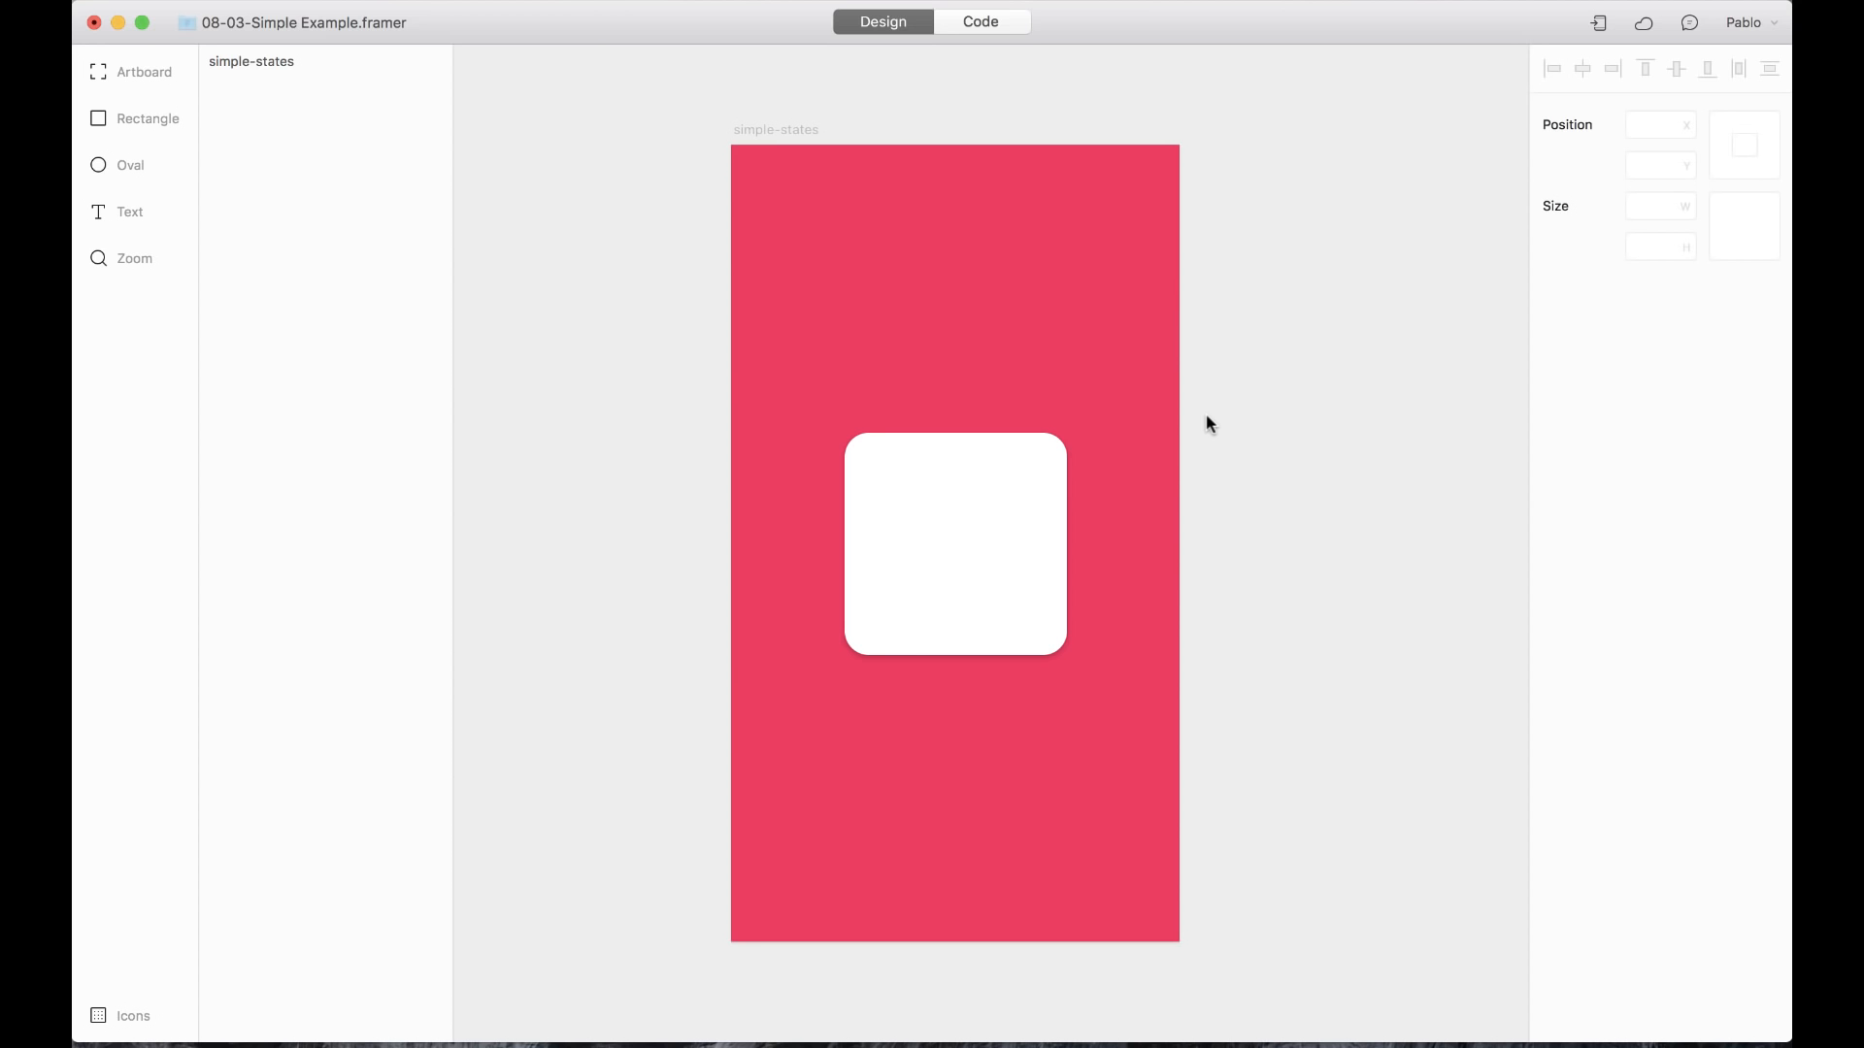
Inspect the white rounded square on the red screen, then move to code editing
click(954, 544)
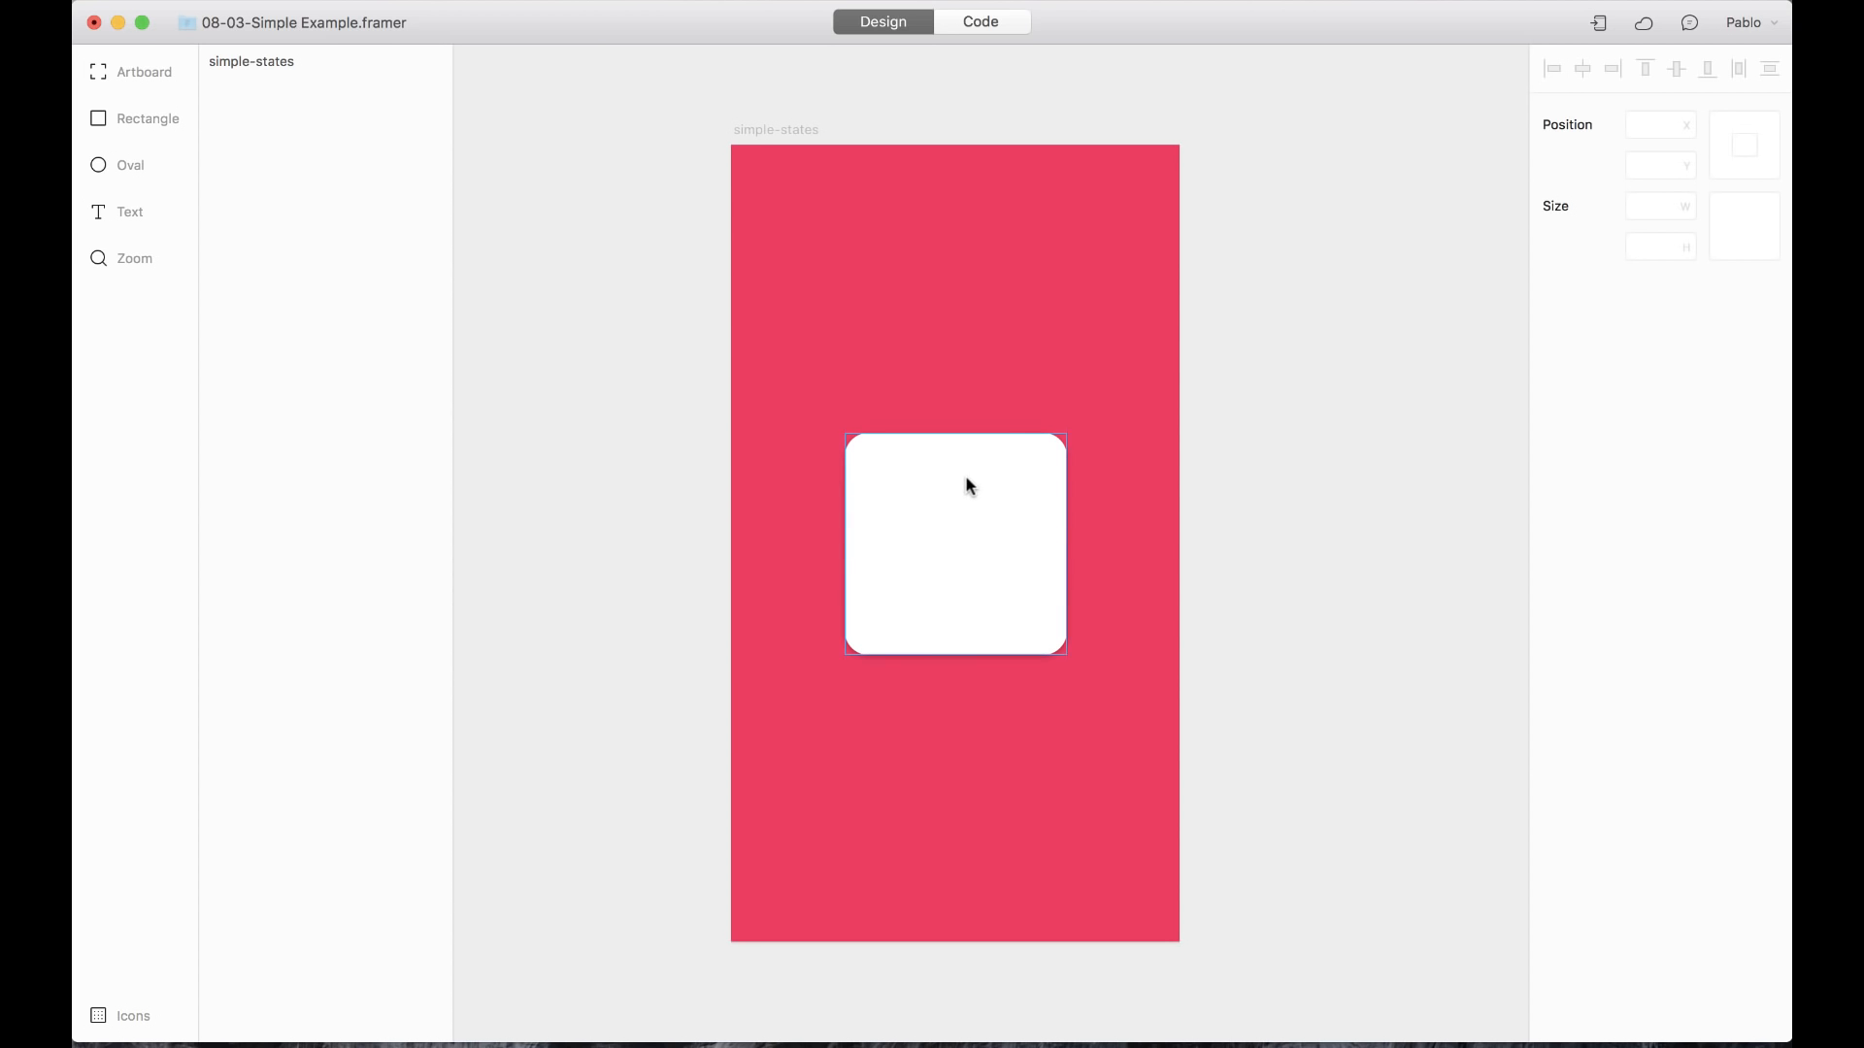
click(954, 545)
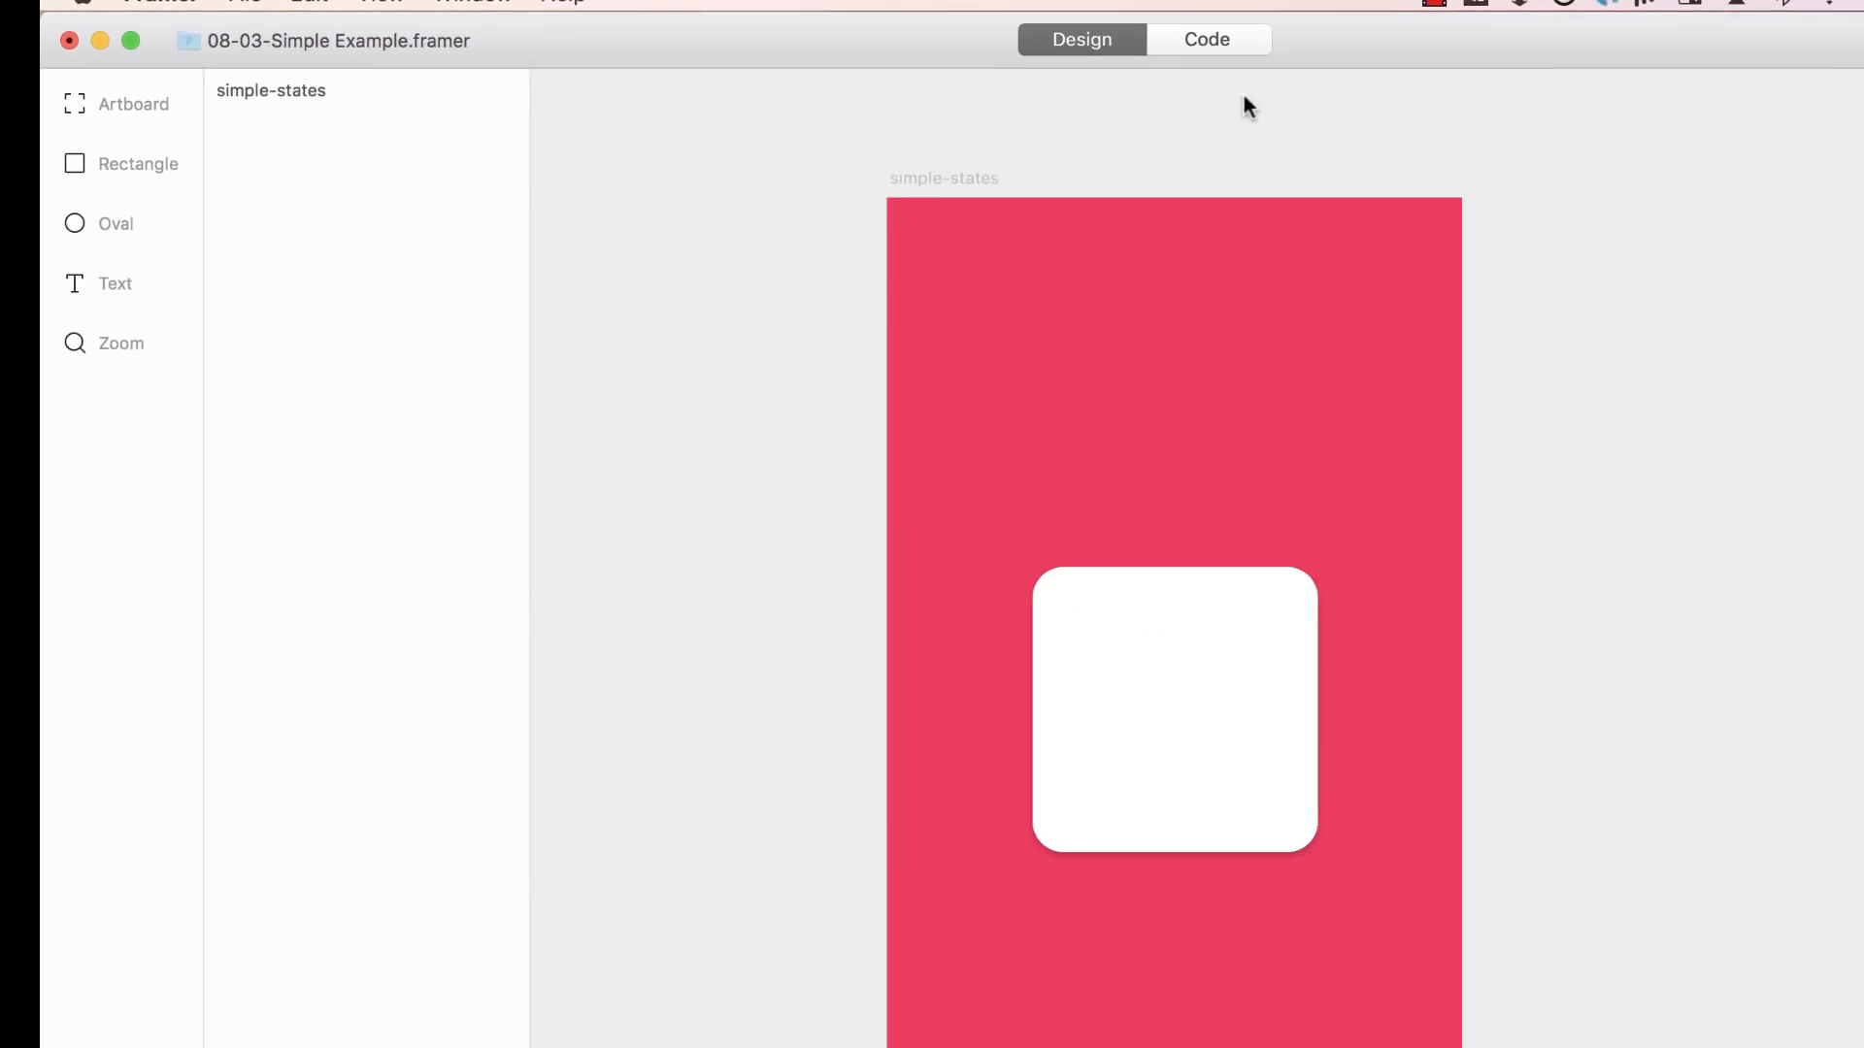
click(1205, 39)
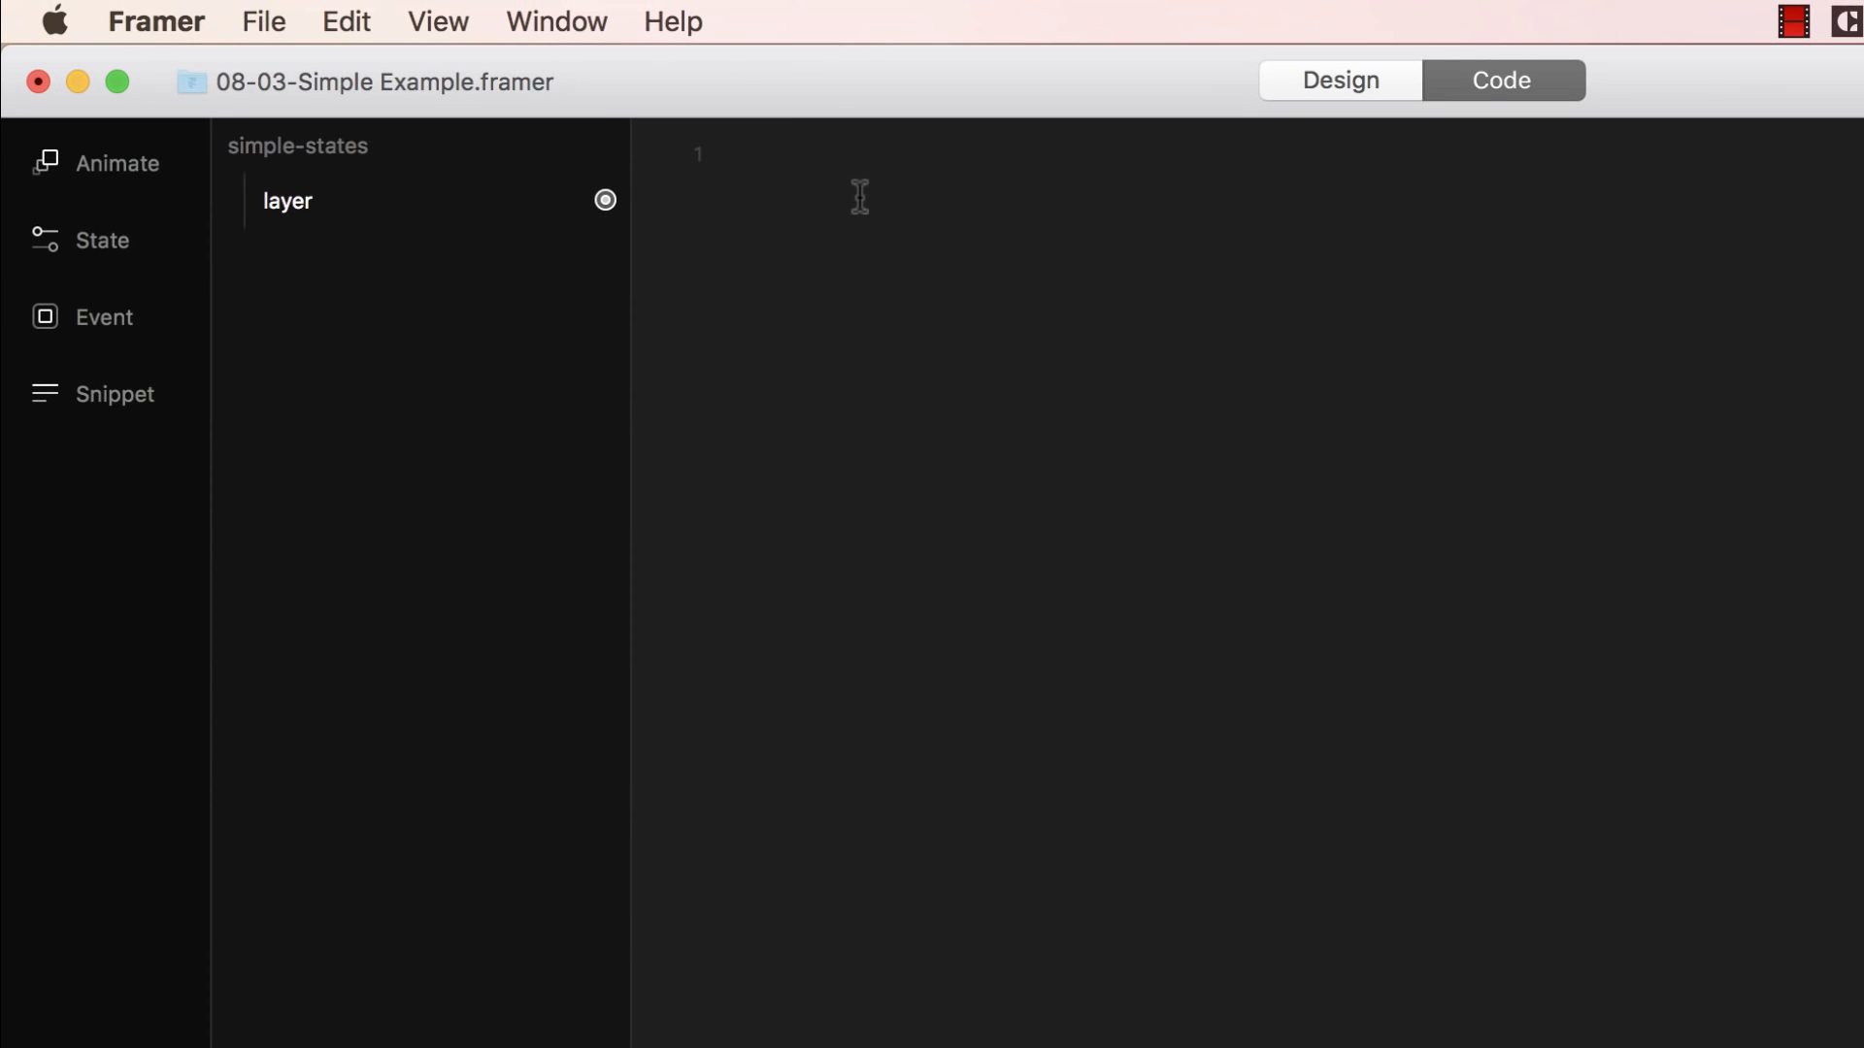
Write layer.states.grow = with an indented scale: 1.5 property
text(layer)
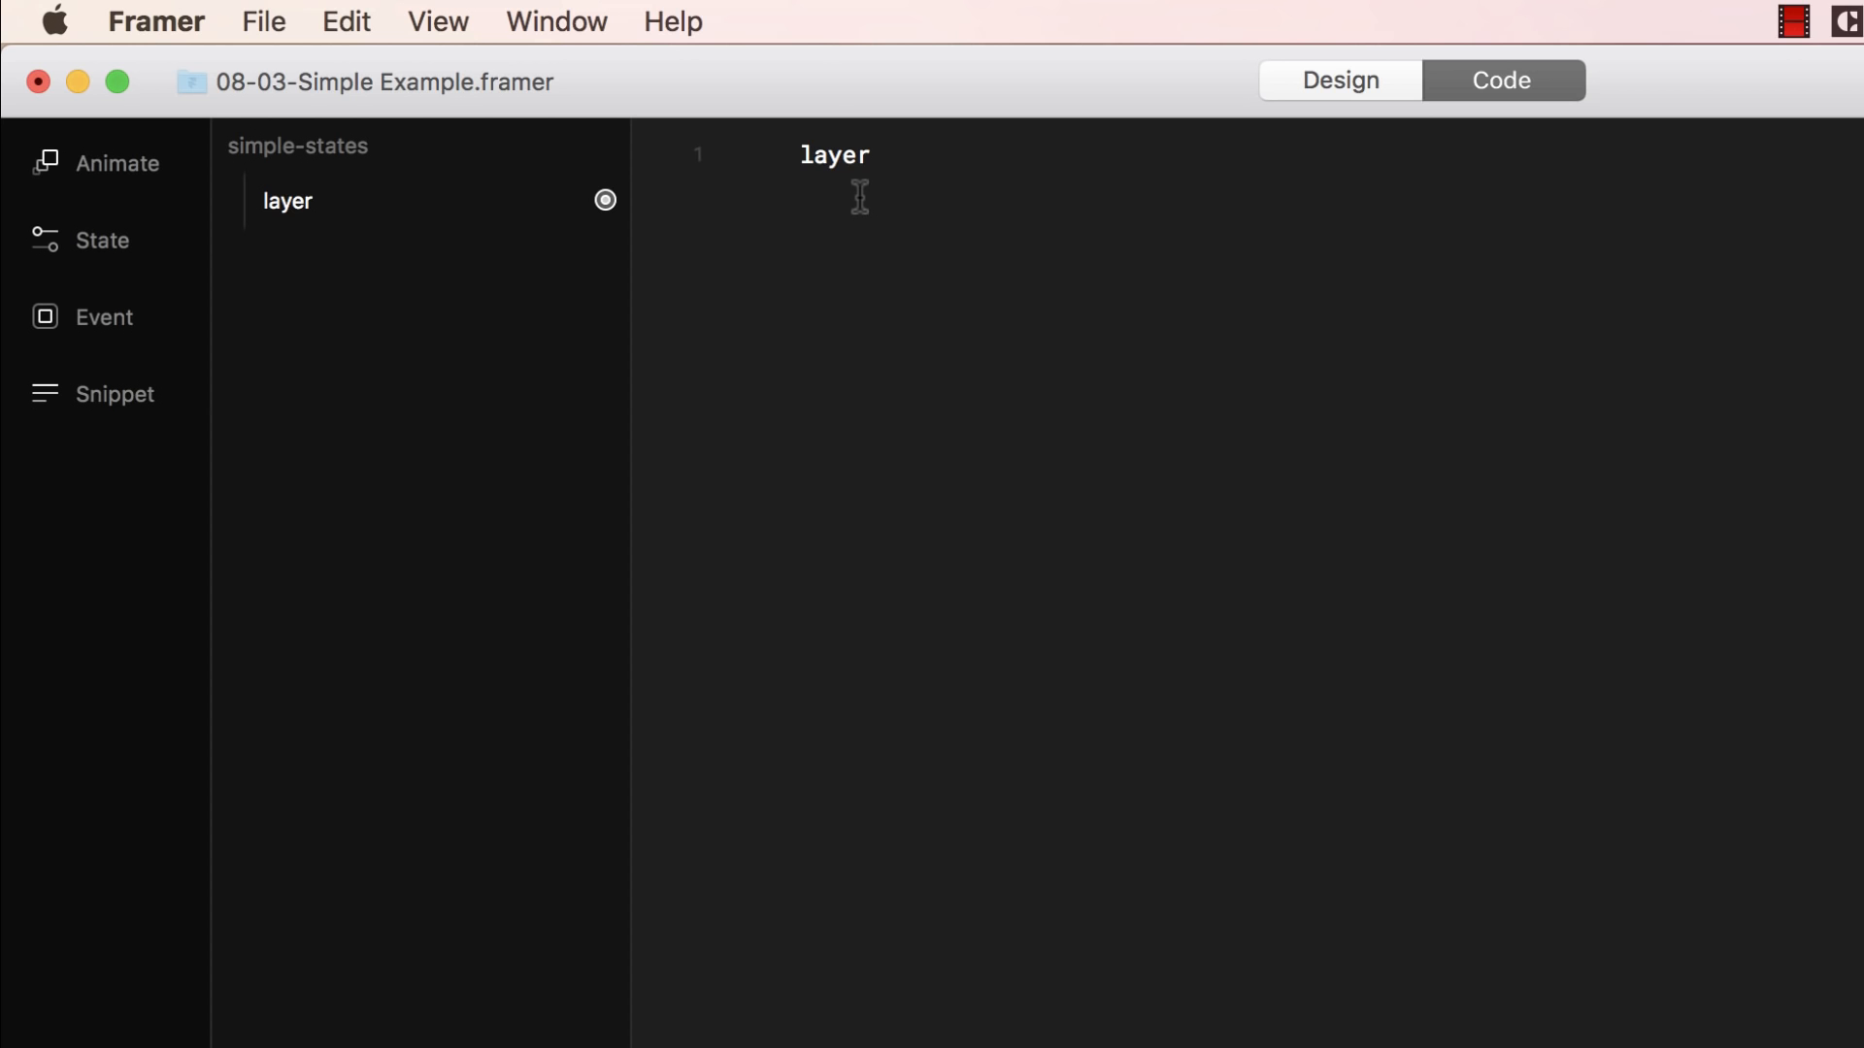
text(.states)
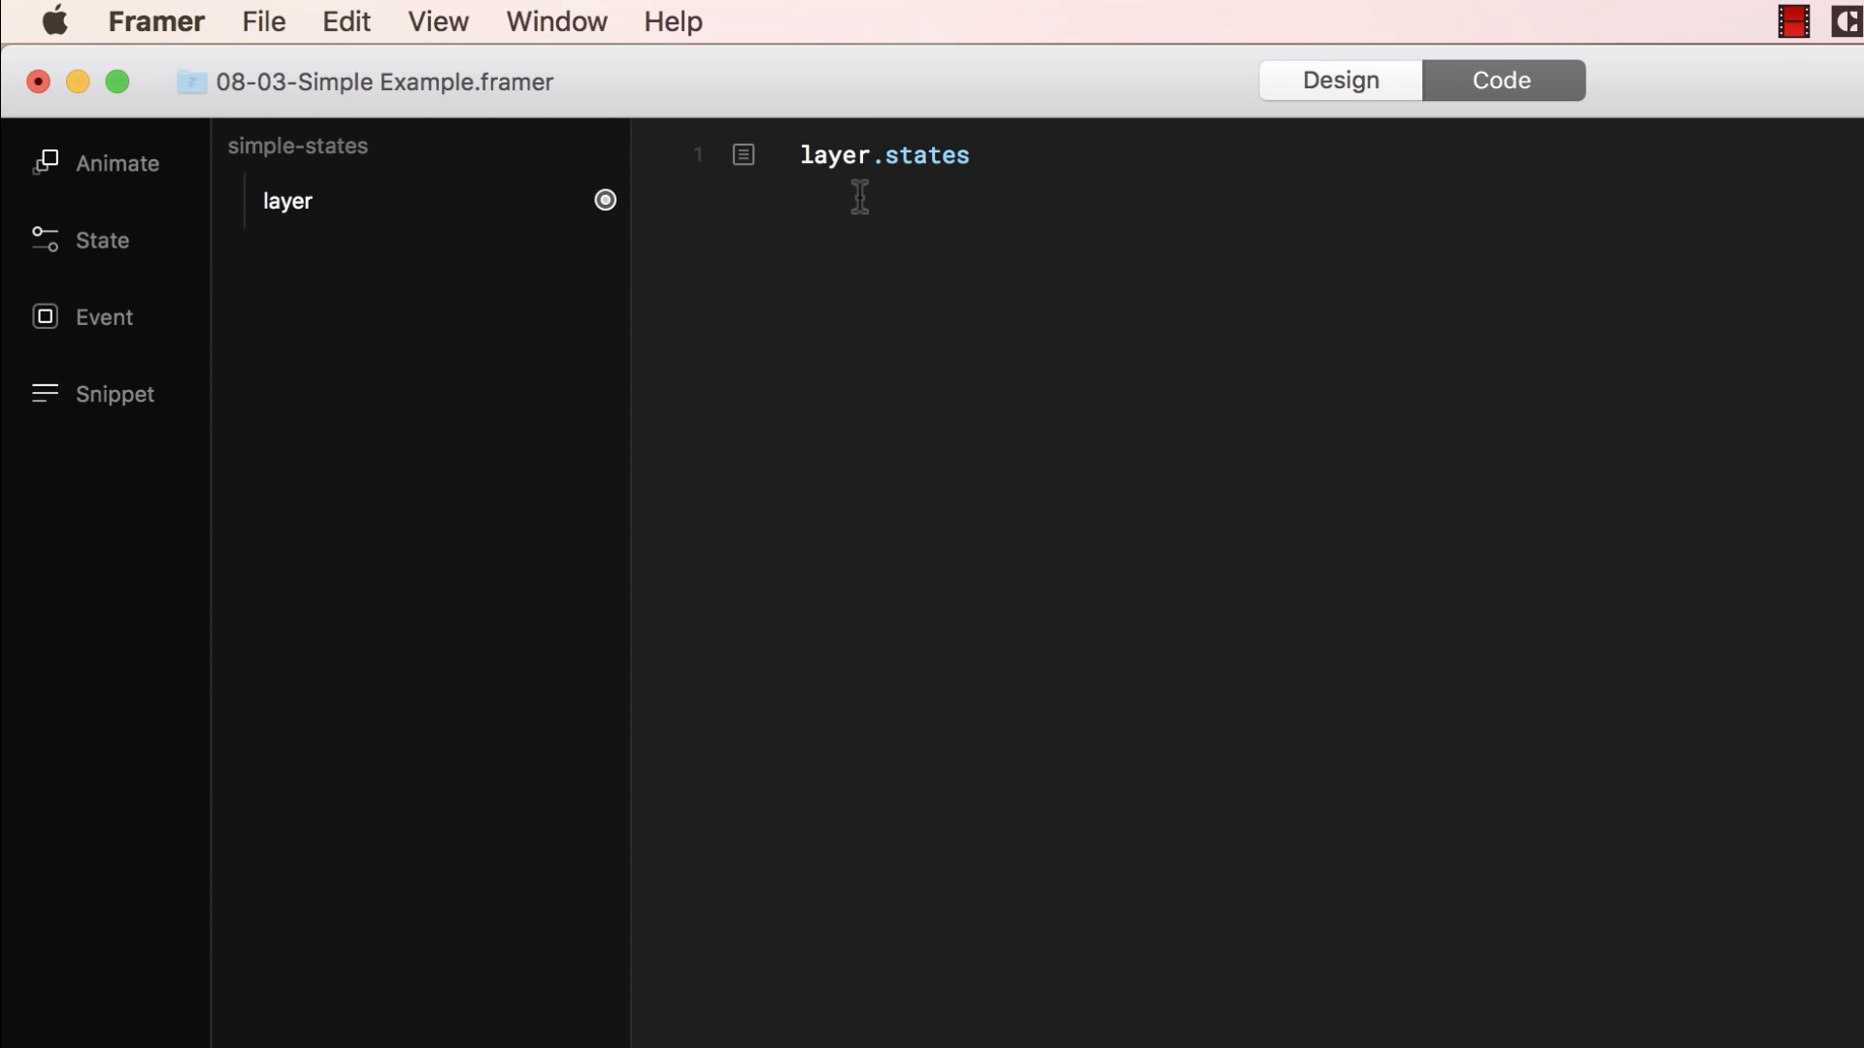
text(.)
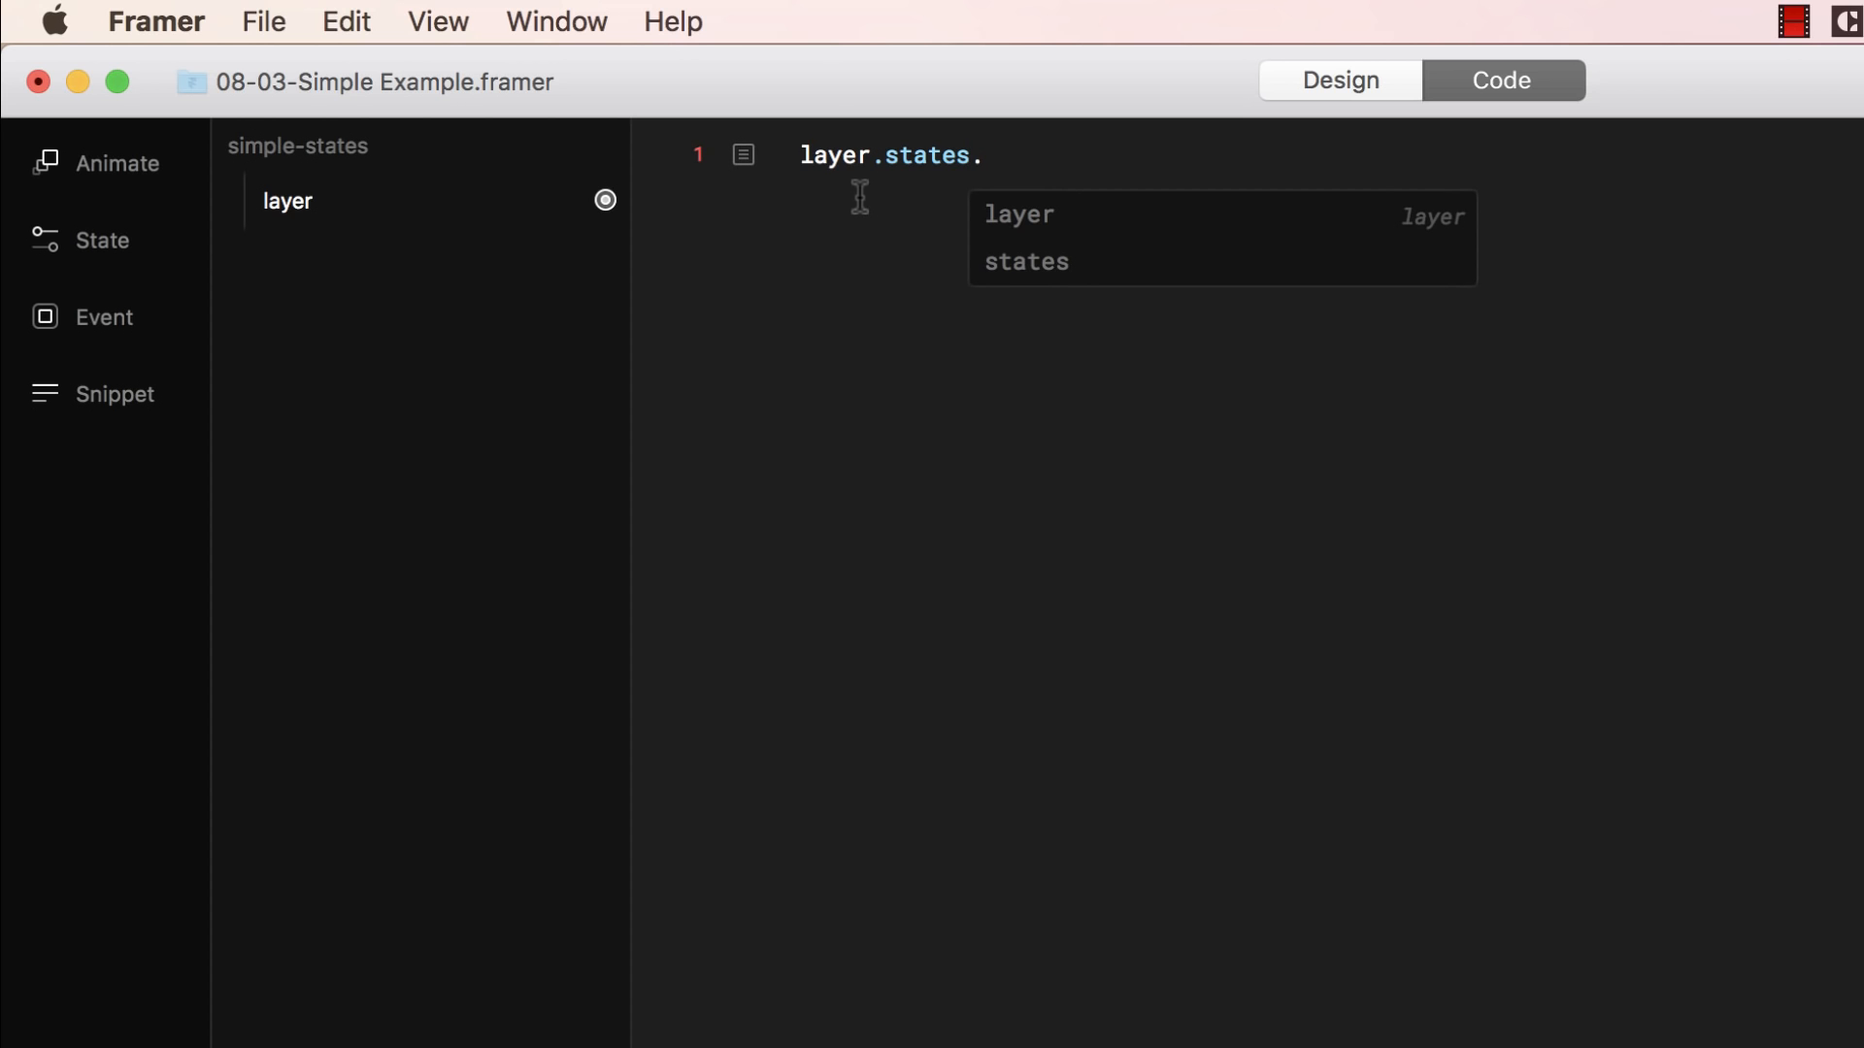
text(grow)
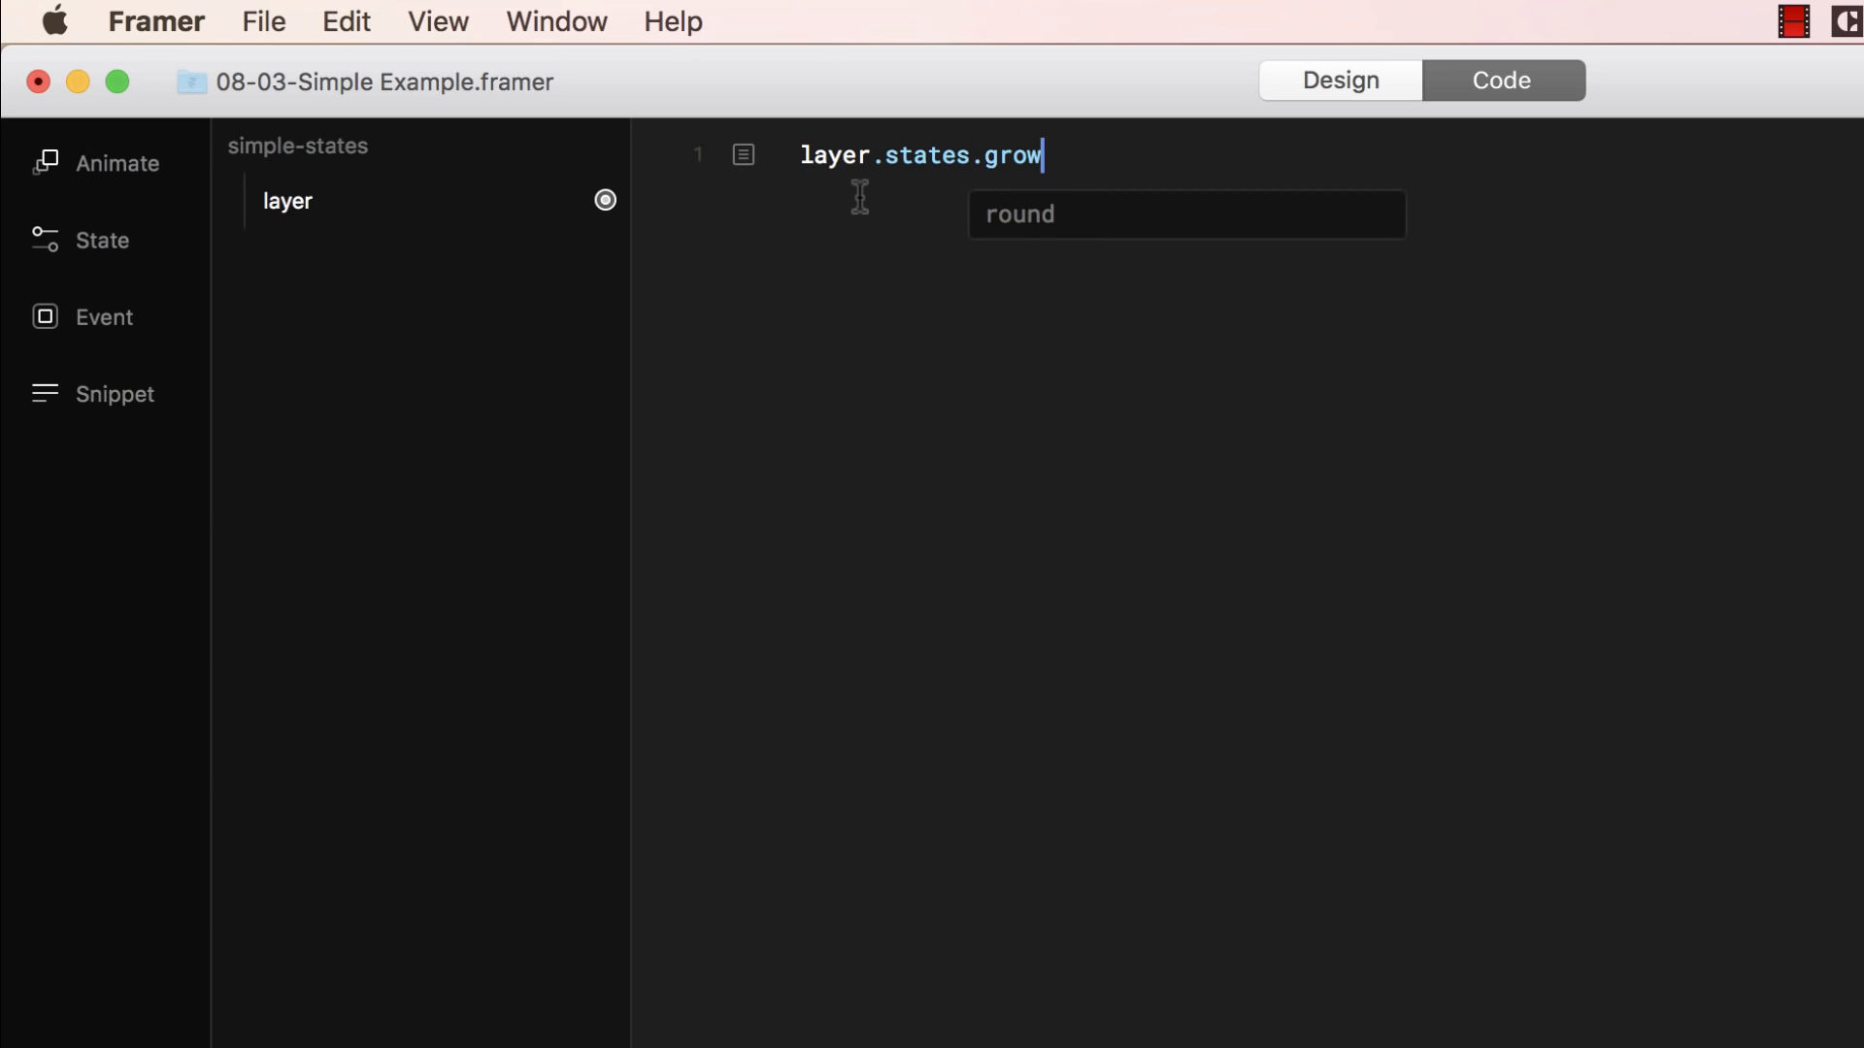
text(=)
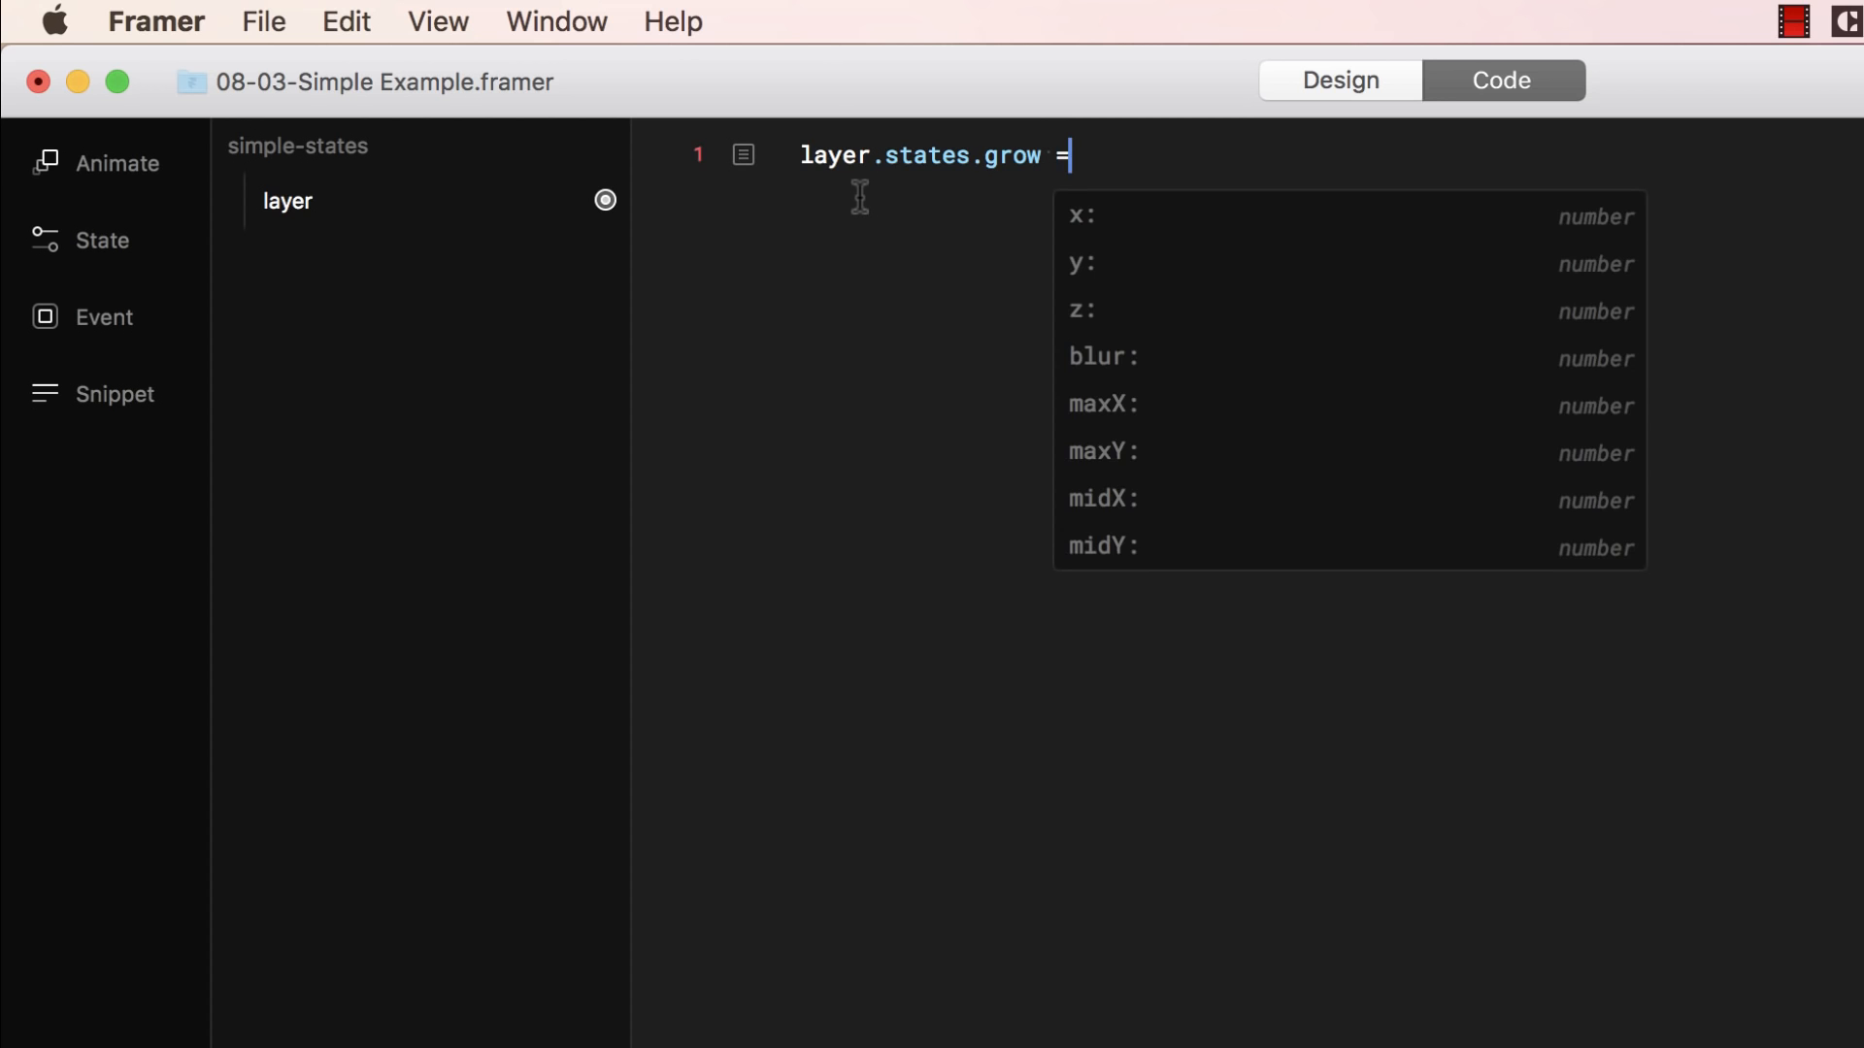
key(enter)
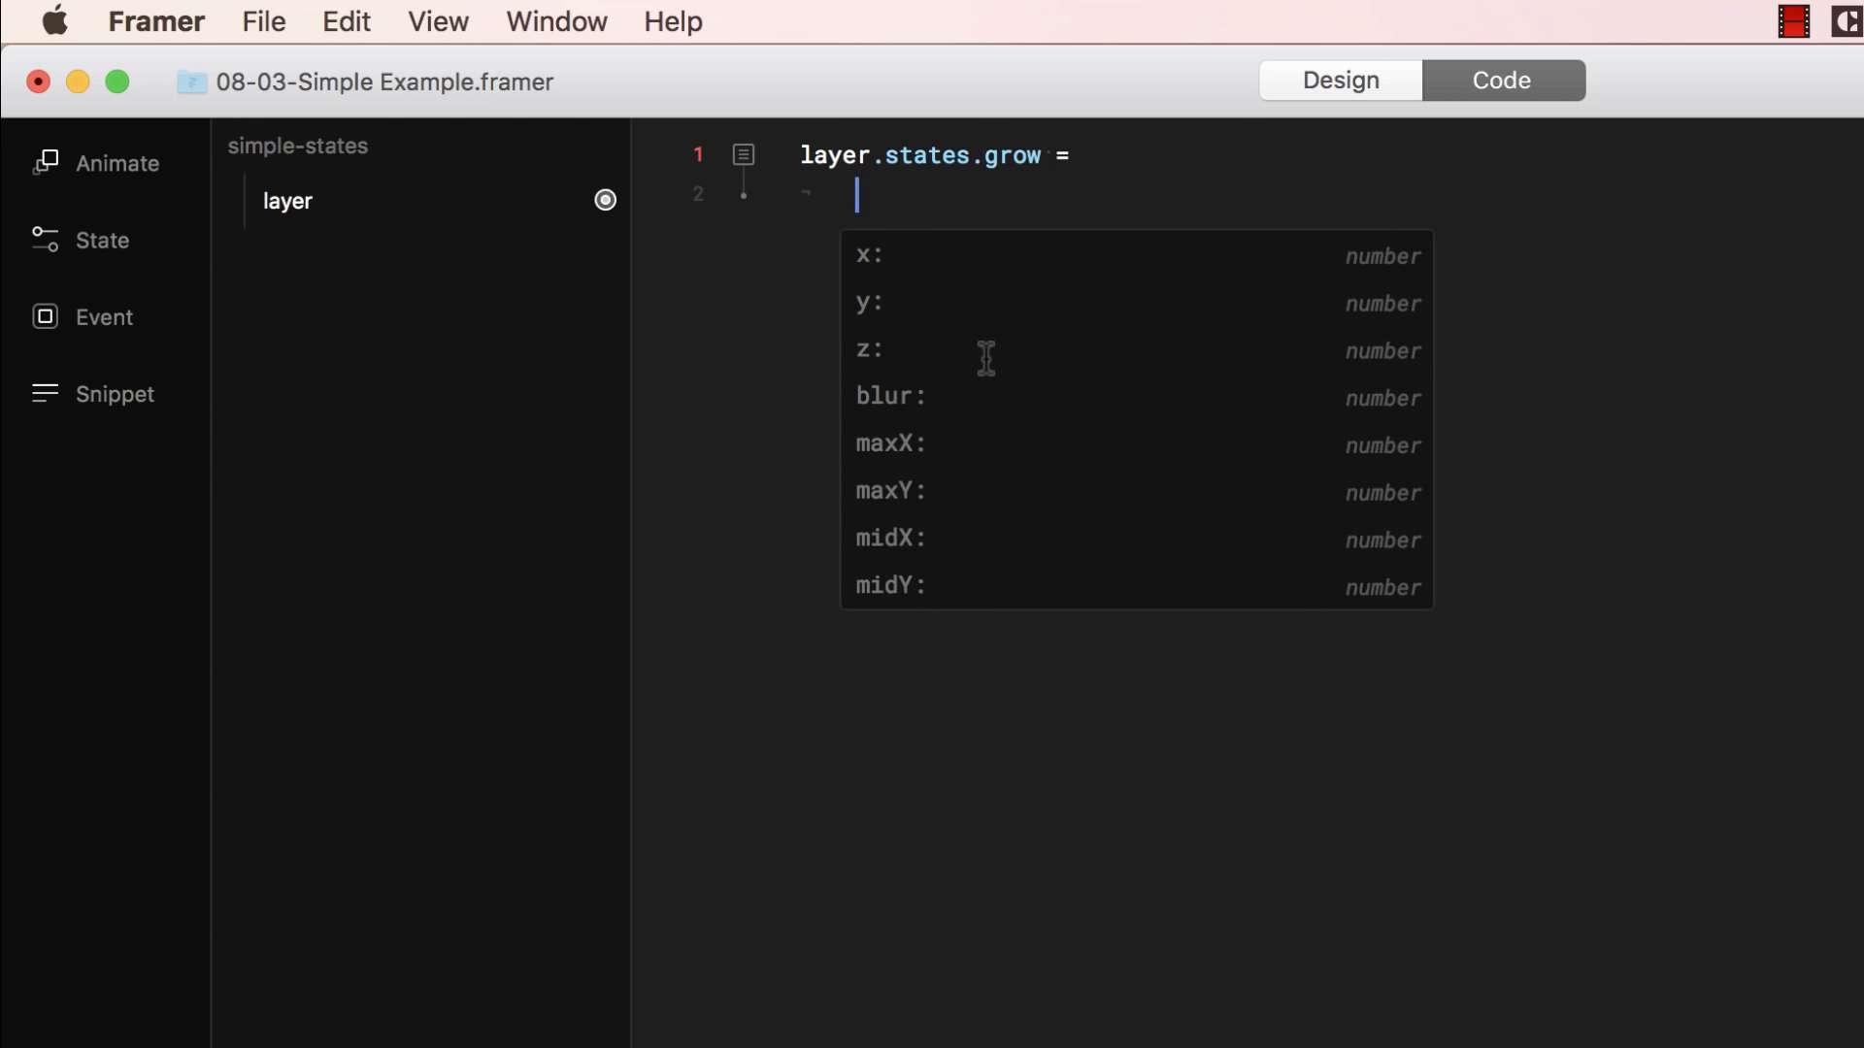
text(scale:)
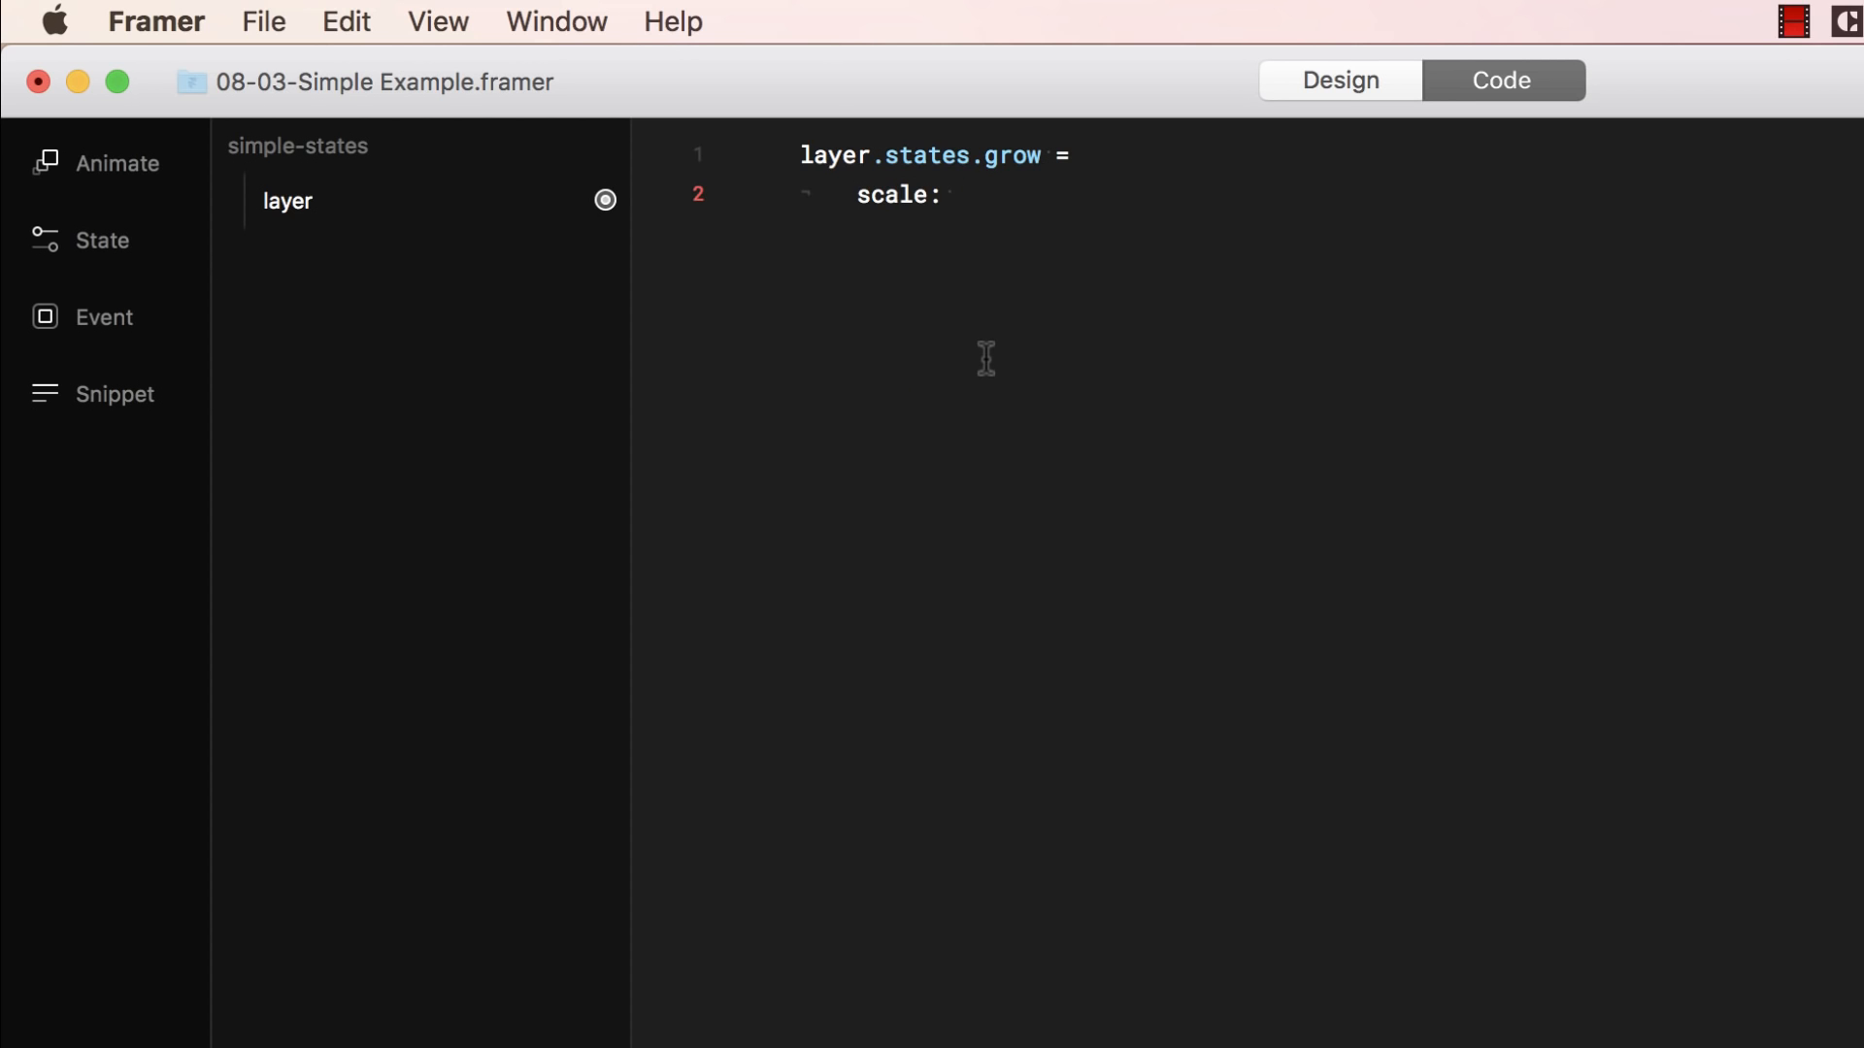
text(1.5)
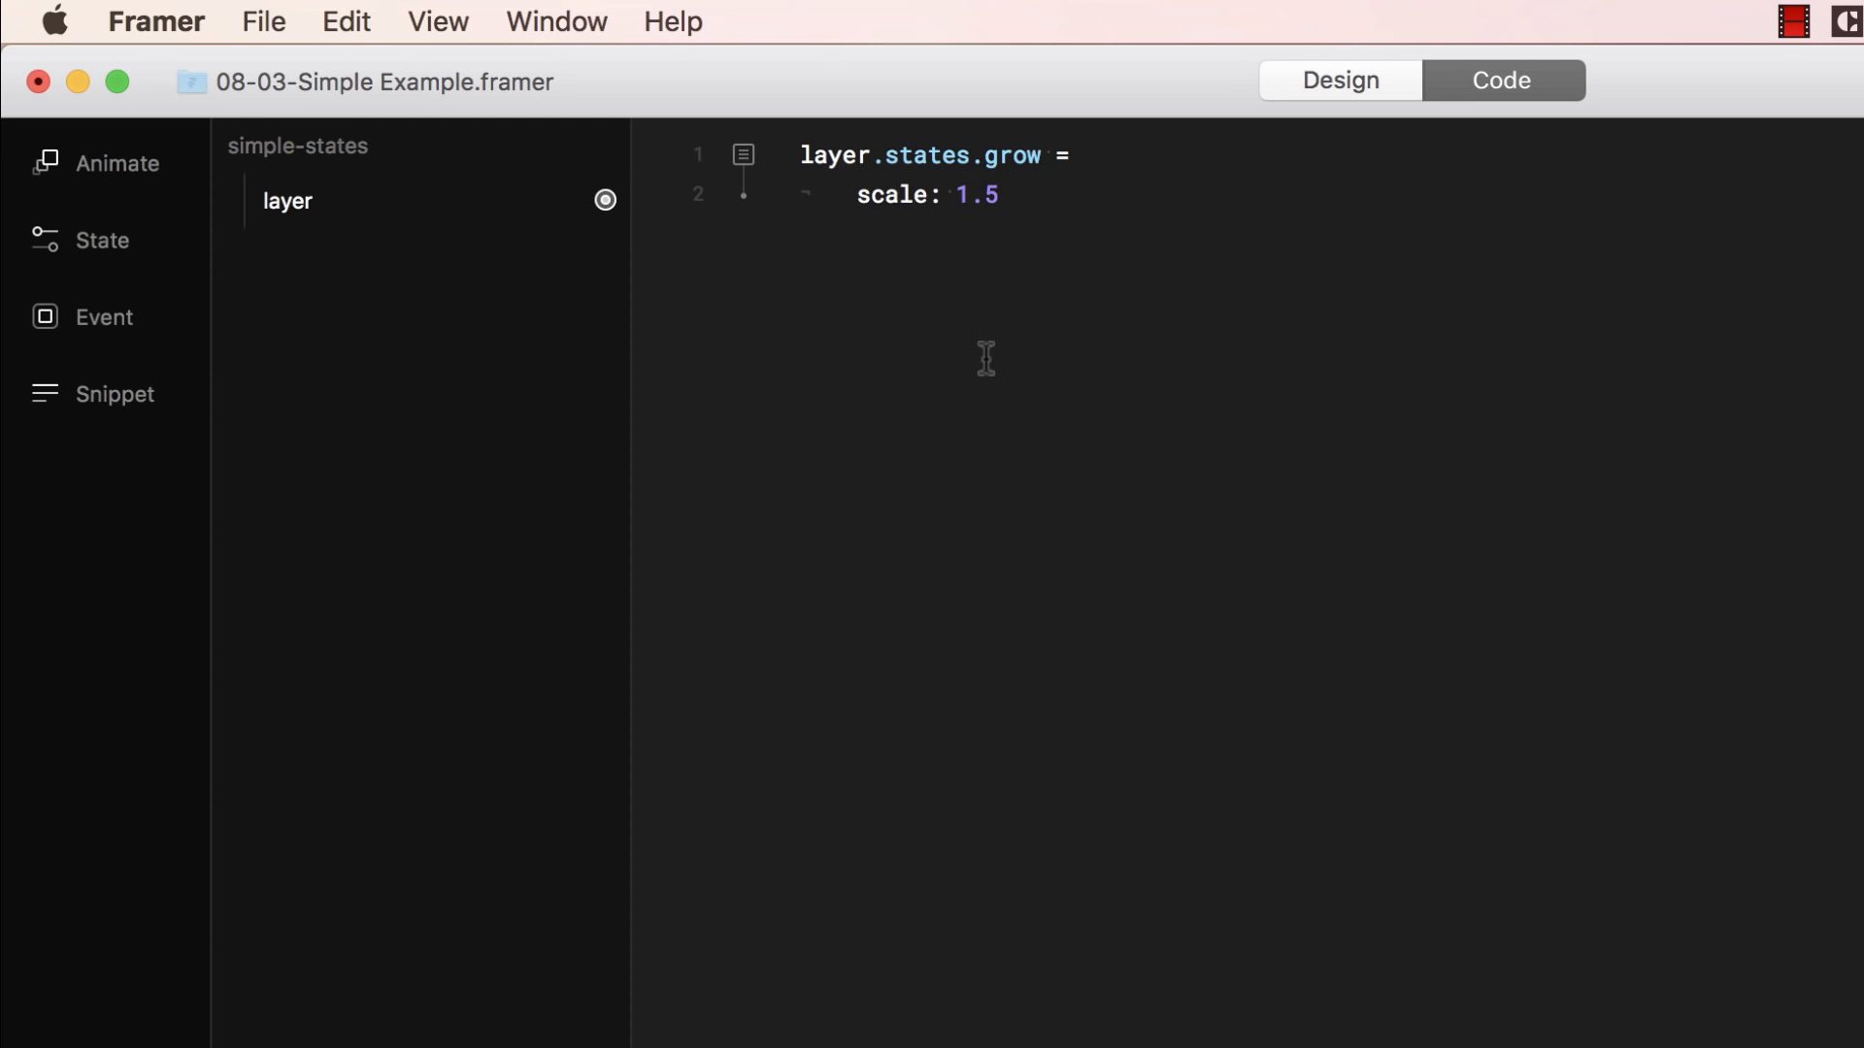
mouse_move(1043, 196)
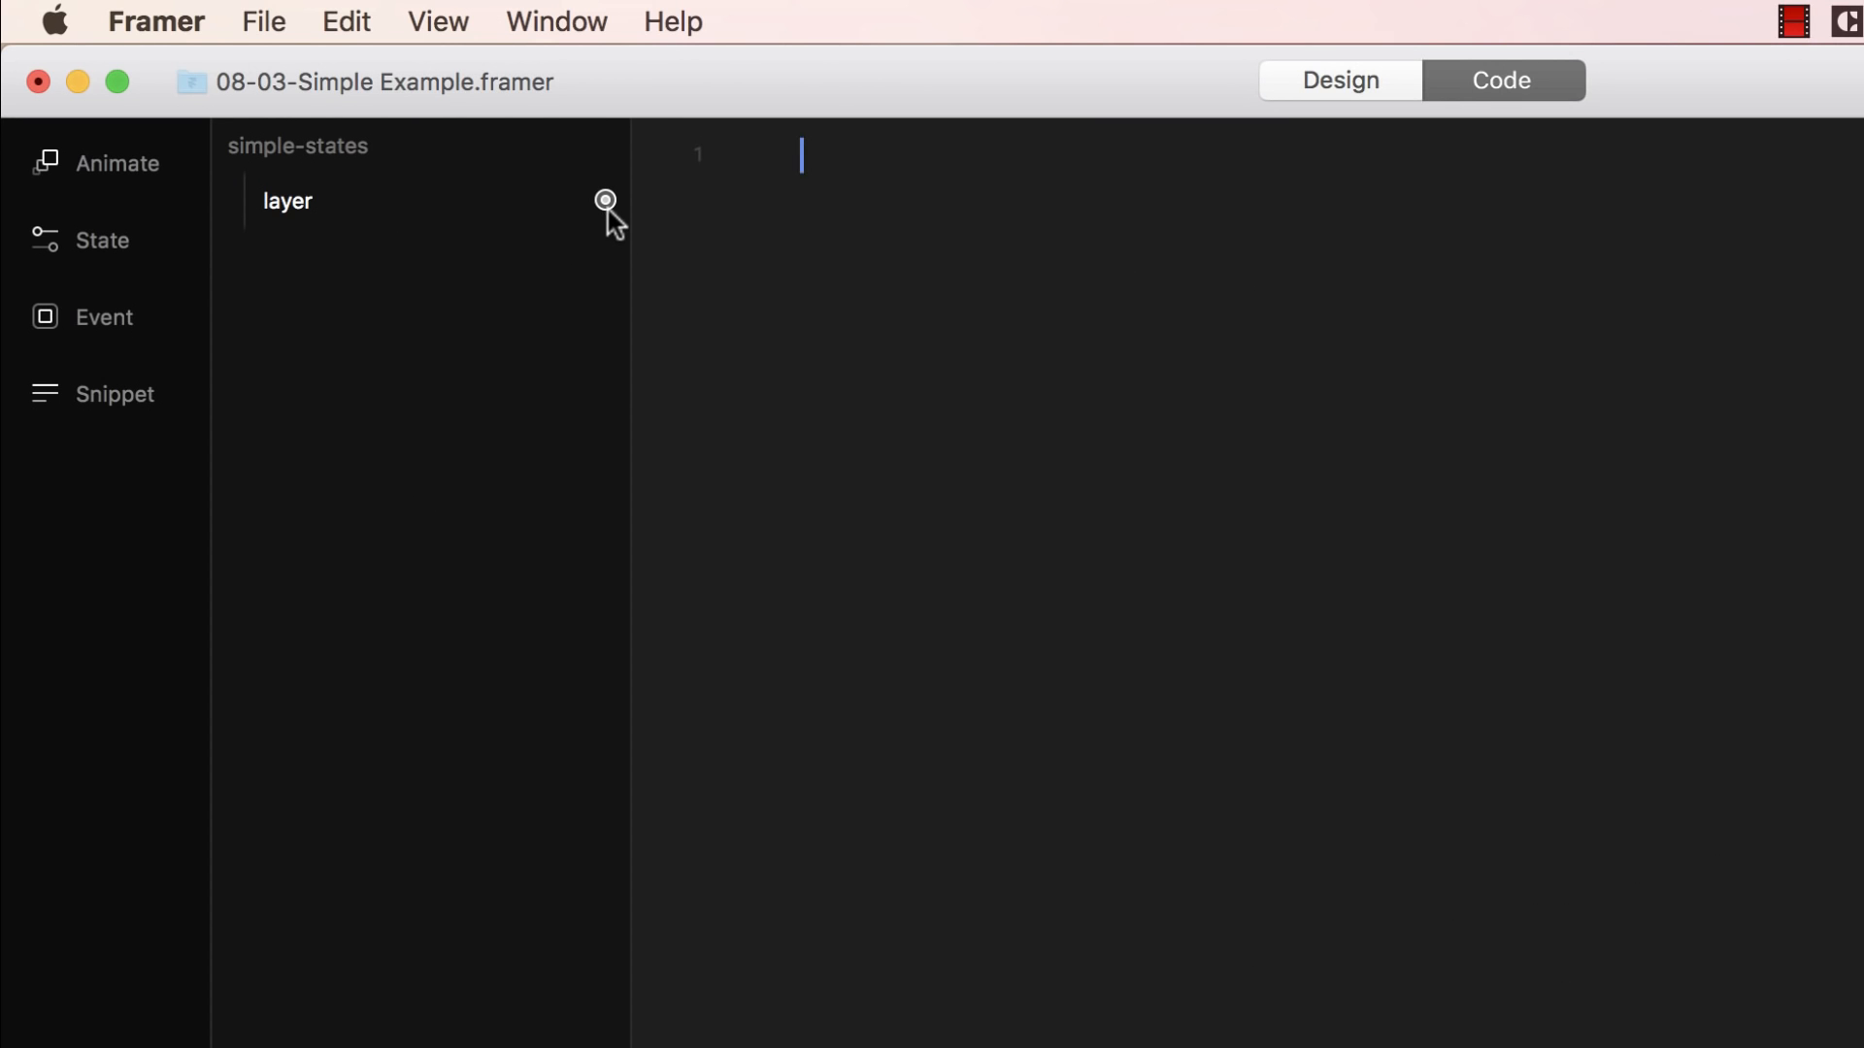
Show the layer's properties and start the layer.states.a = definition
click(606, 200)
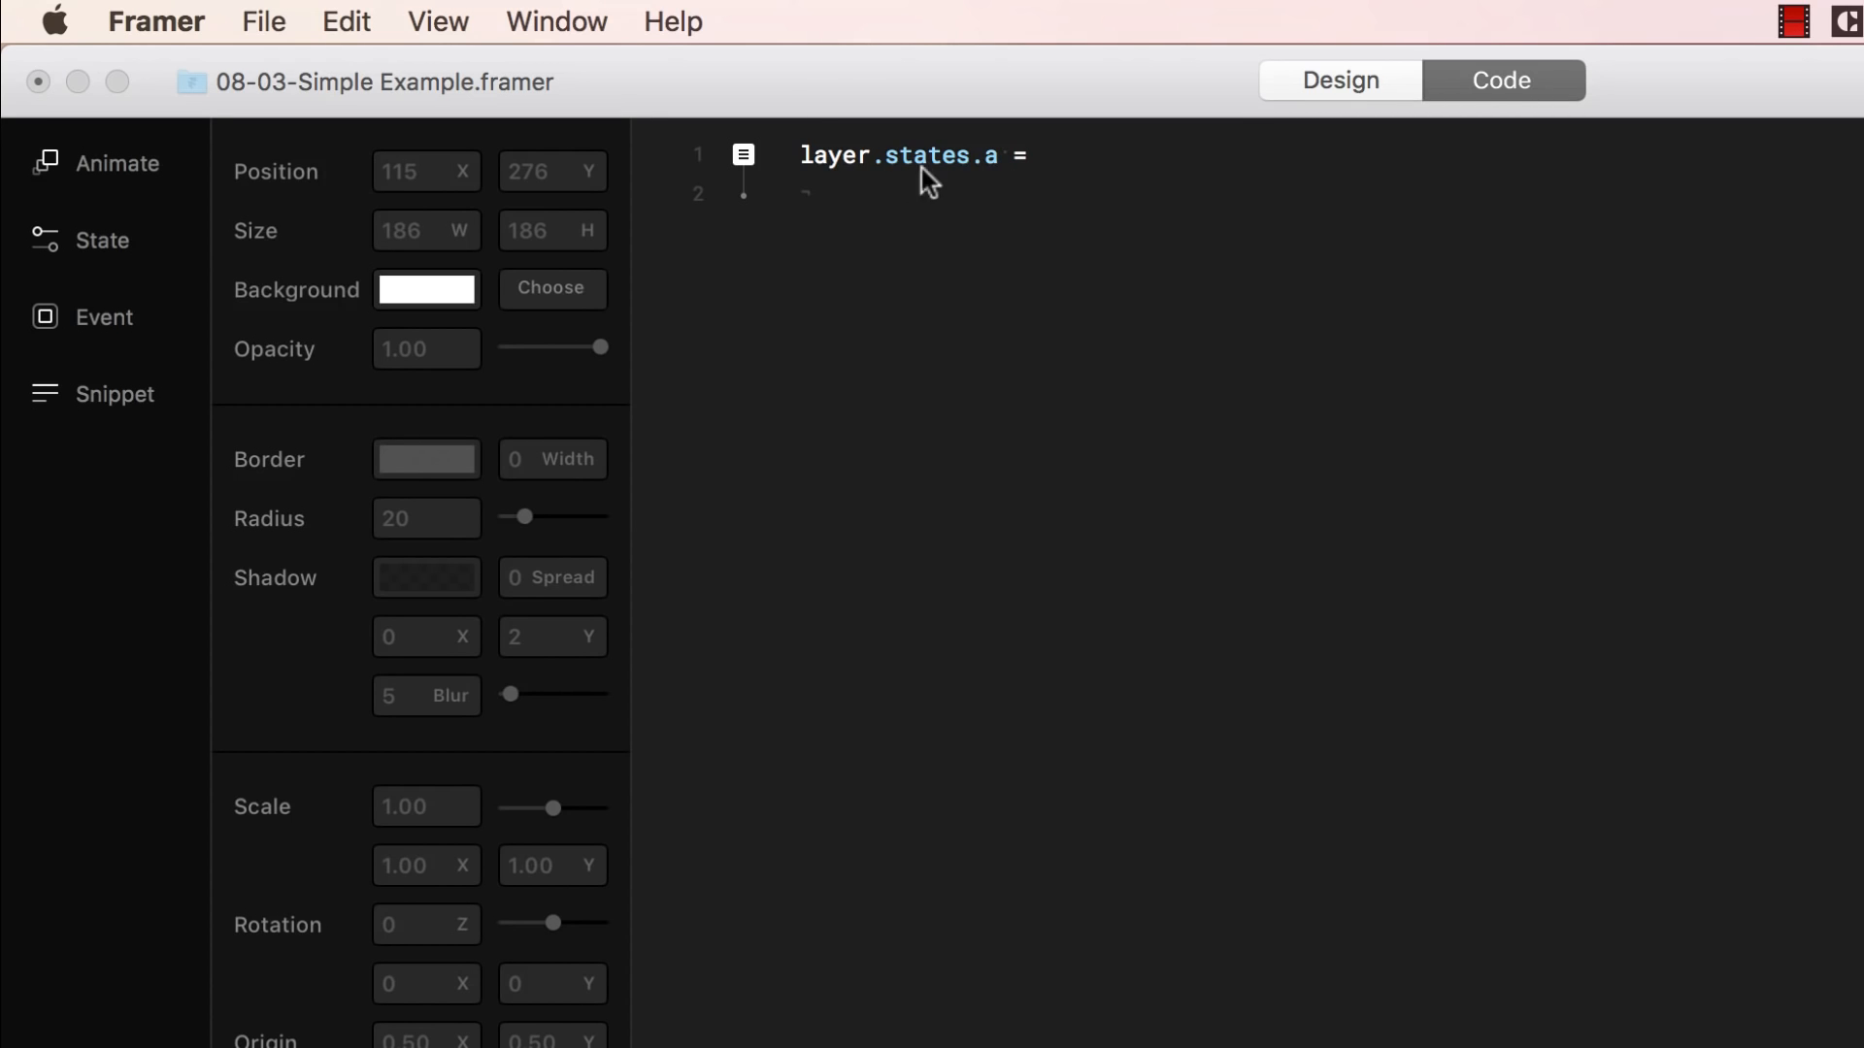
mouse_move(1034, 208)
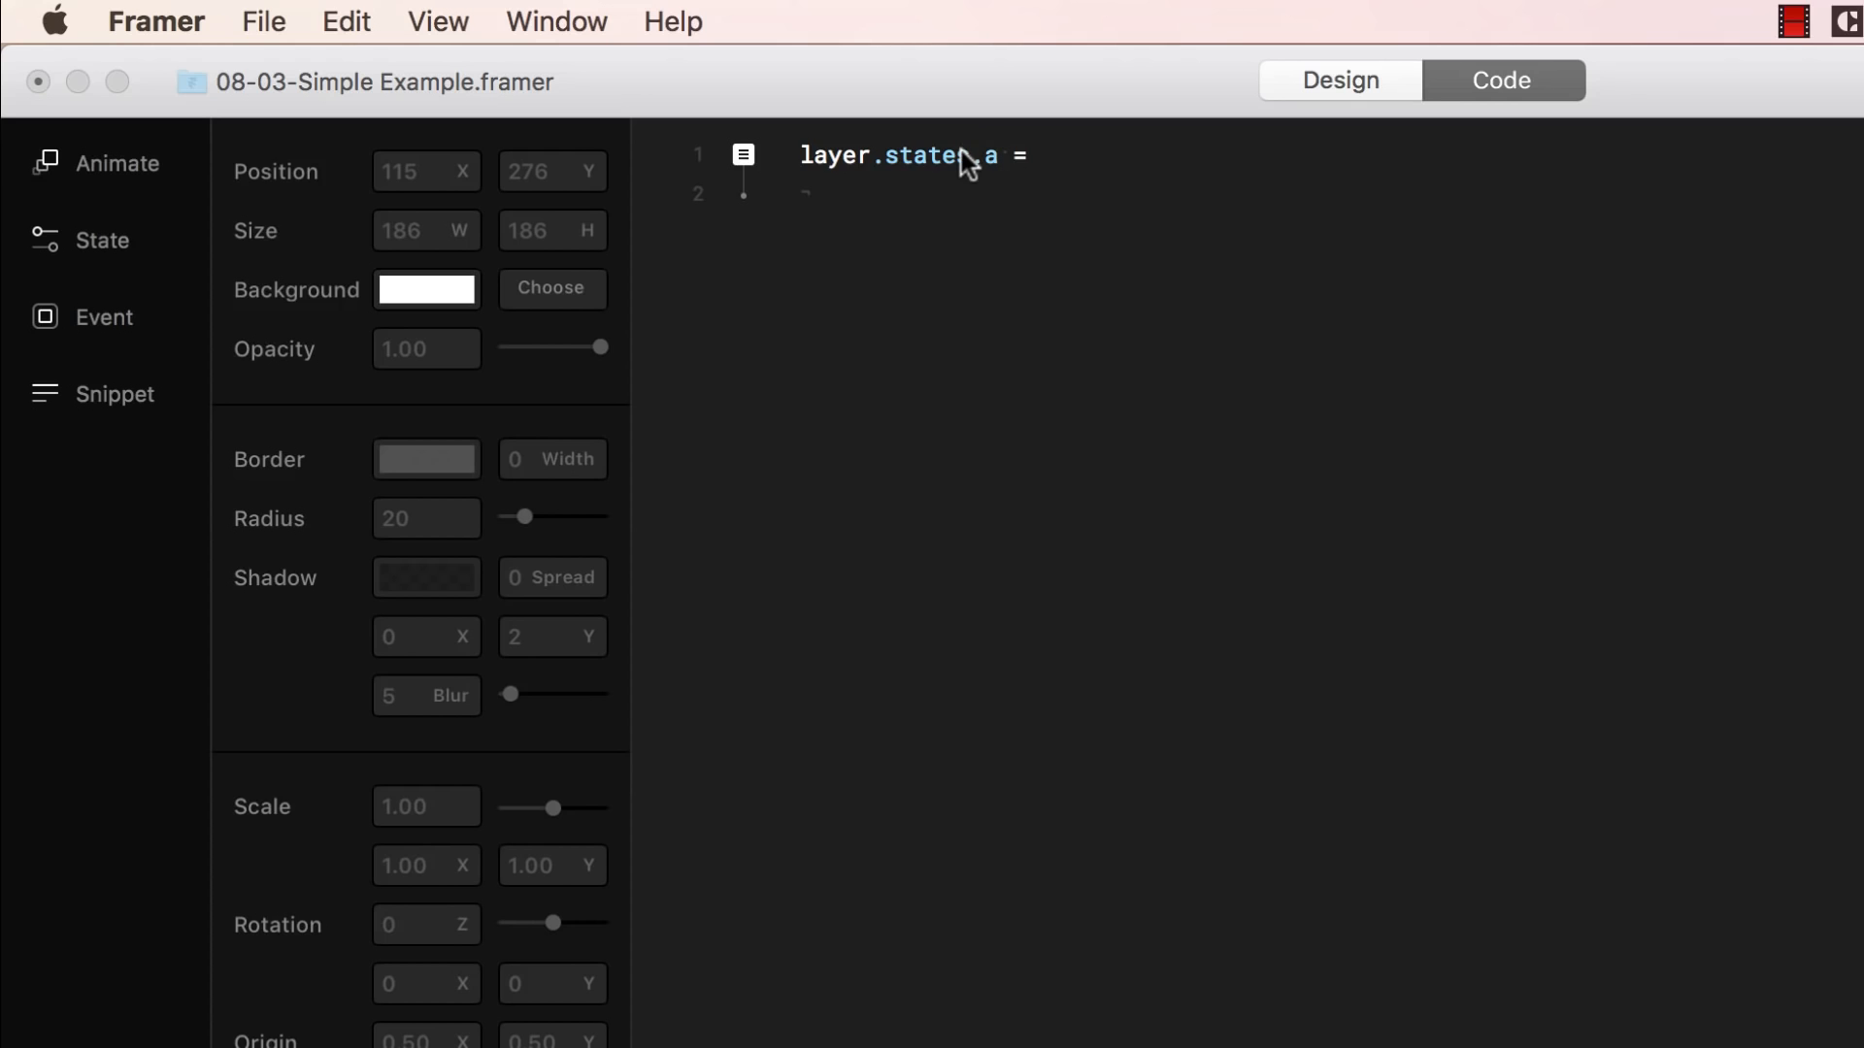
text(scale: 1.50)
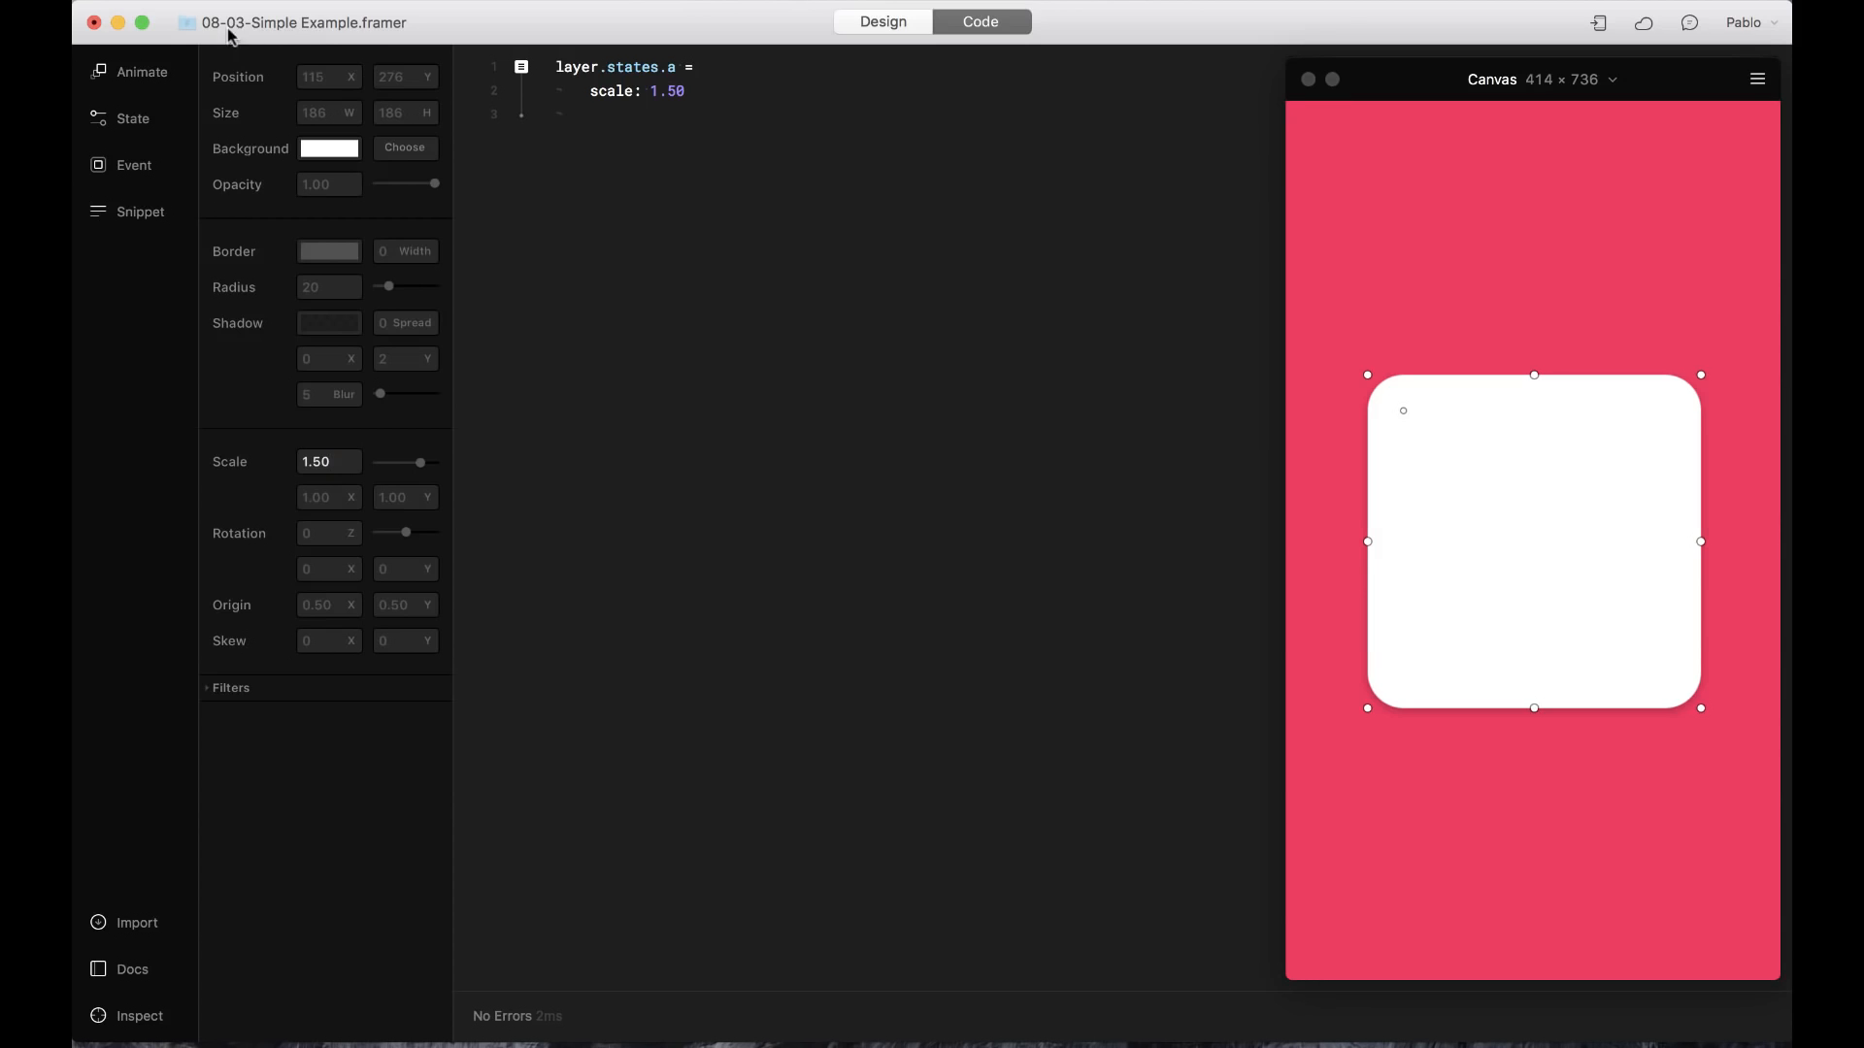
mouse_move(481, 441)
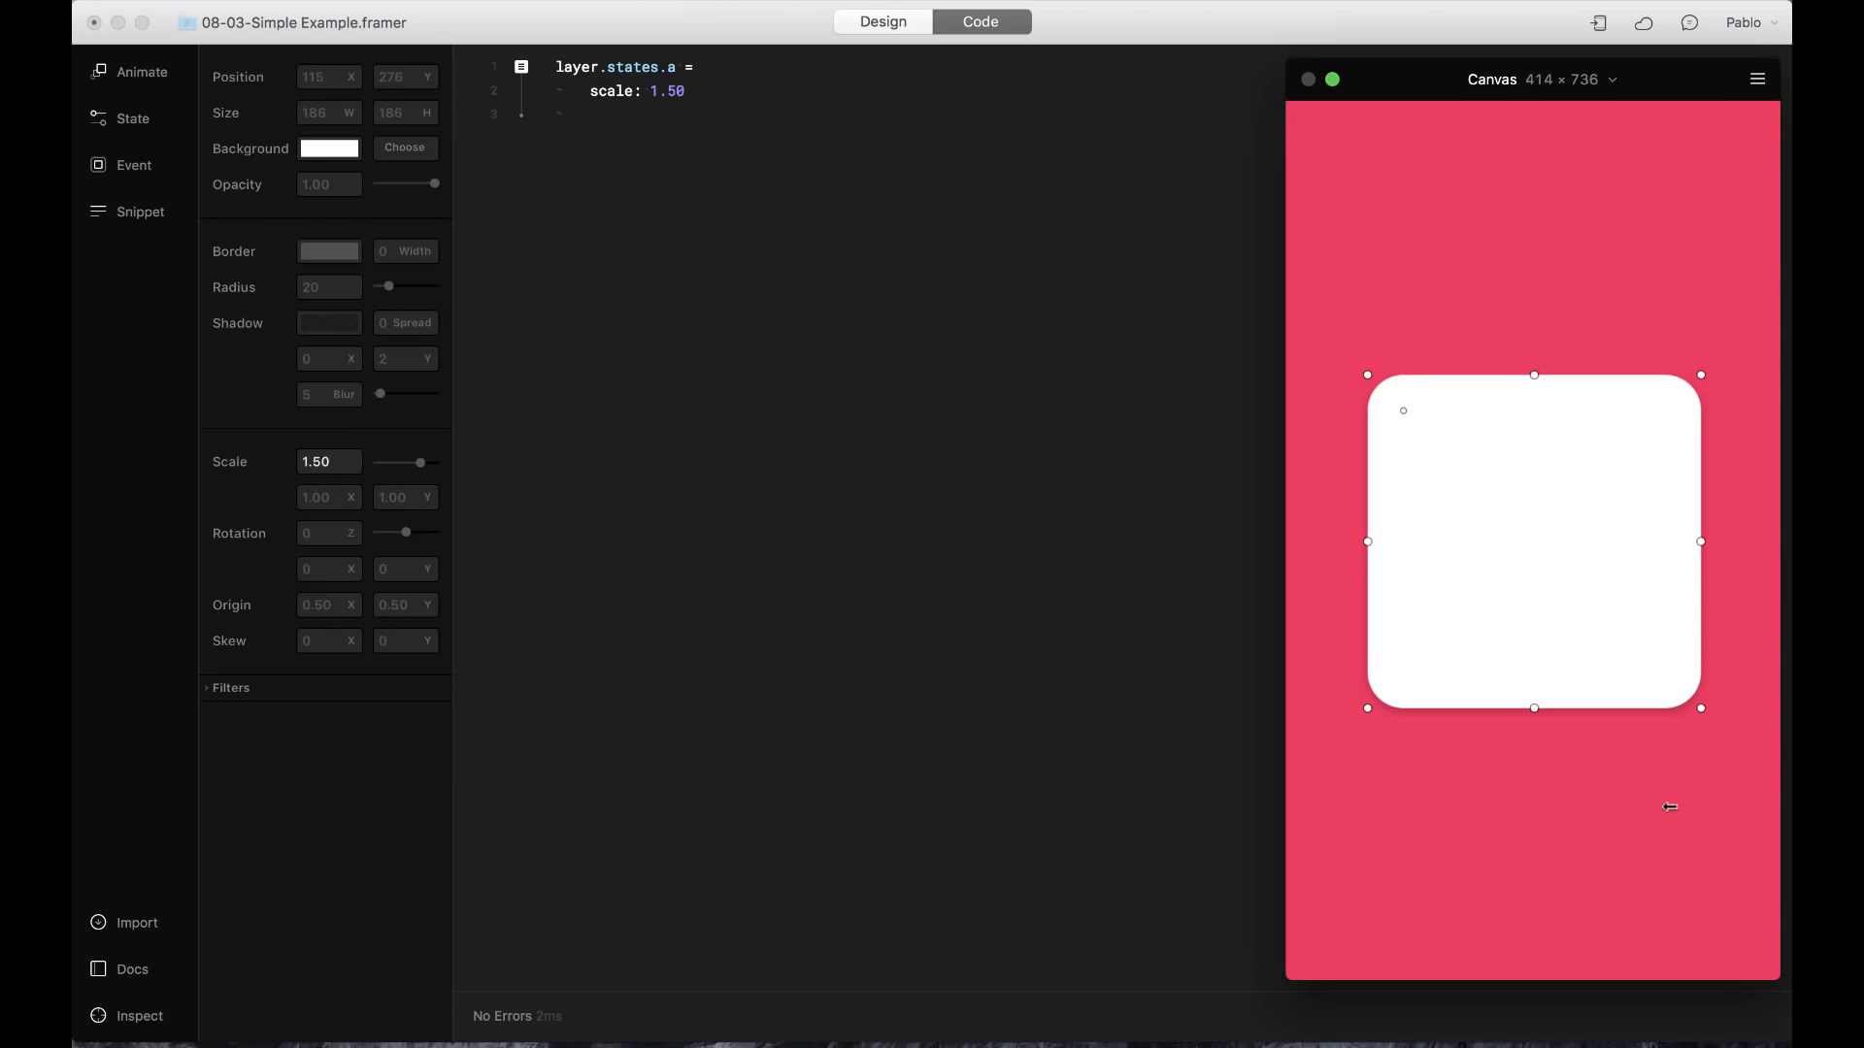
Drag the Scale property to 1.50 for state a
drag(1698, 376, 1701, 382)
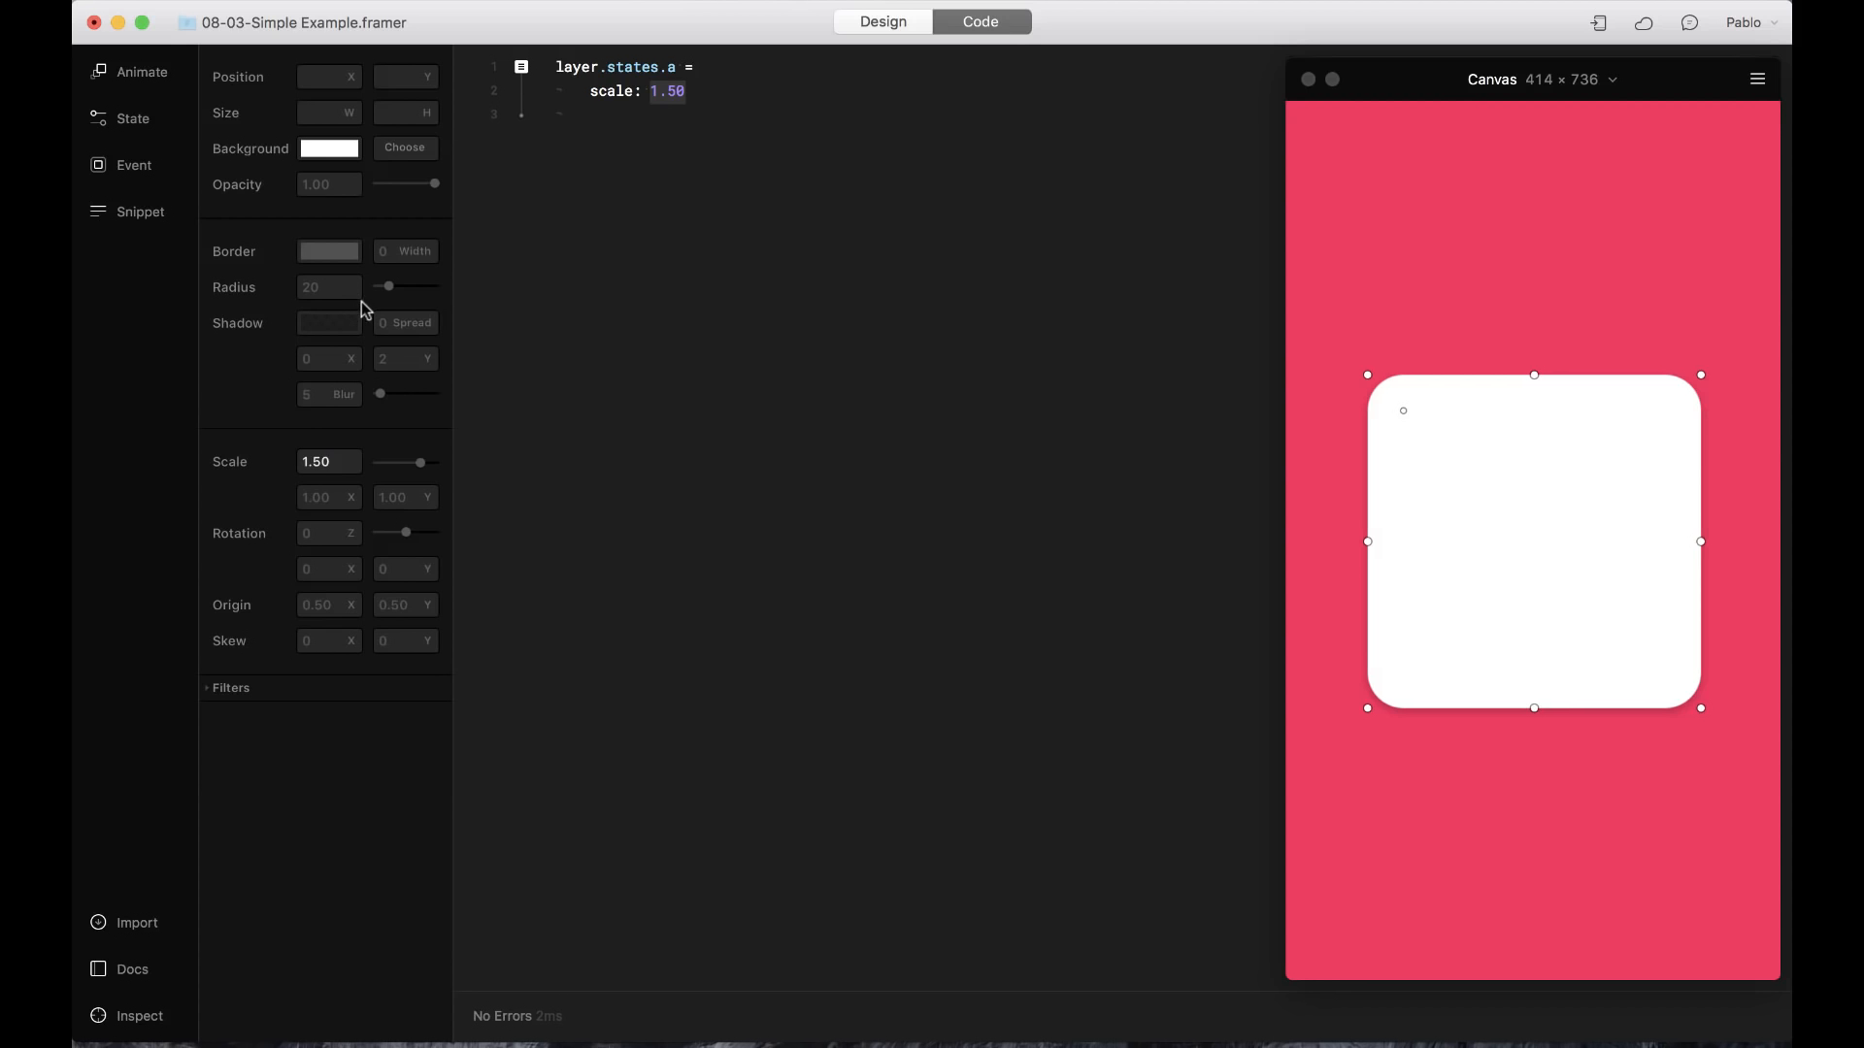
mouse_move(345, 175)
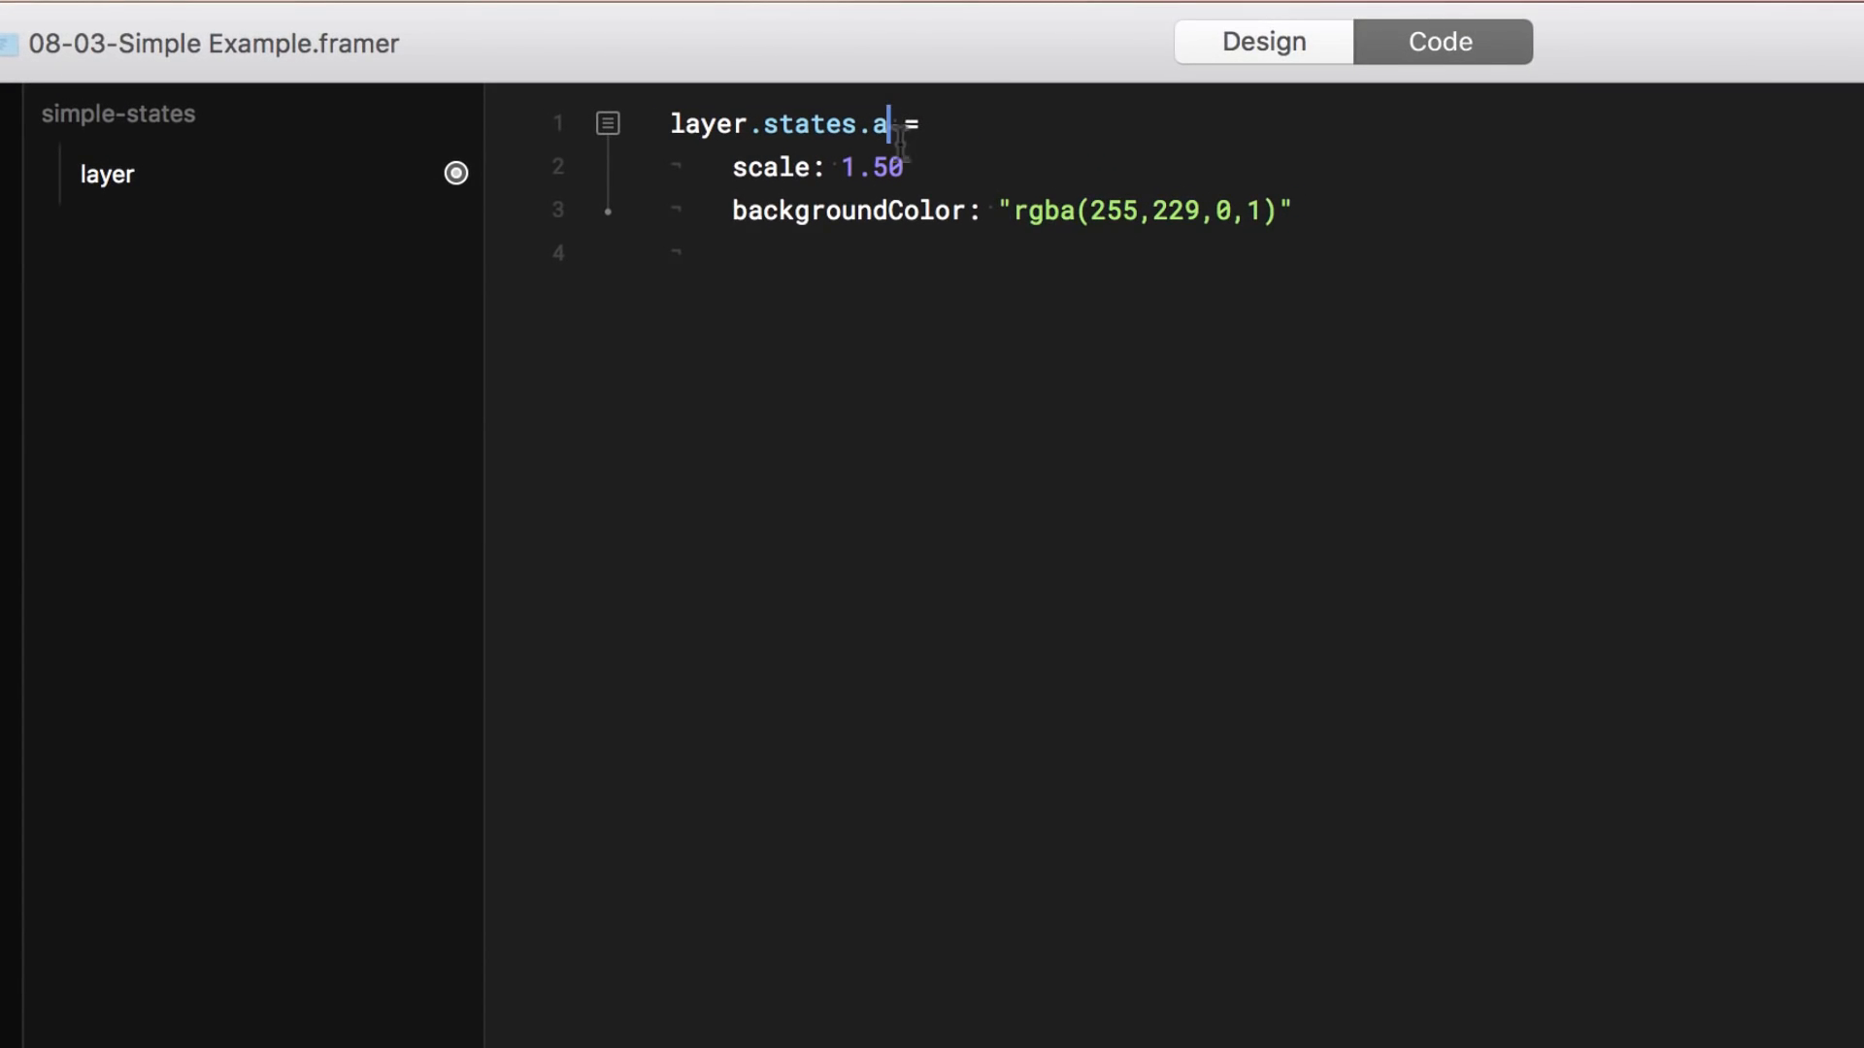
Rename state a to grow and add layer.animate("grow") after the background colour line
text(grow)
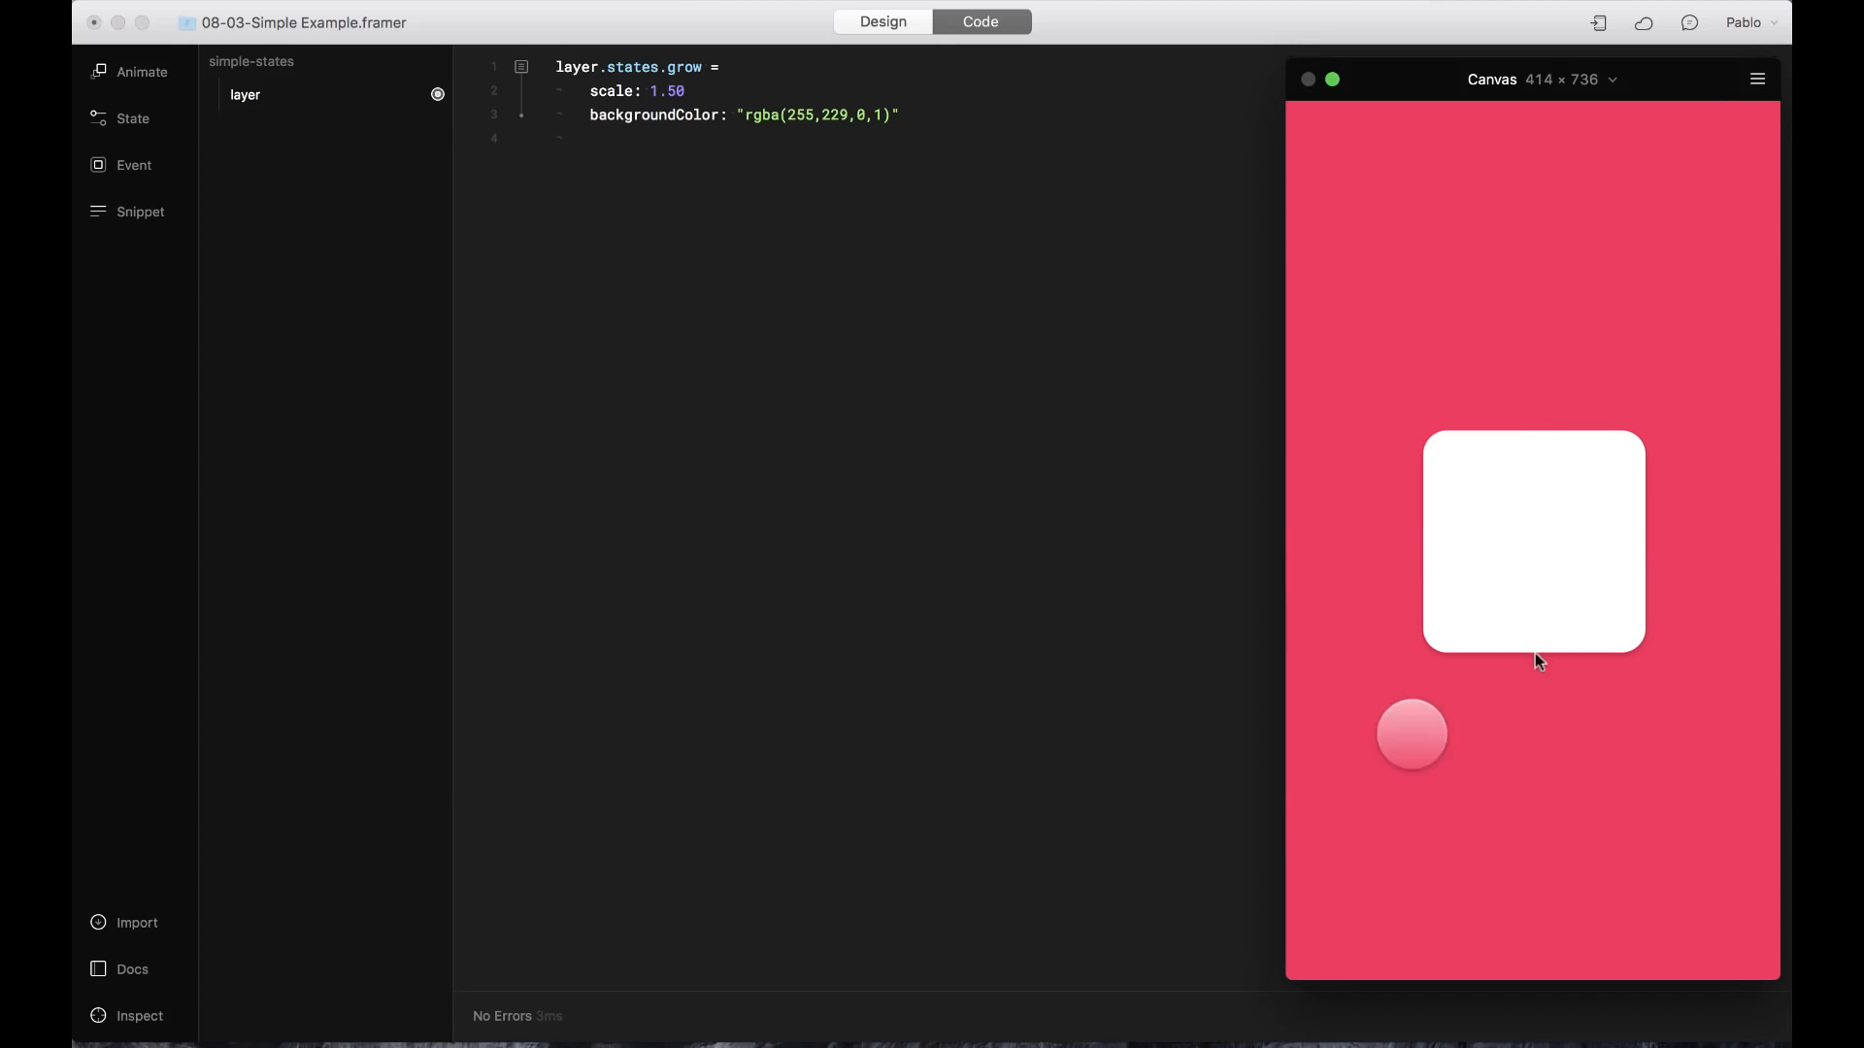
click(900, 116)
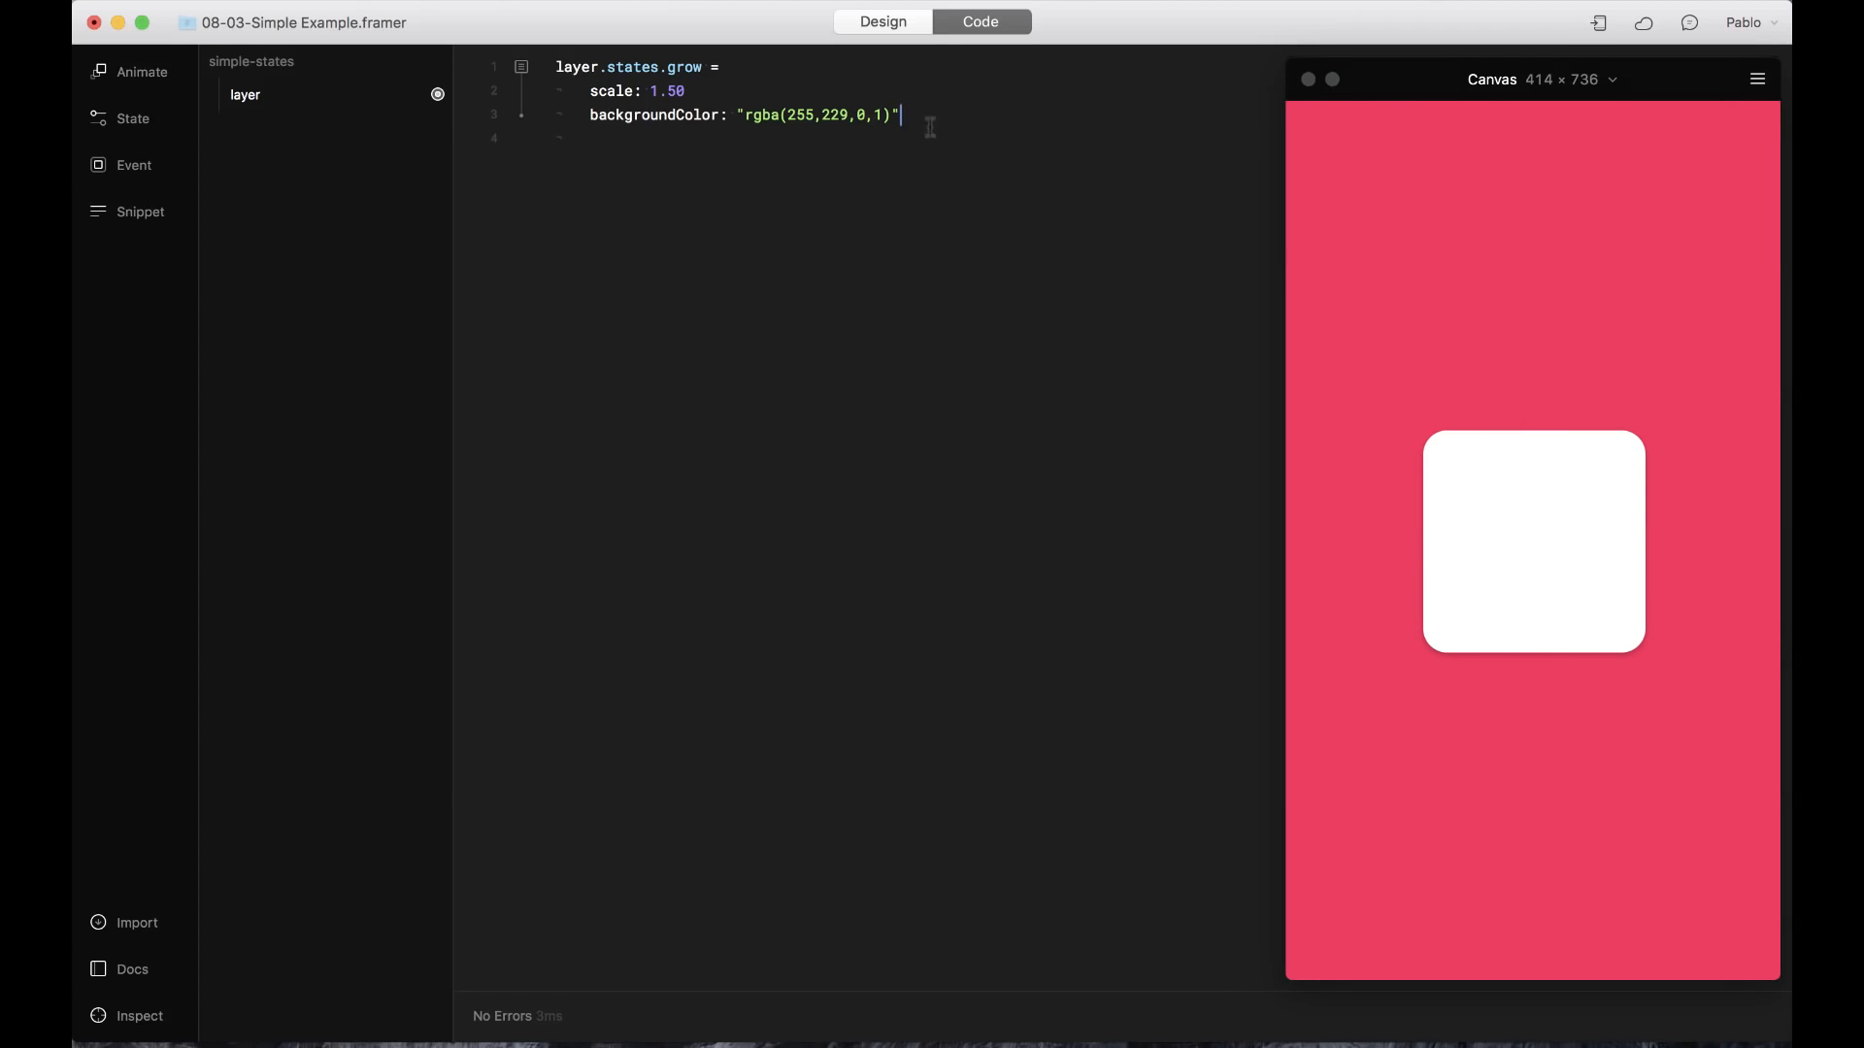
mouse_move(914, 160)
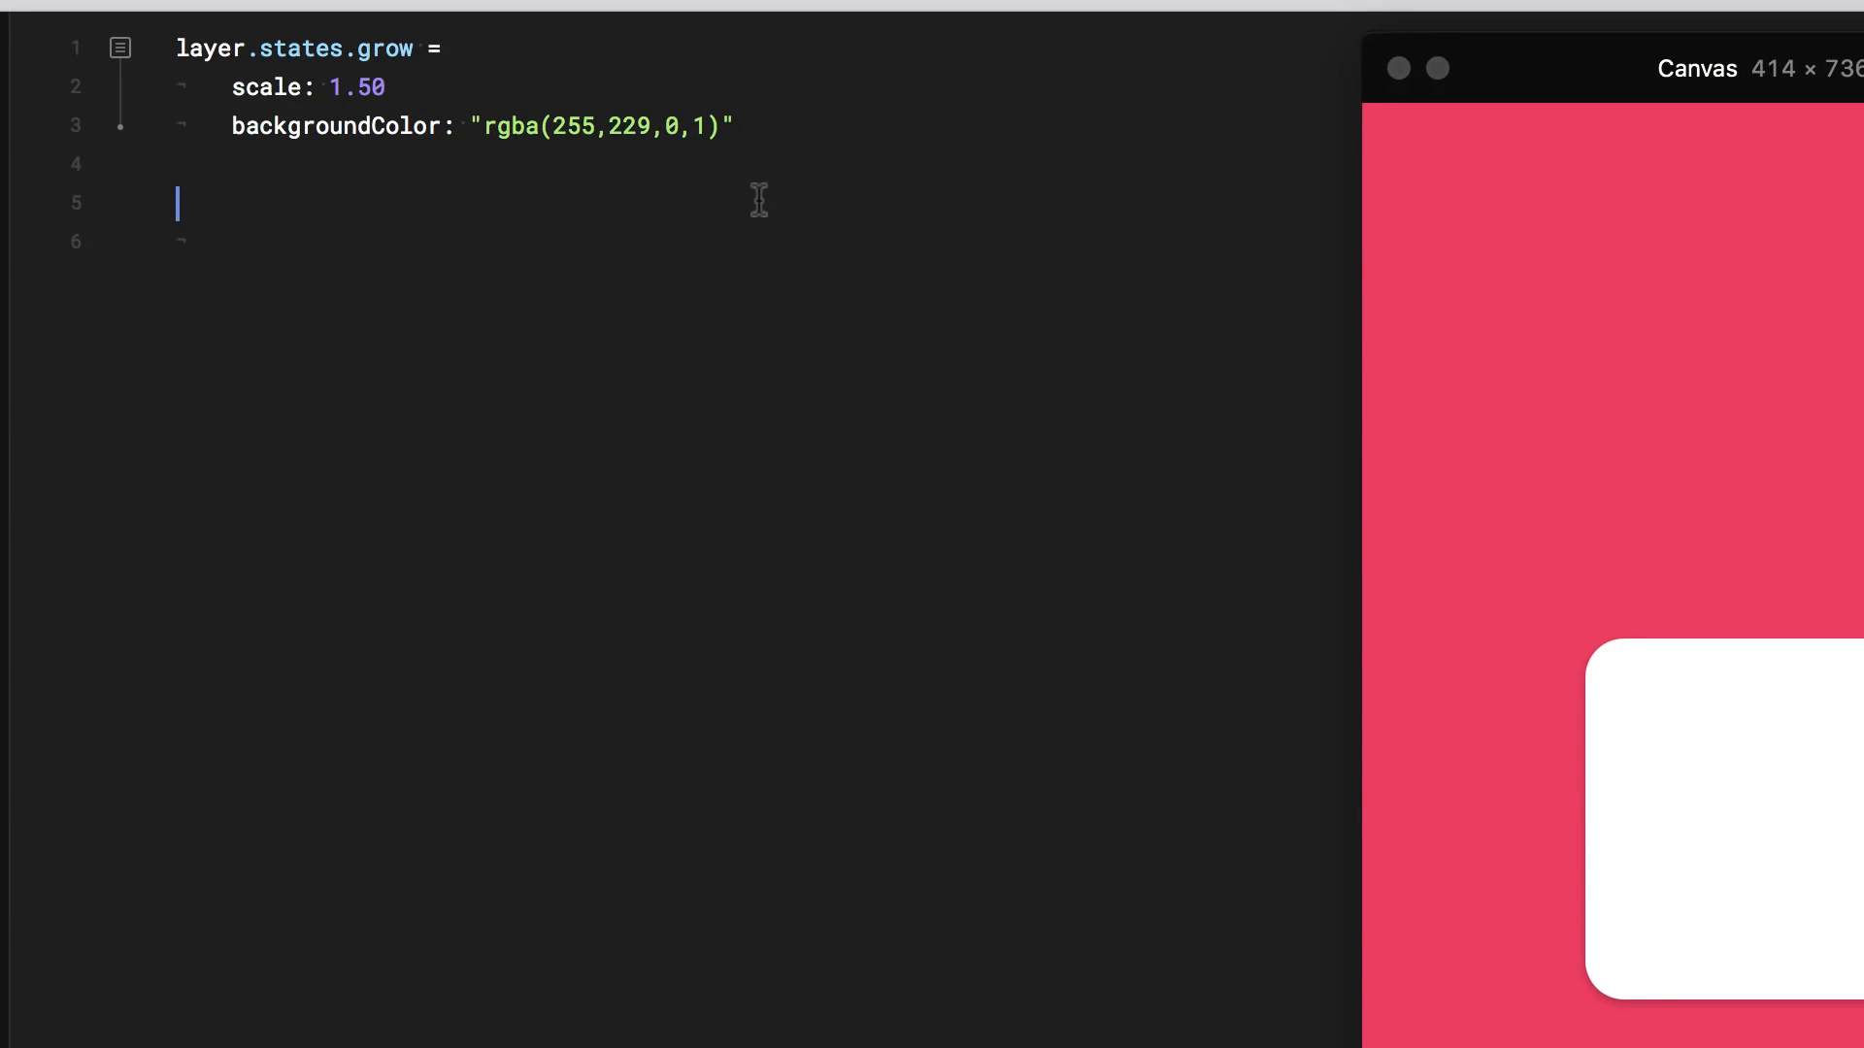
text(laye)
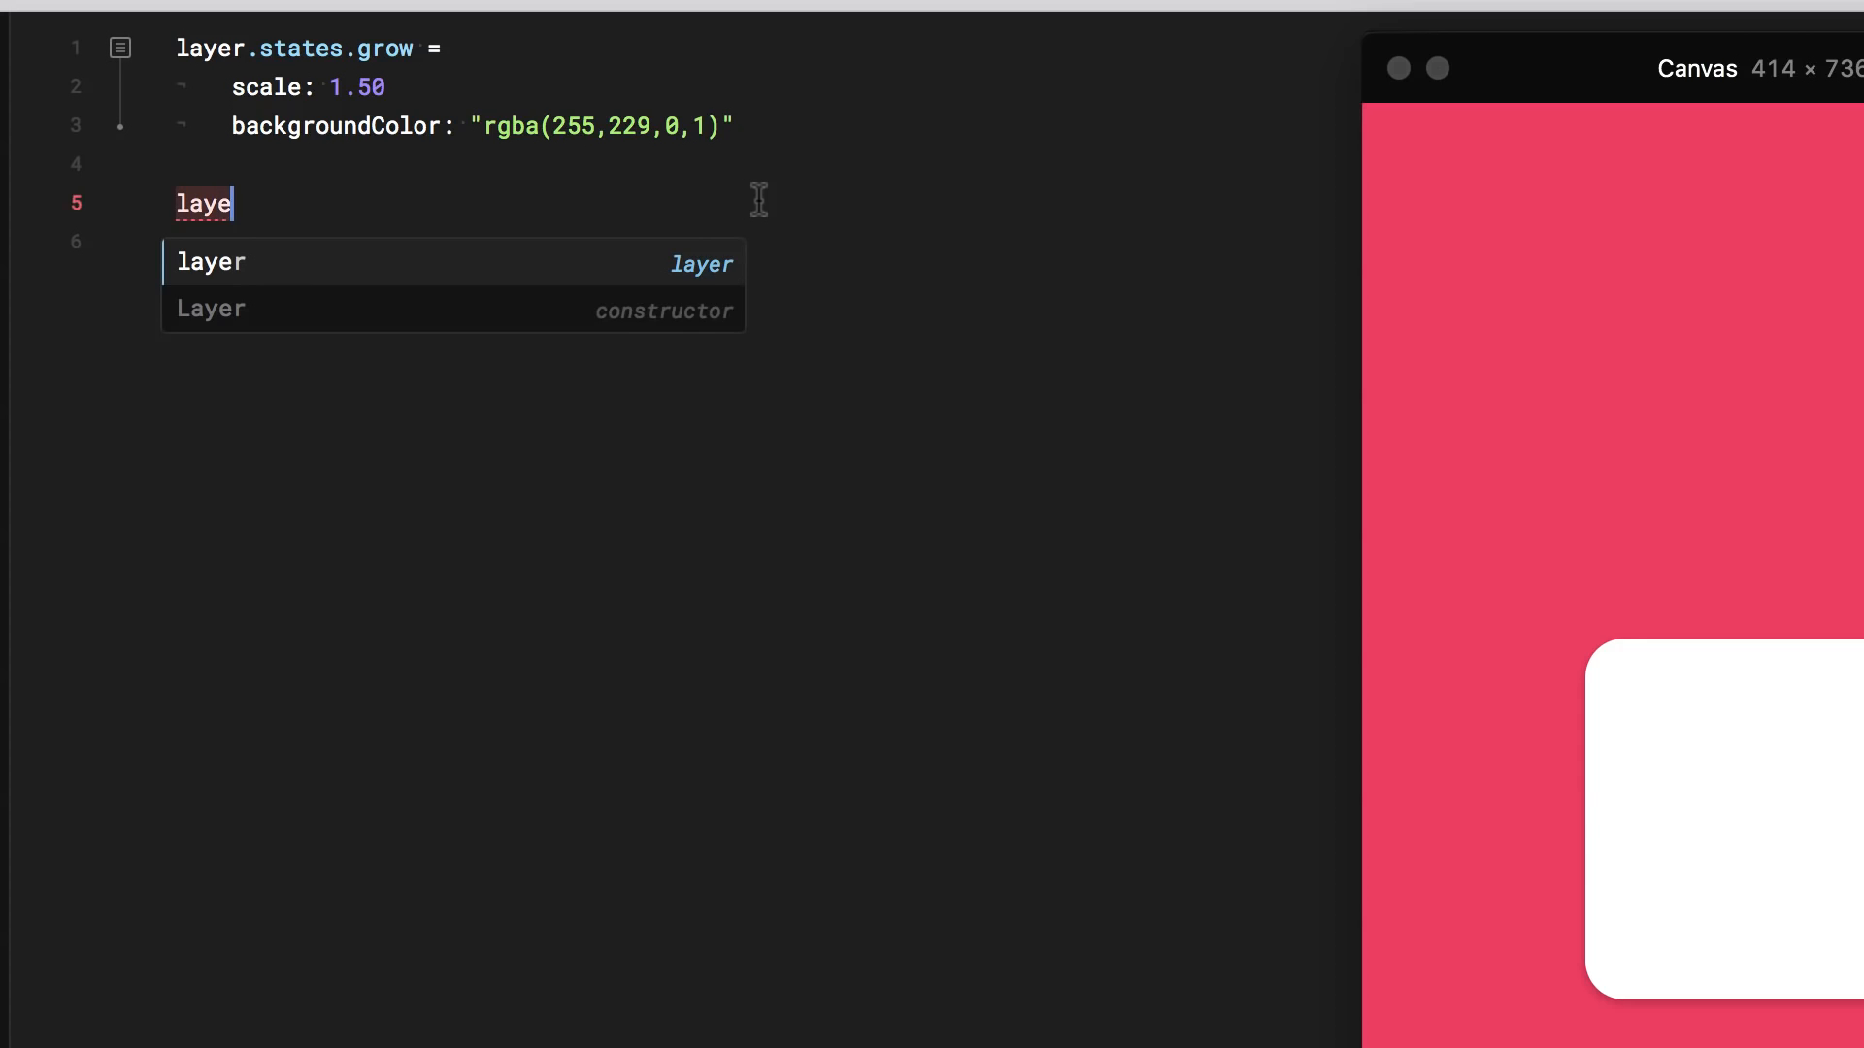
text(r.animate)
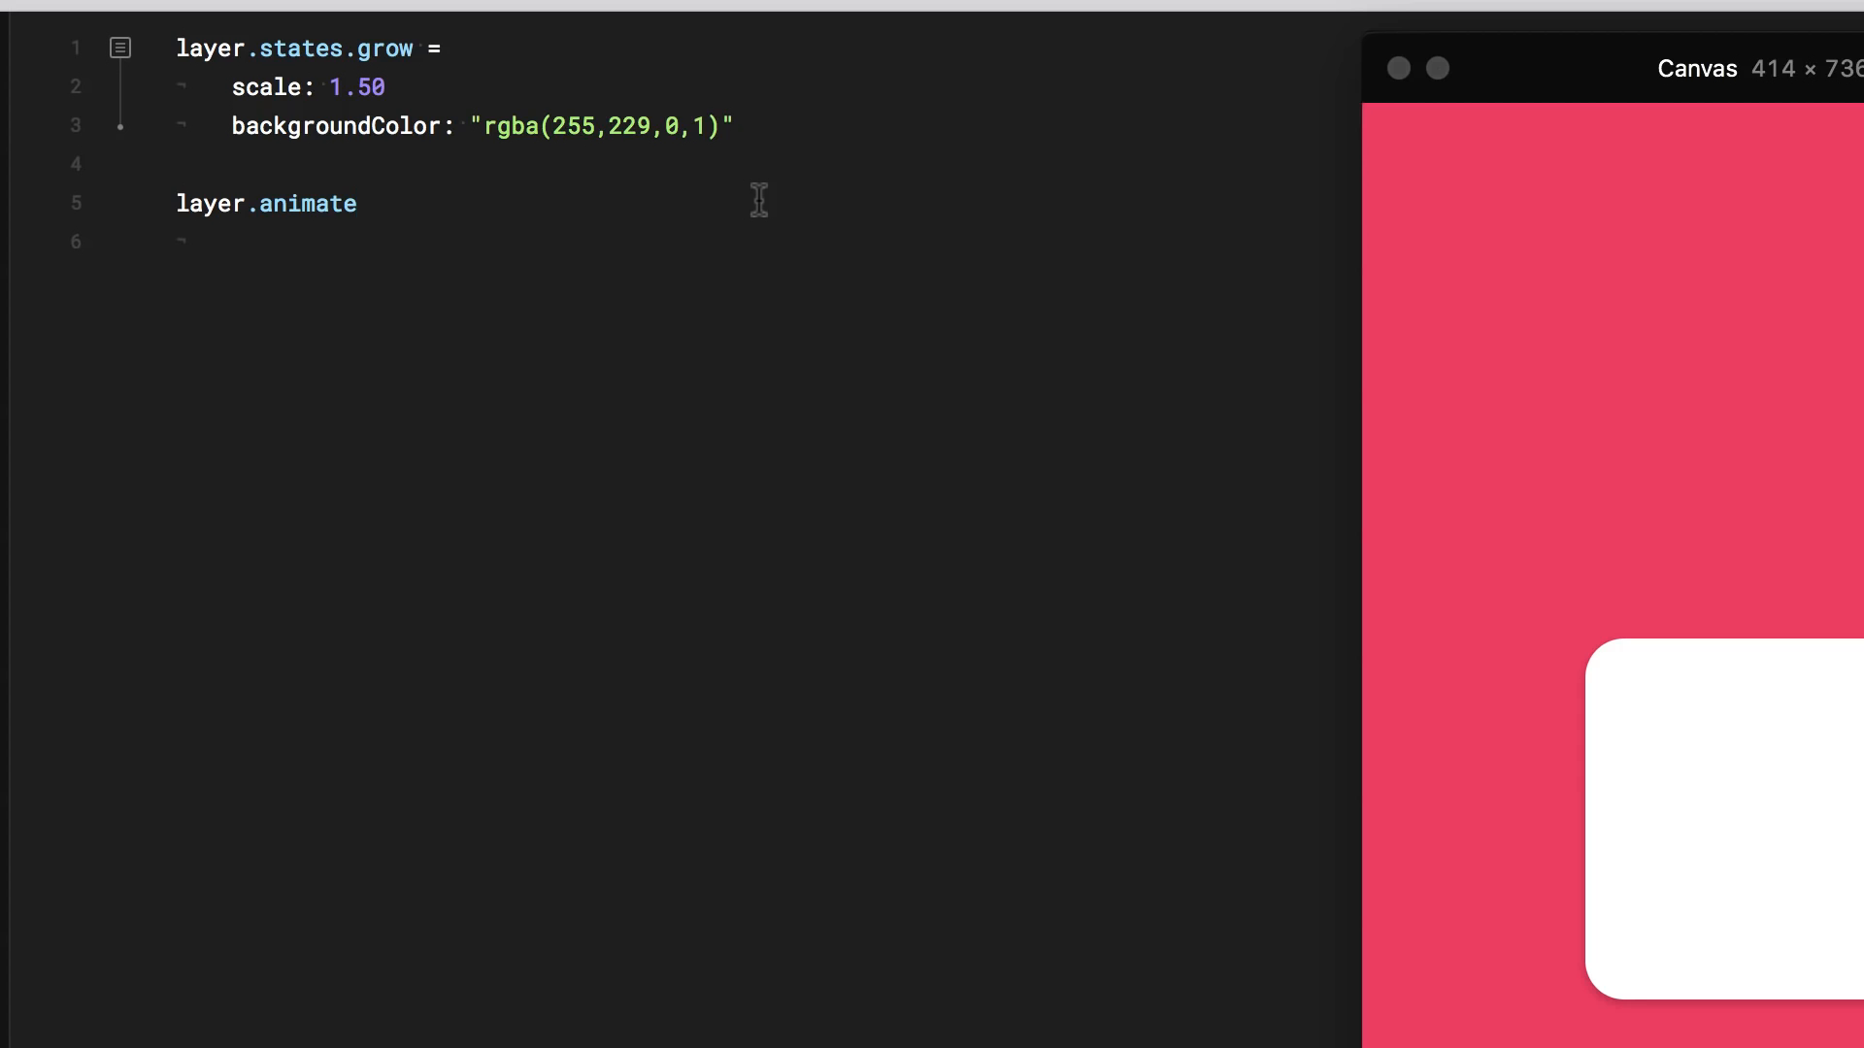
text(())
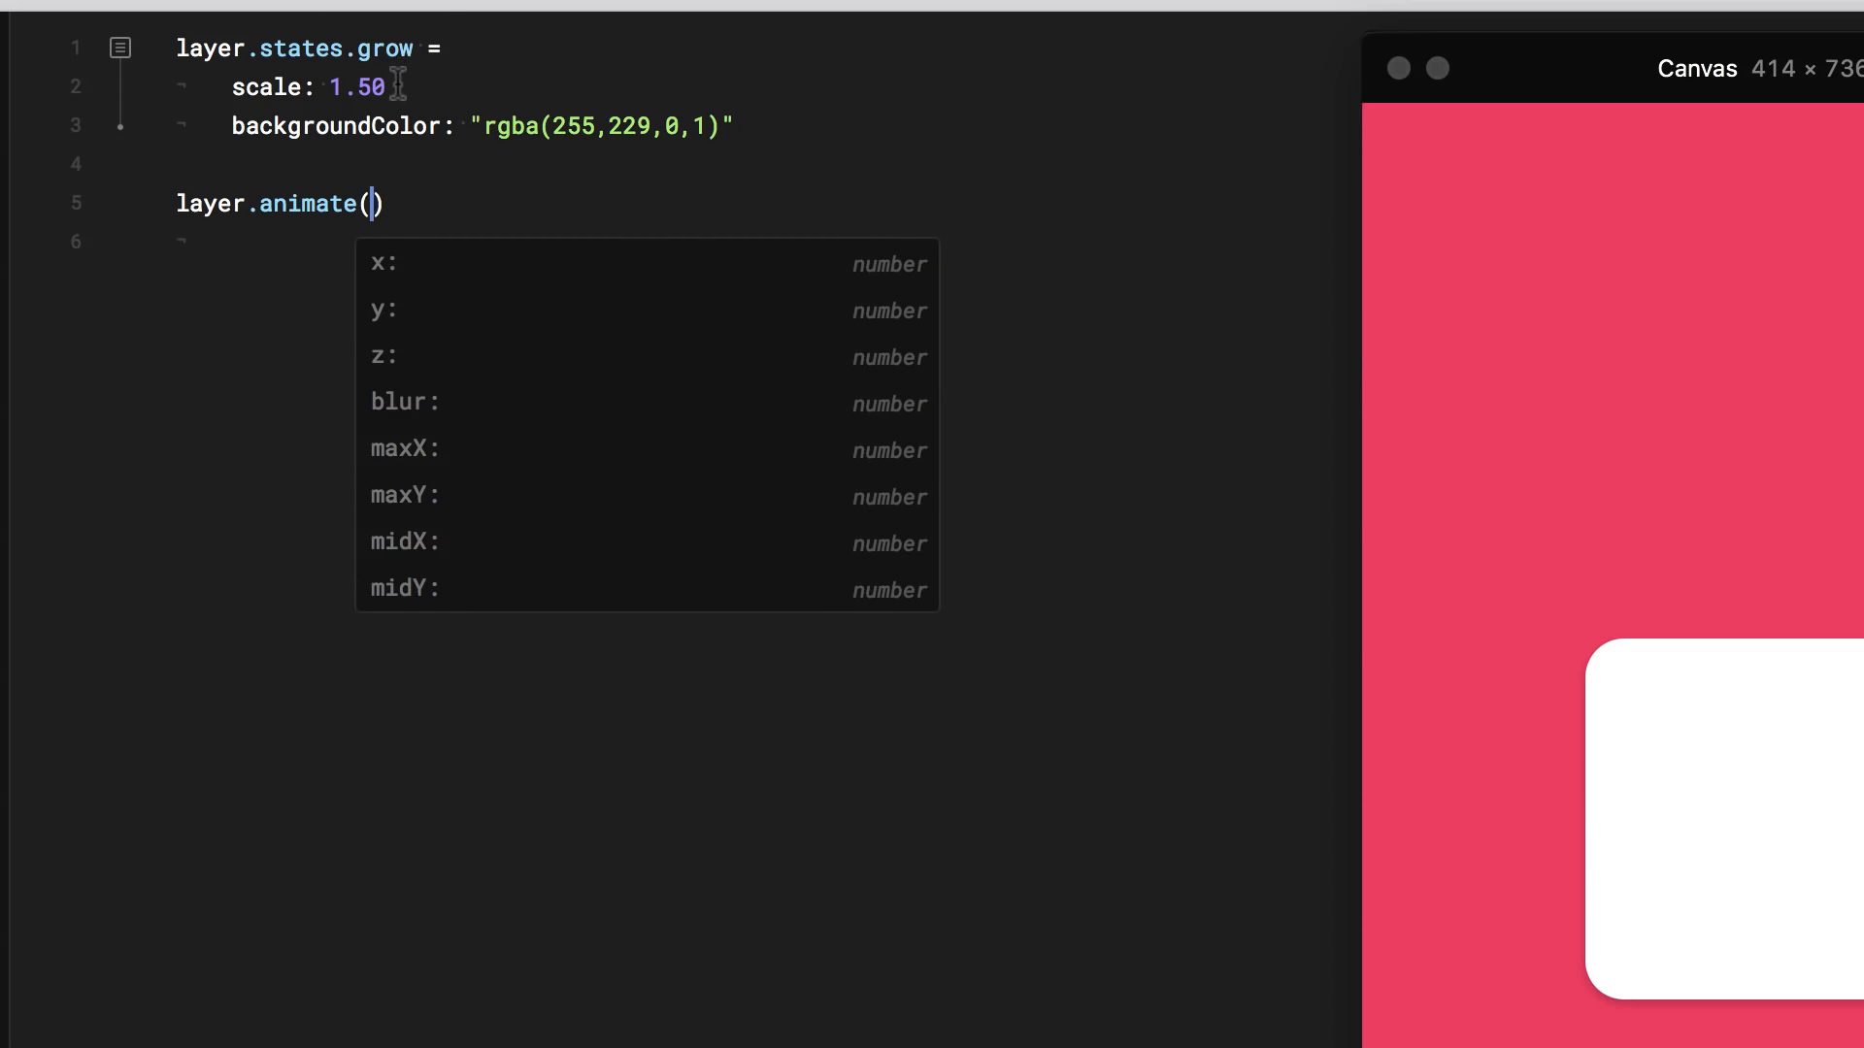
text("gro)
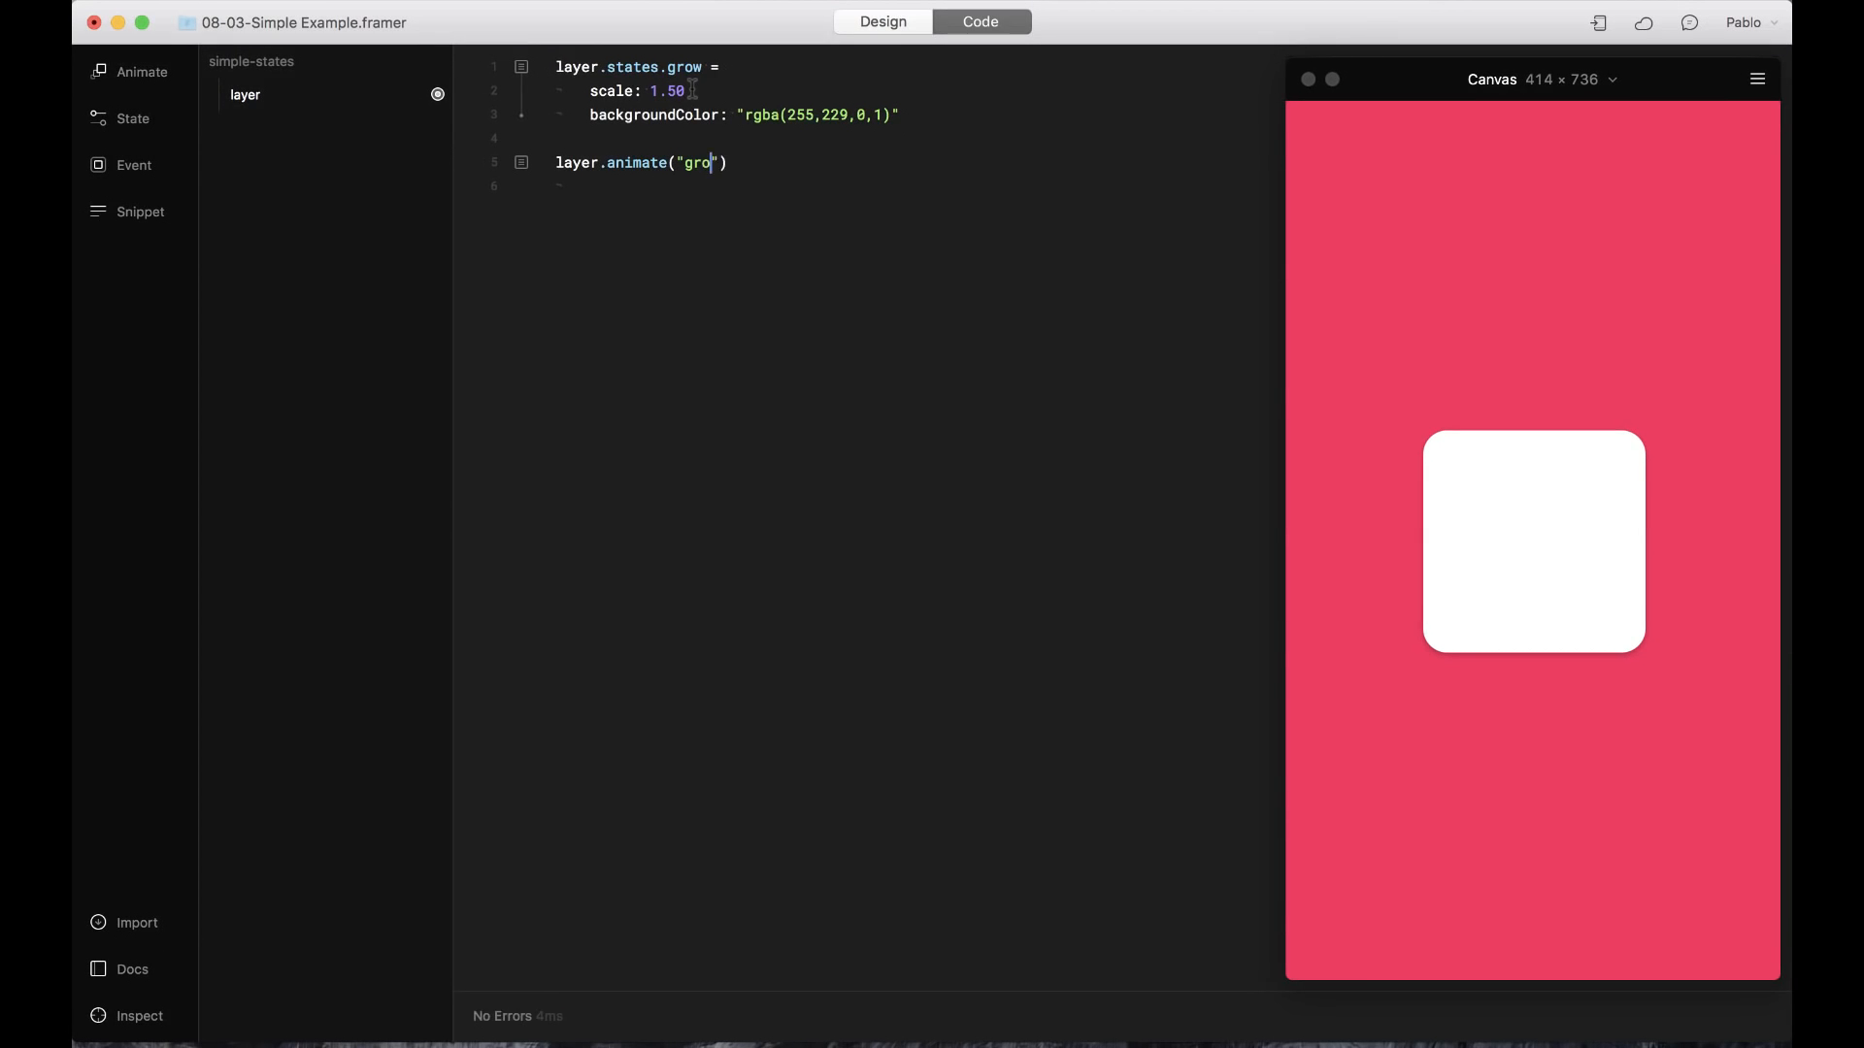
text(w)
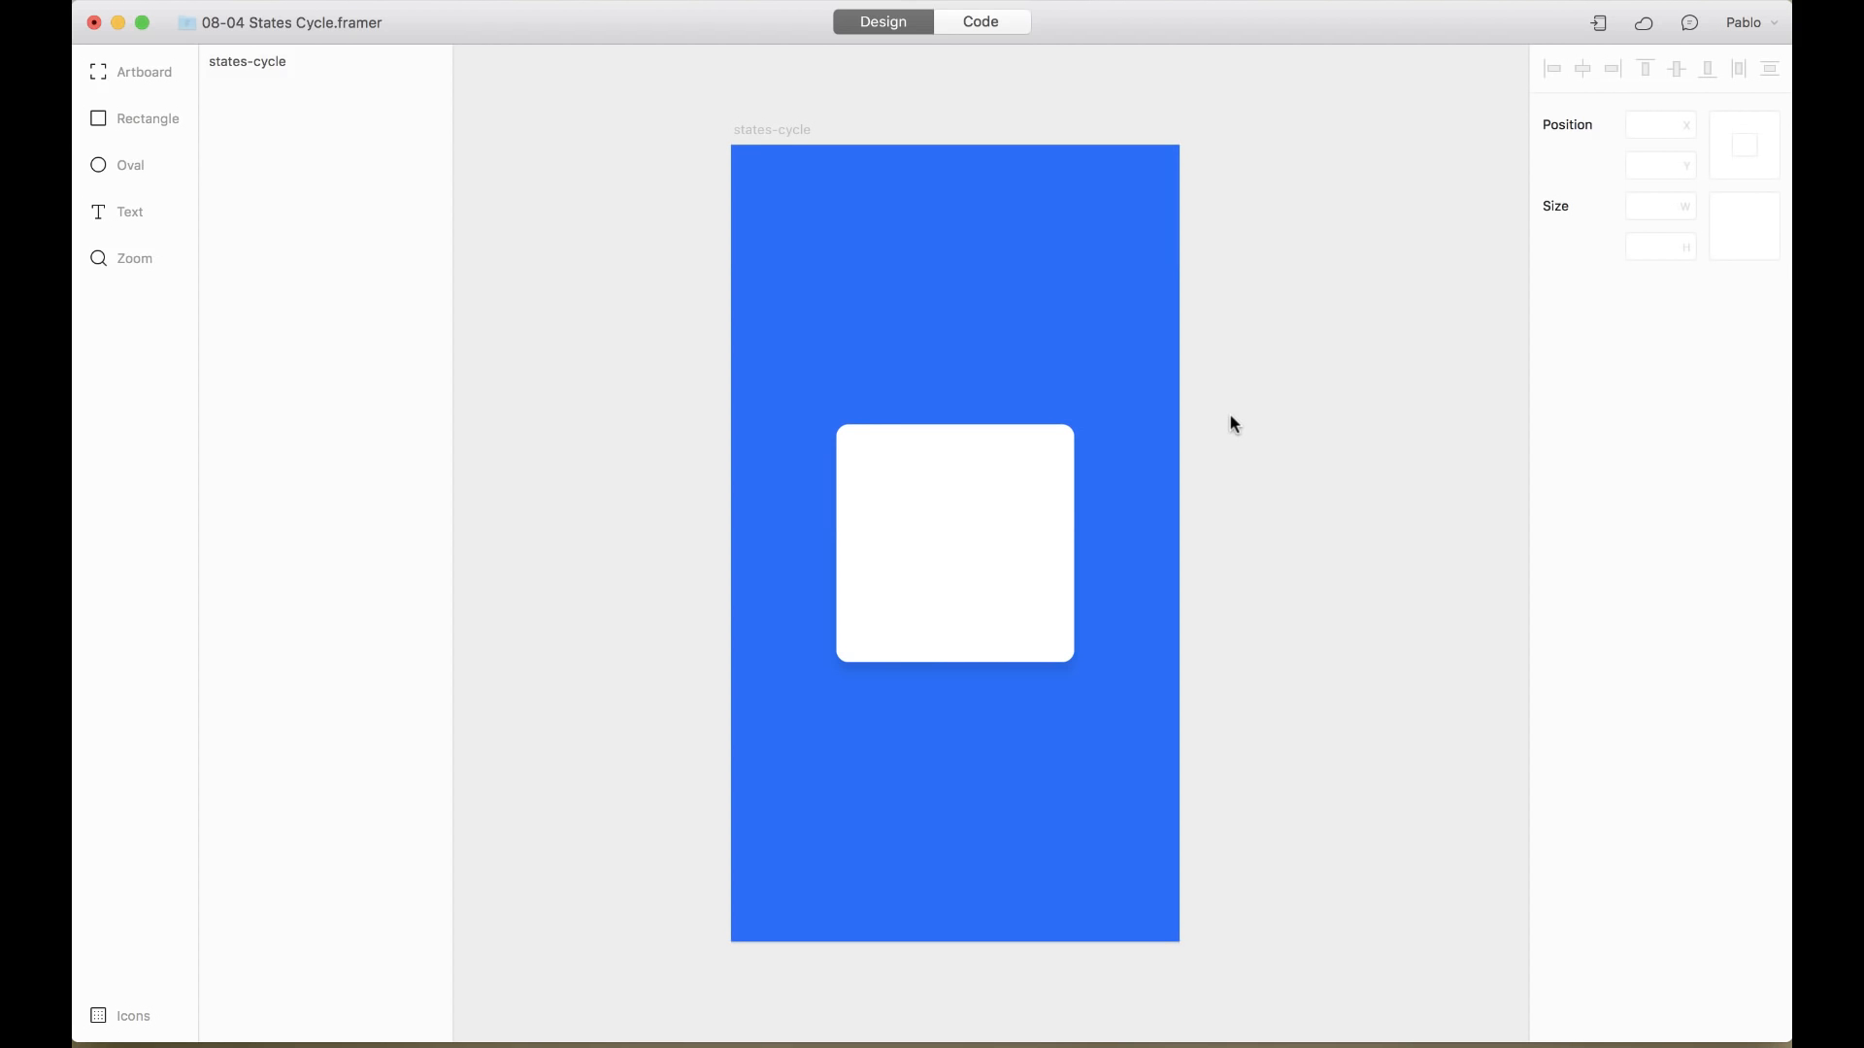
Select the 199×199 white box layer with radius 10, then go to code editing
click(954, 544)
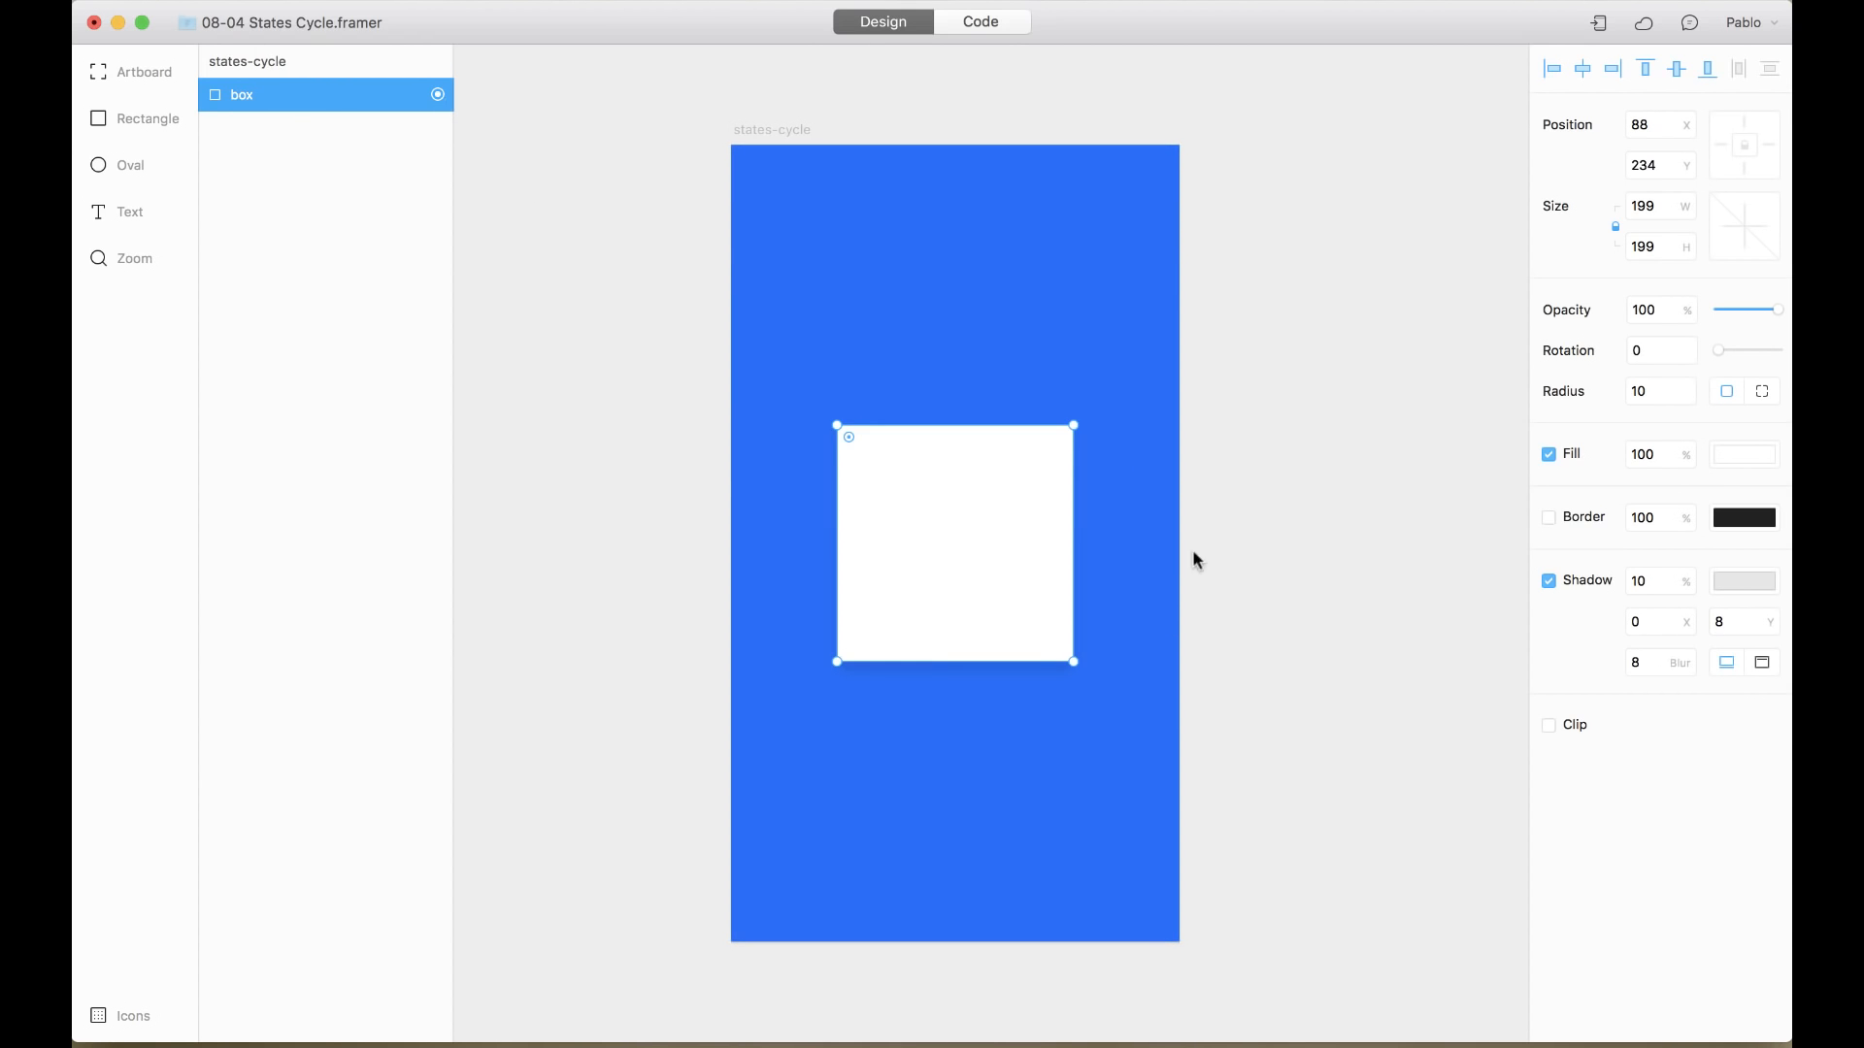
mouse_move(1086, 498)
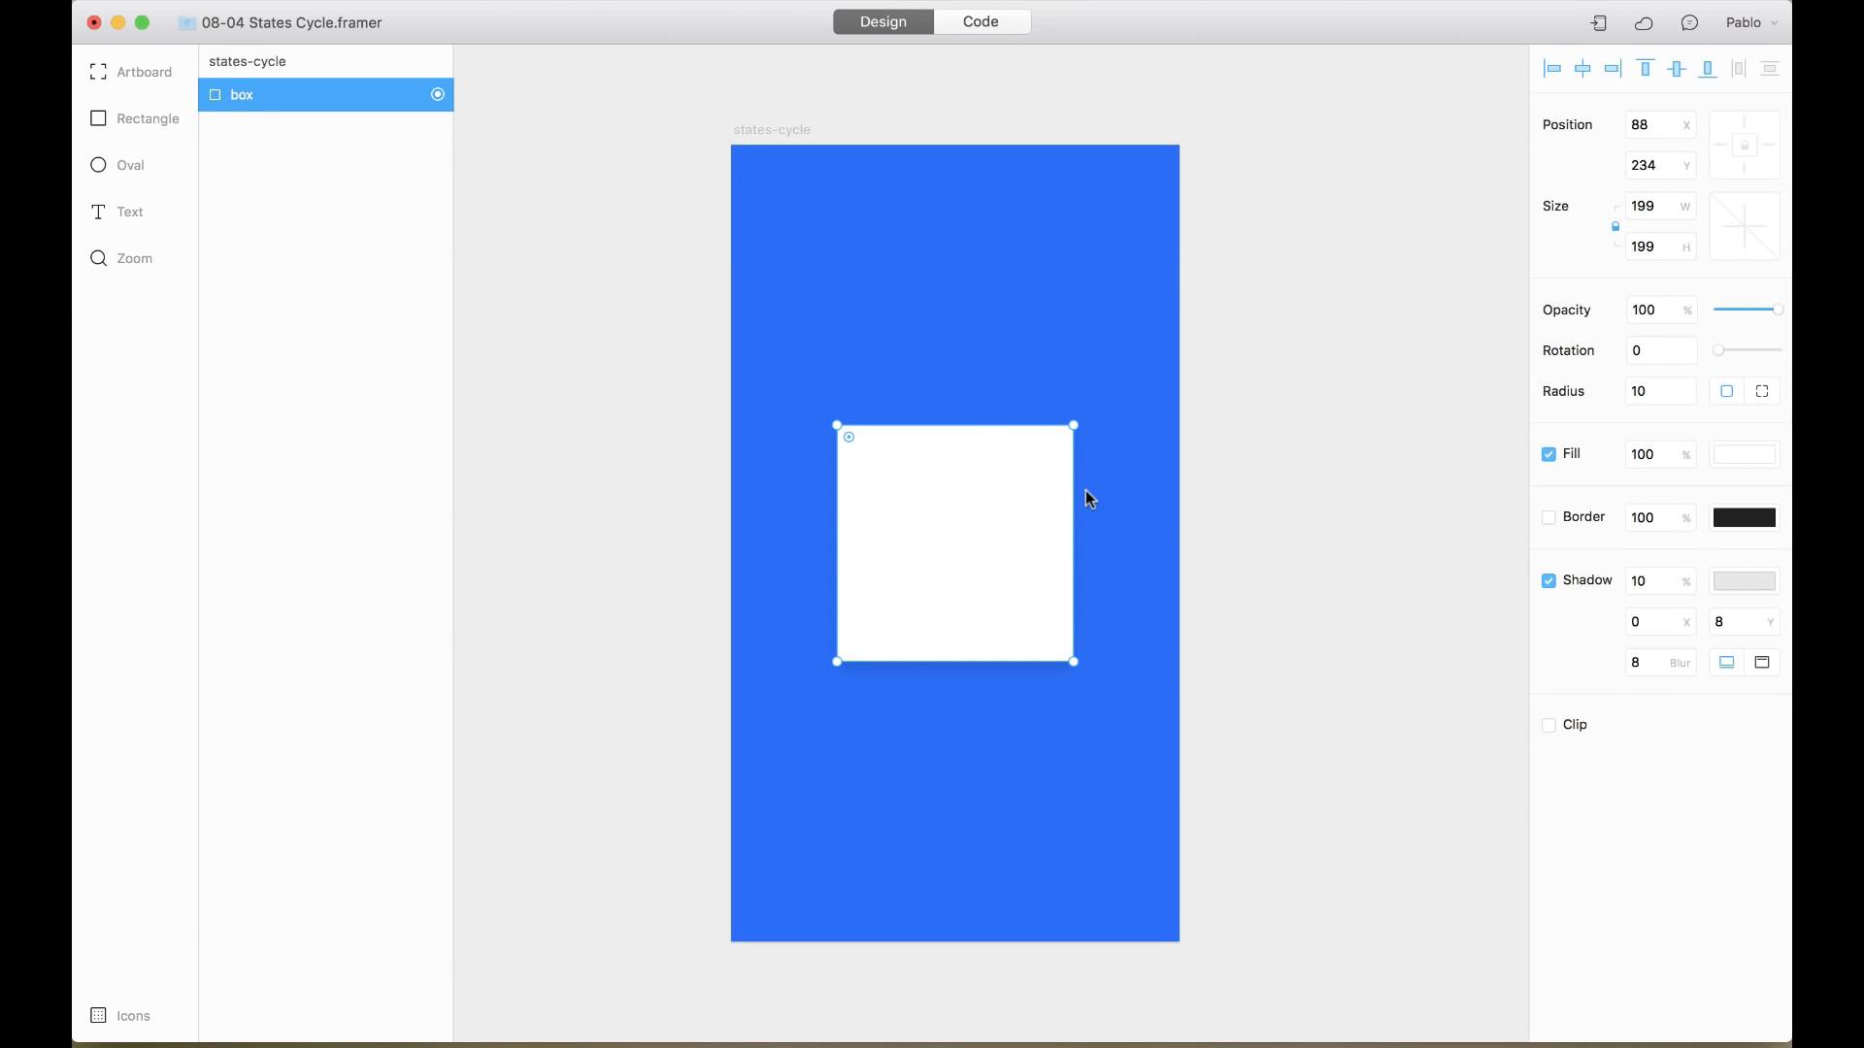
mouse_move(621, 148)
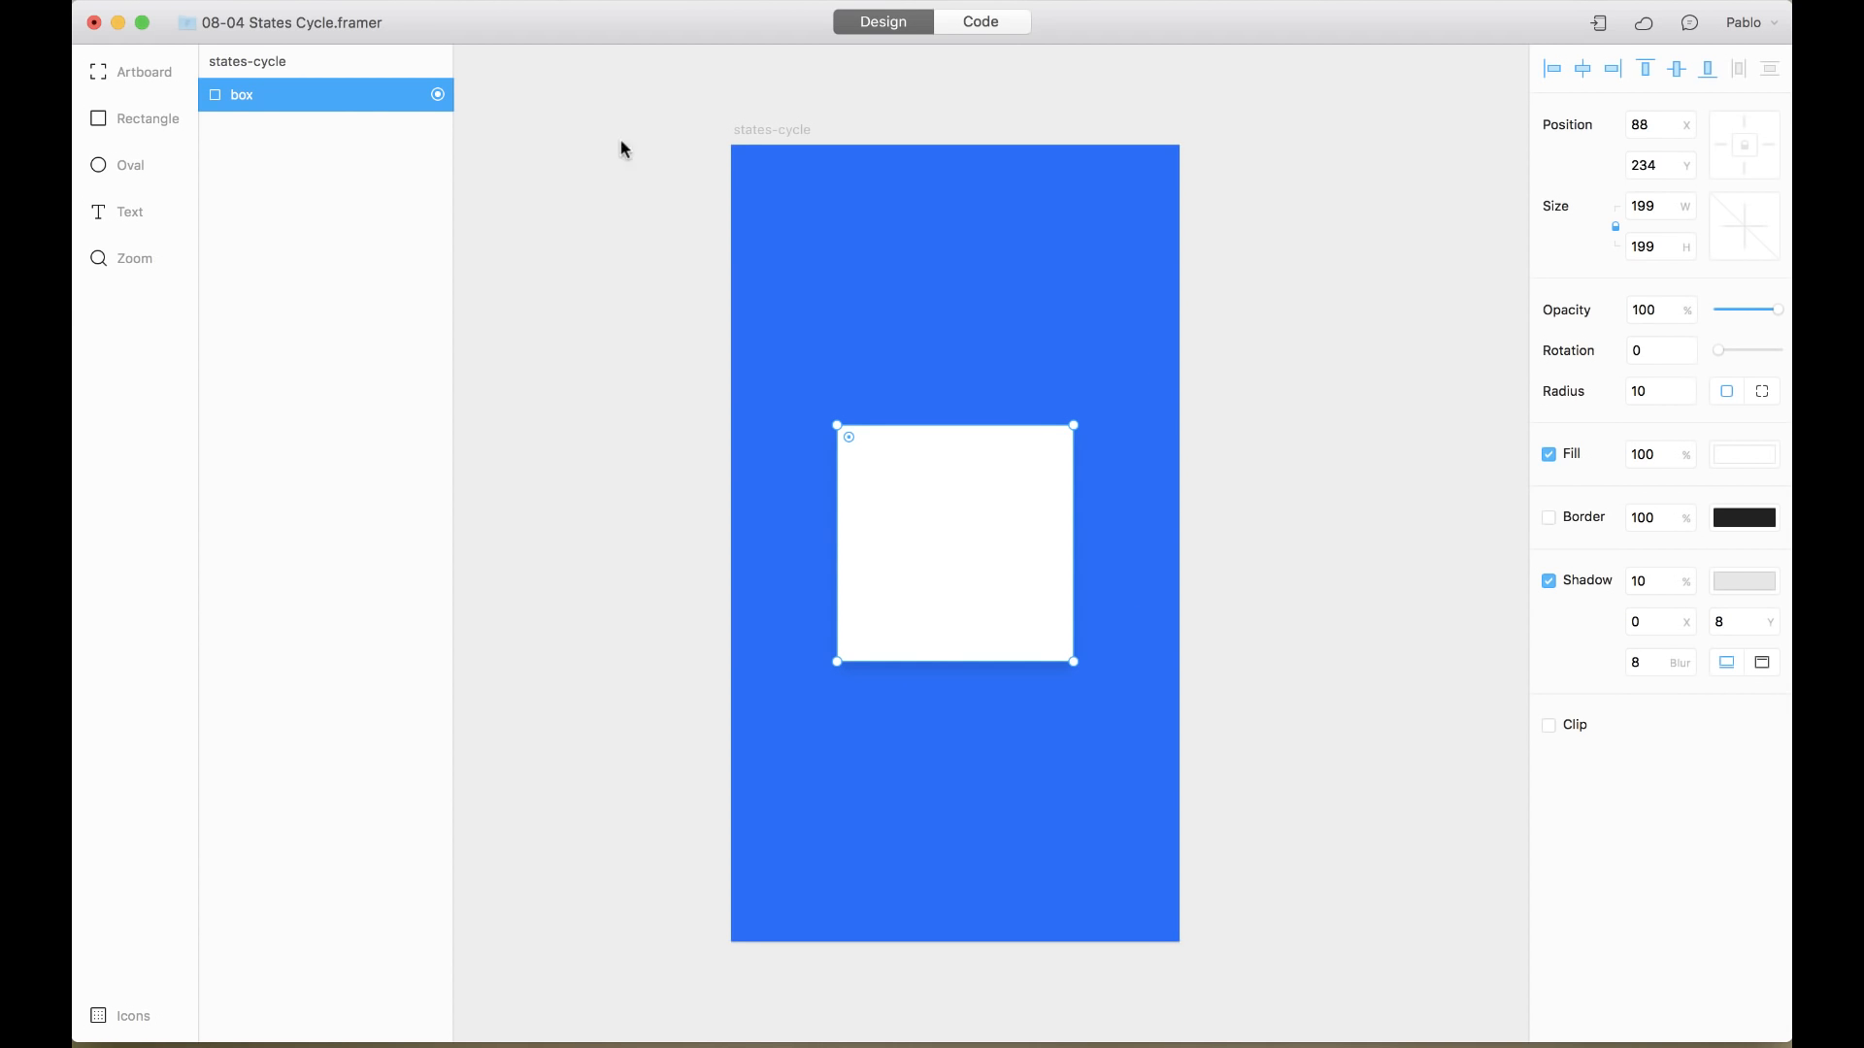
click(979, 21)
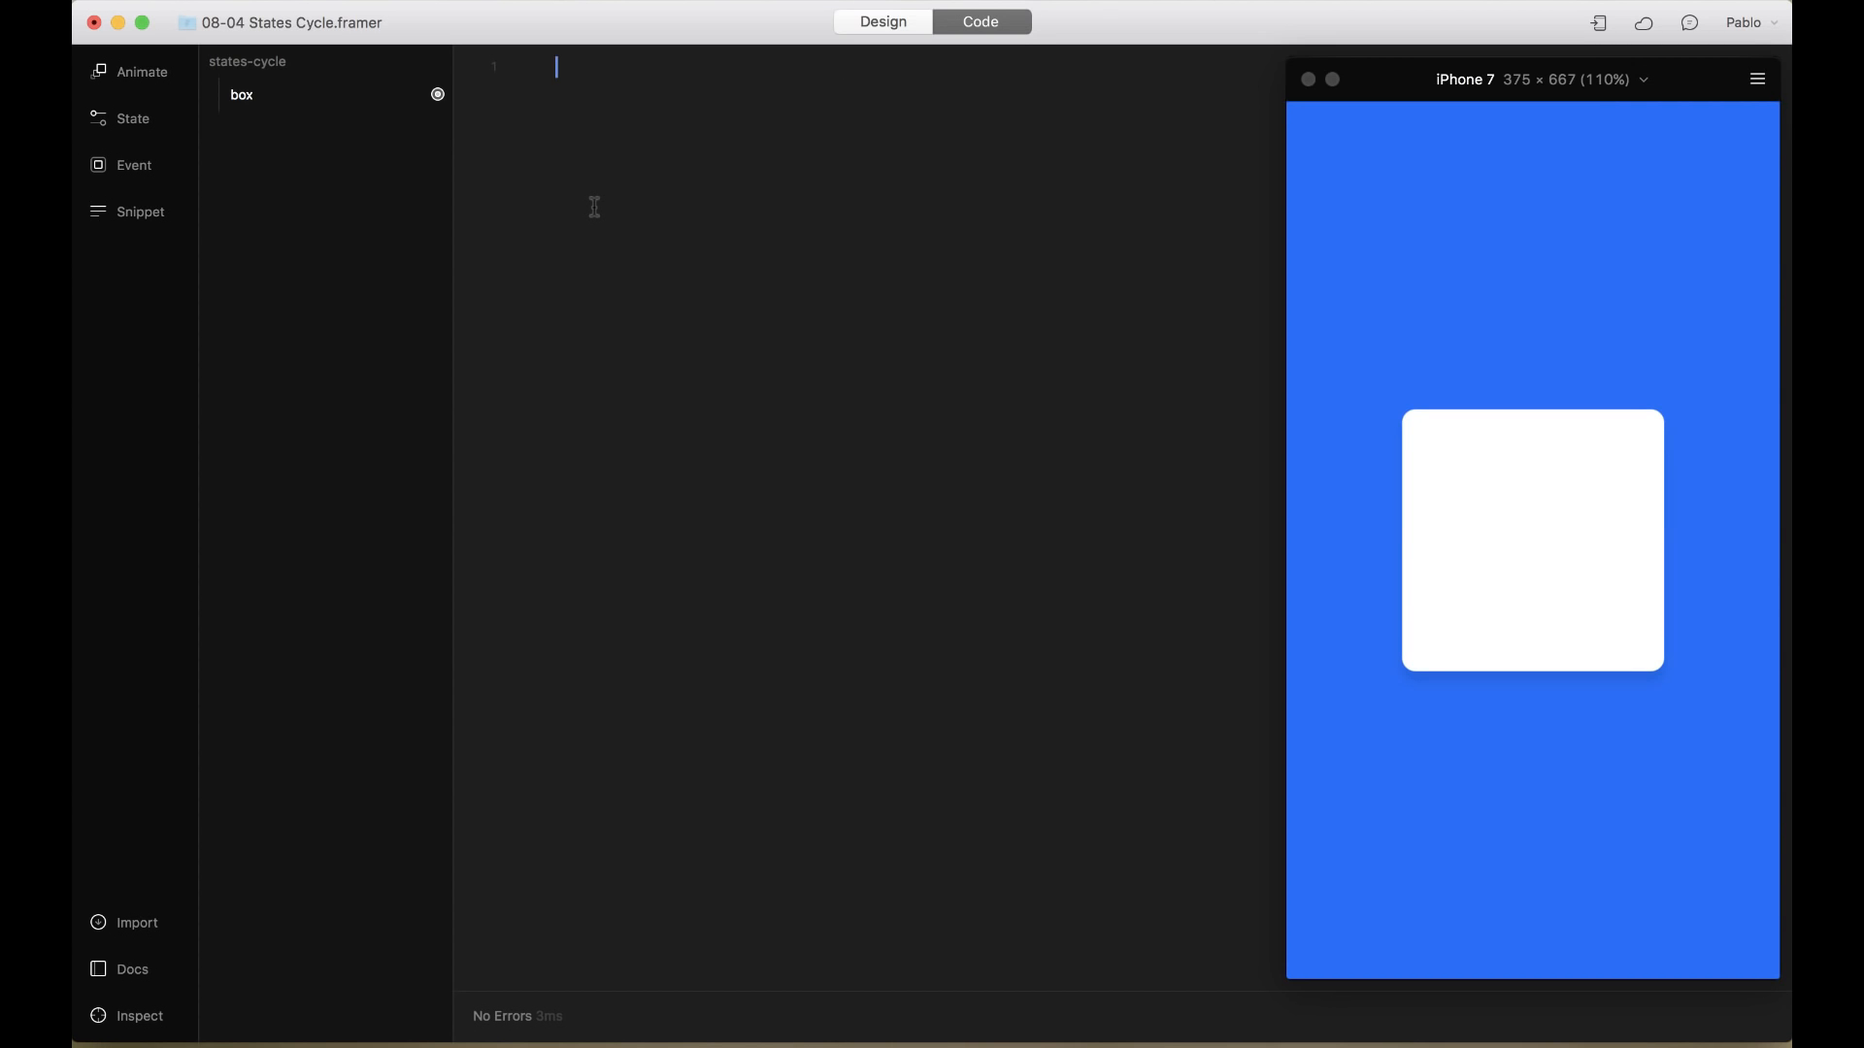
Start box.states with state one at scale 1.5 and rotation 15
text(box)
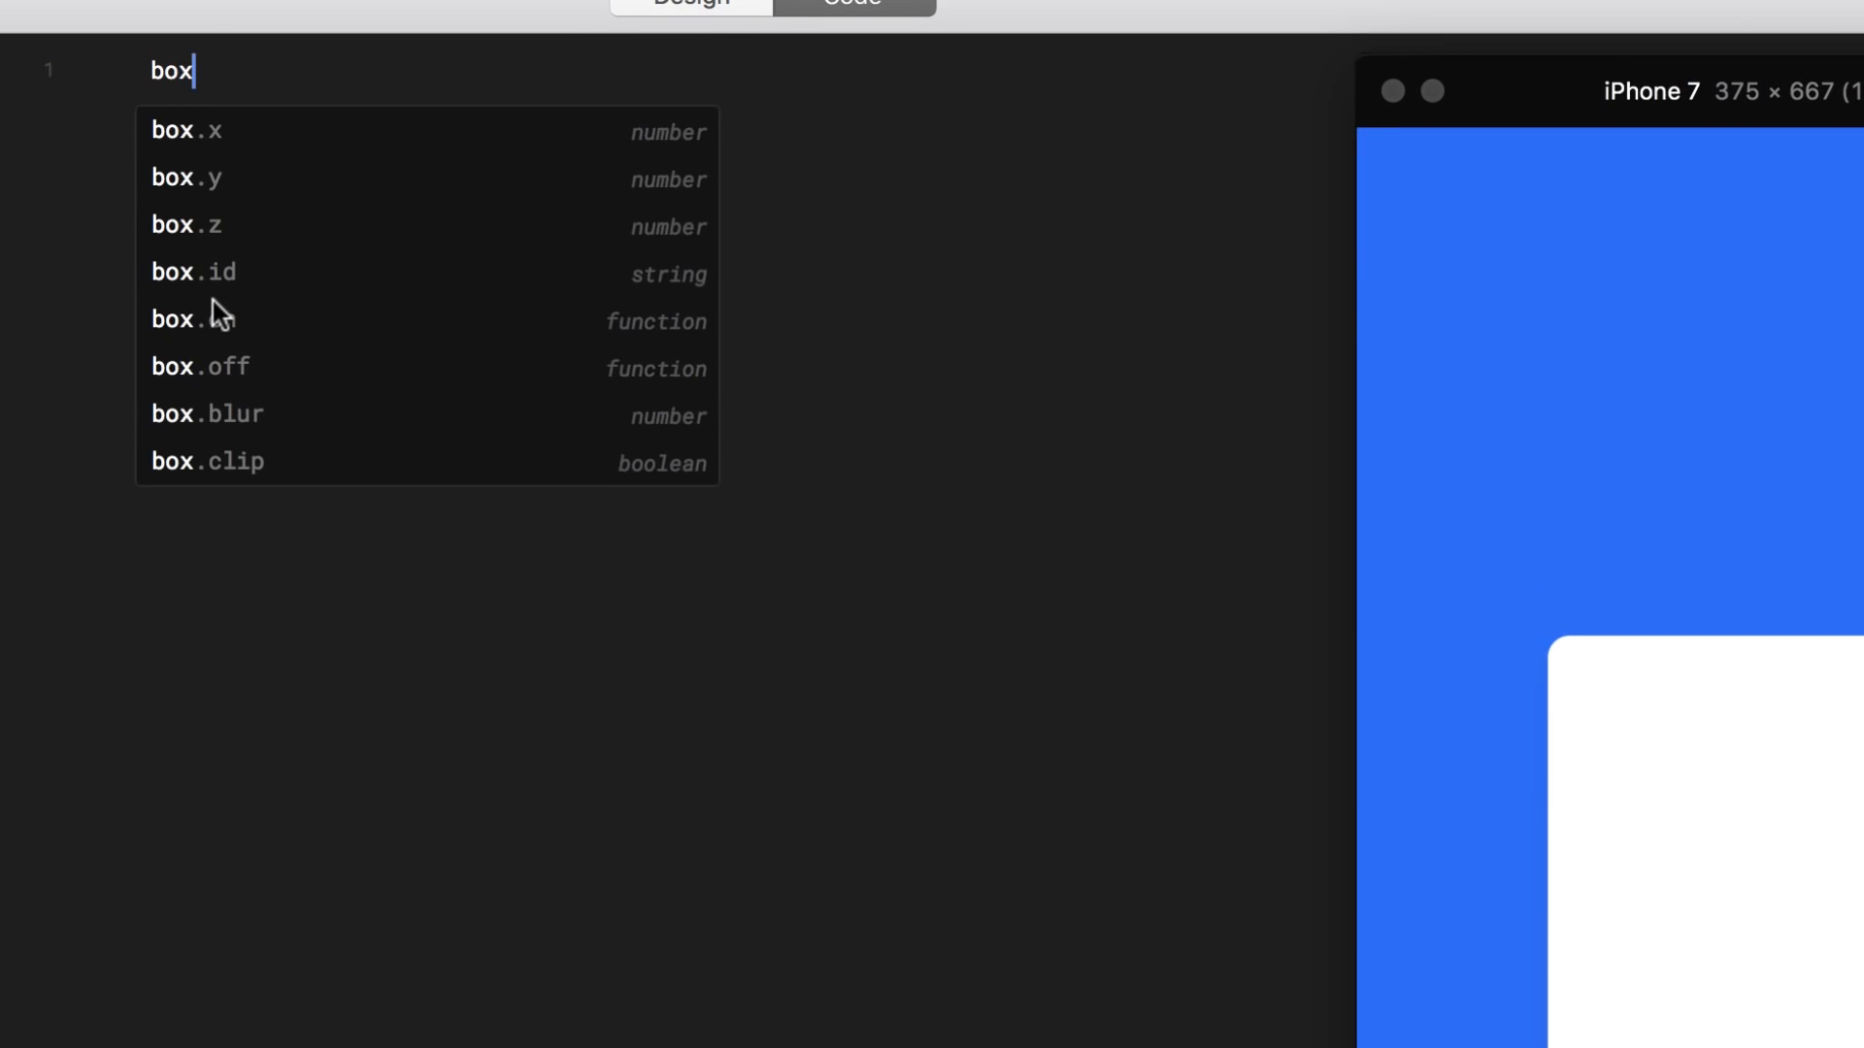
text(.states =)
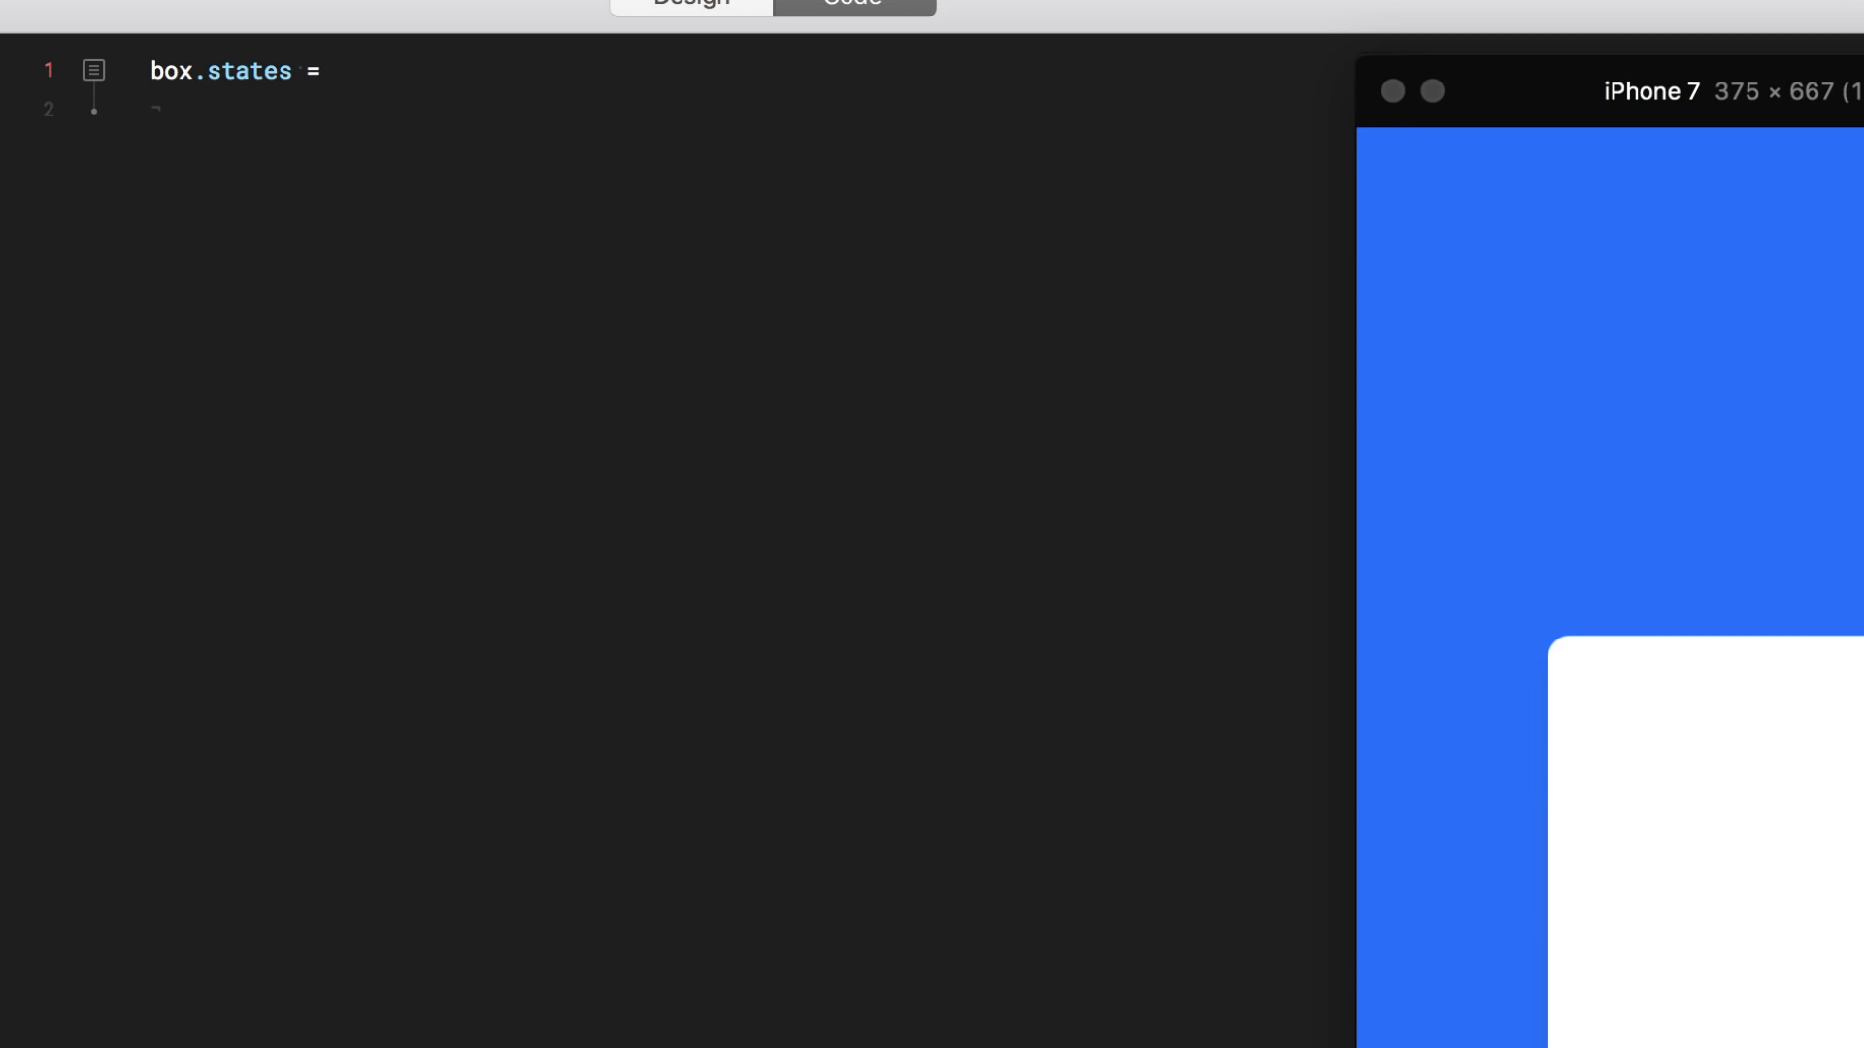
text(one:)
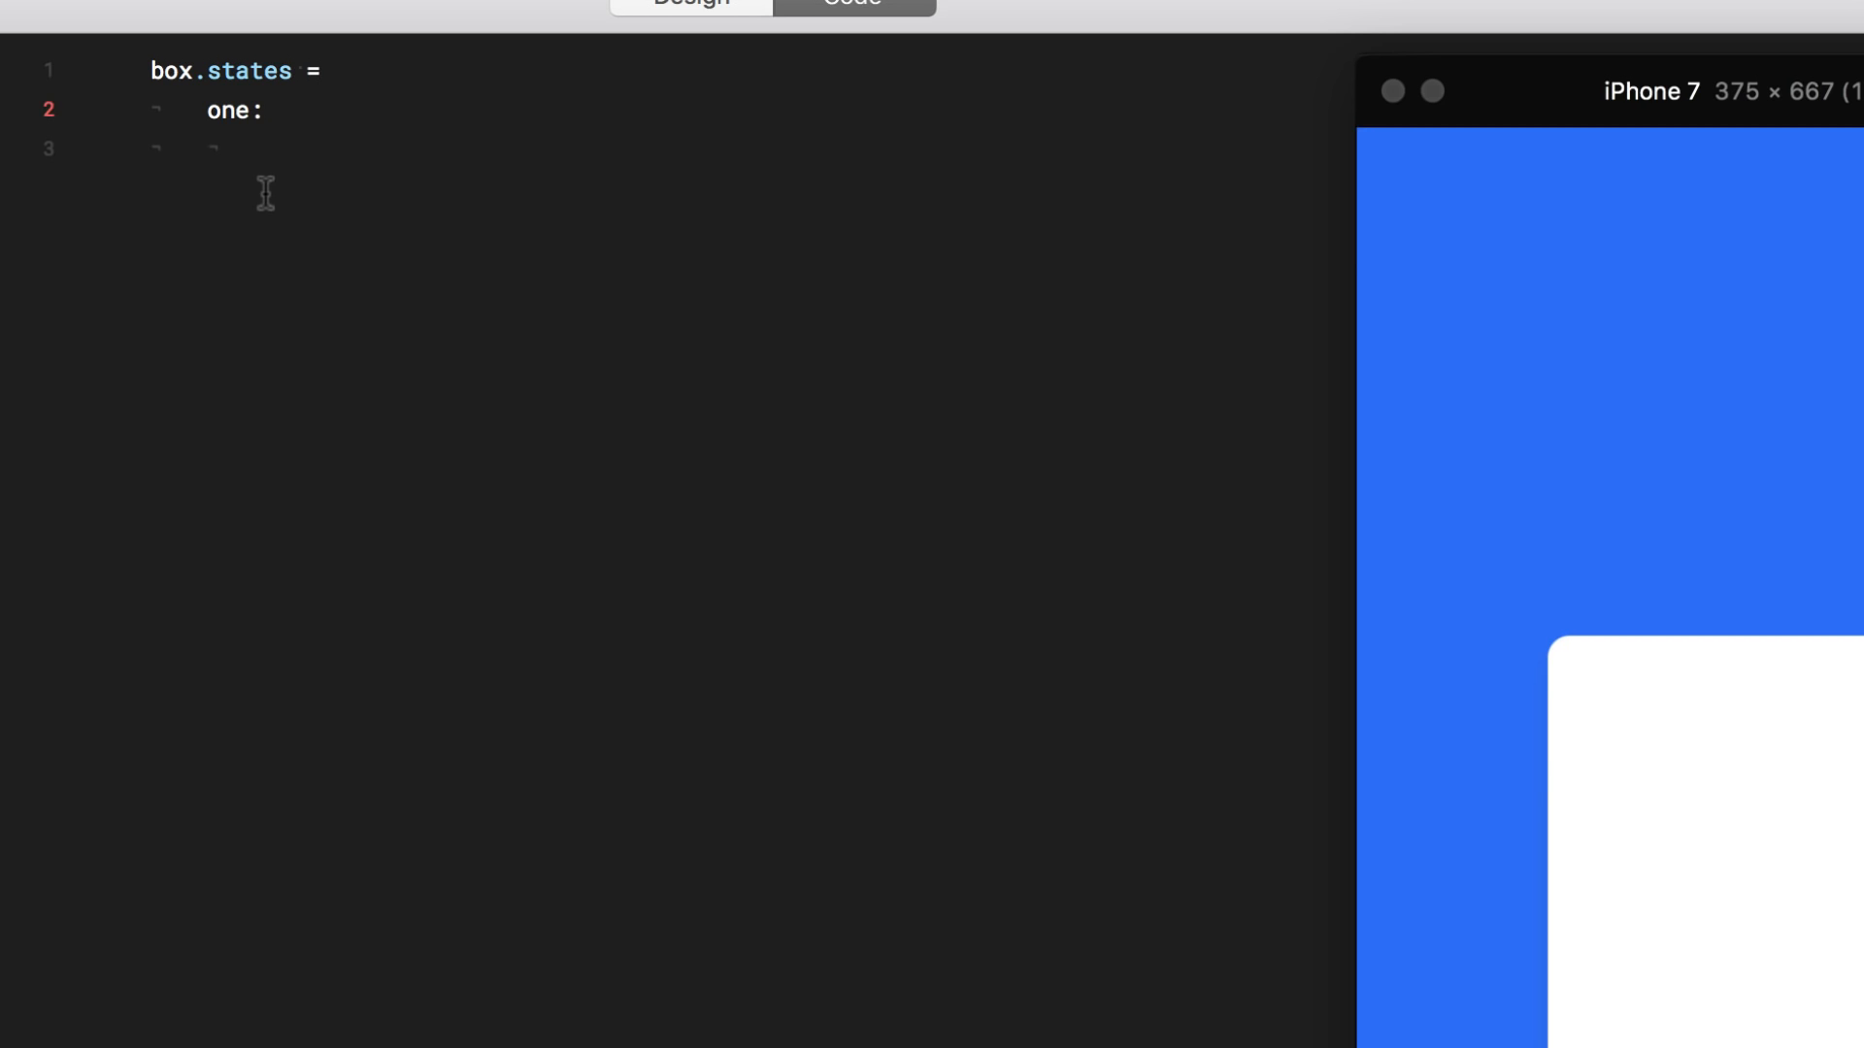
text(sca)
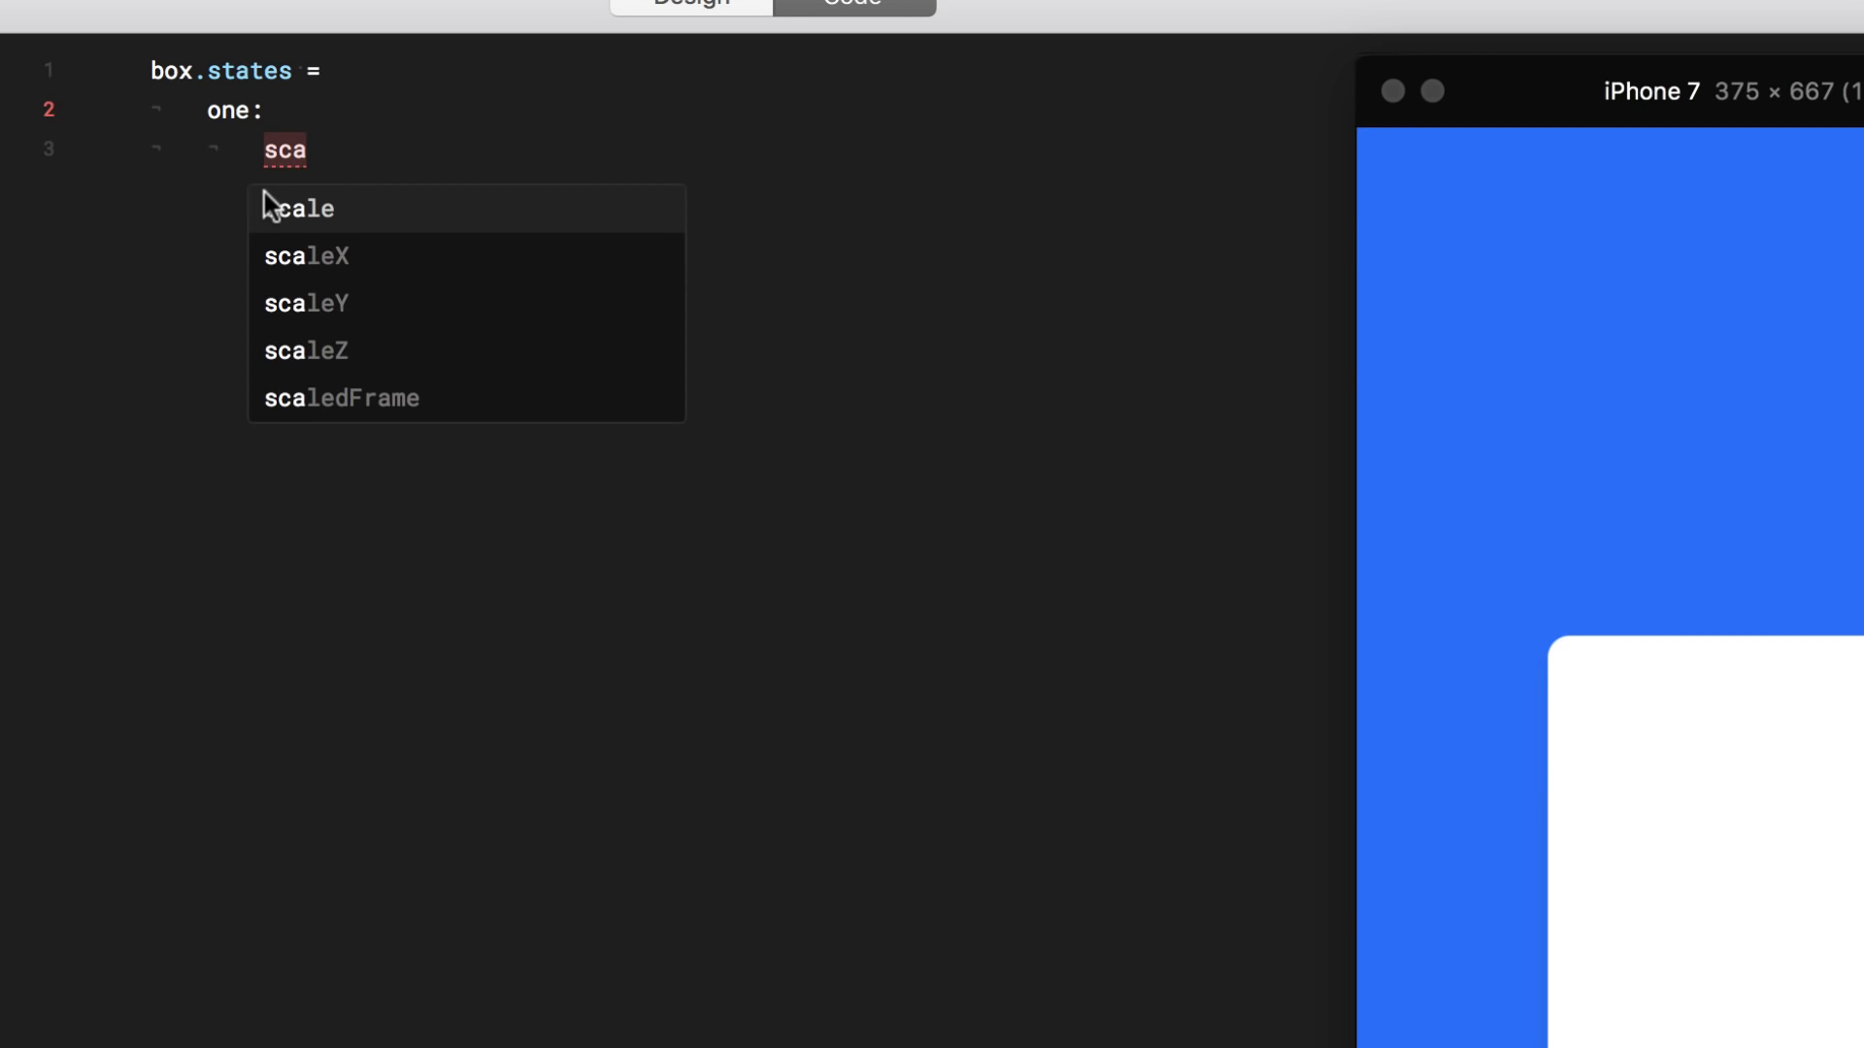
click(301, 207)
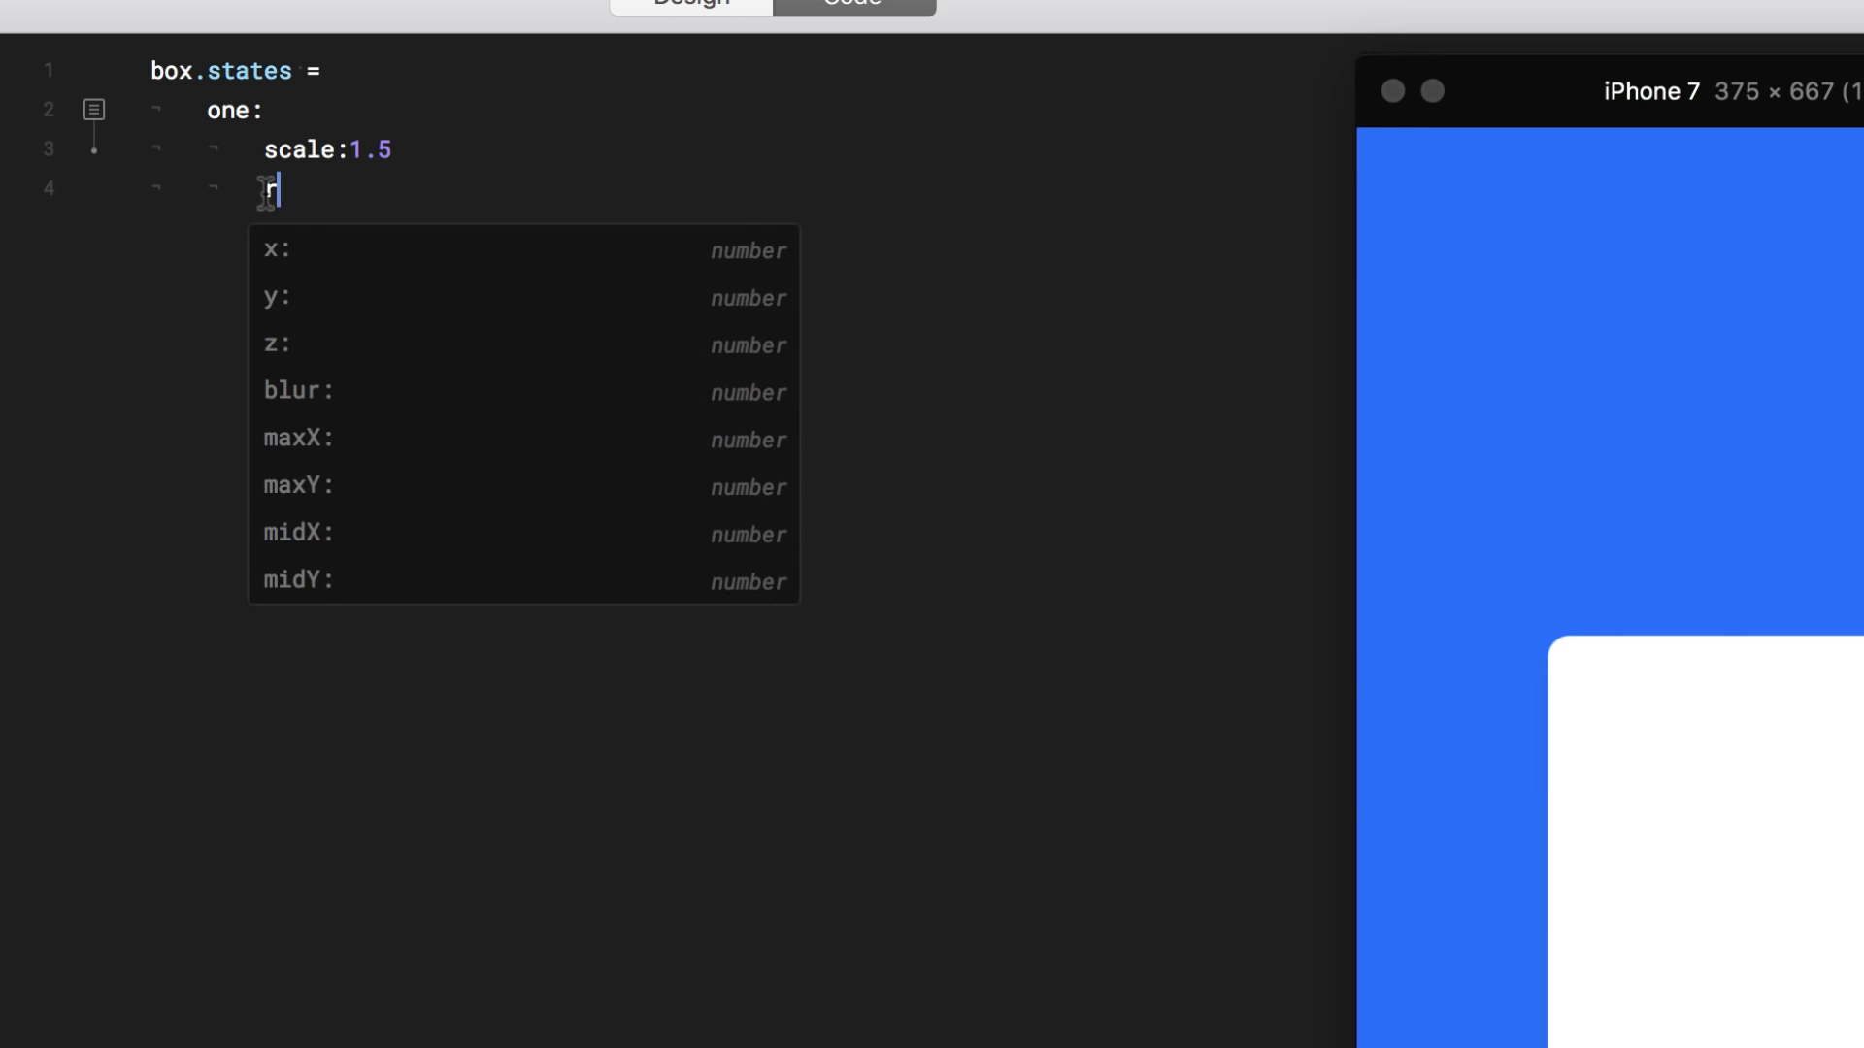
text(otation: 15)
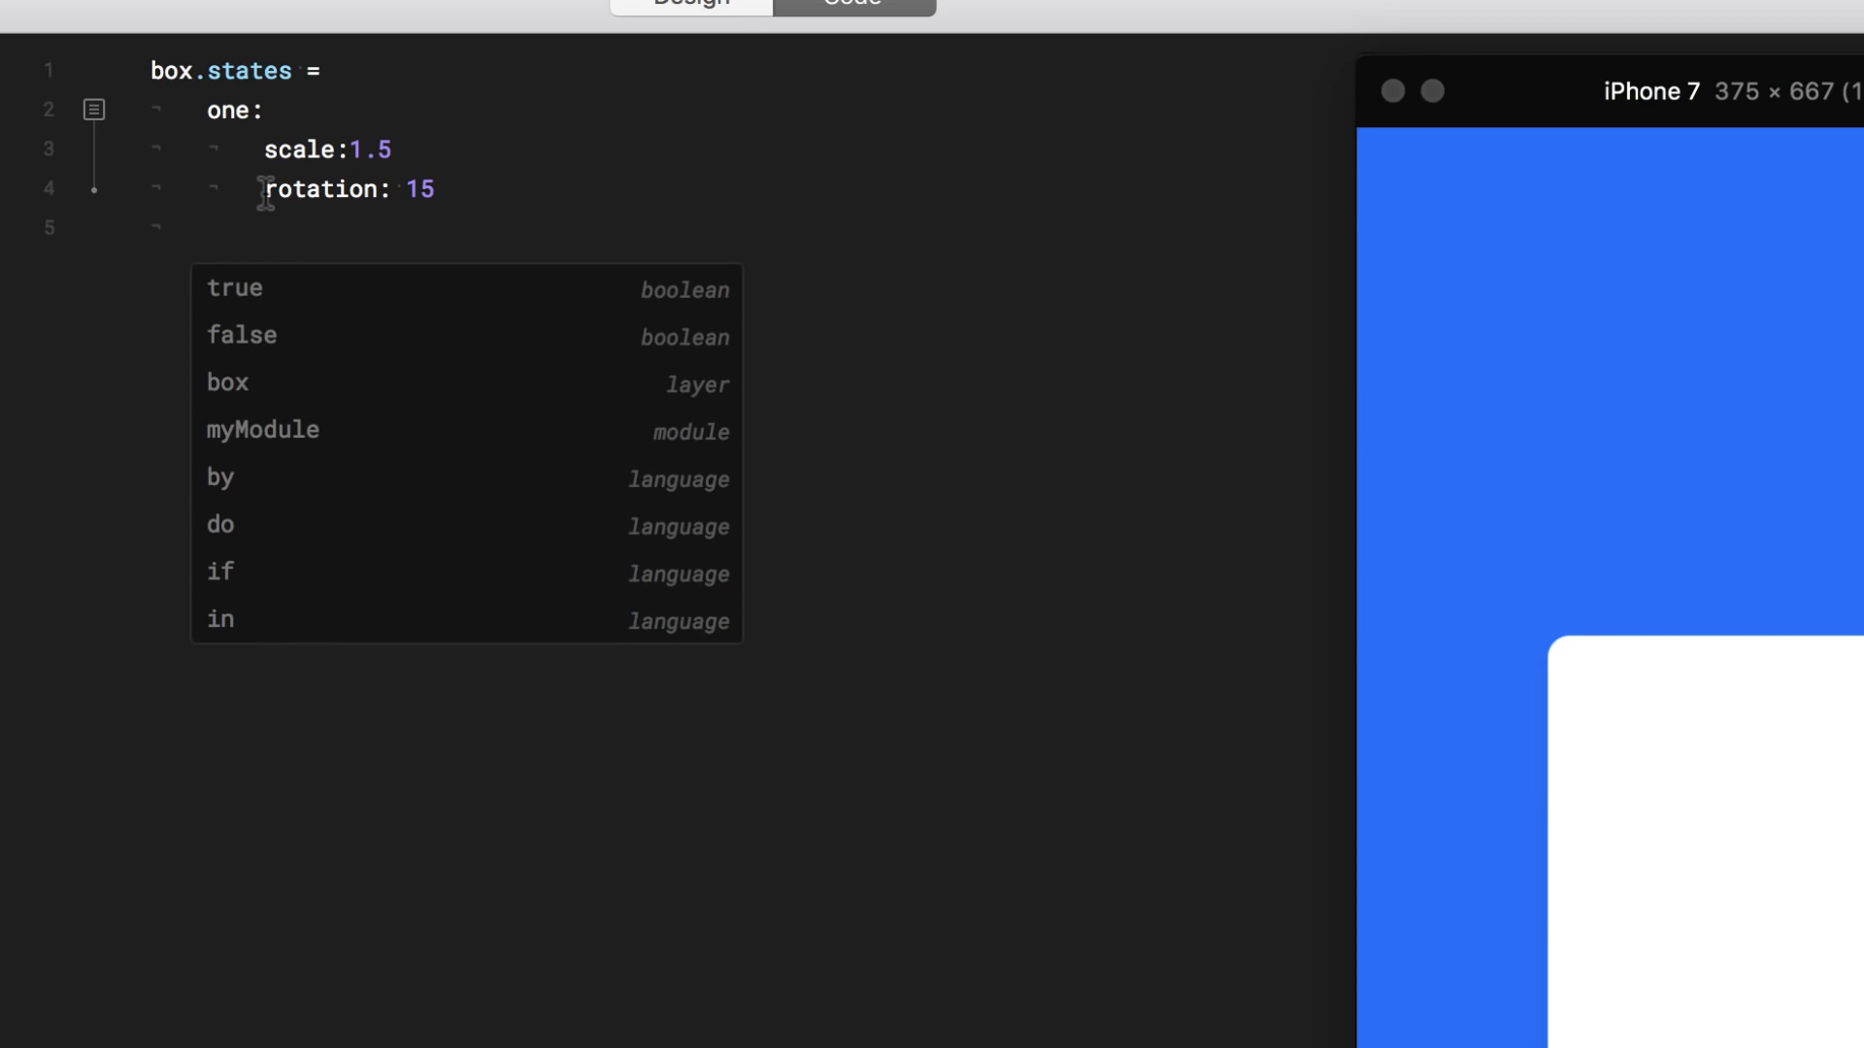
Add state two with scale 0.75 and rotation -15
text(two:)
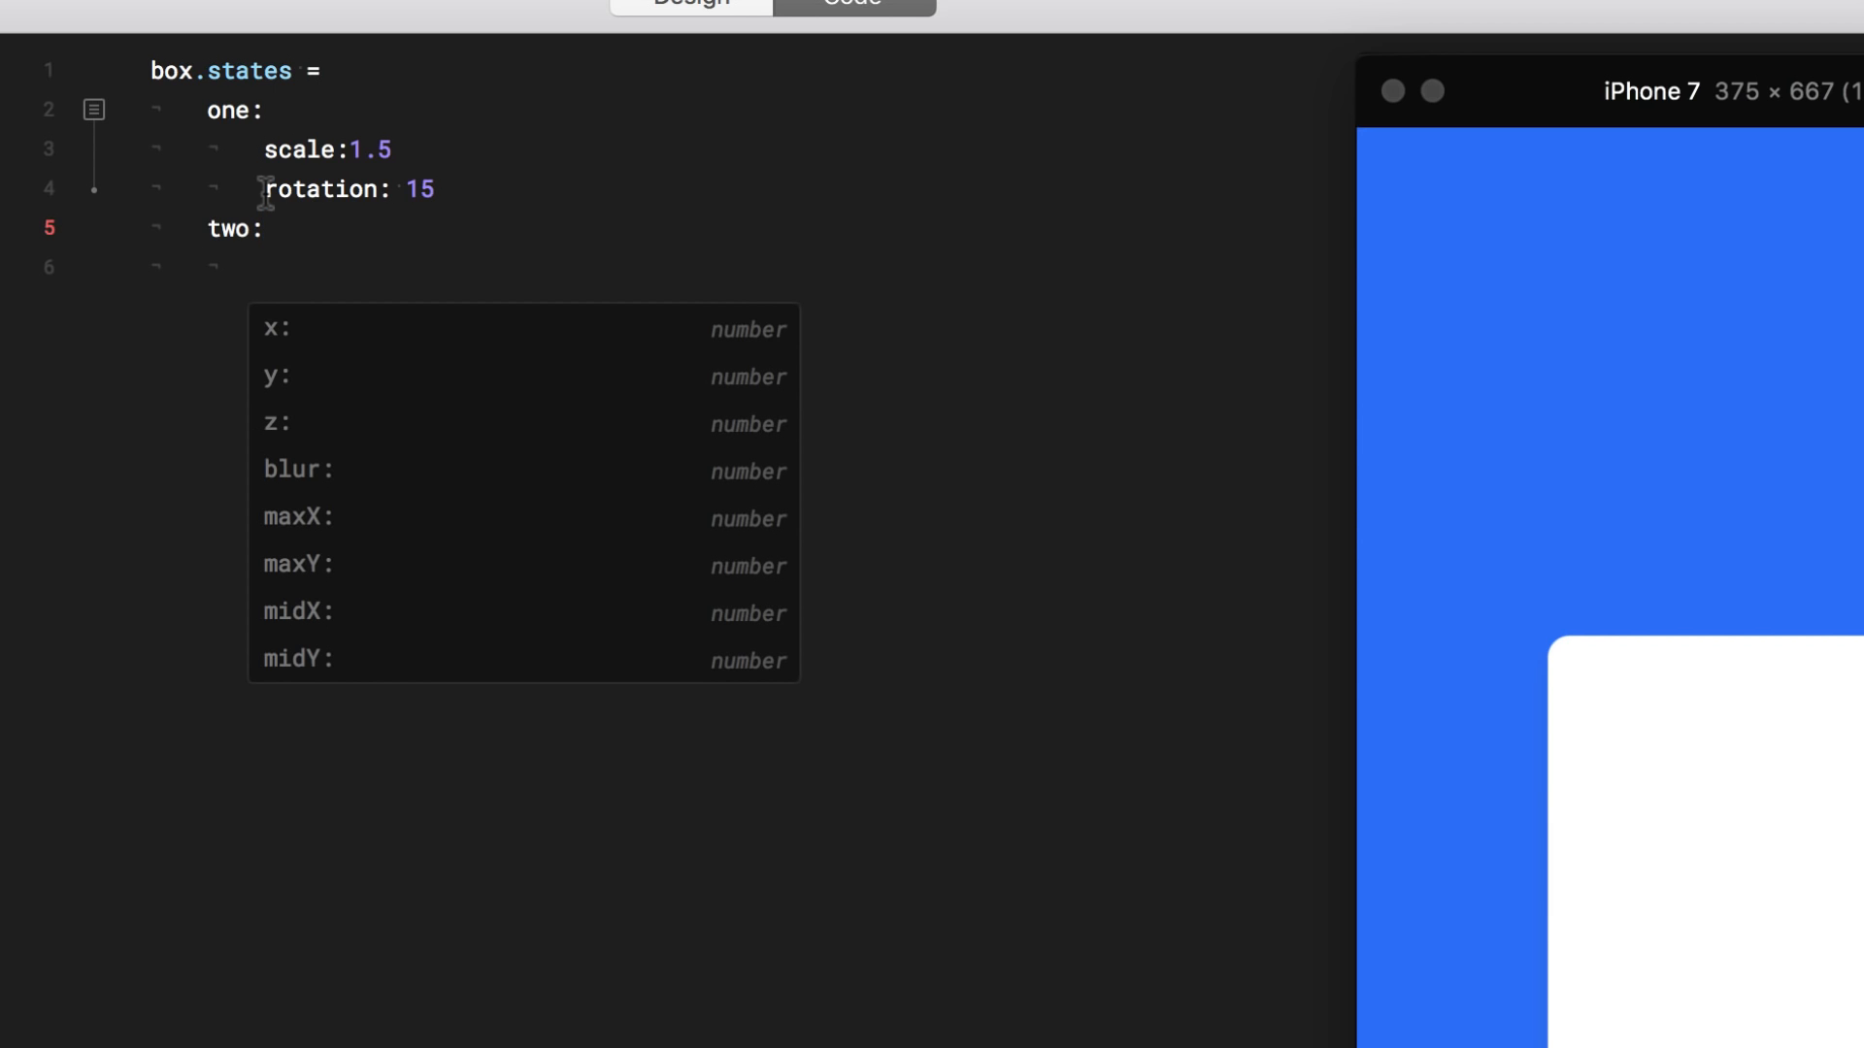
text(scale:.)
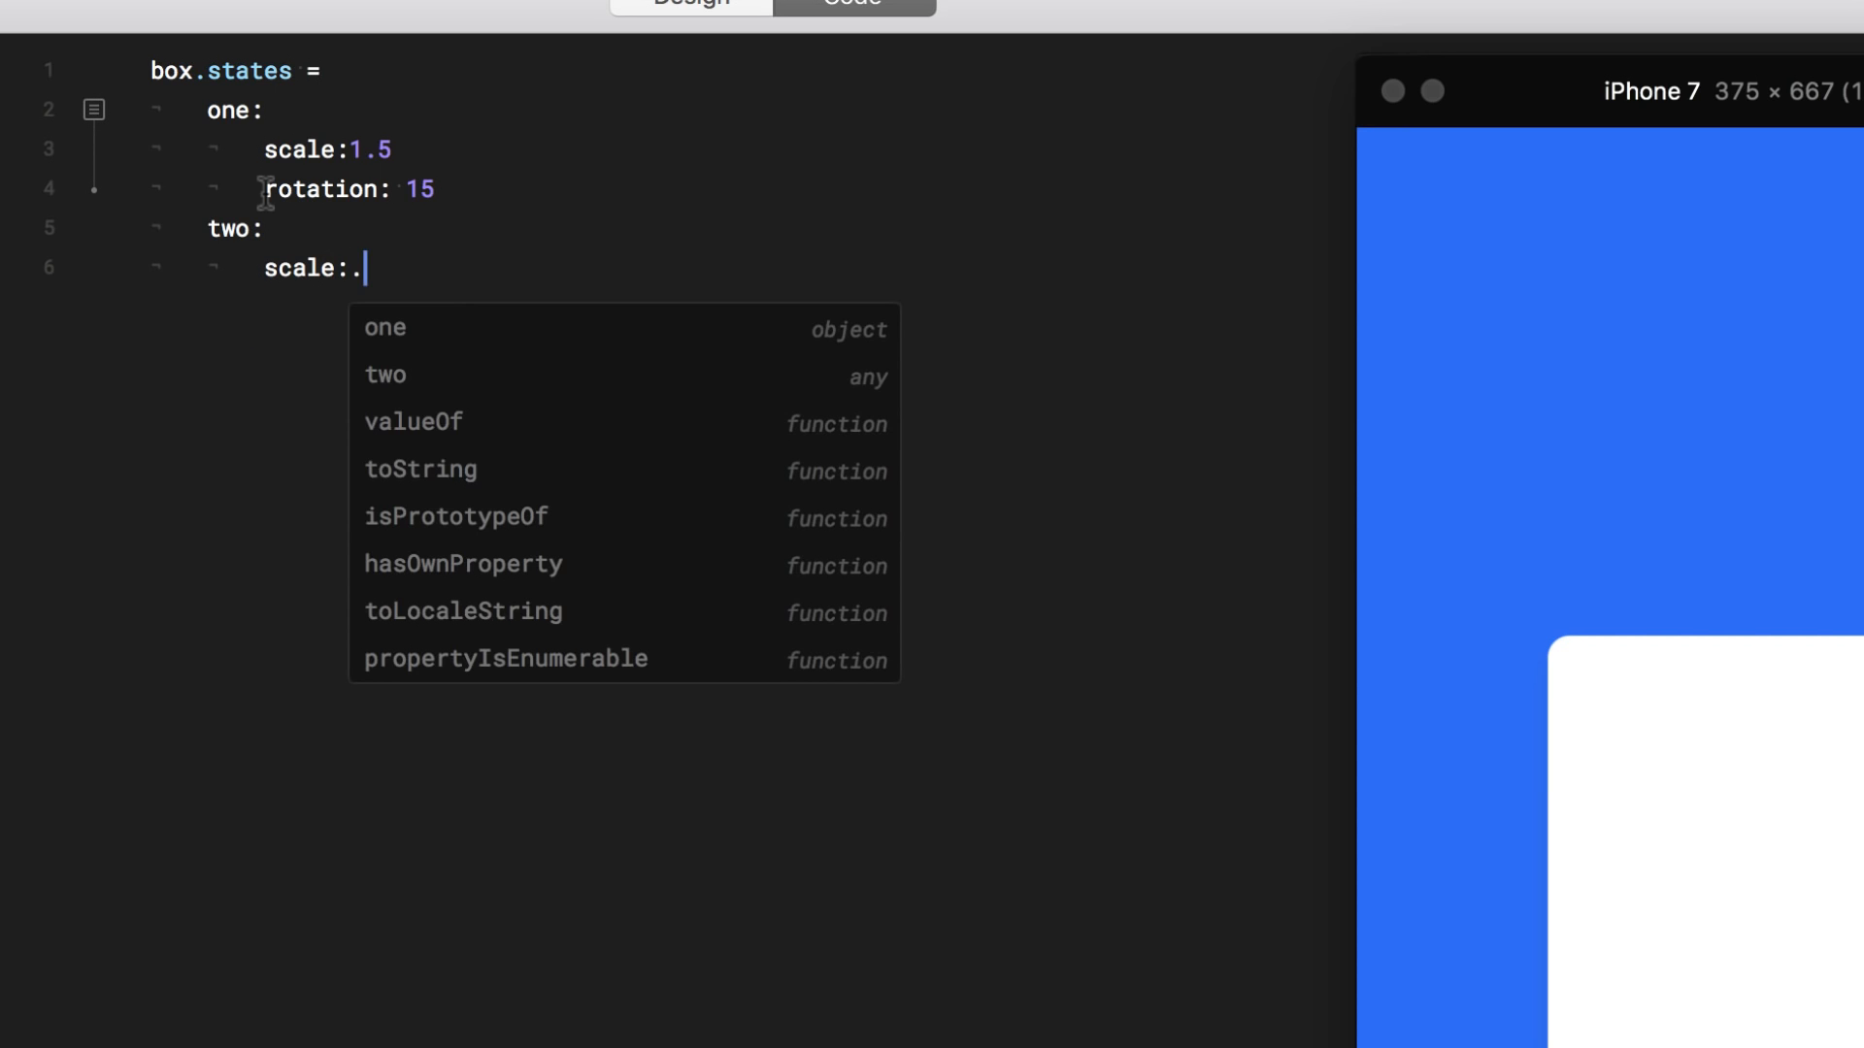
text(75)
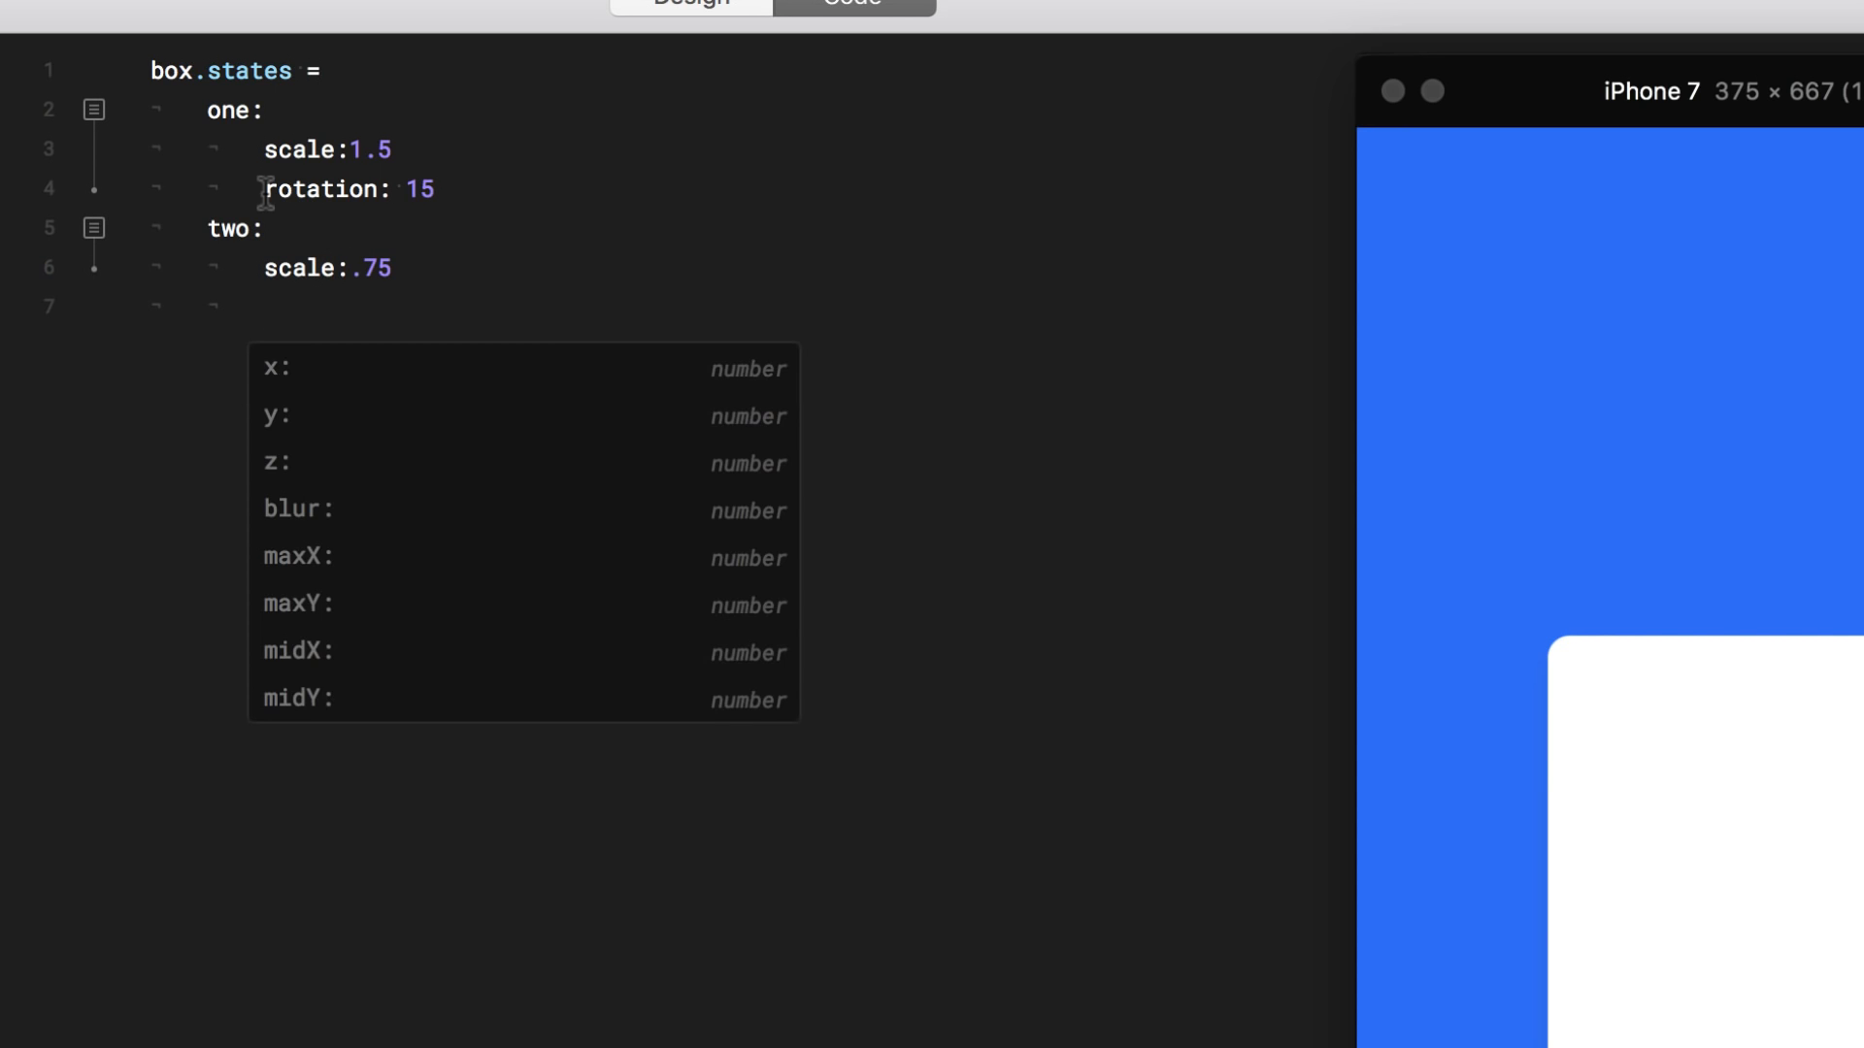
text(rotation:)
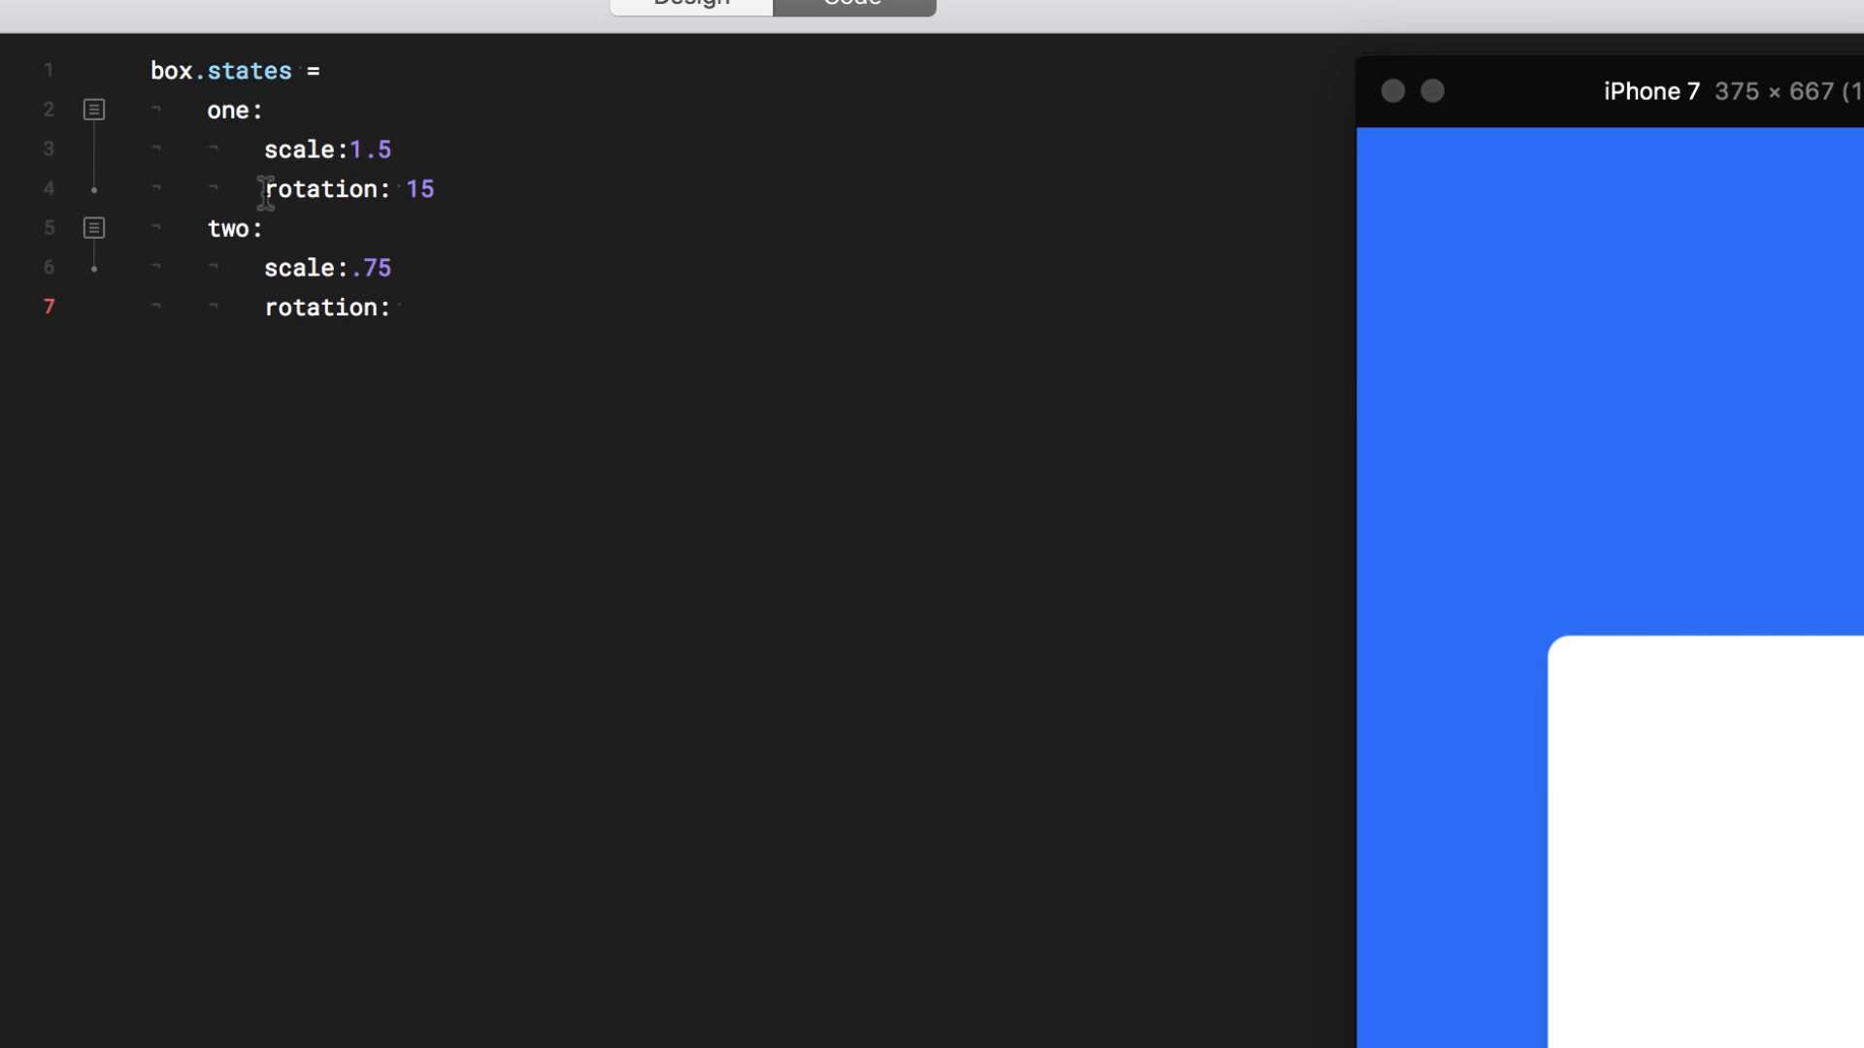
text(-15)
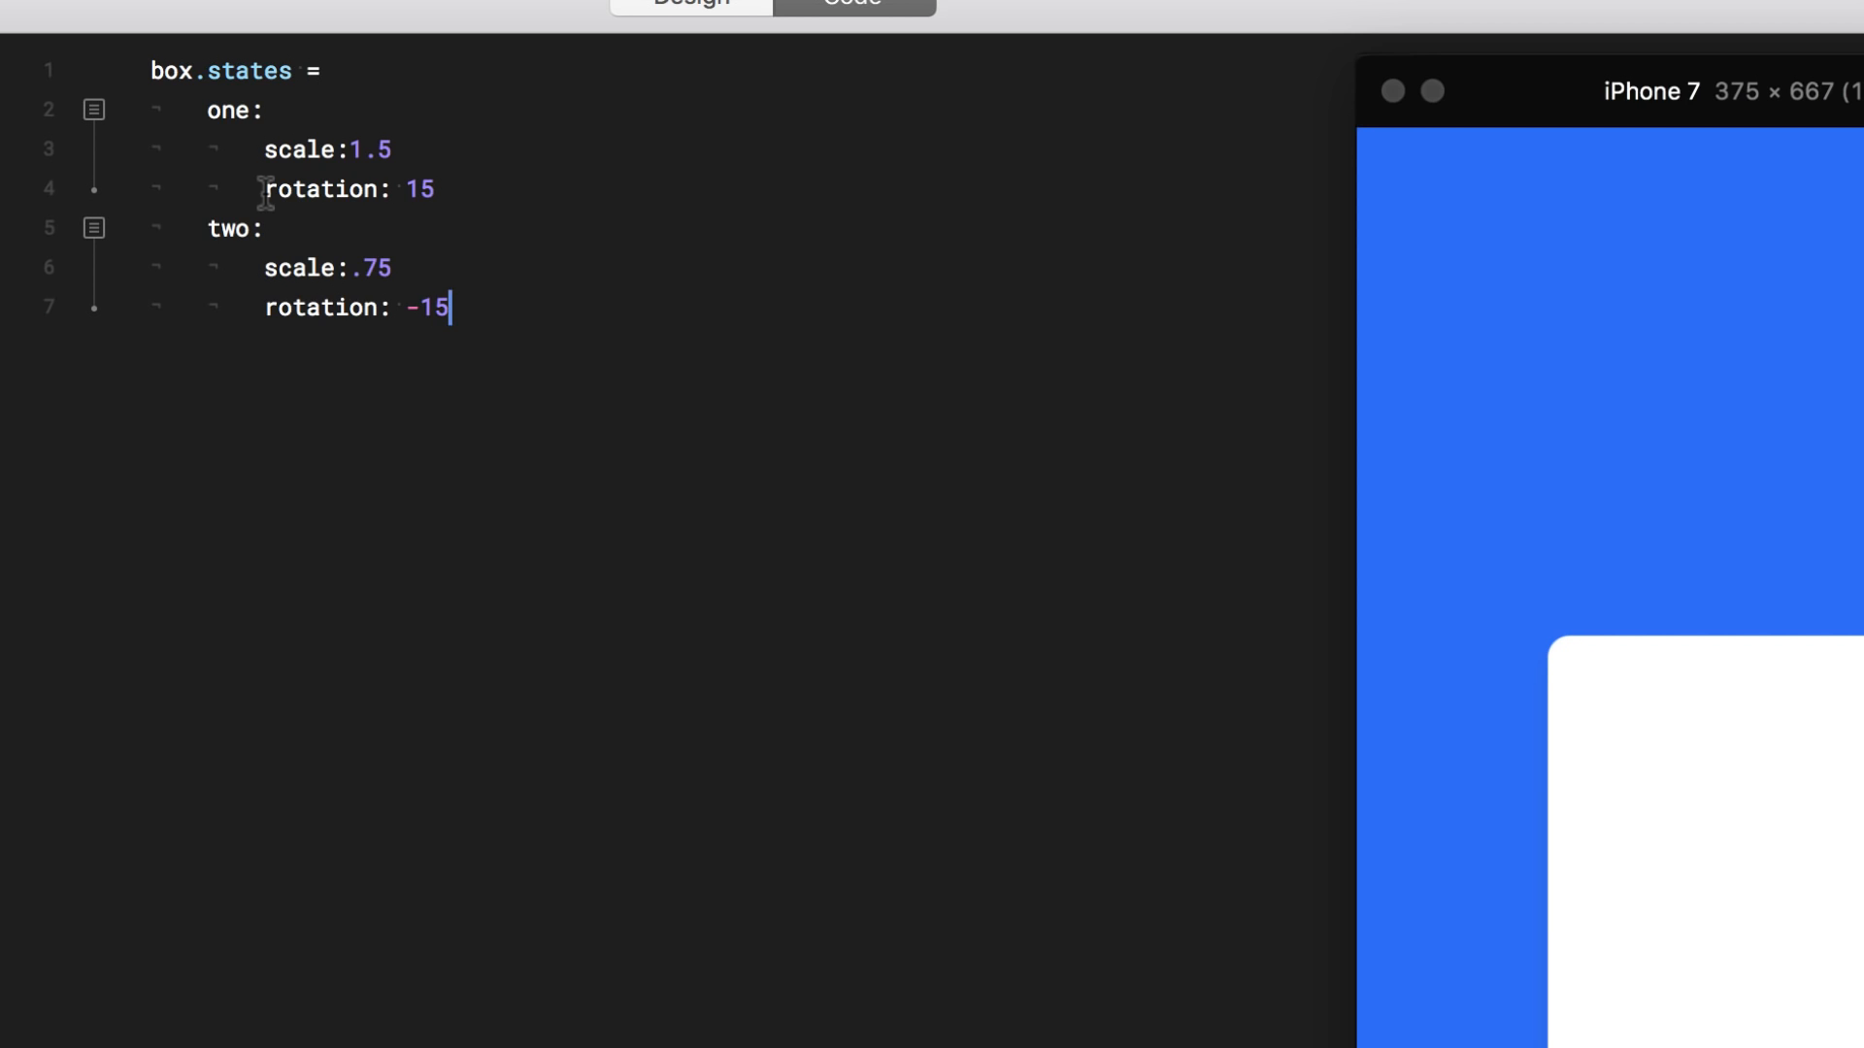
Add state three with scale 1 and rotation 0
text(th)
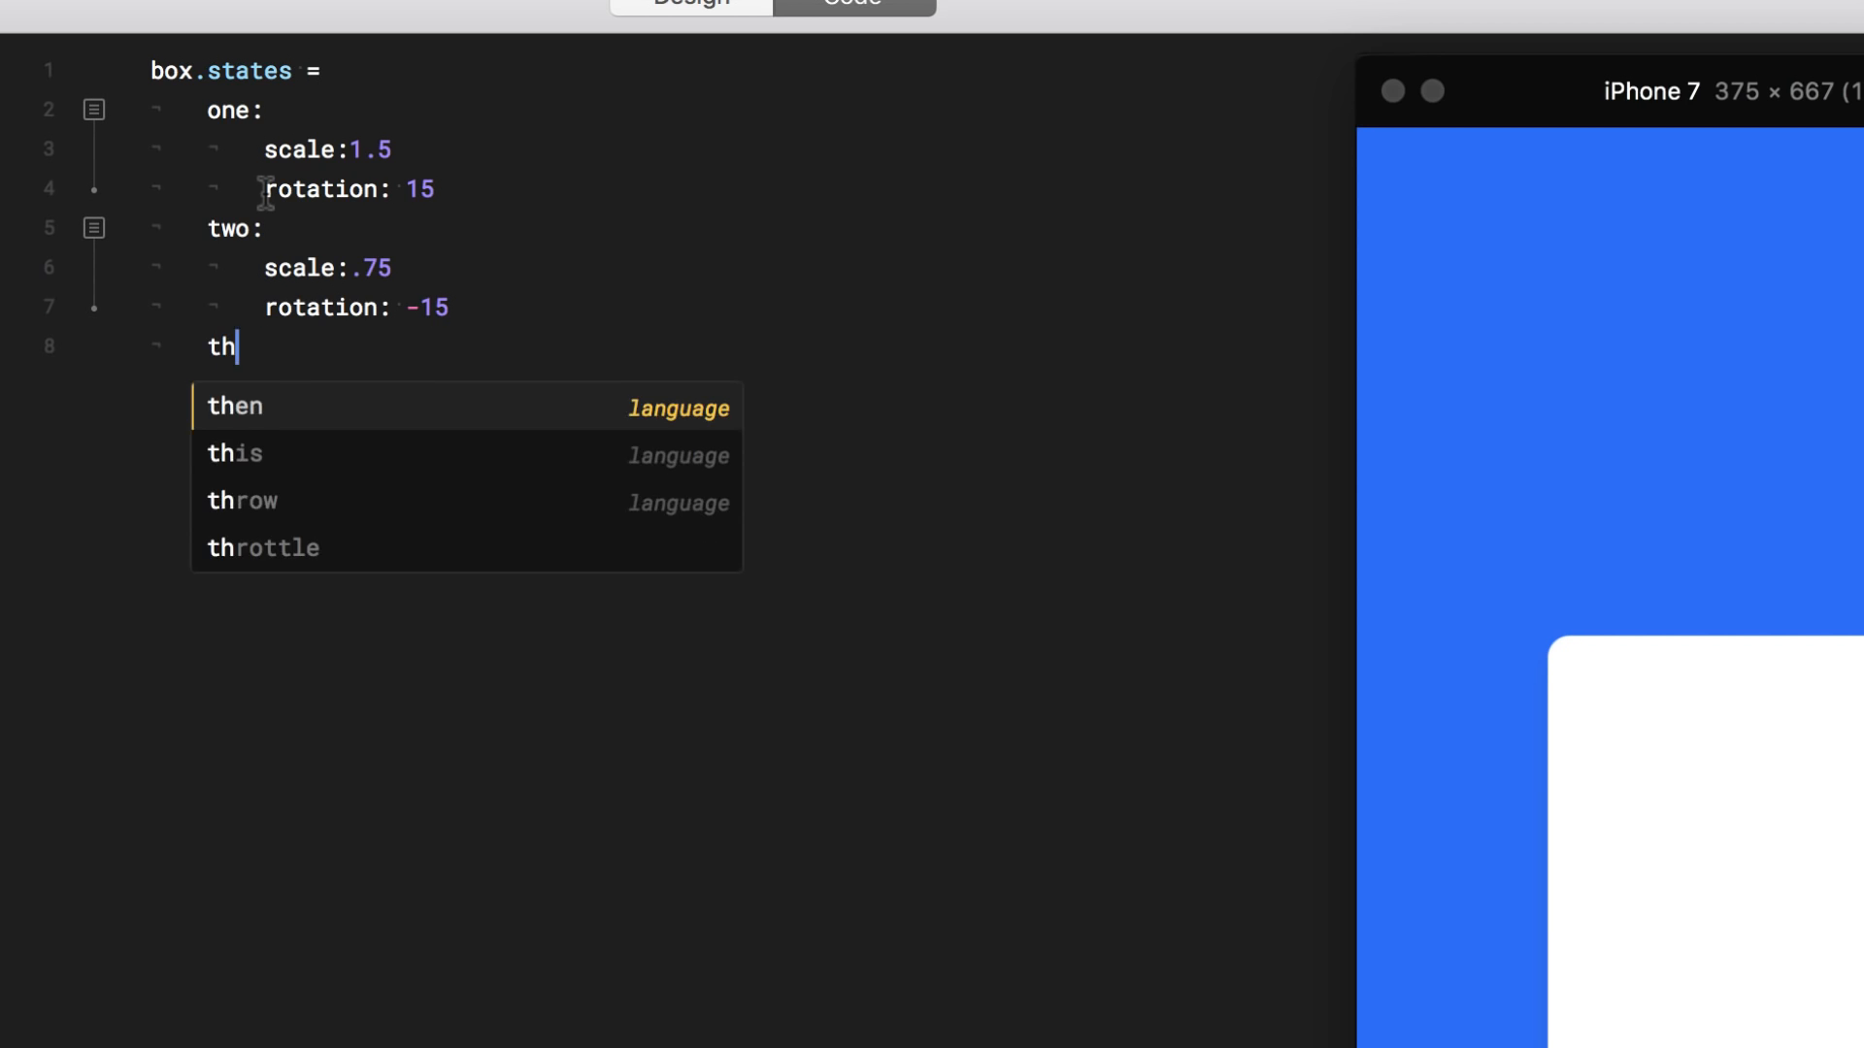
text(re)
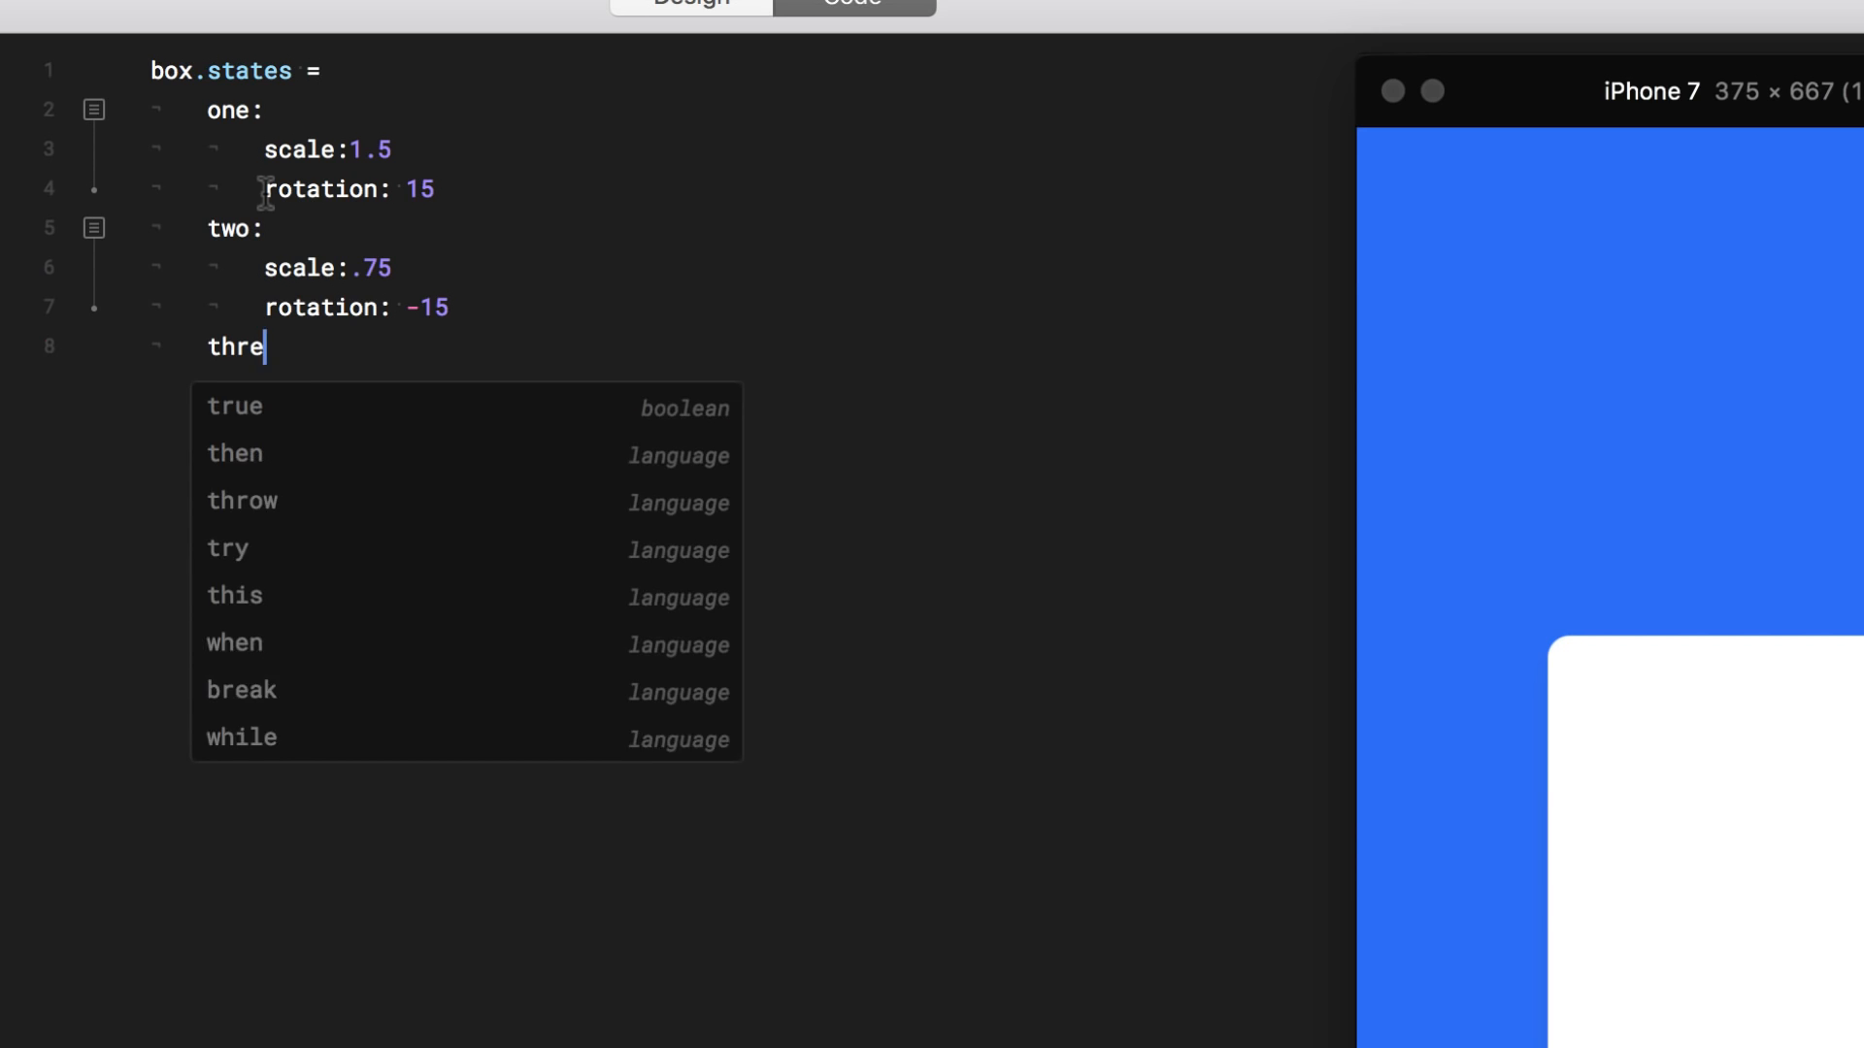
text(e:)
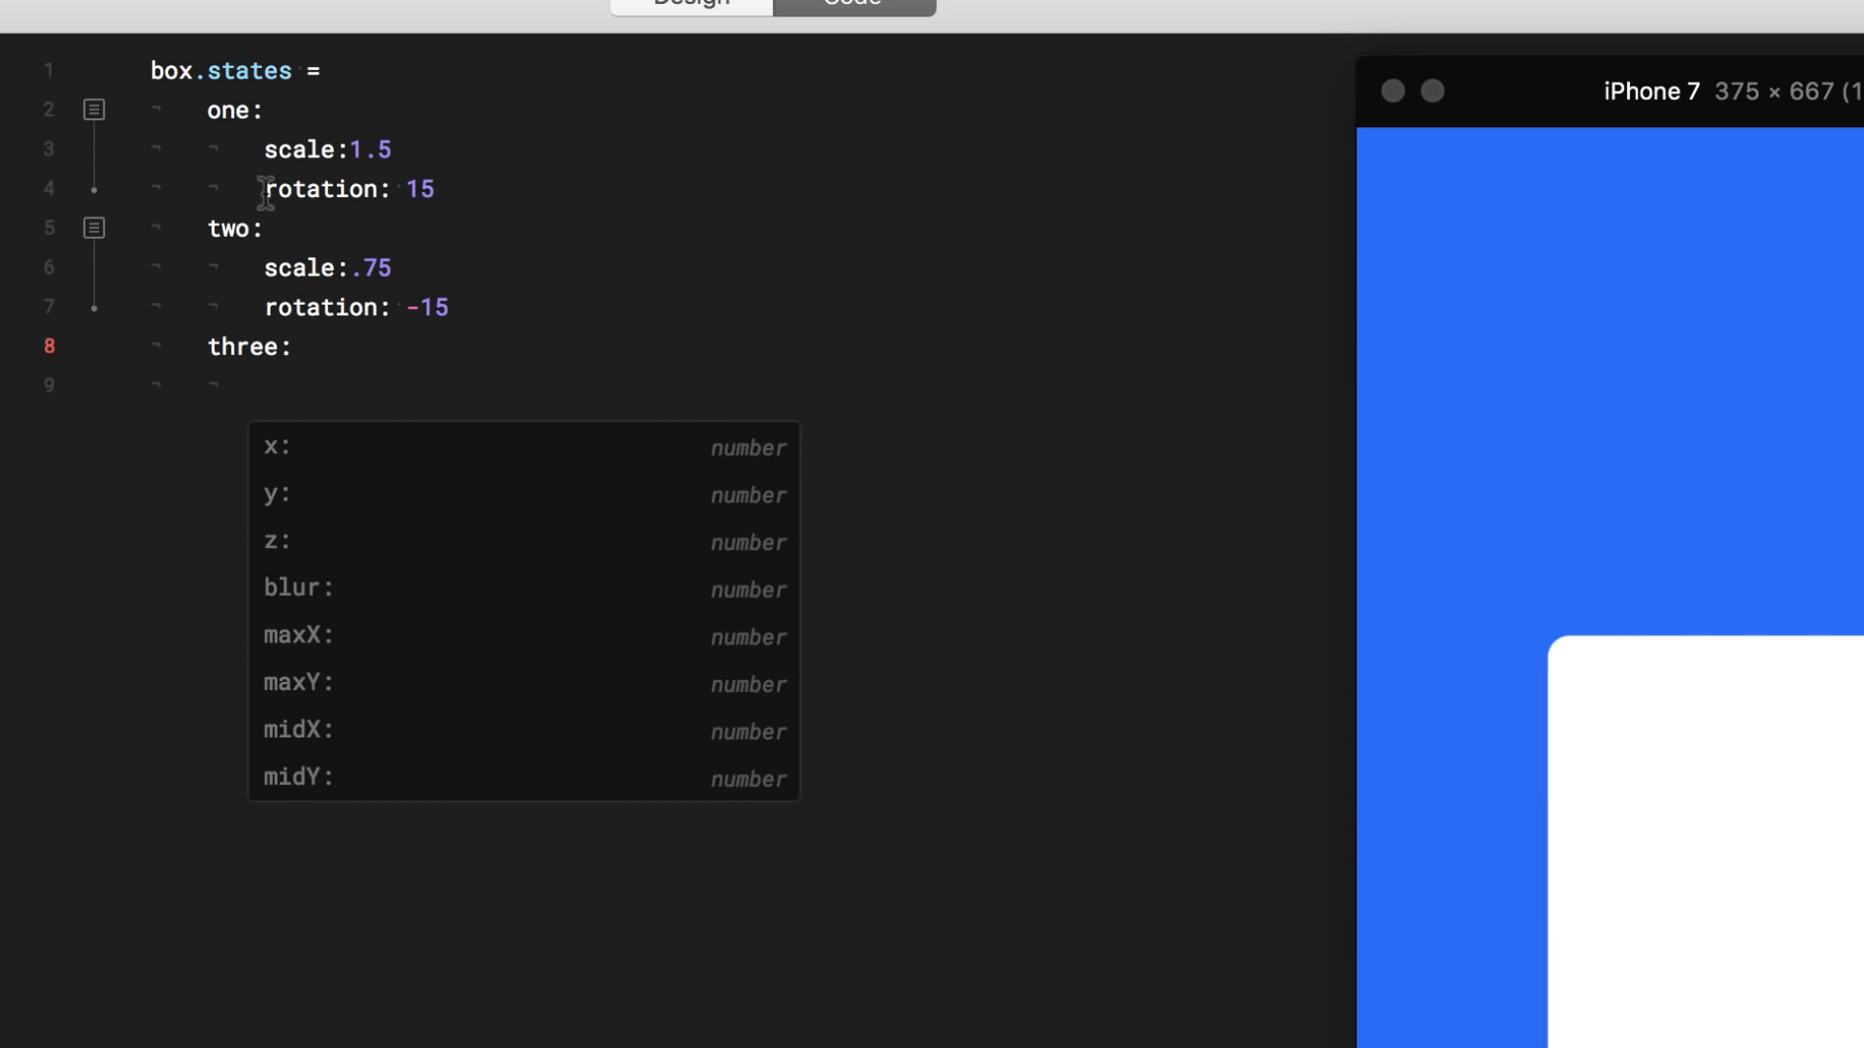
text(scale:)
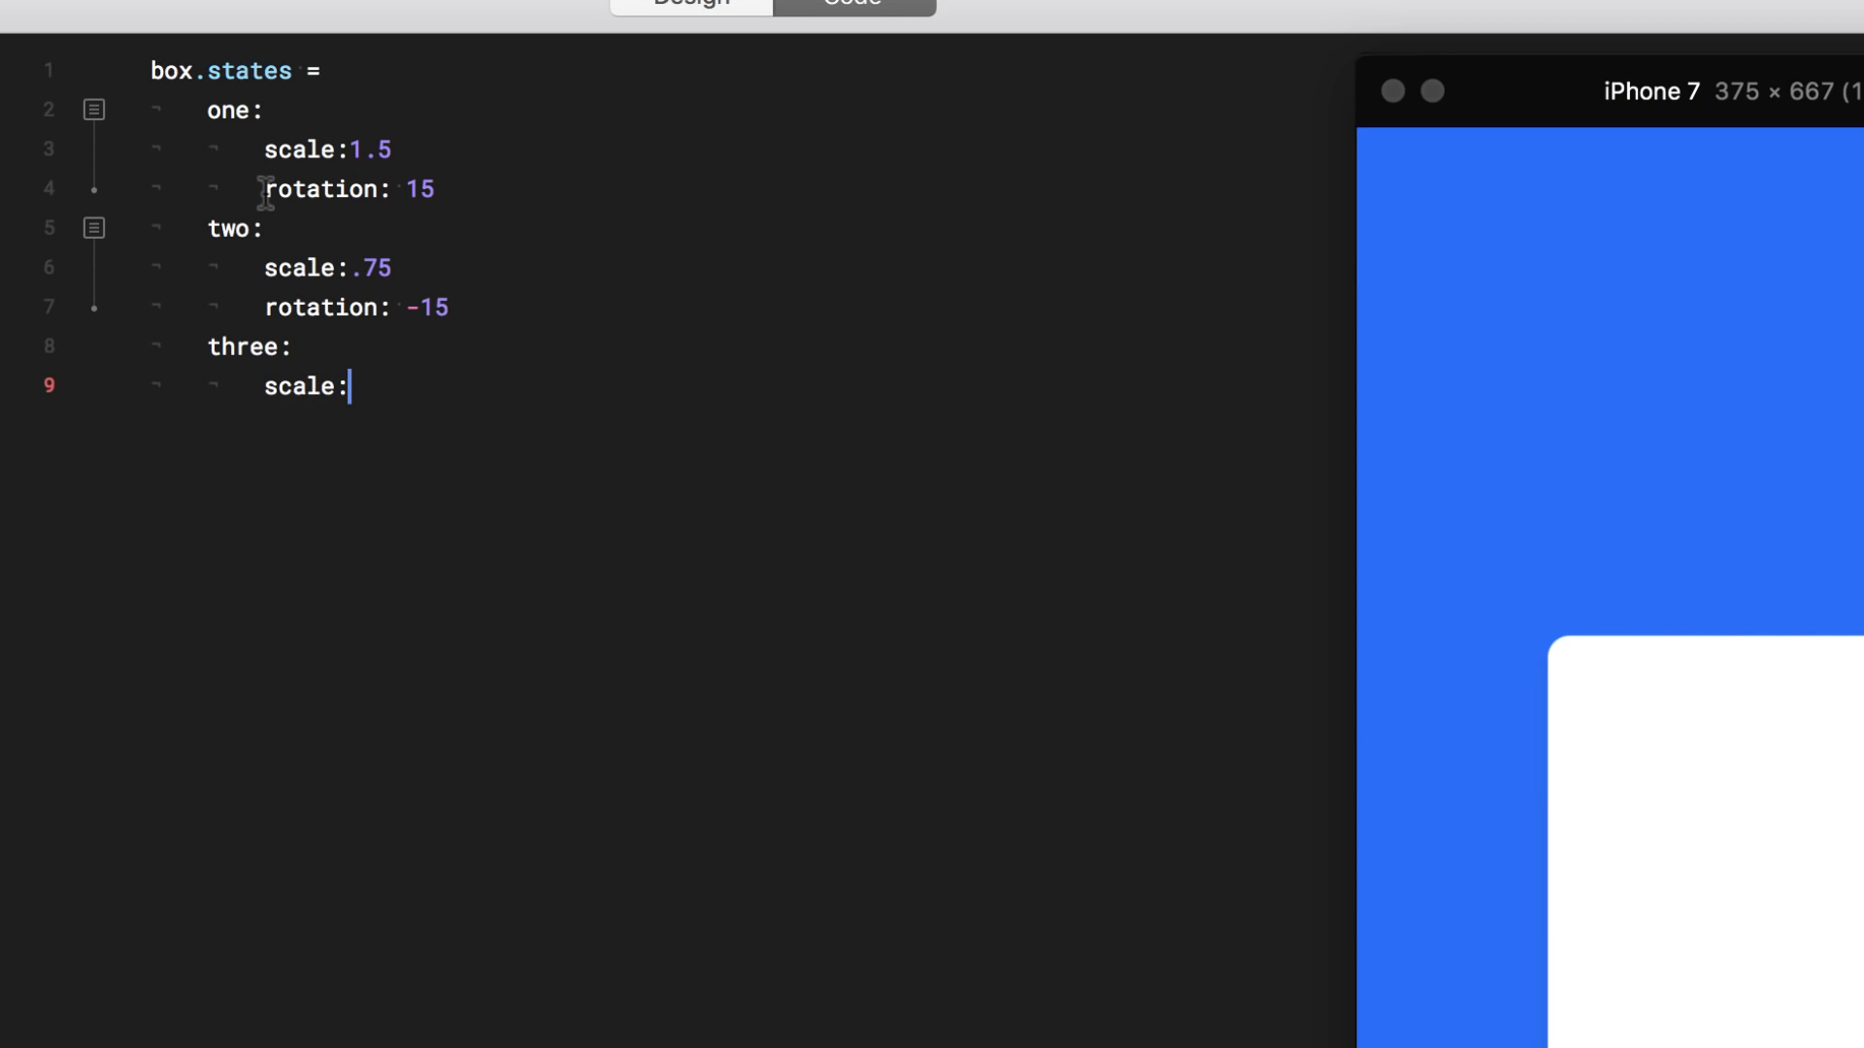
text(1)
text(rotation: 0)
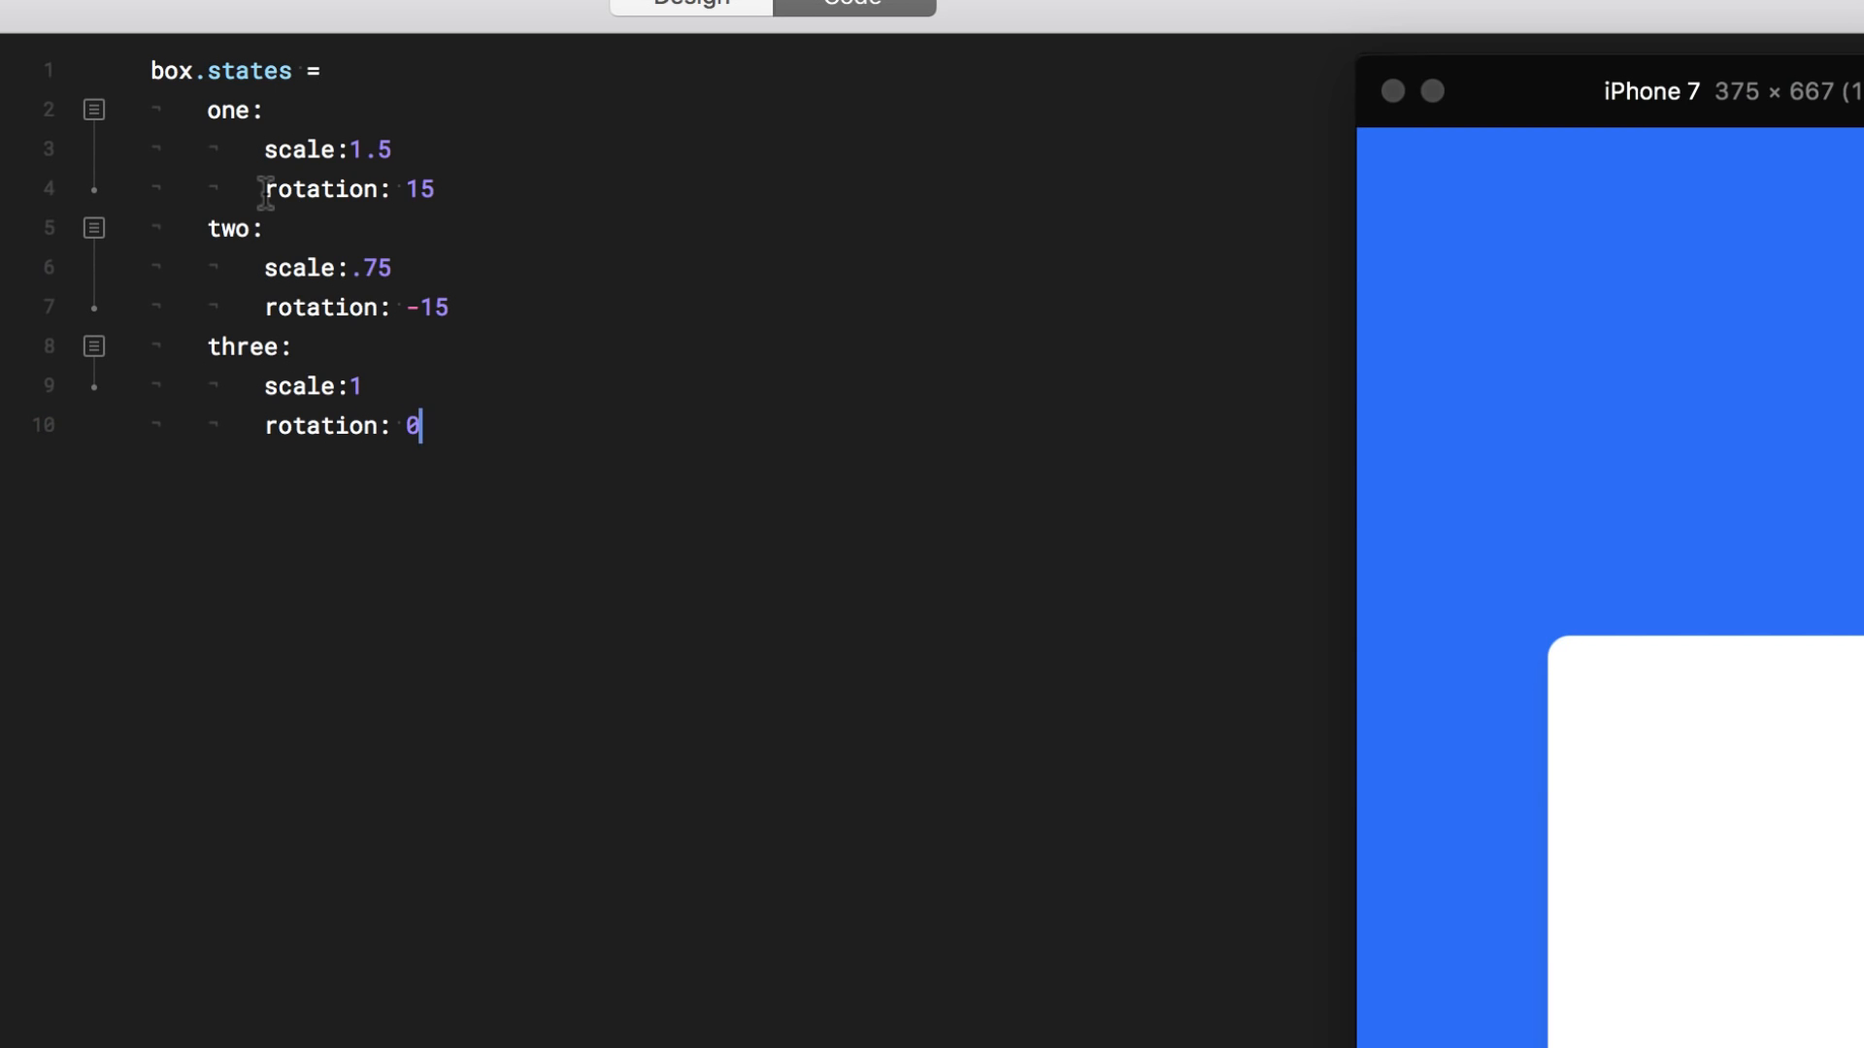
mouse_move(378, 548)
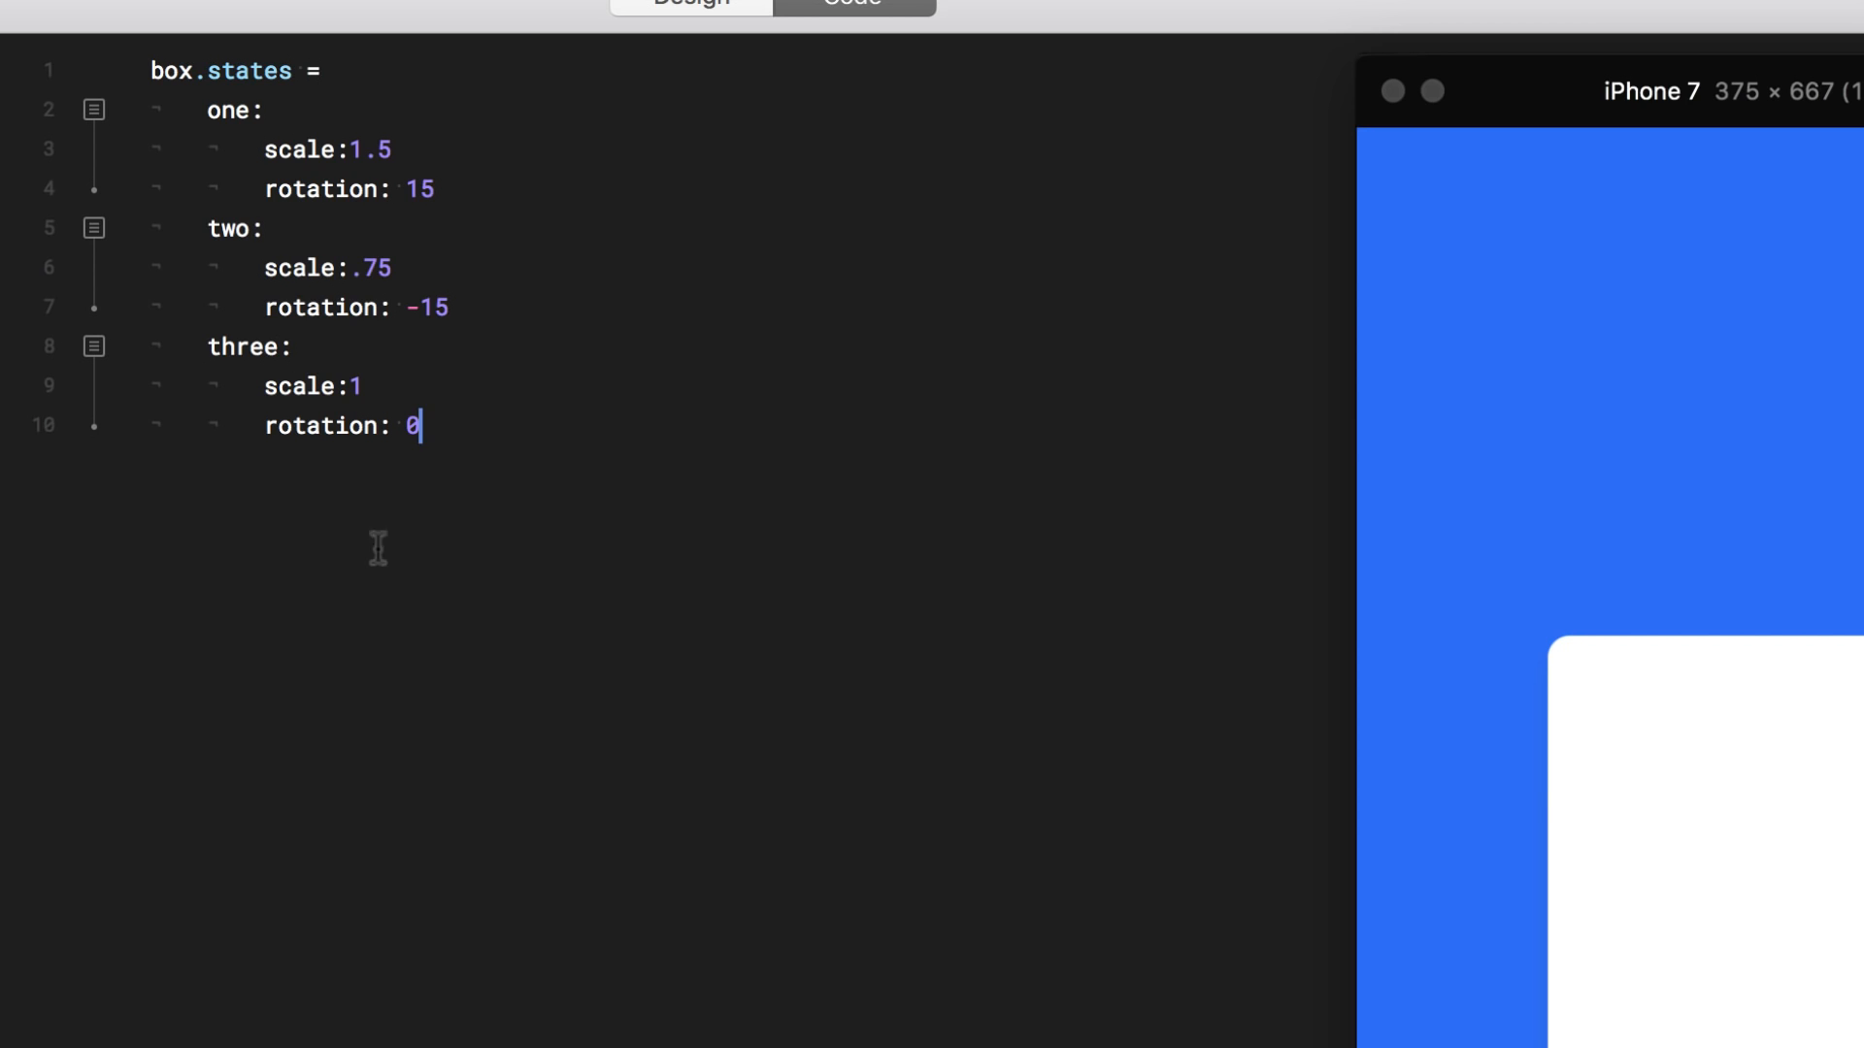
mouse_move(356, 634)
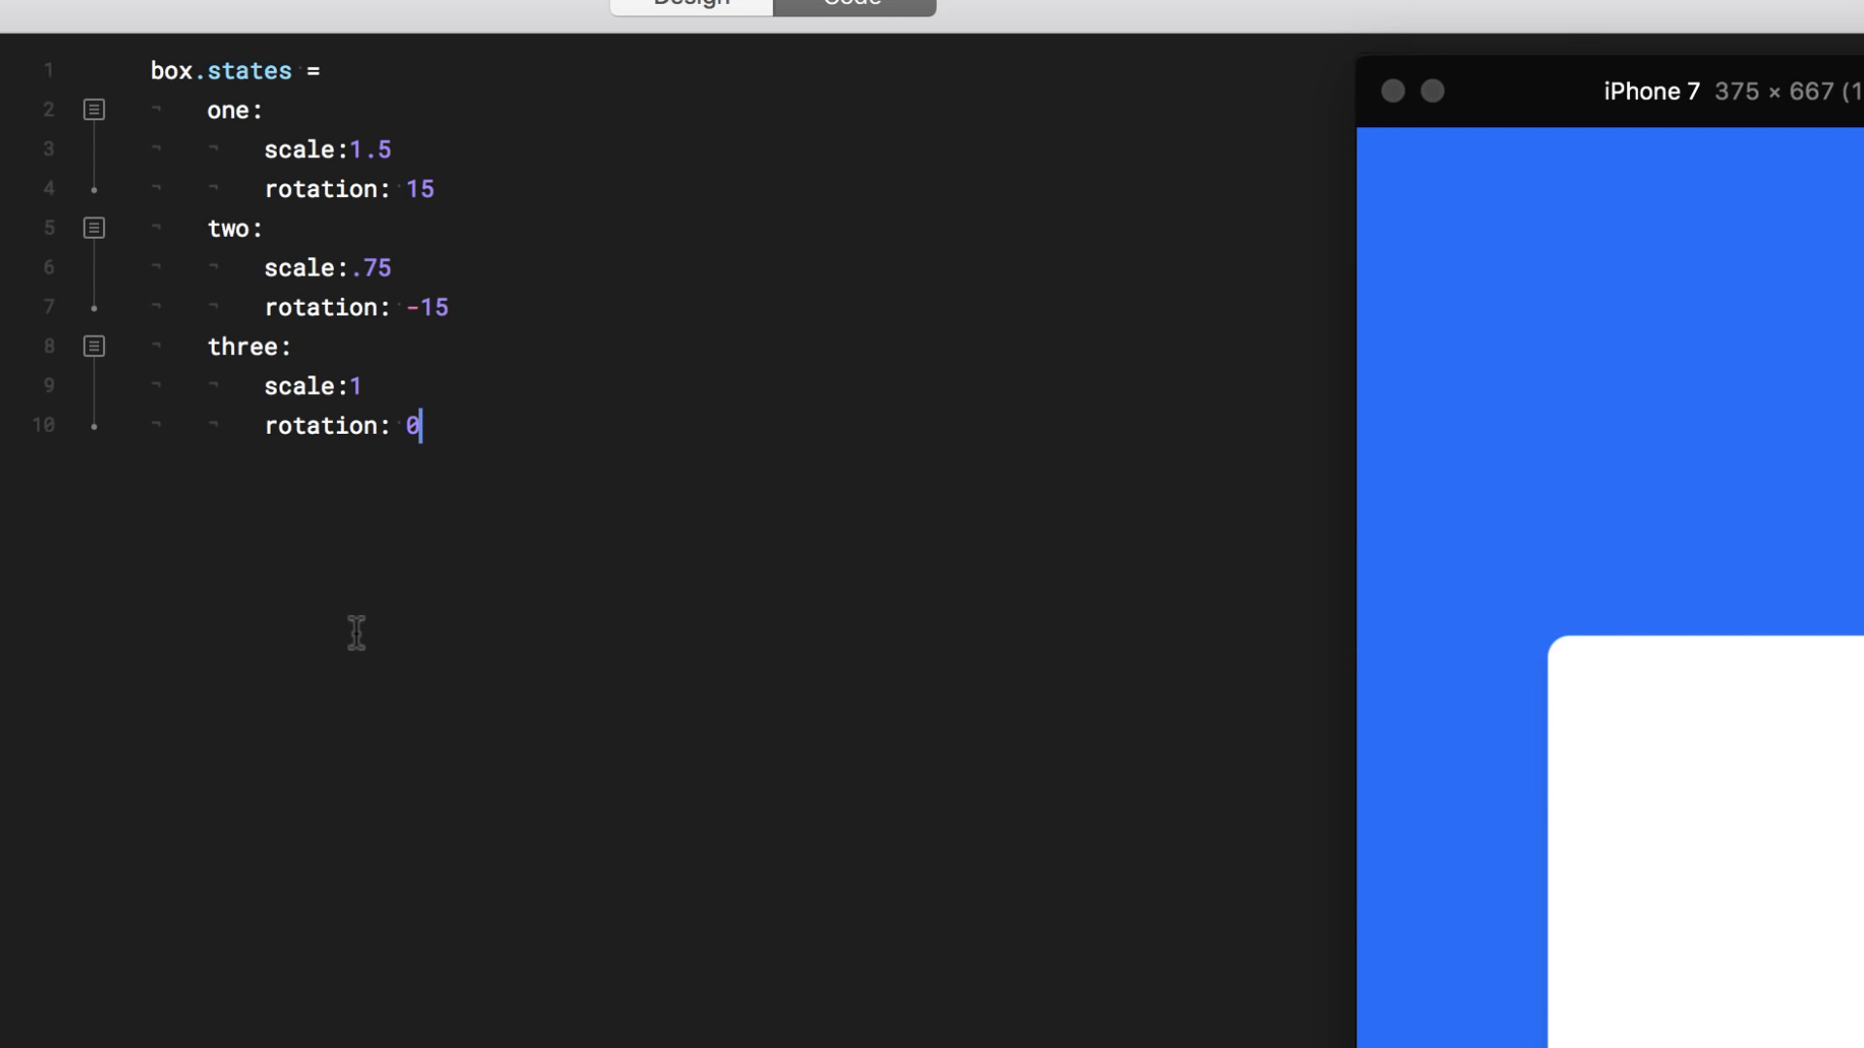
mouse_move(295, 526)
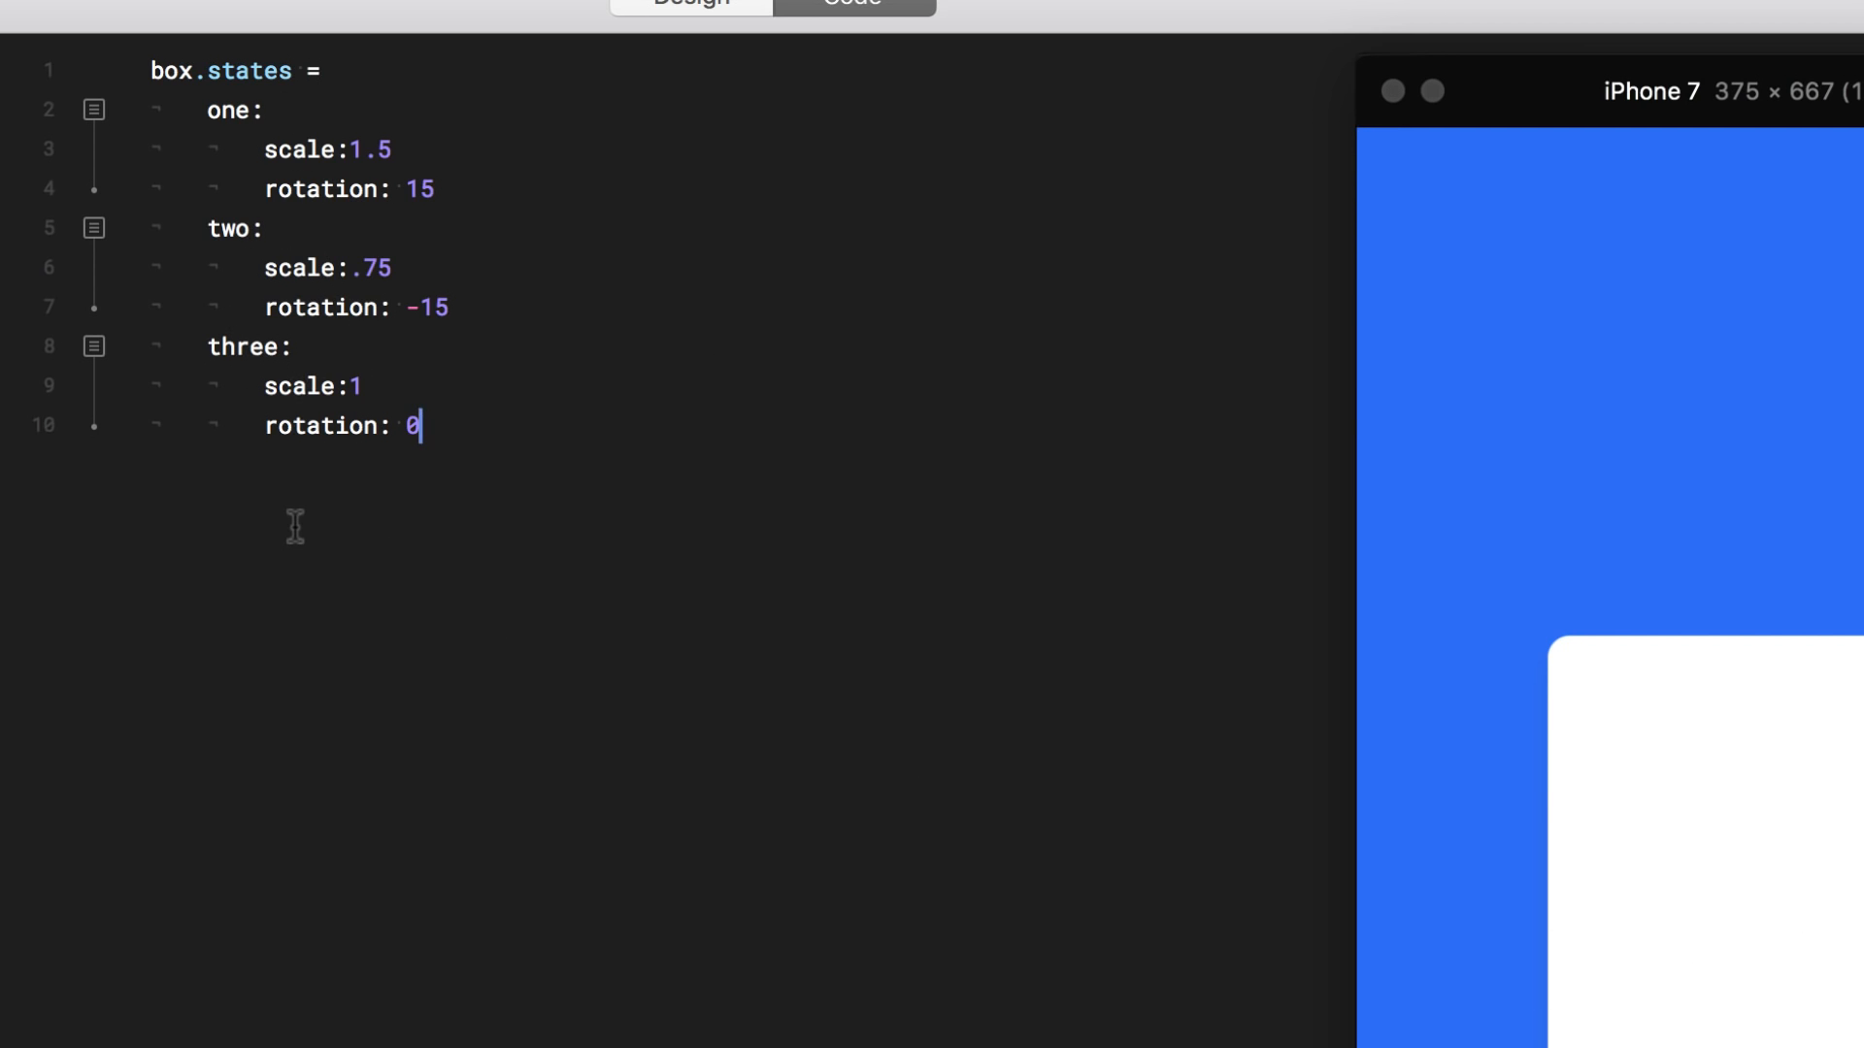
Add a box.onTap -> handler below the state definitions
key(enter)
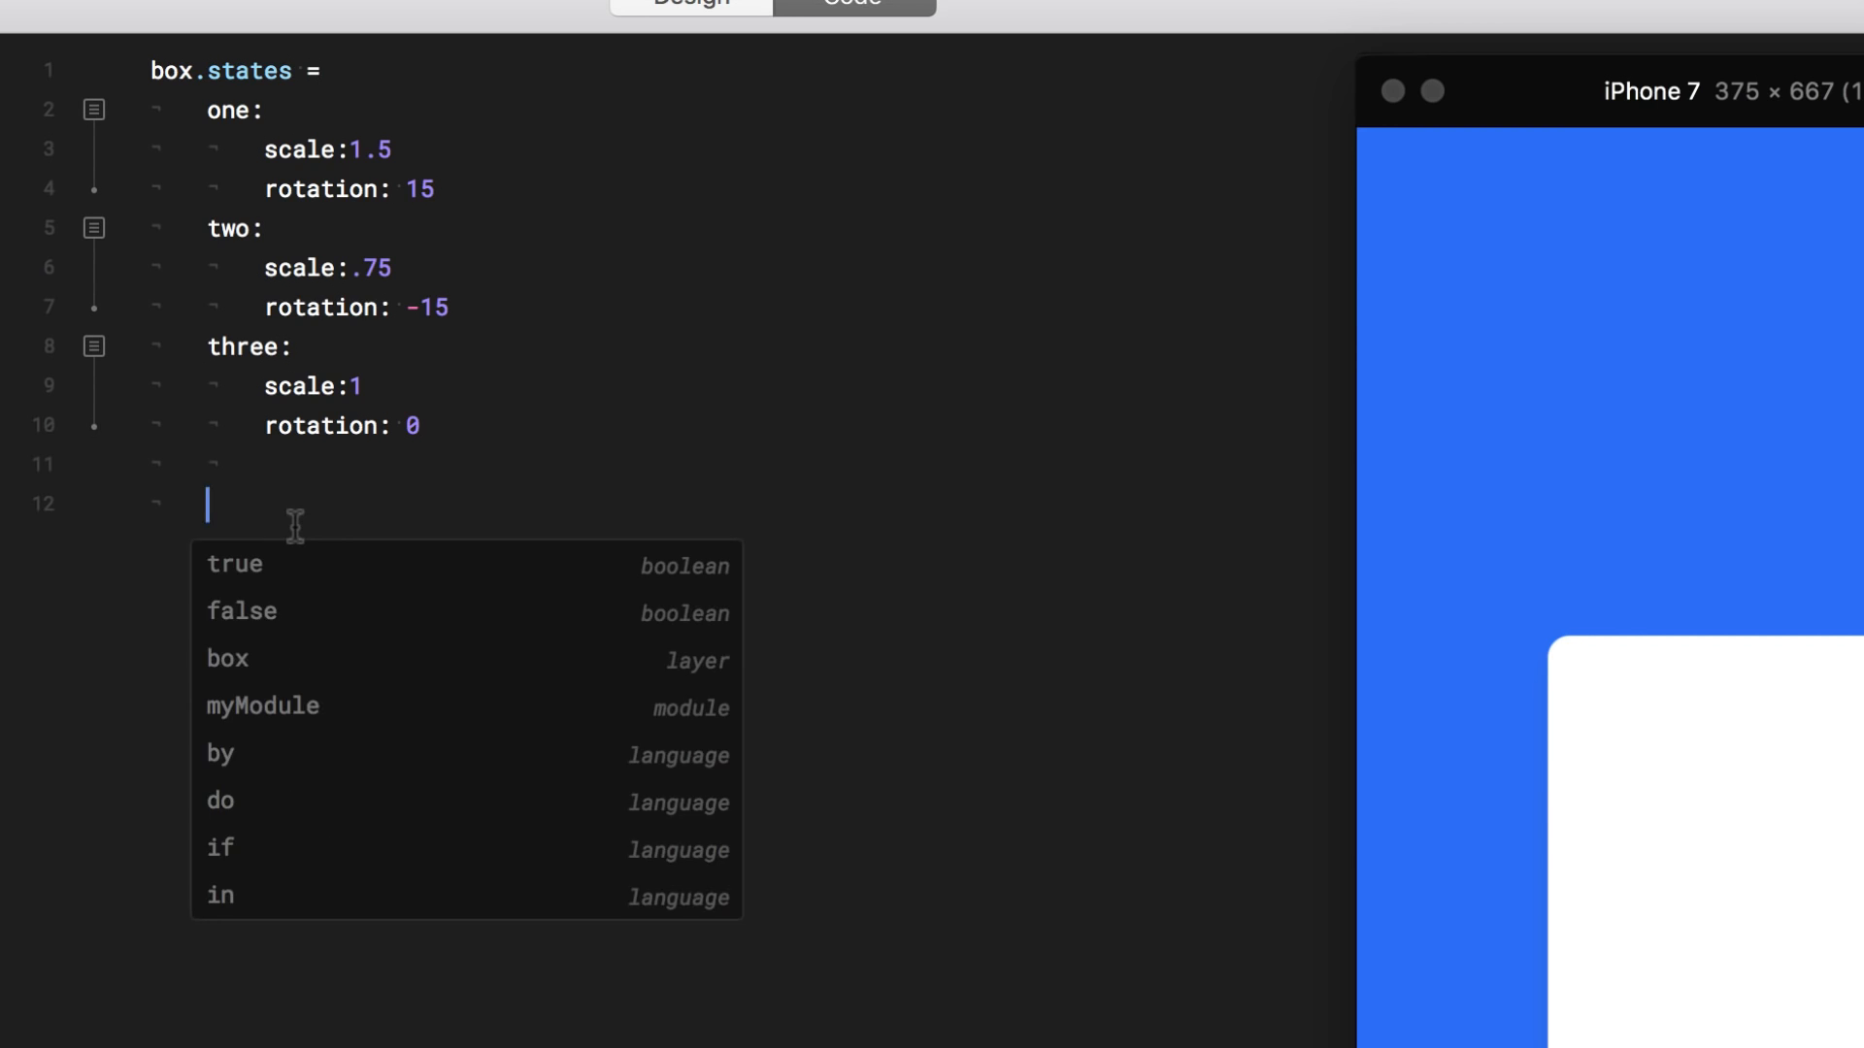
text(box.on)
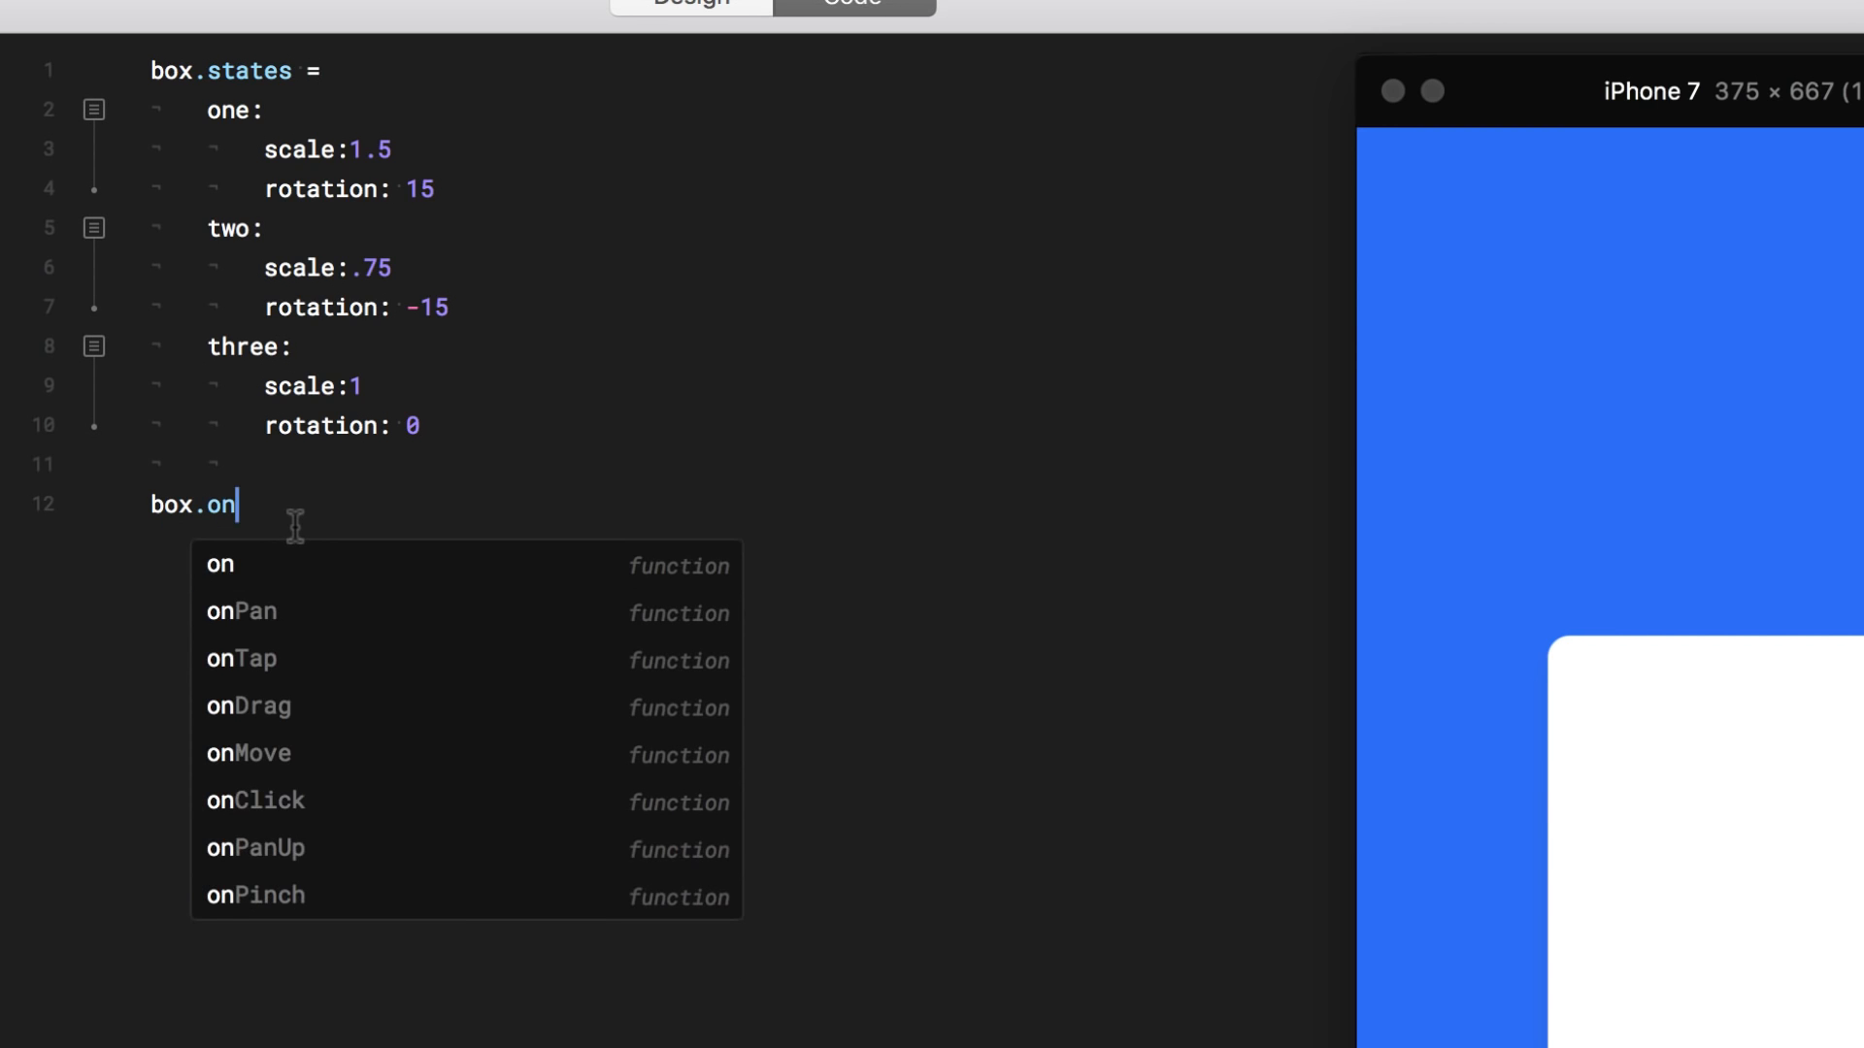
click(242, 657)
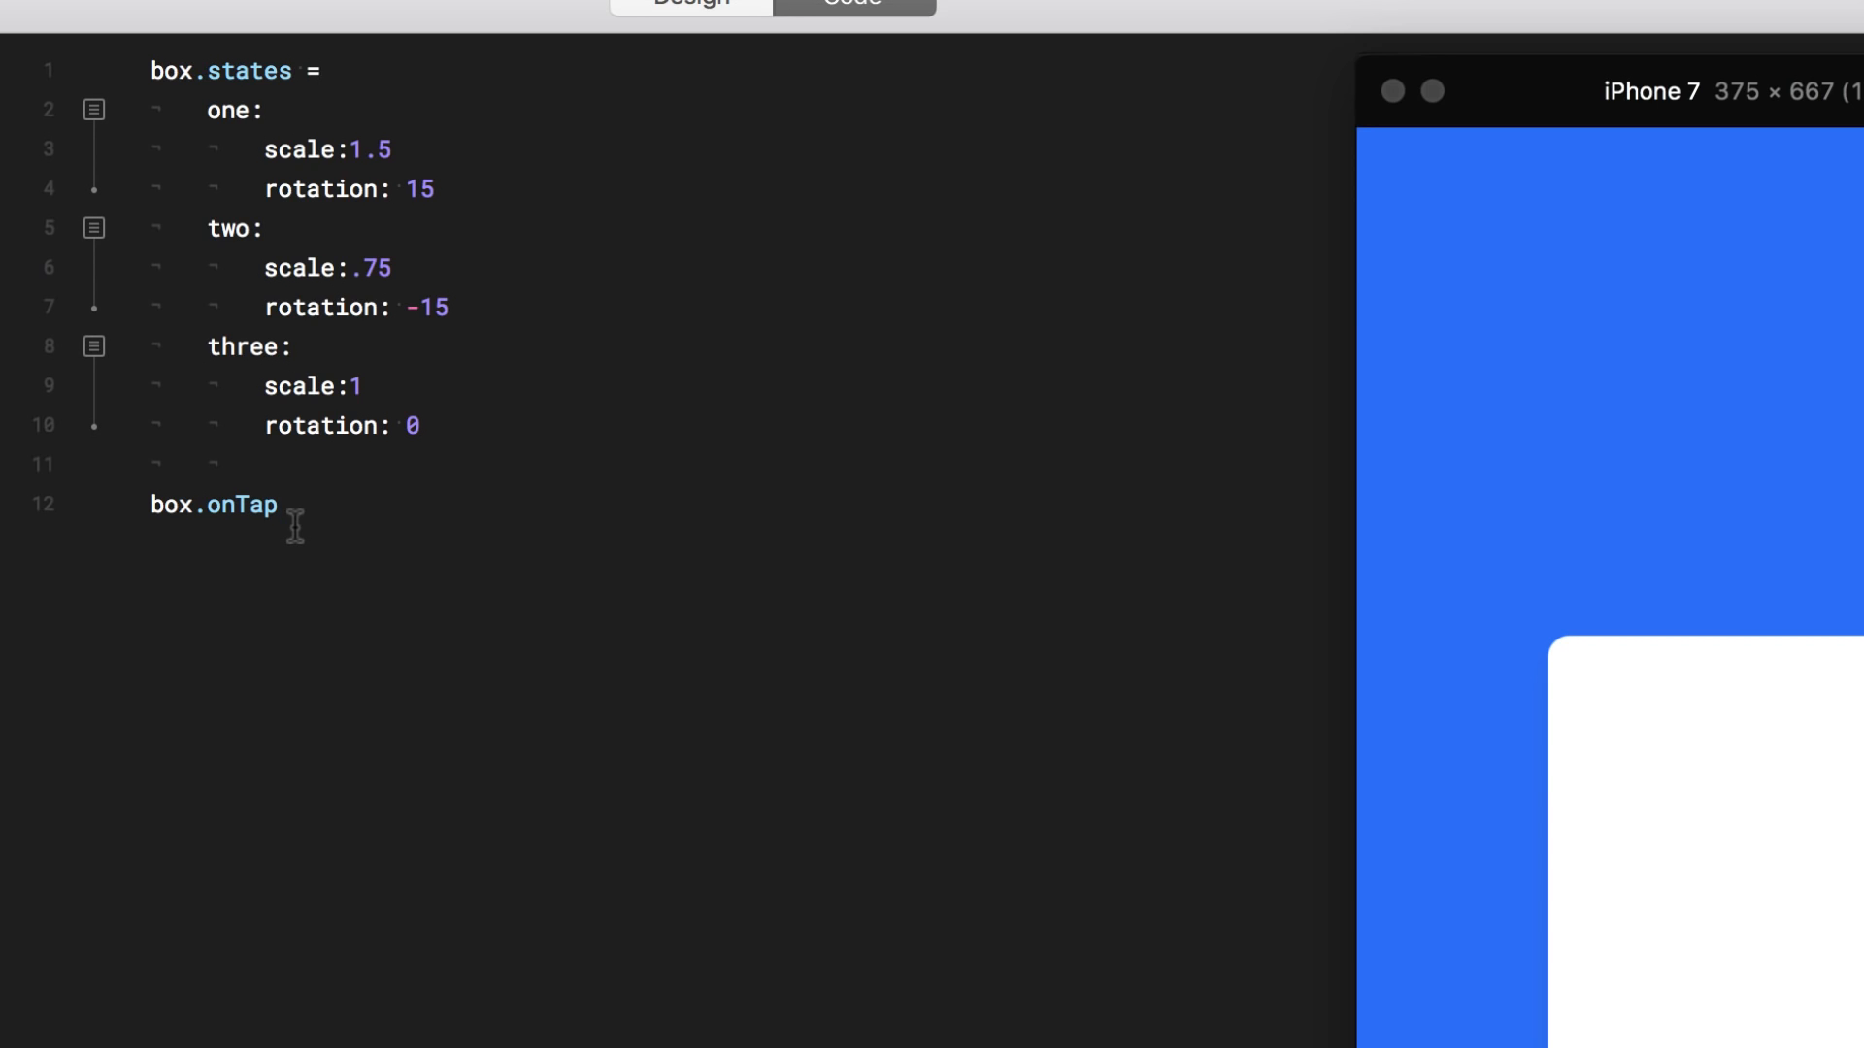
text(->)
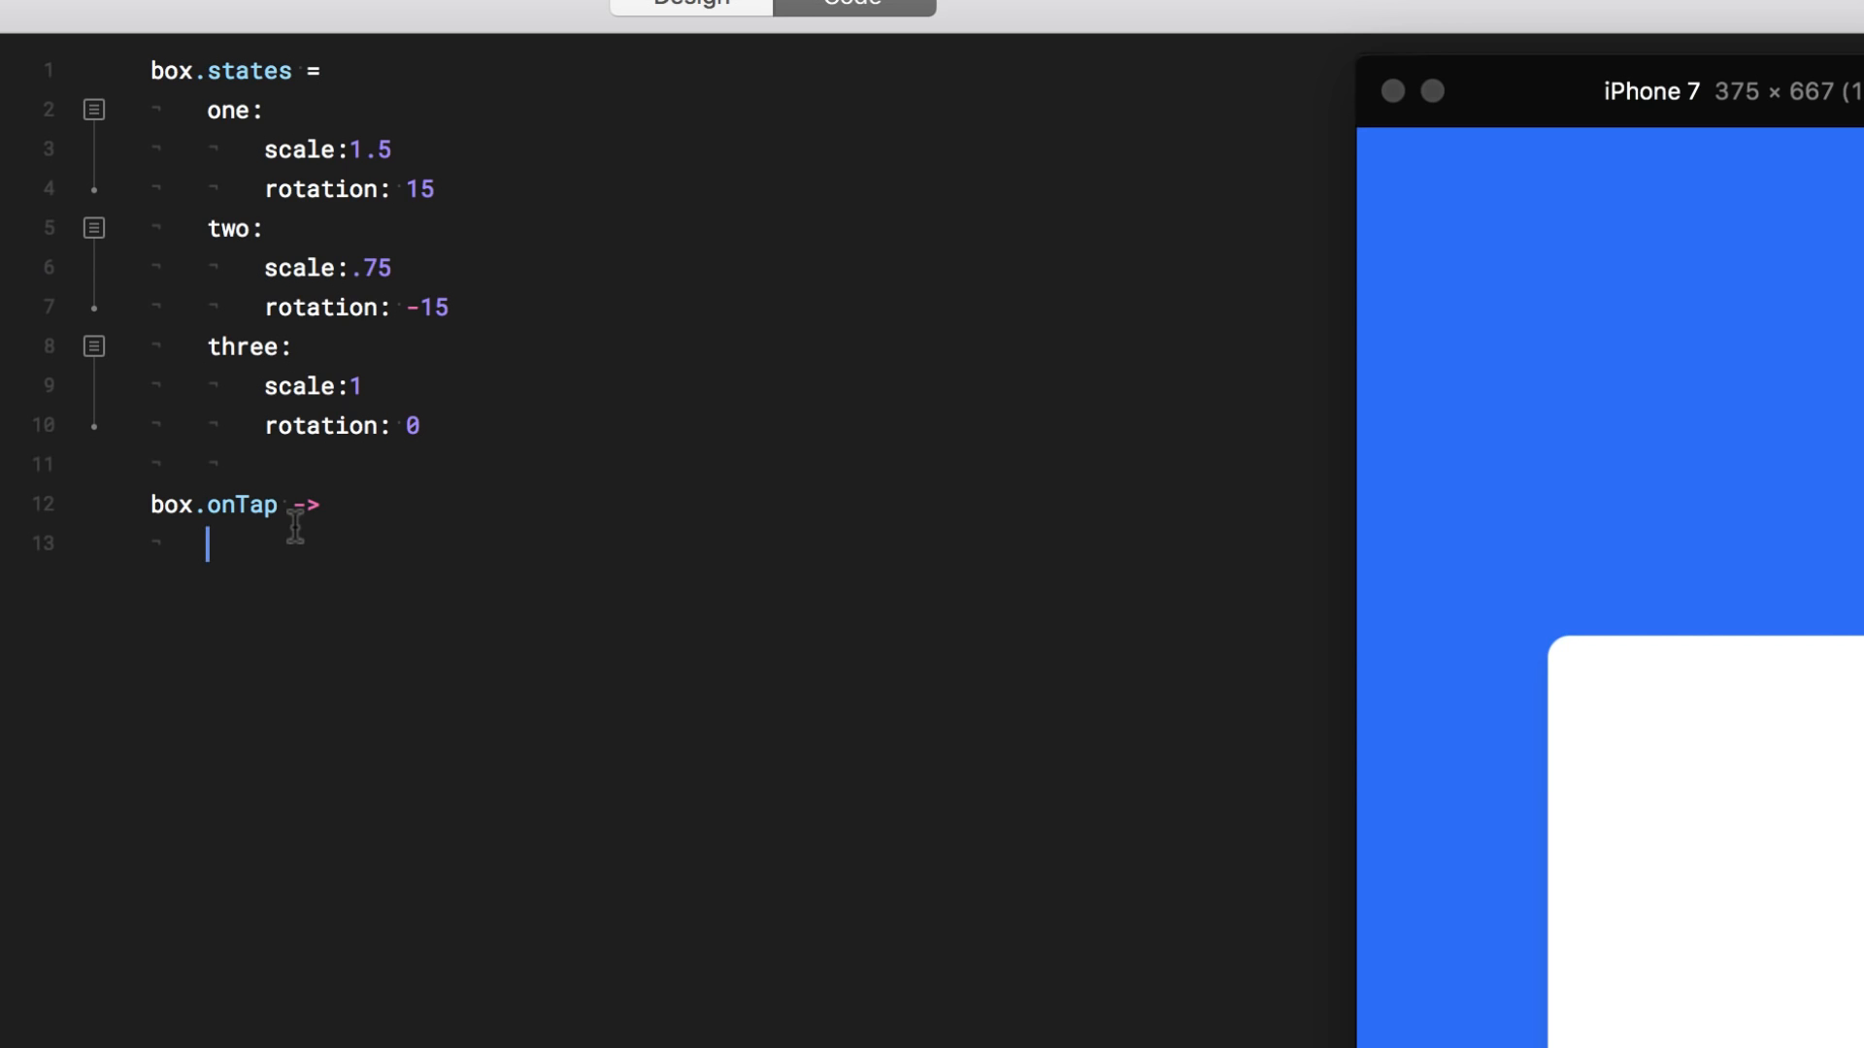
Call box.stateCycle("one", "two", "three") and tap the box in the preview to test
text(box.sta)
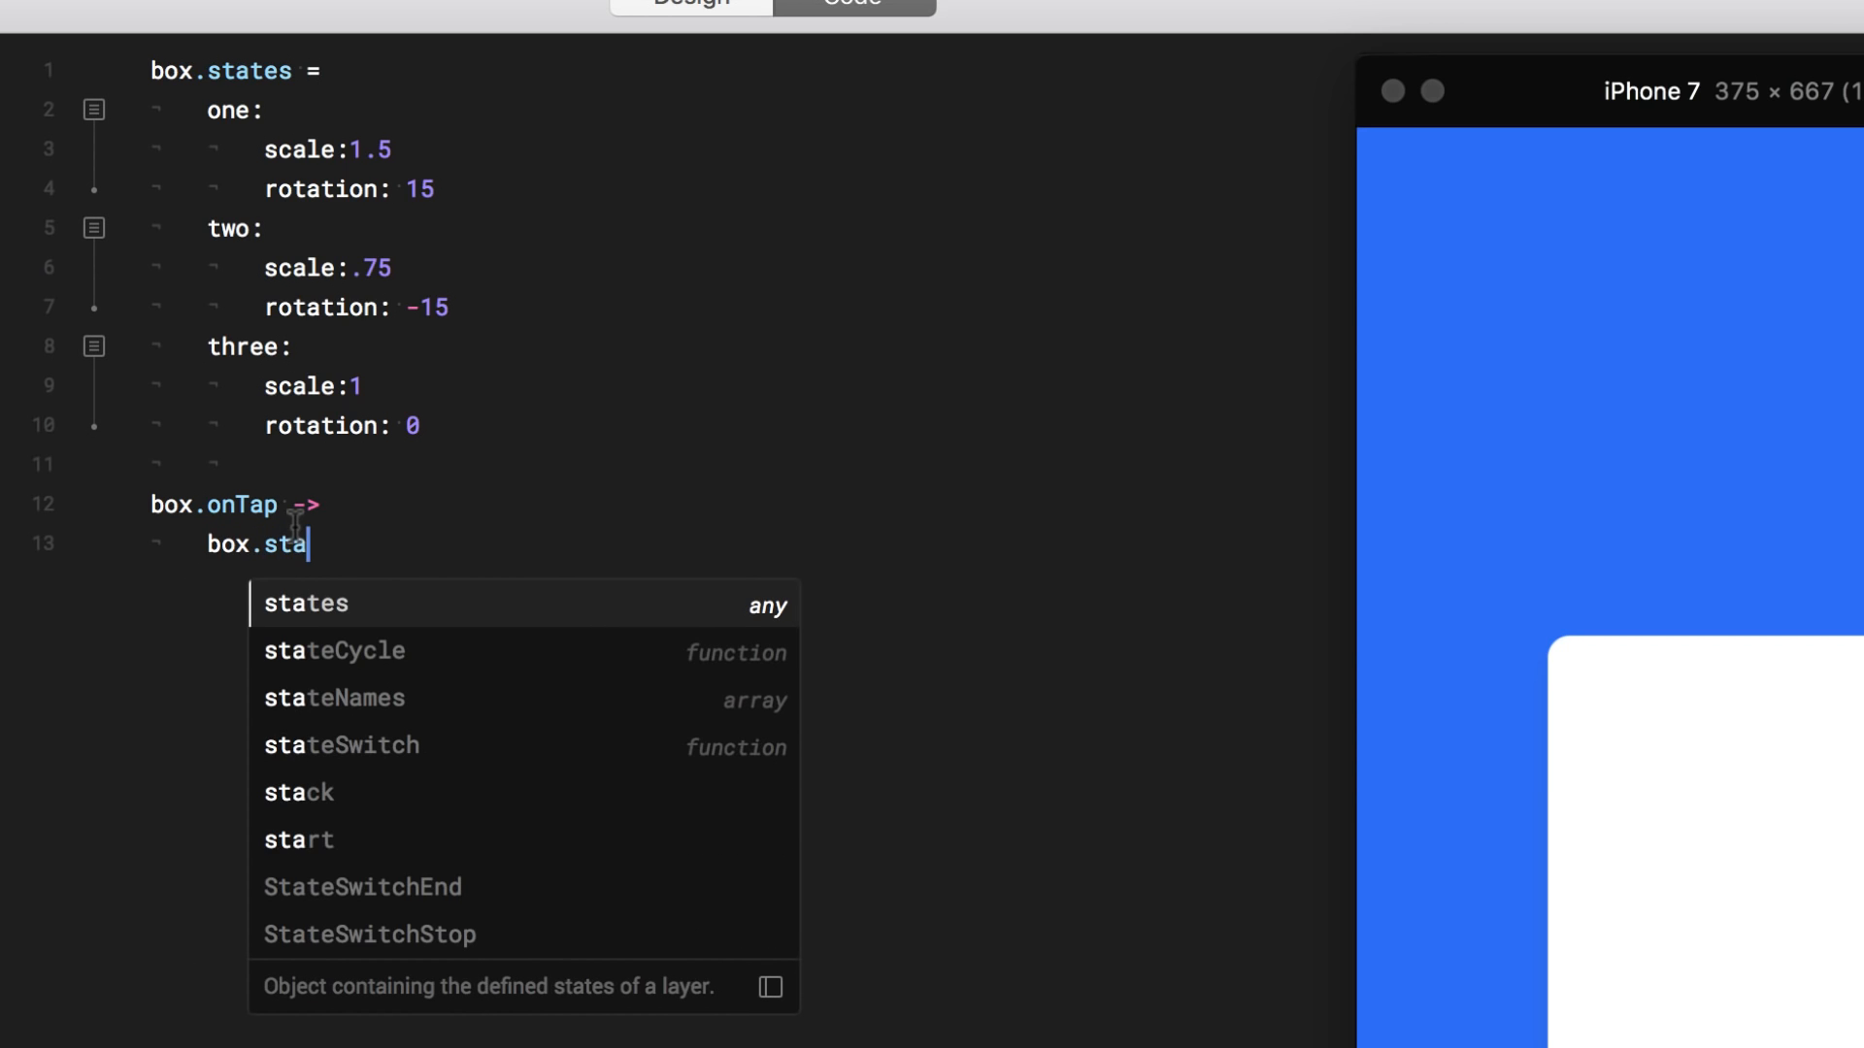
mouse_move(369, 651)
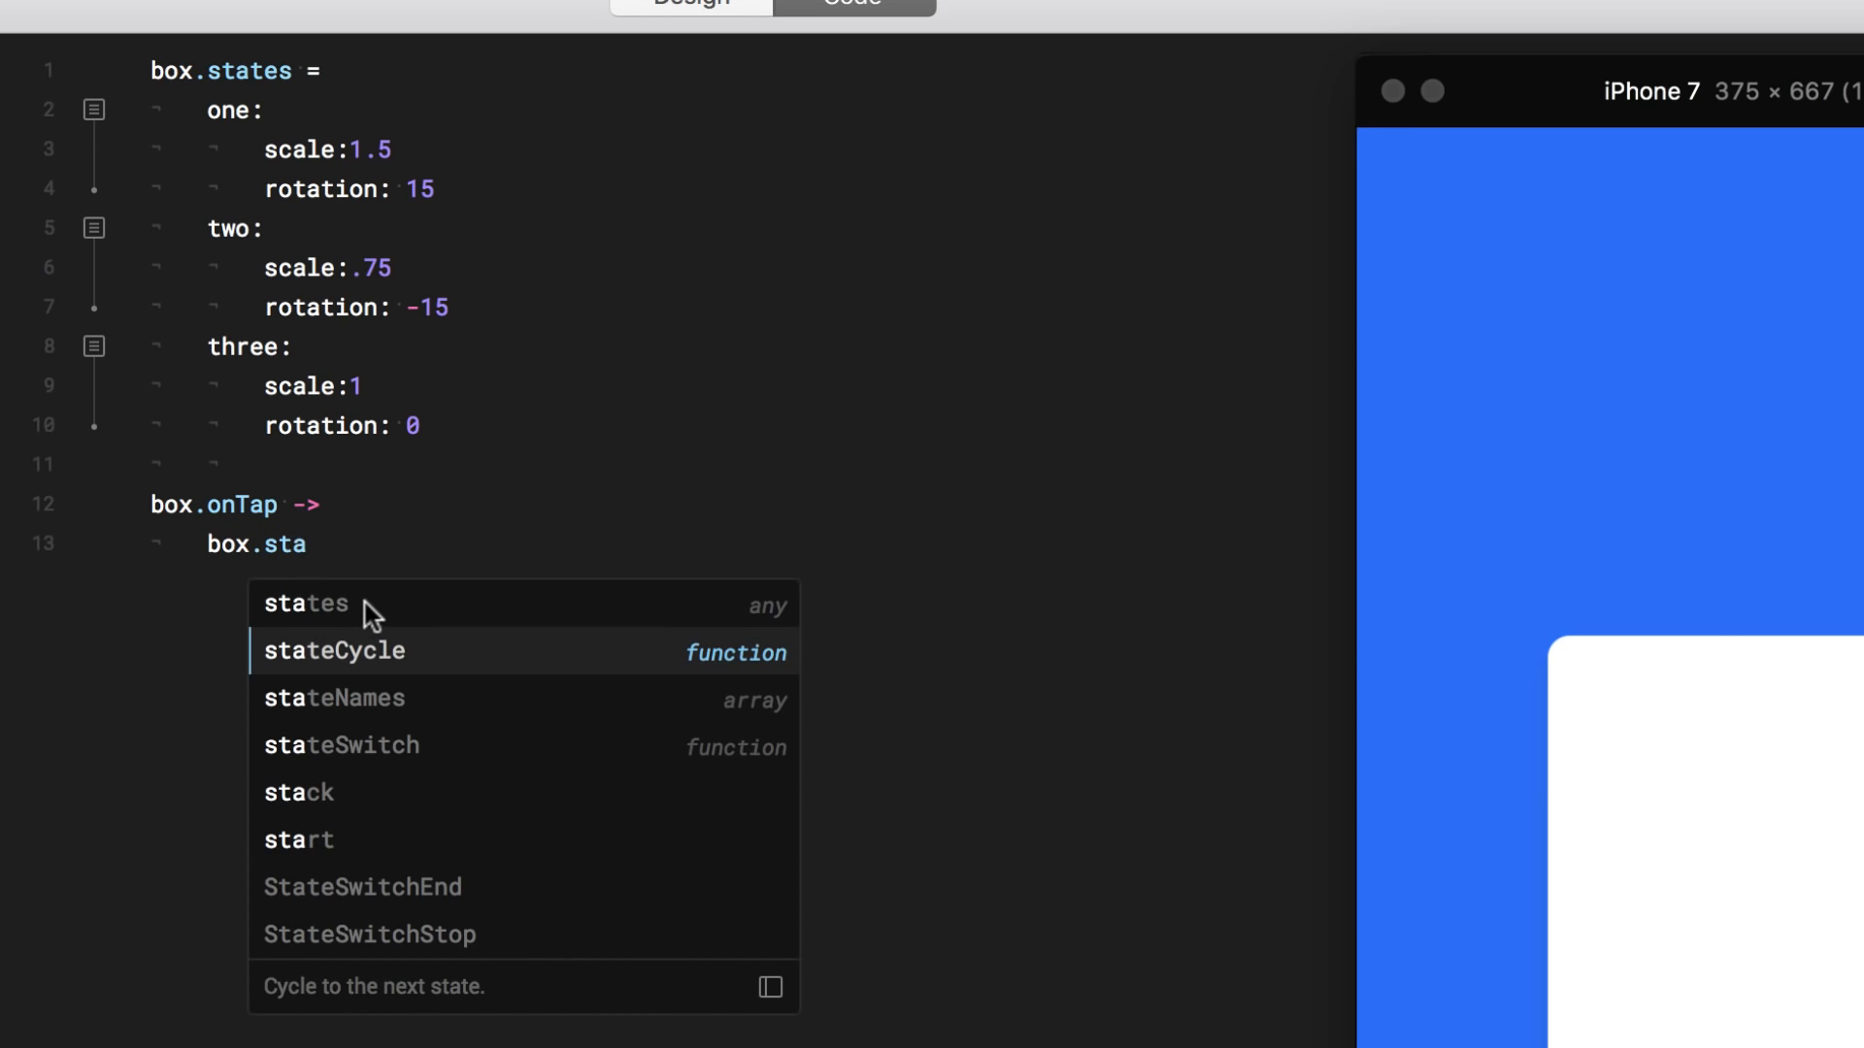
mouse_move(385, 666)
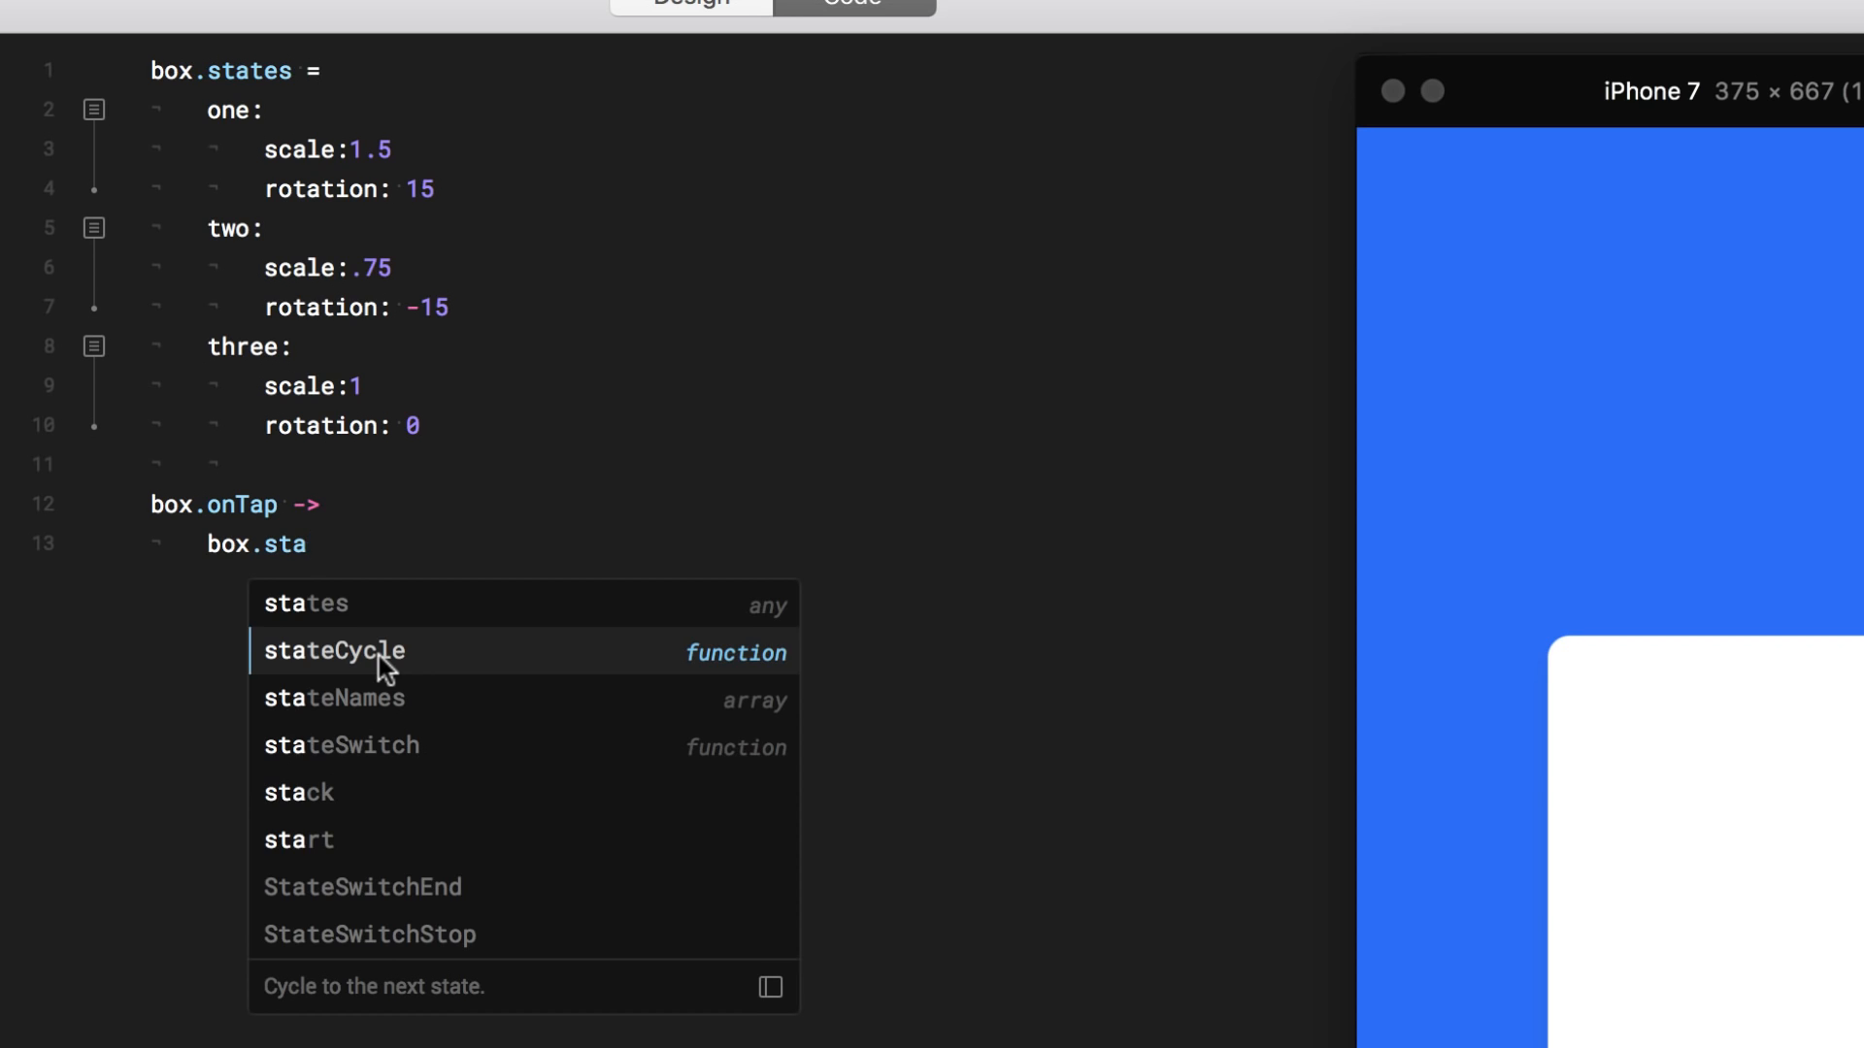
click(334, 651)
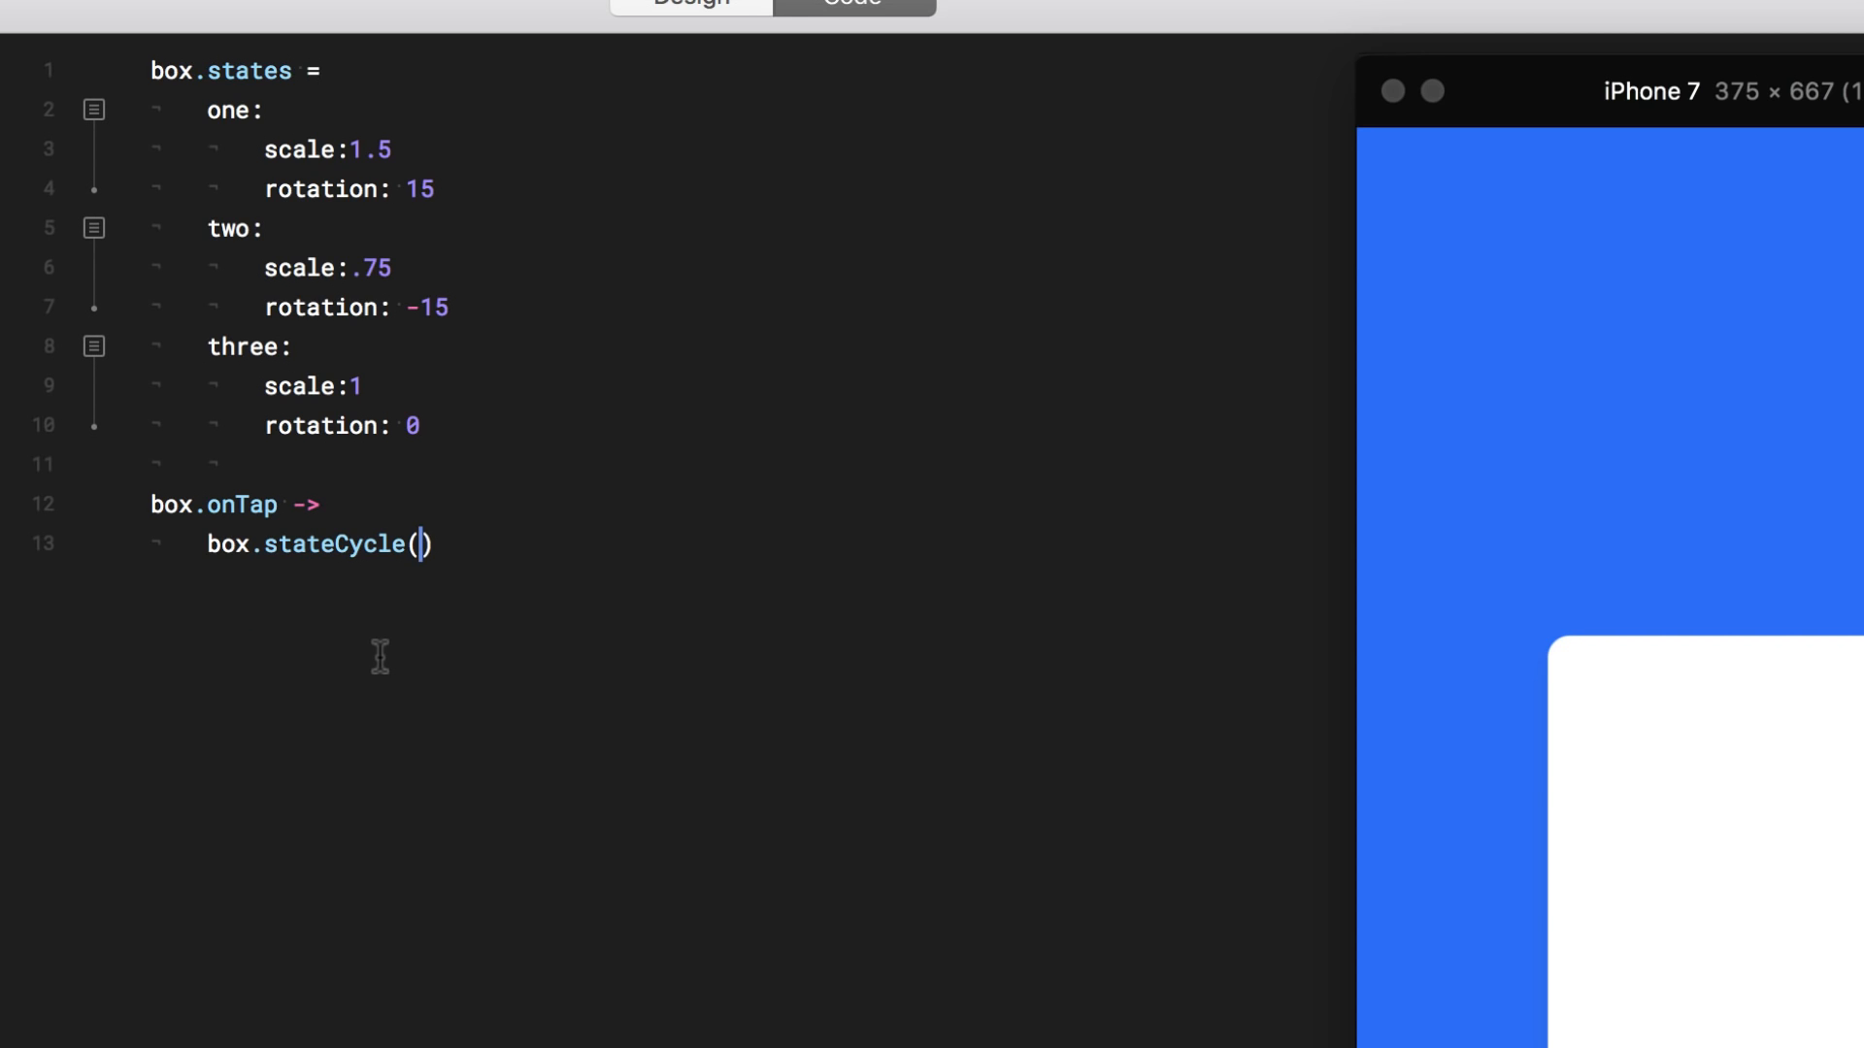
text("one")
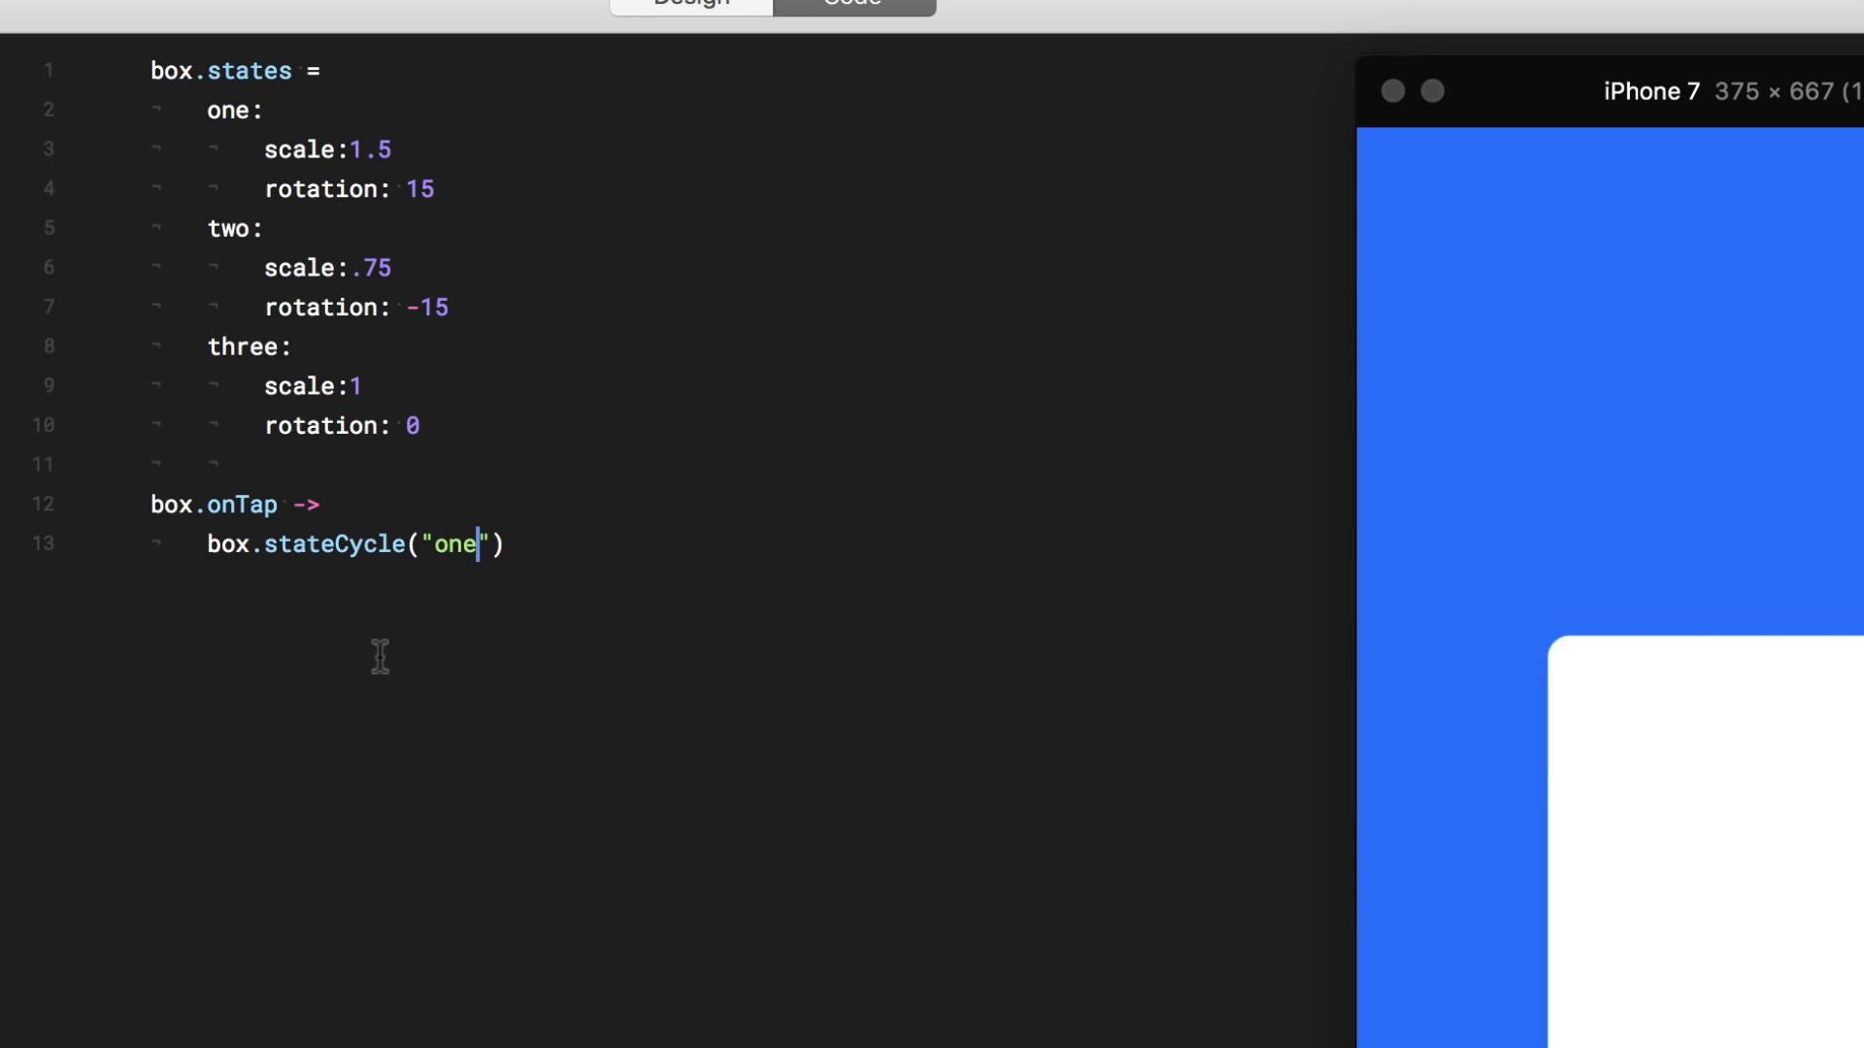
text(,)
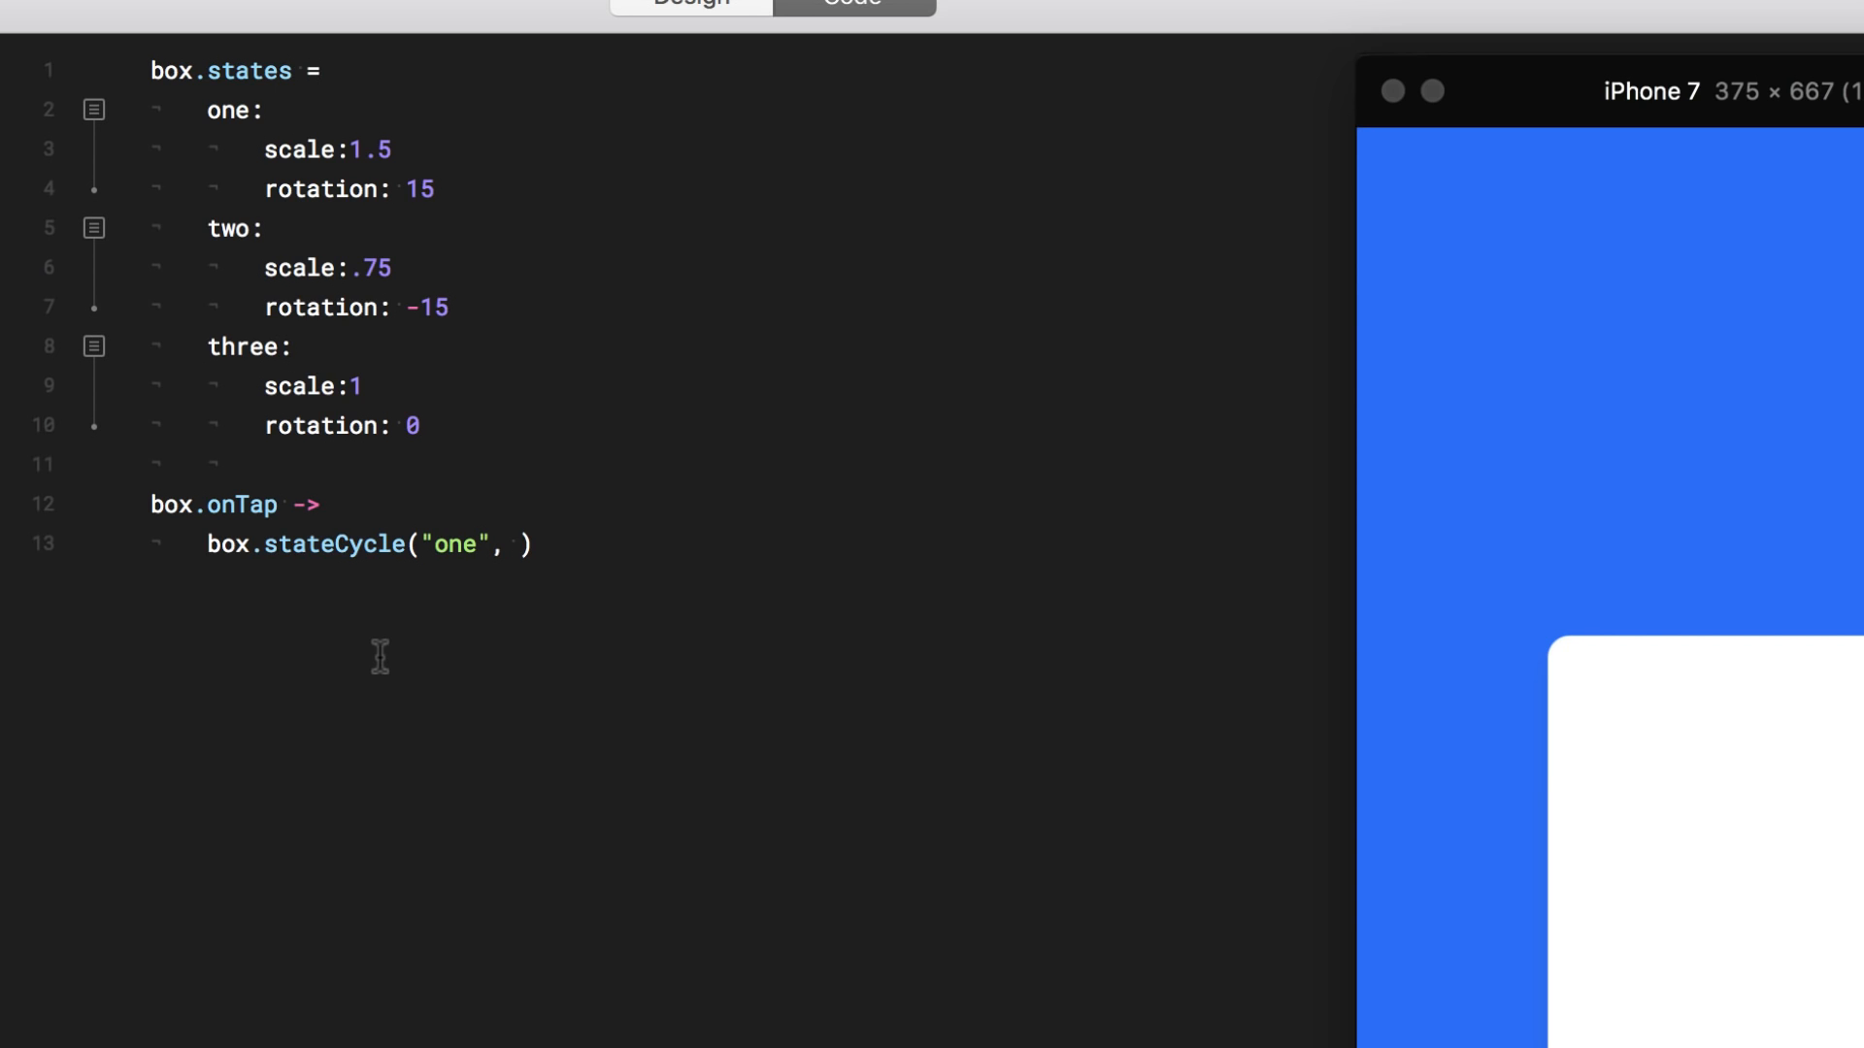
text("two", "three)
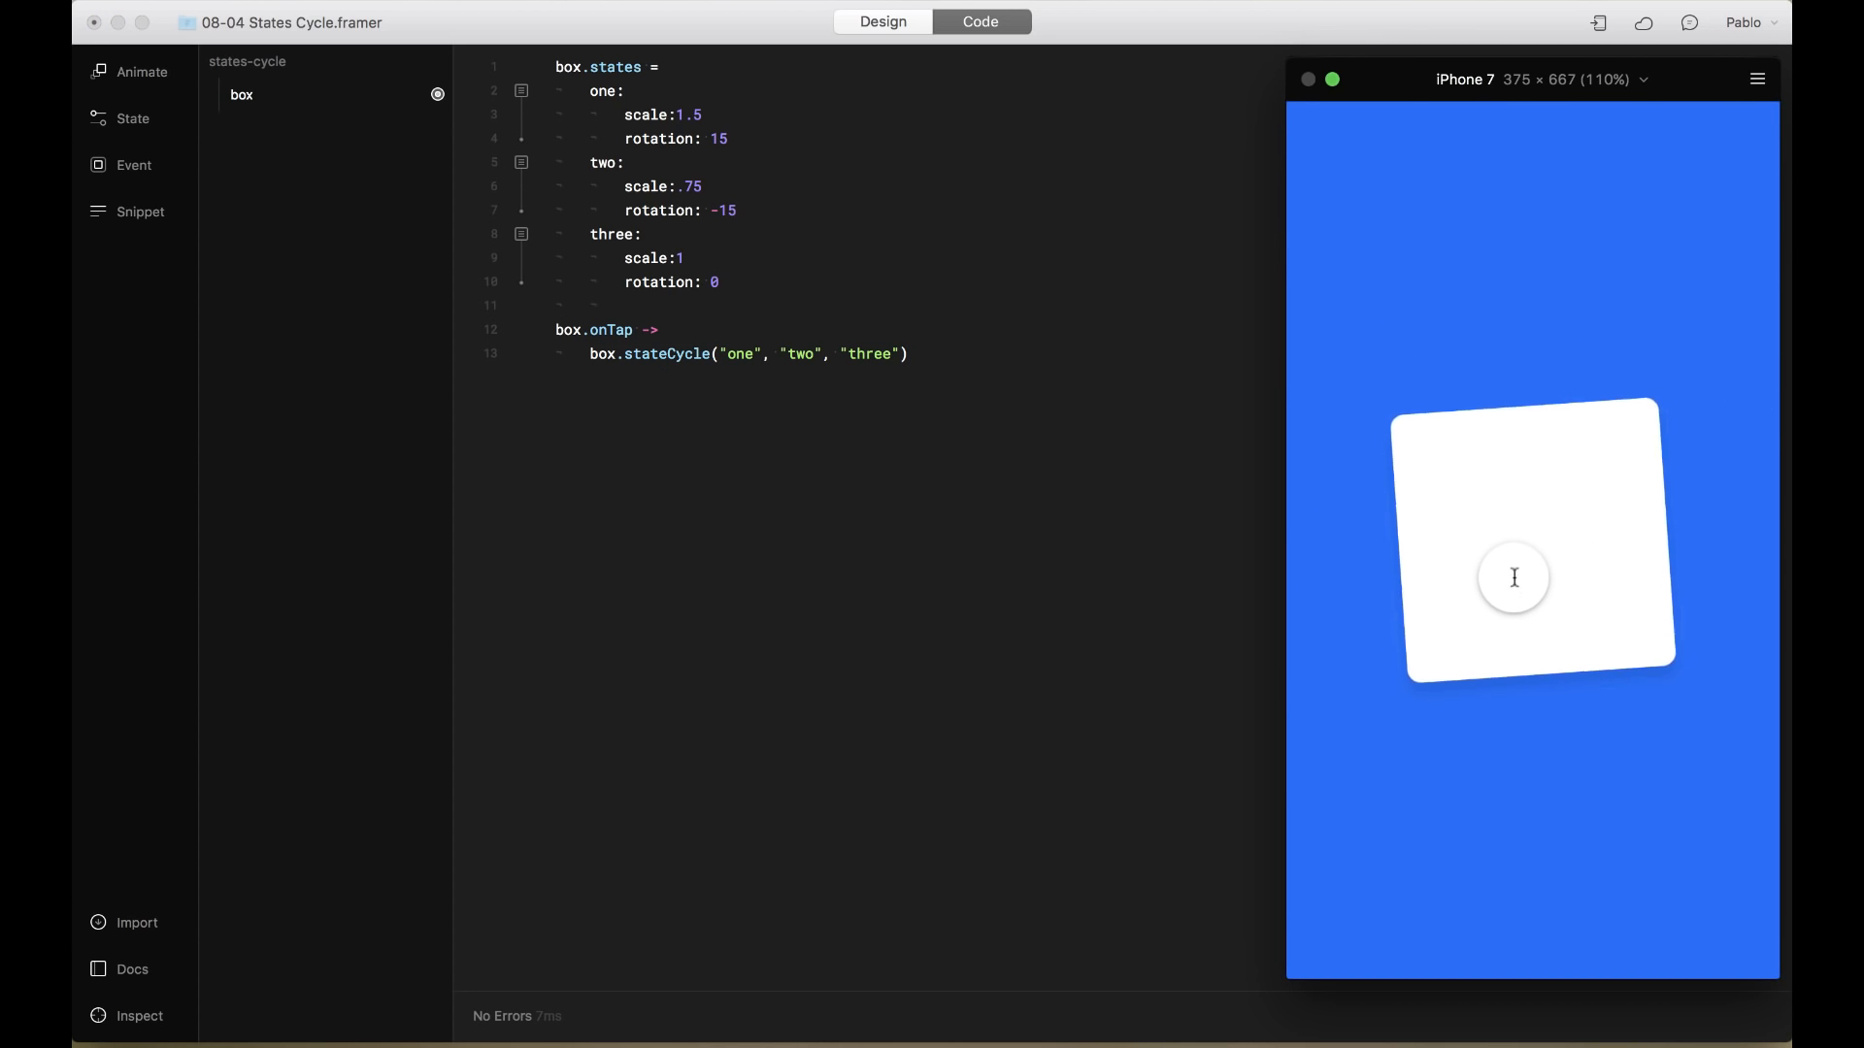
click(1513, 578)
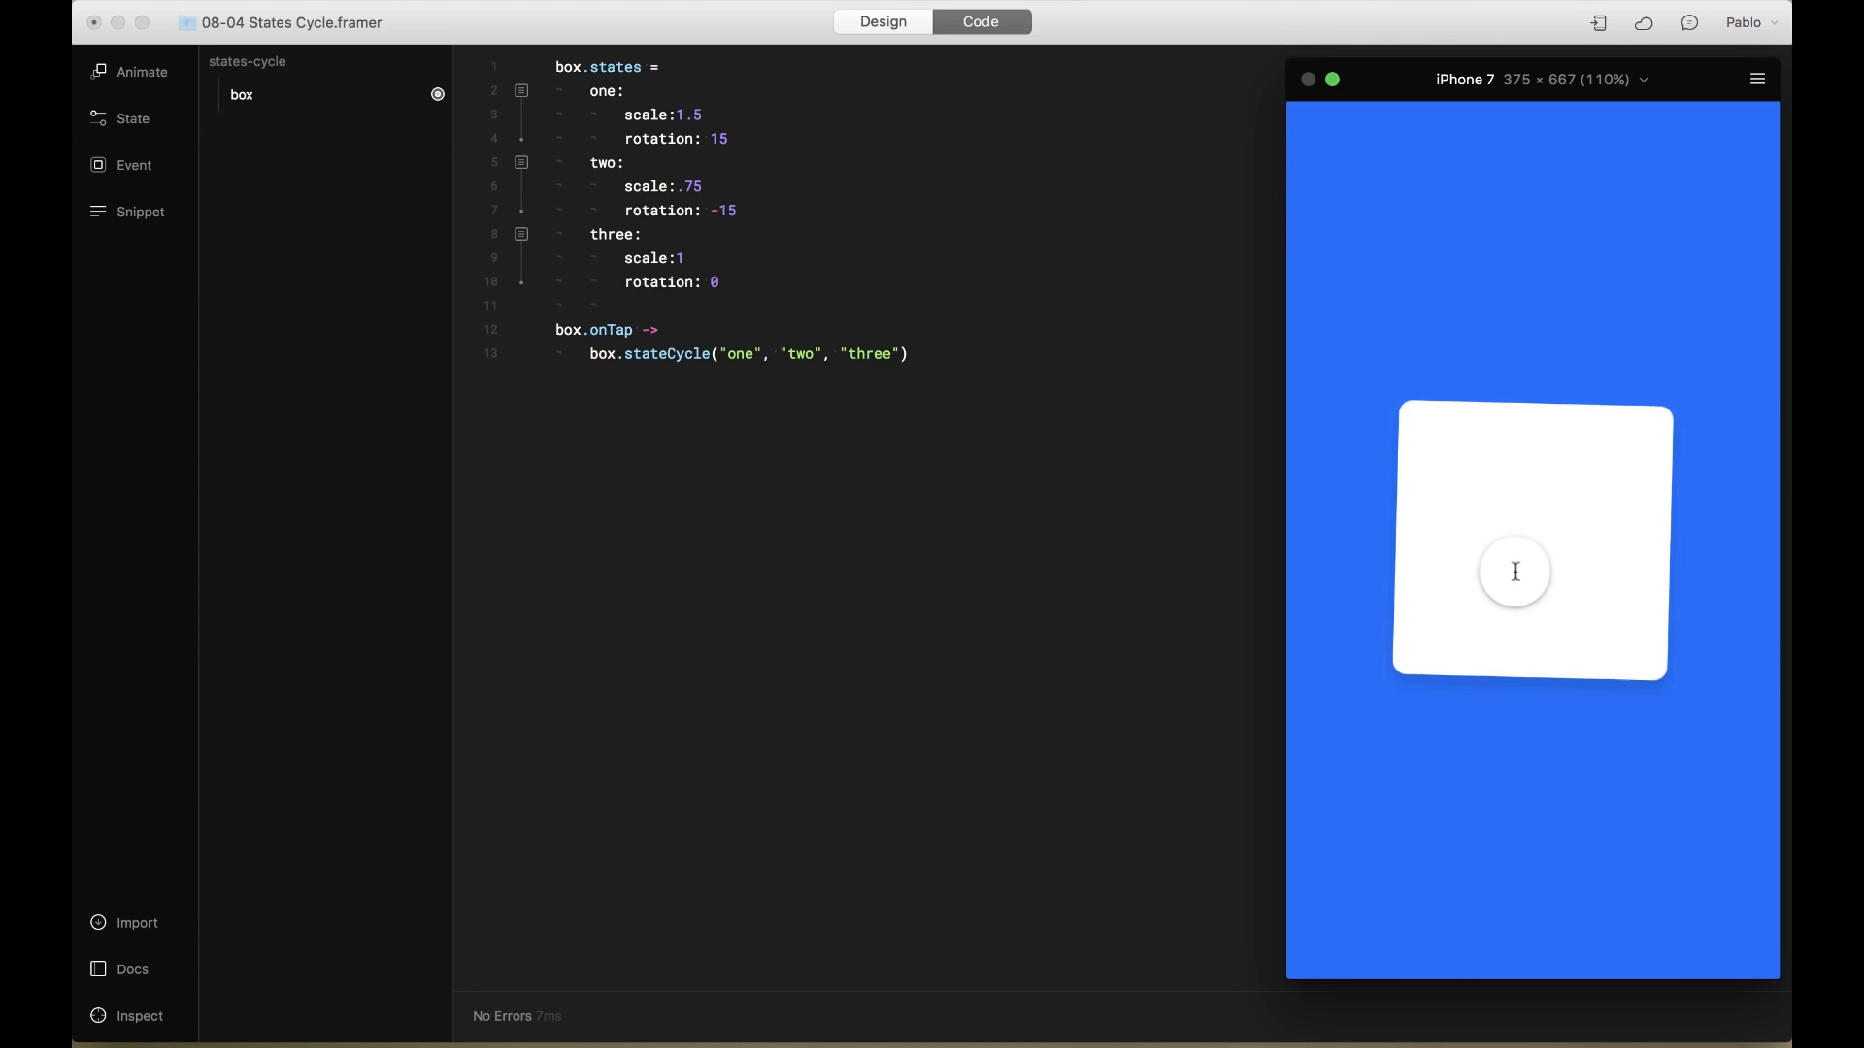
click(1514, 571)
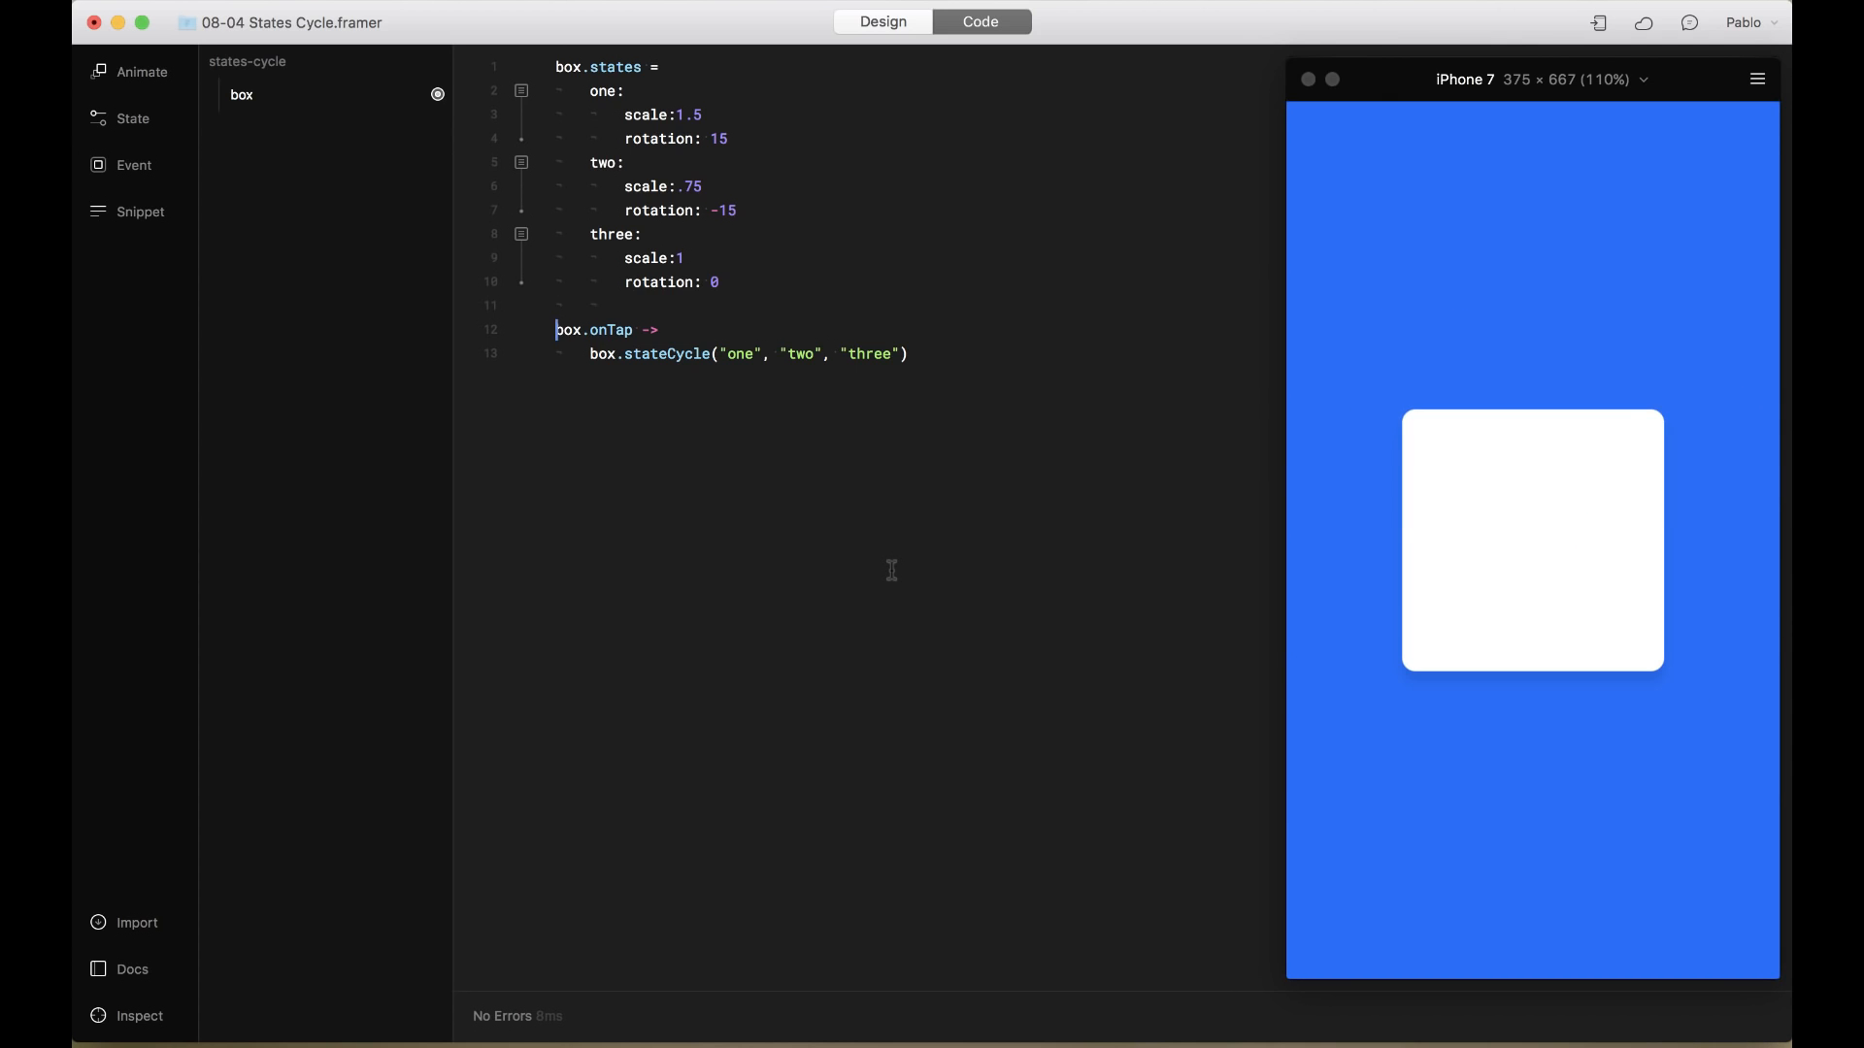
mouse_move(900, 570)
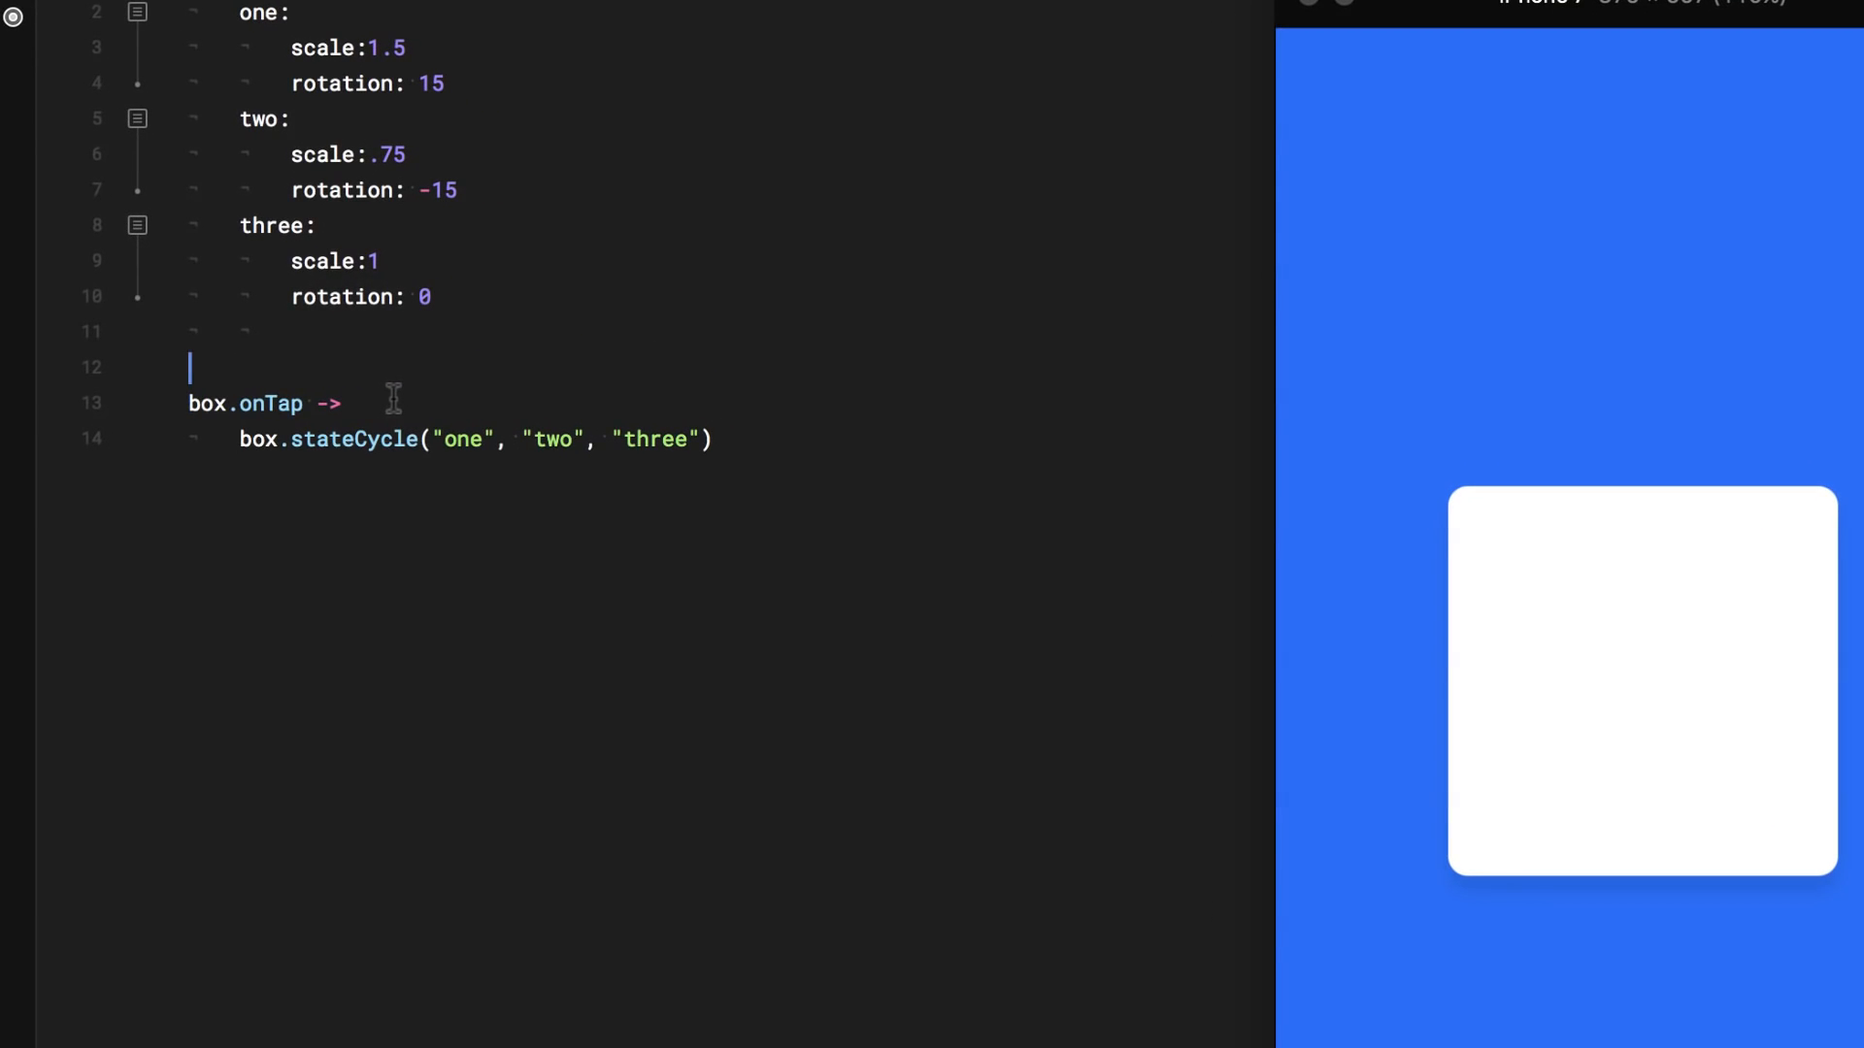
Set box.animationOptions to a Spring curve with damping 0.5
text(box.)
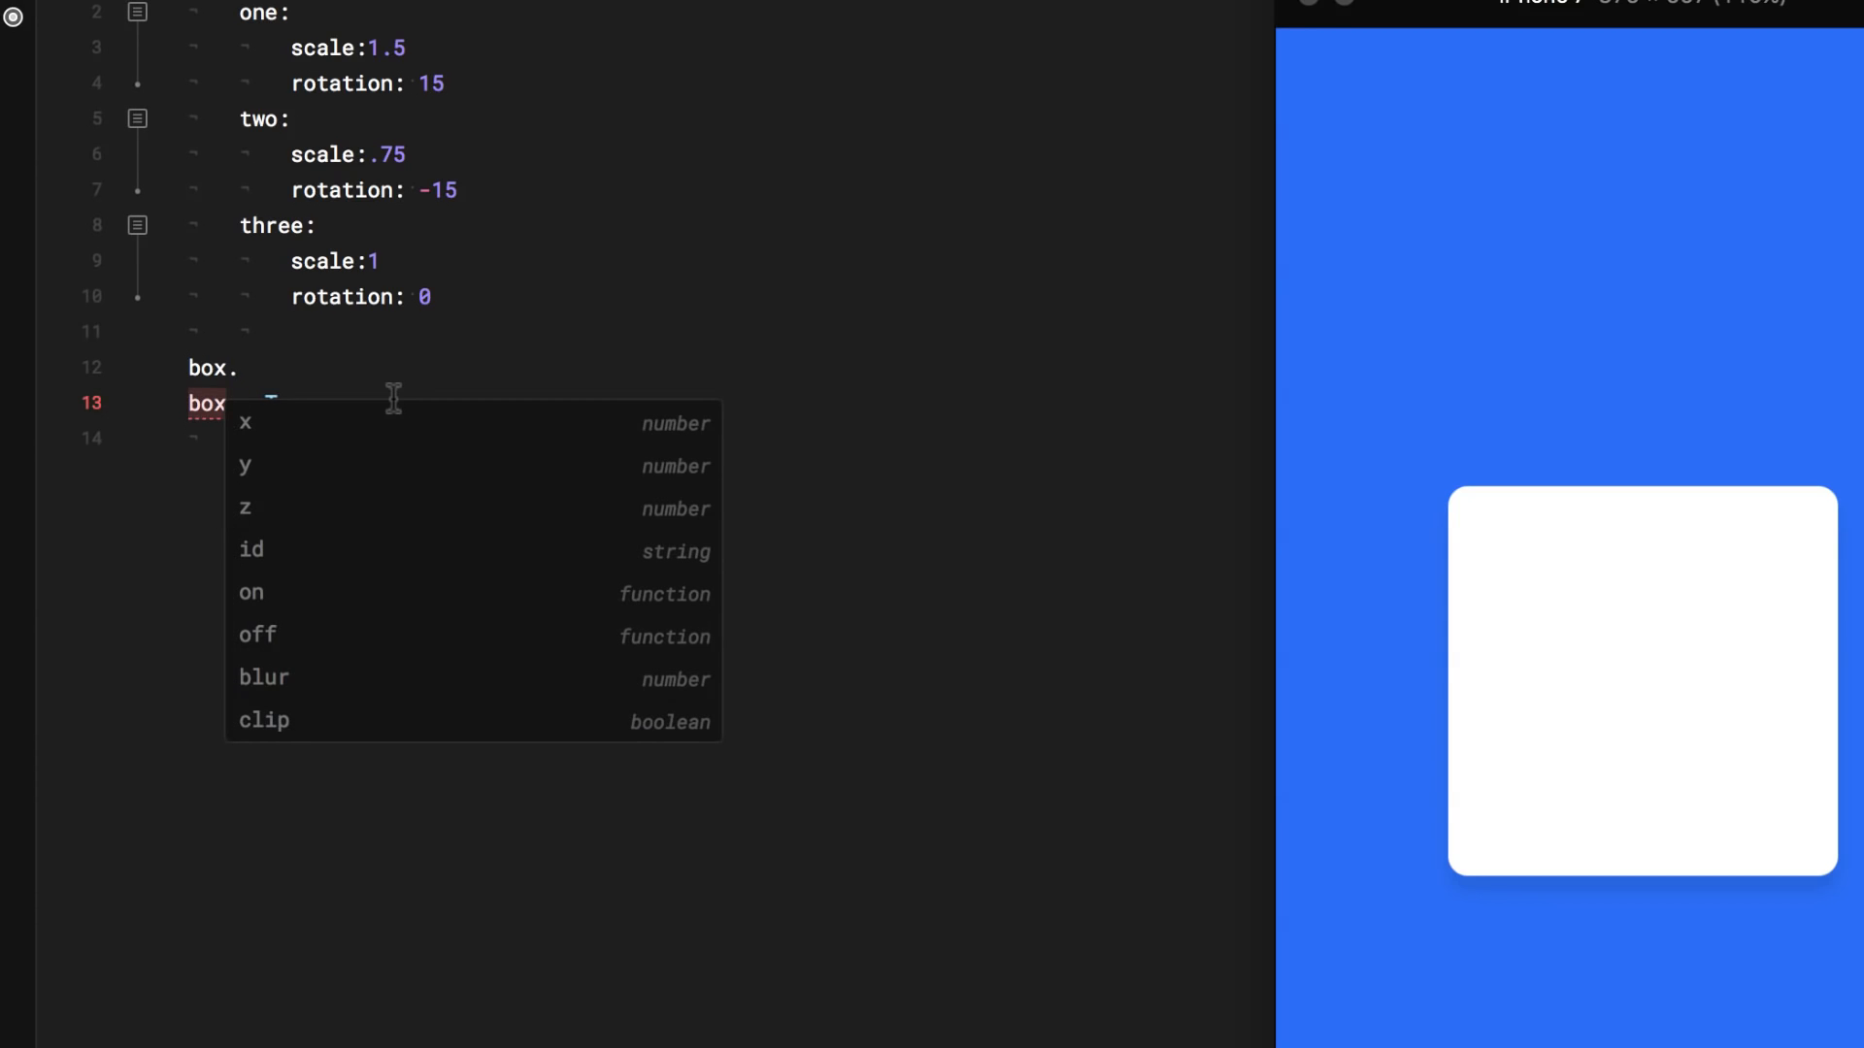
text(animationOptions)
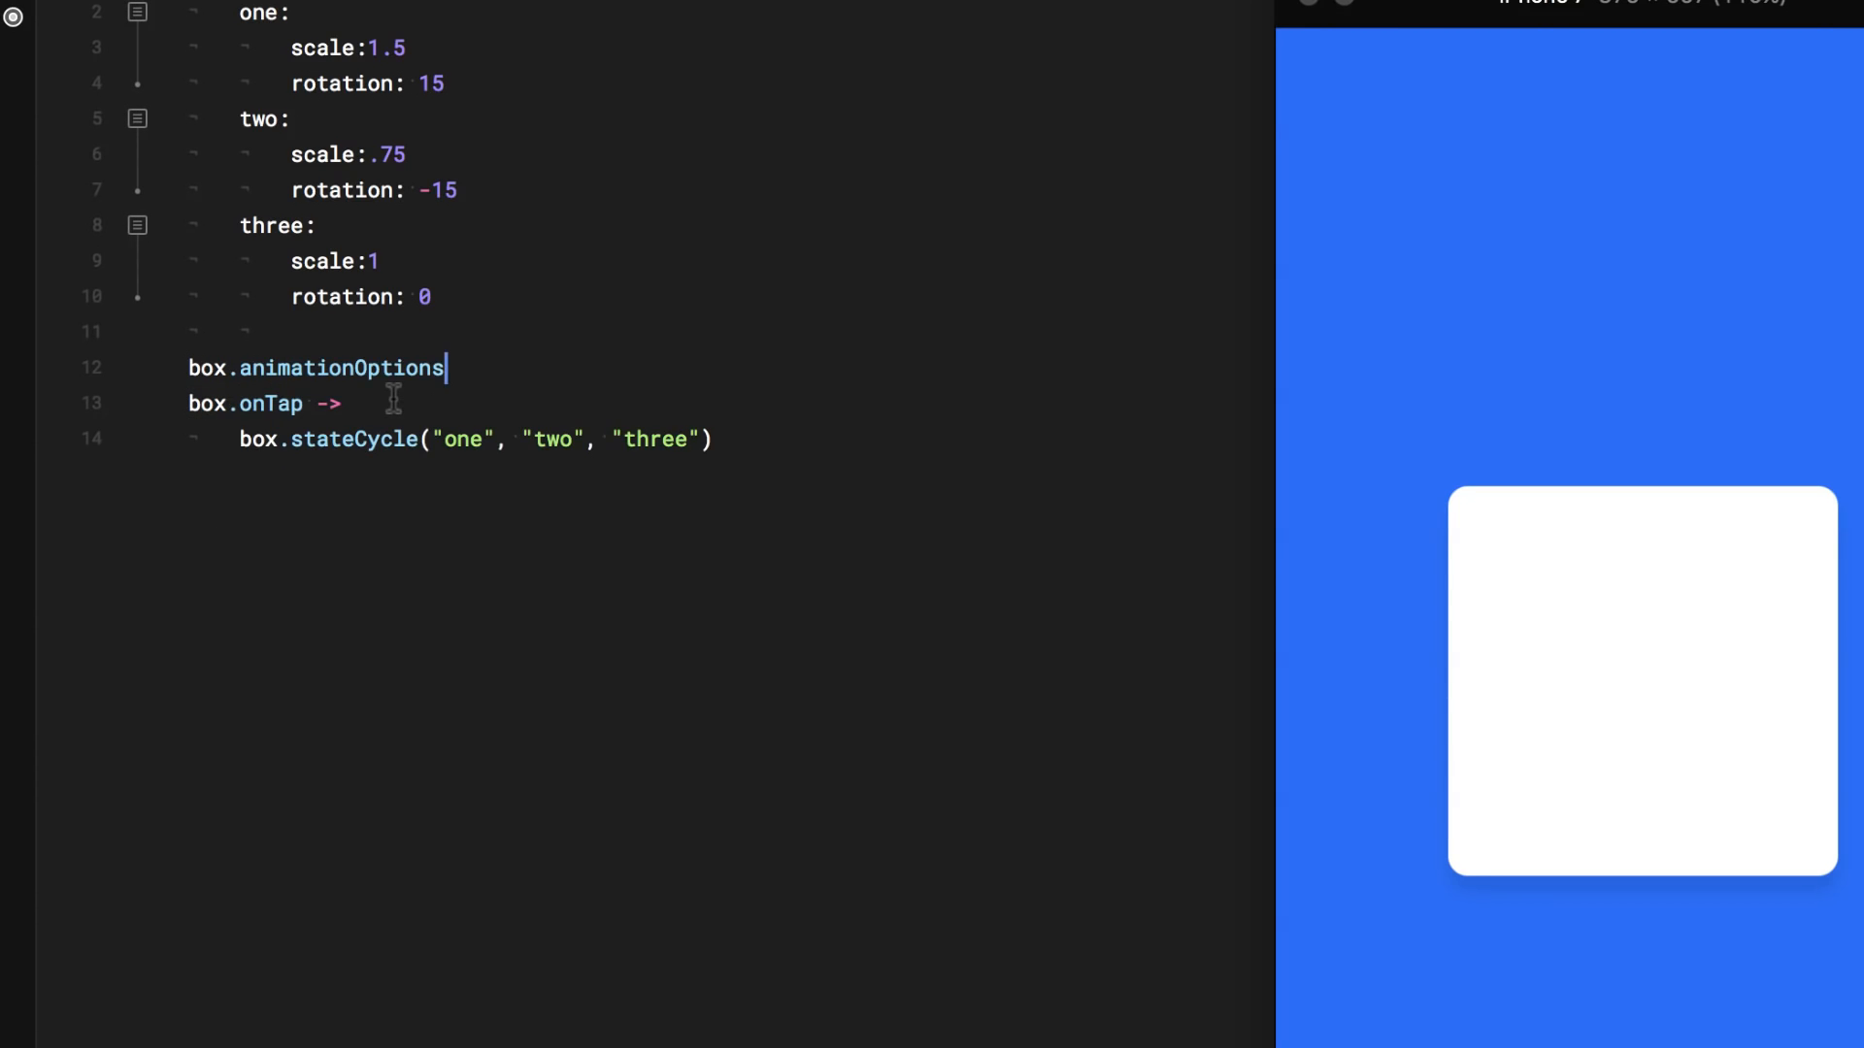
text(=)
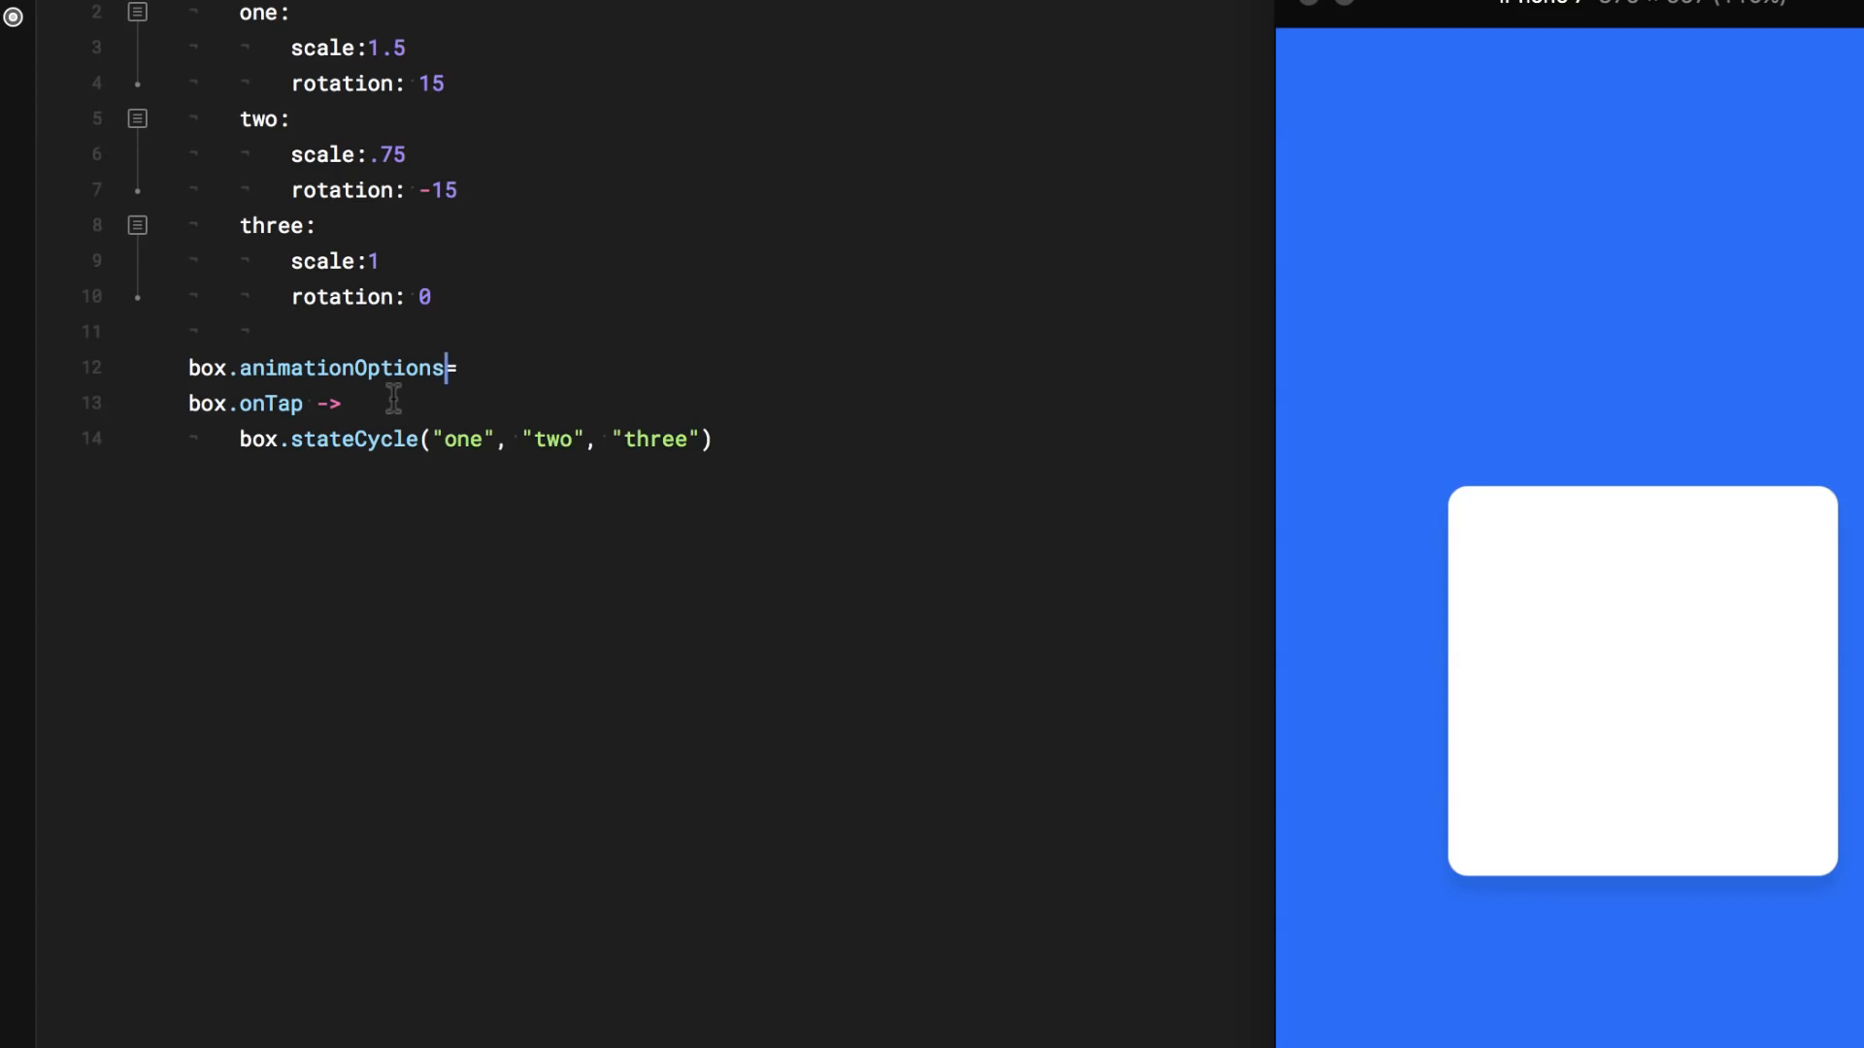
key(enter)
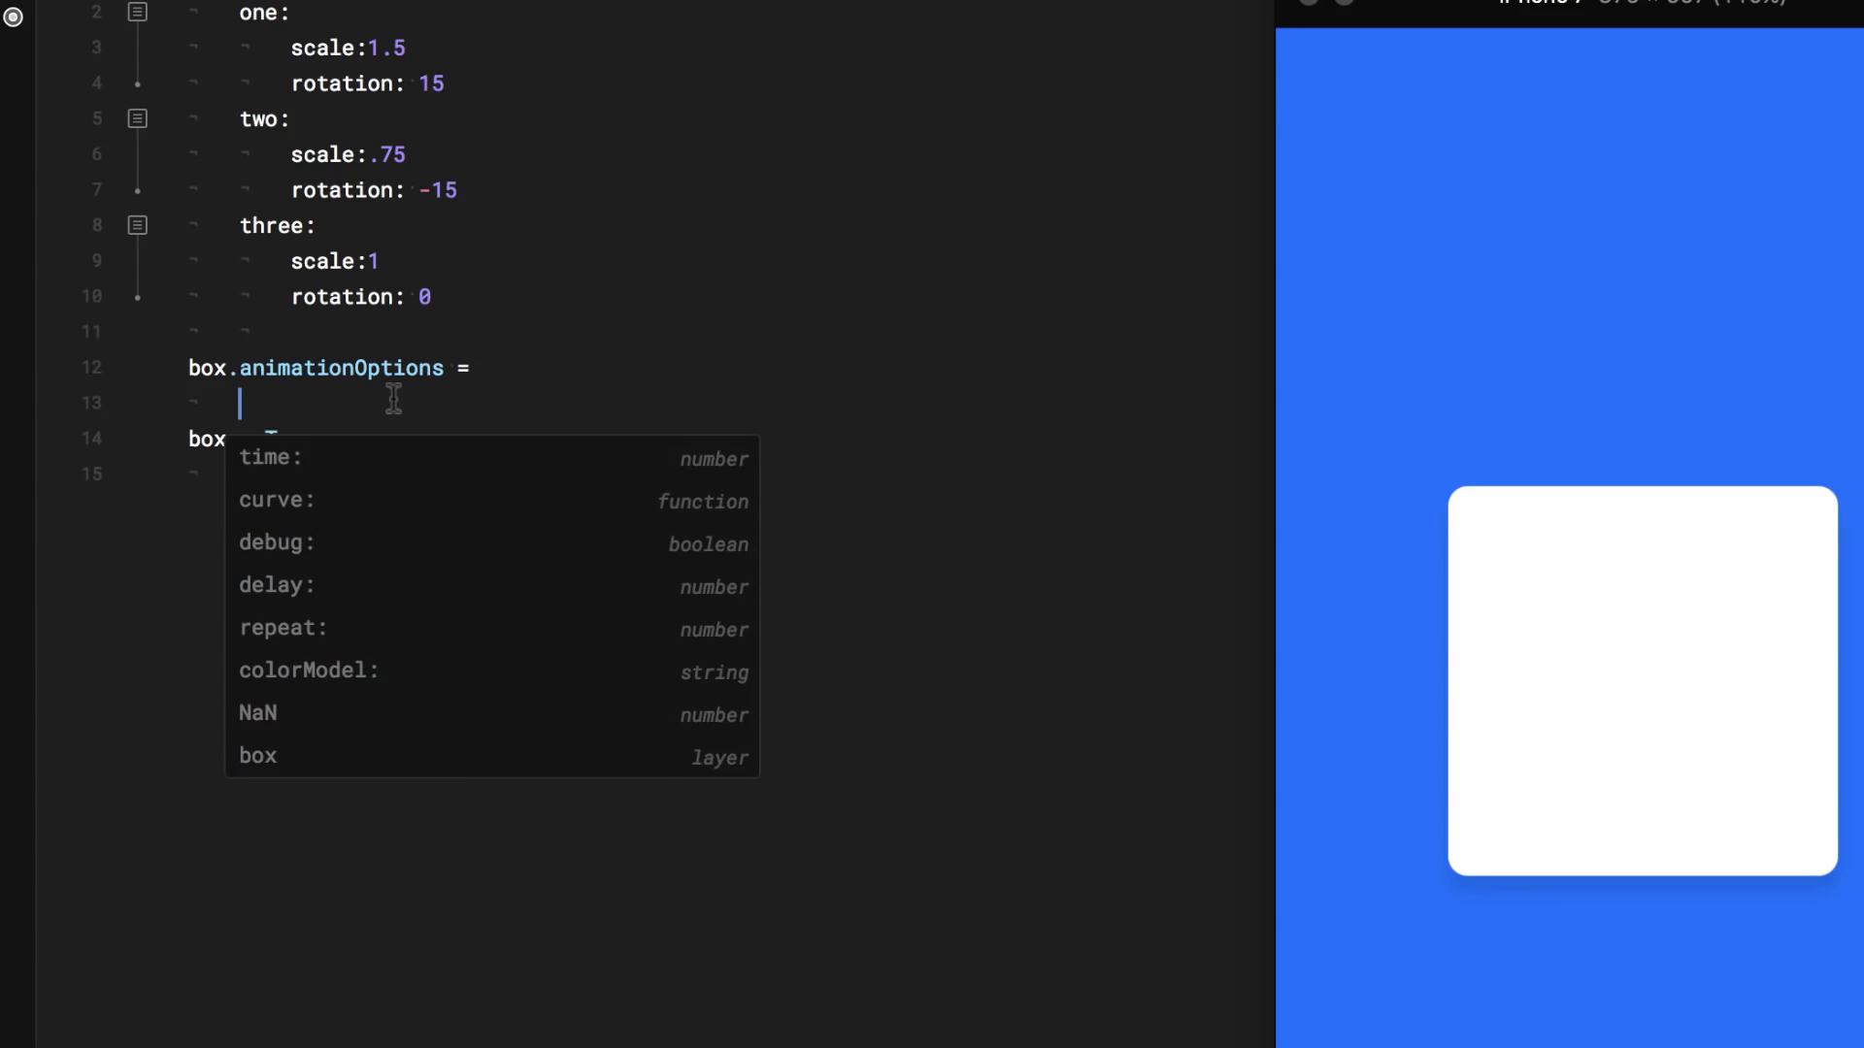
text(curve: Spring(damping:)
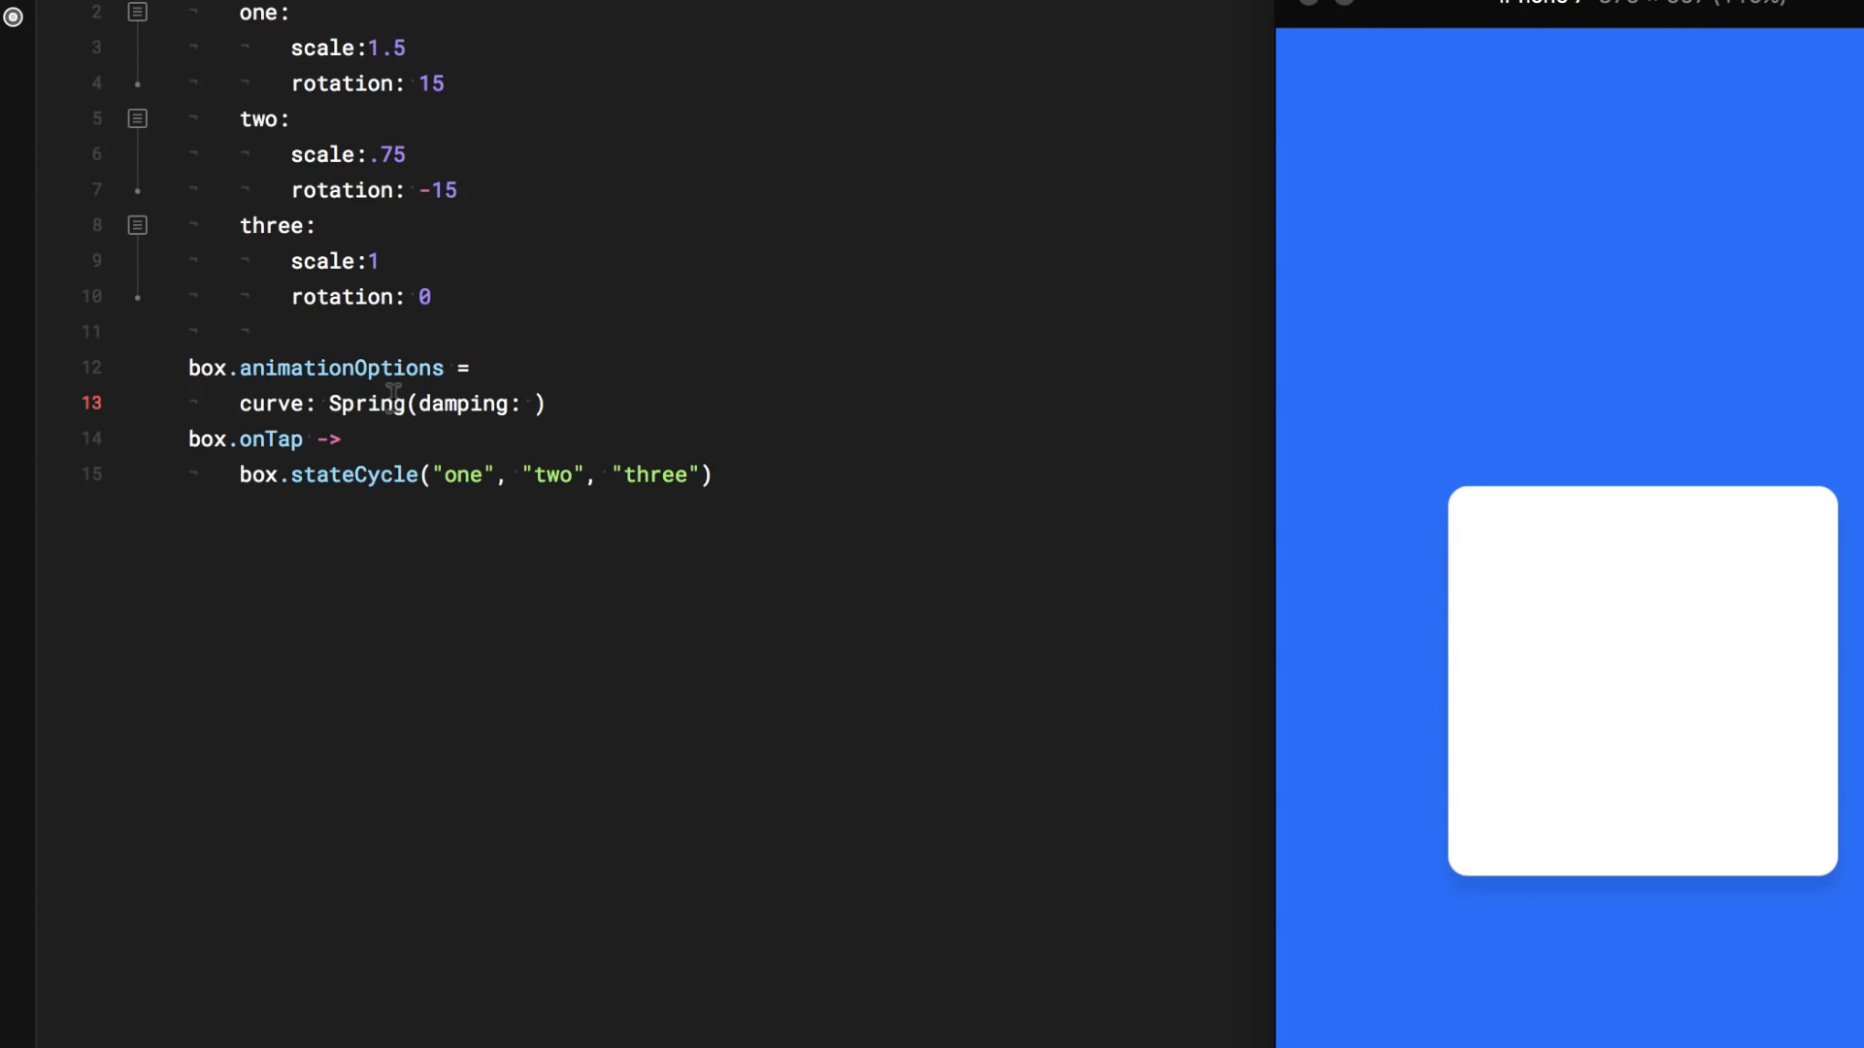
text(0.5)
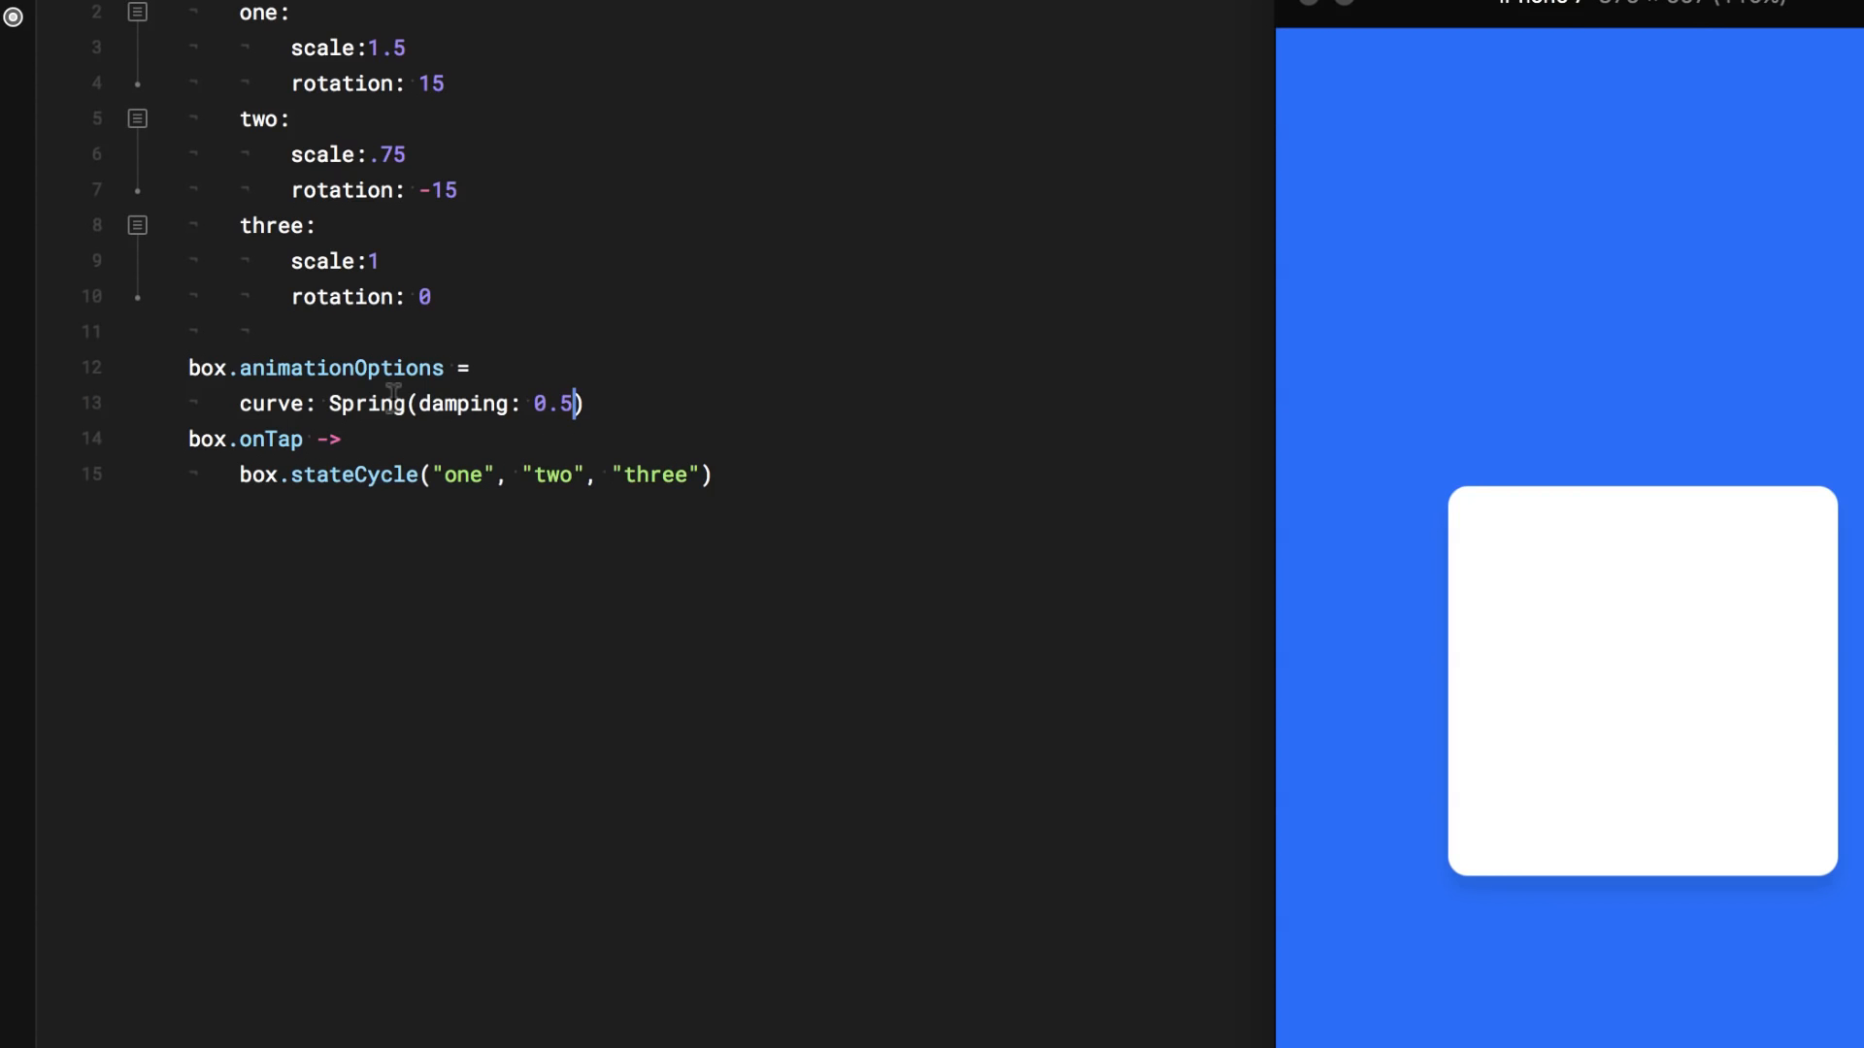
Tap the box four times in the preview to check the spring bounce
click(1589, 530)
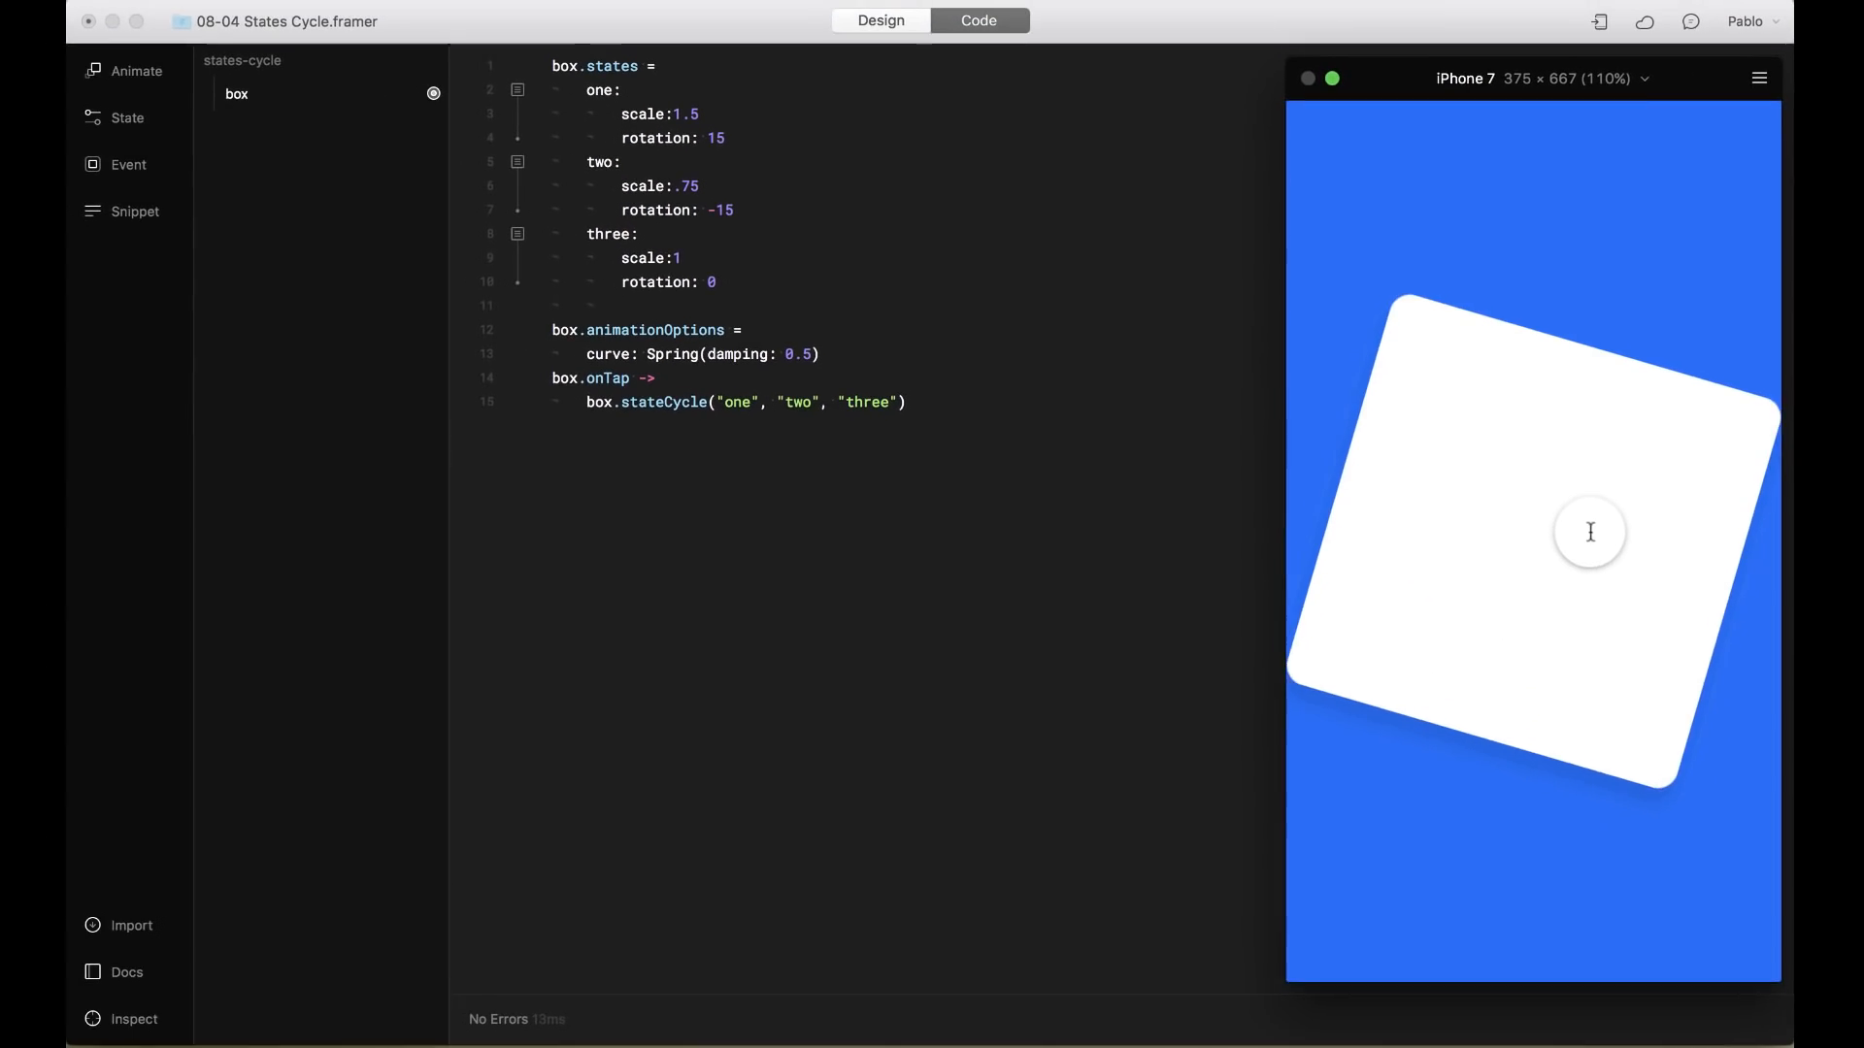
click(1589, 531)
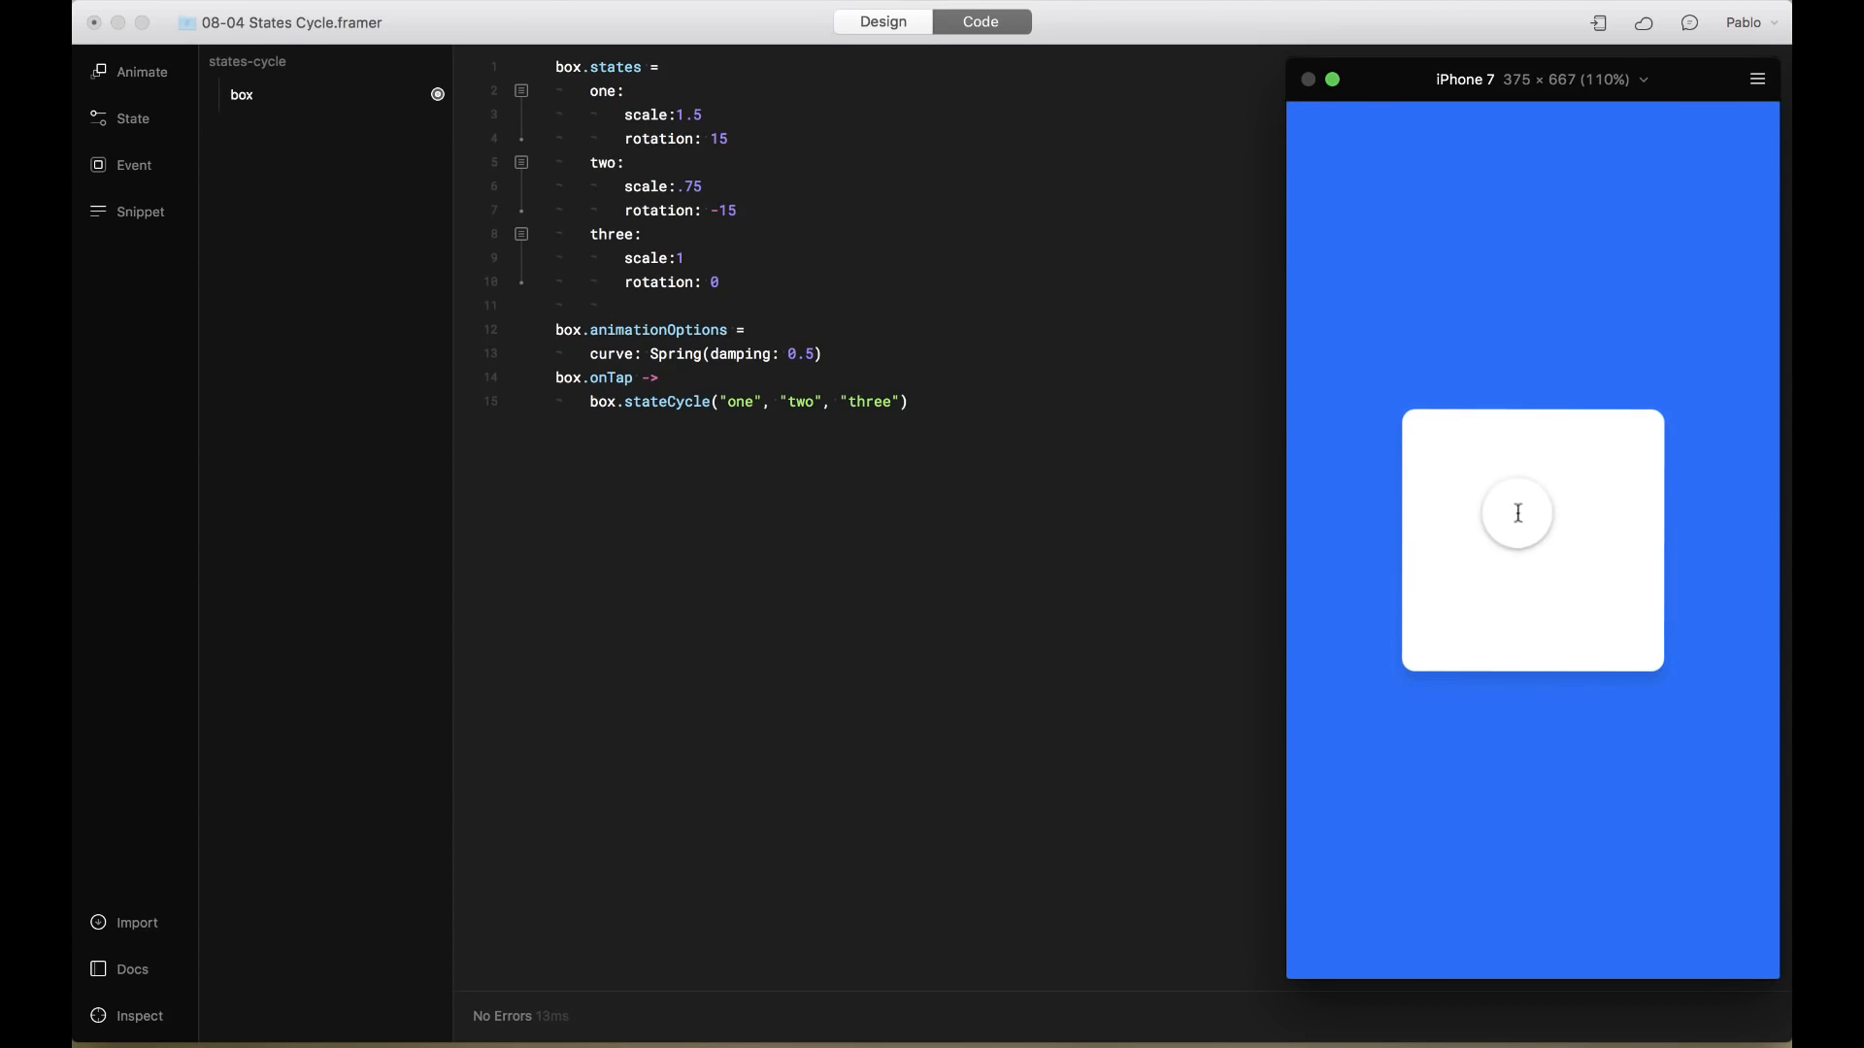
click(1530, 541)
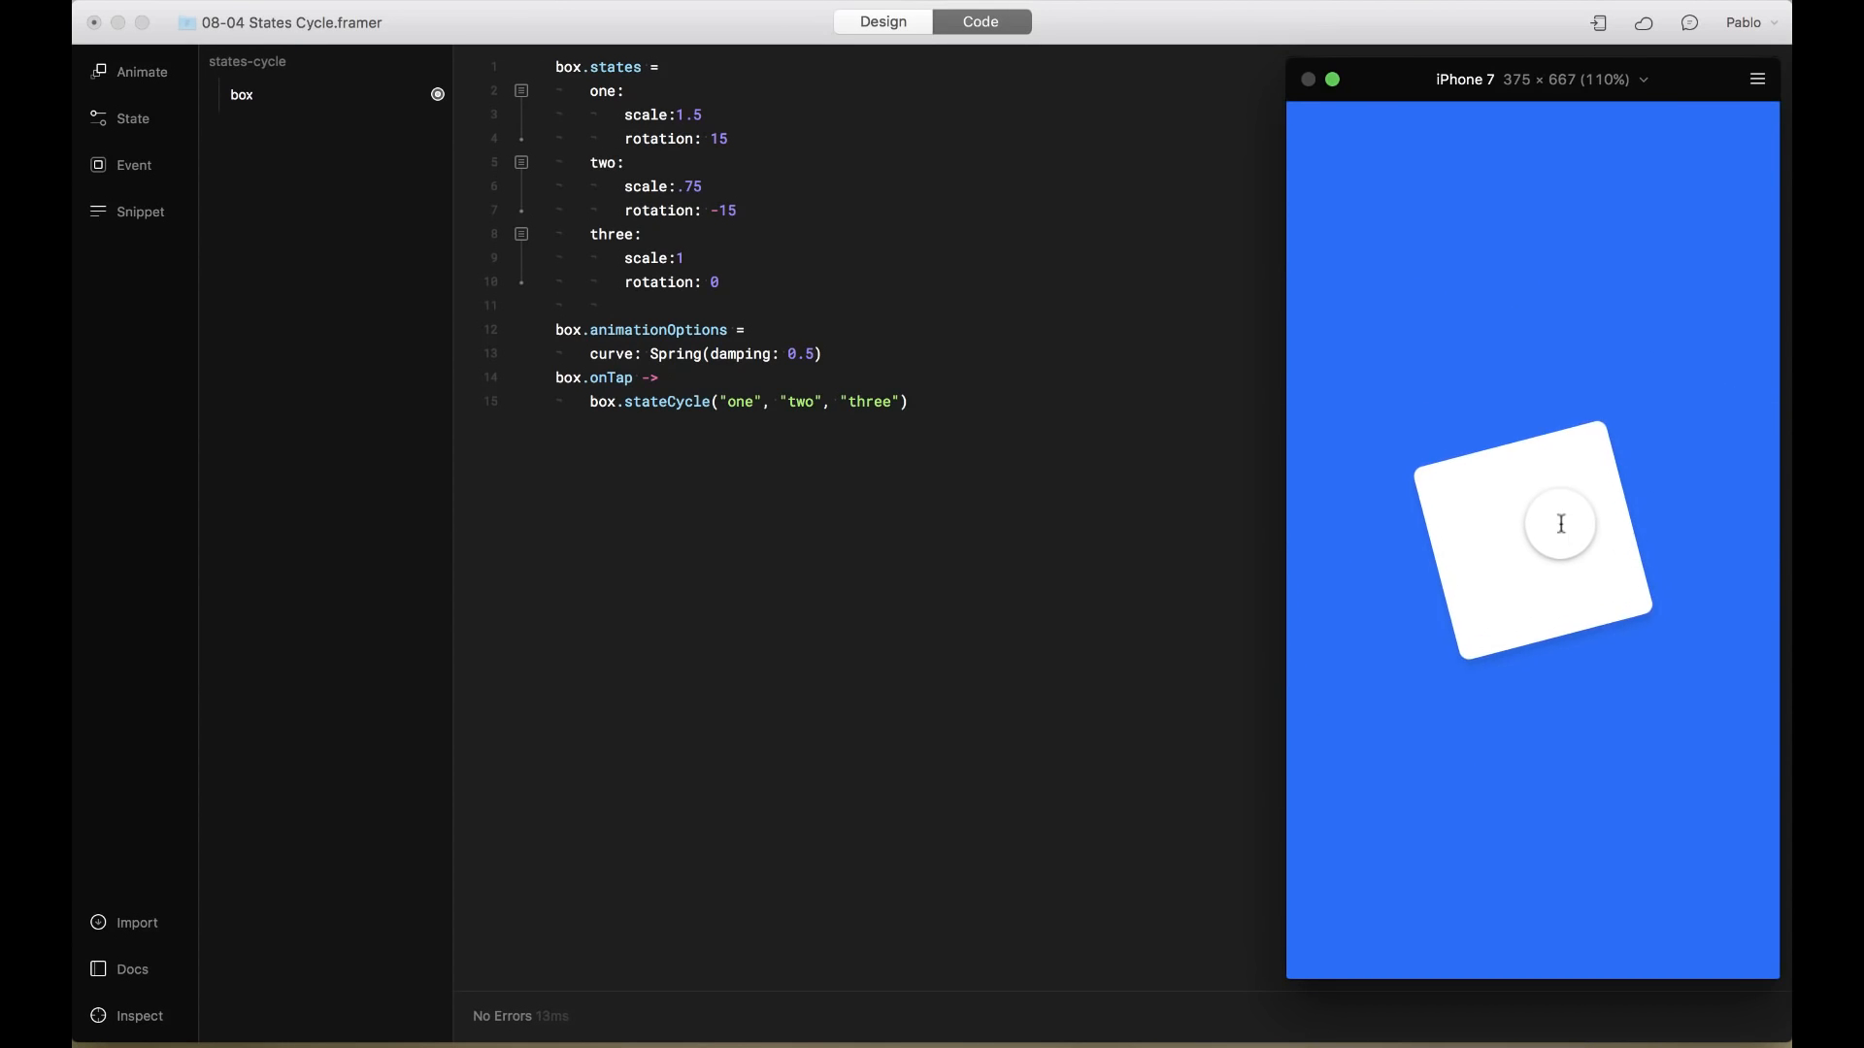
click(1532, 540)
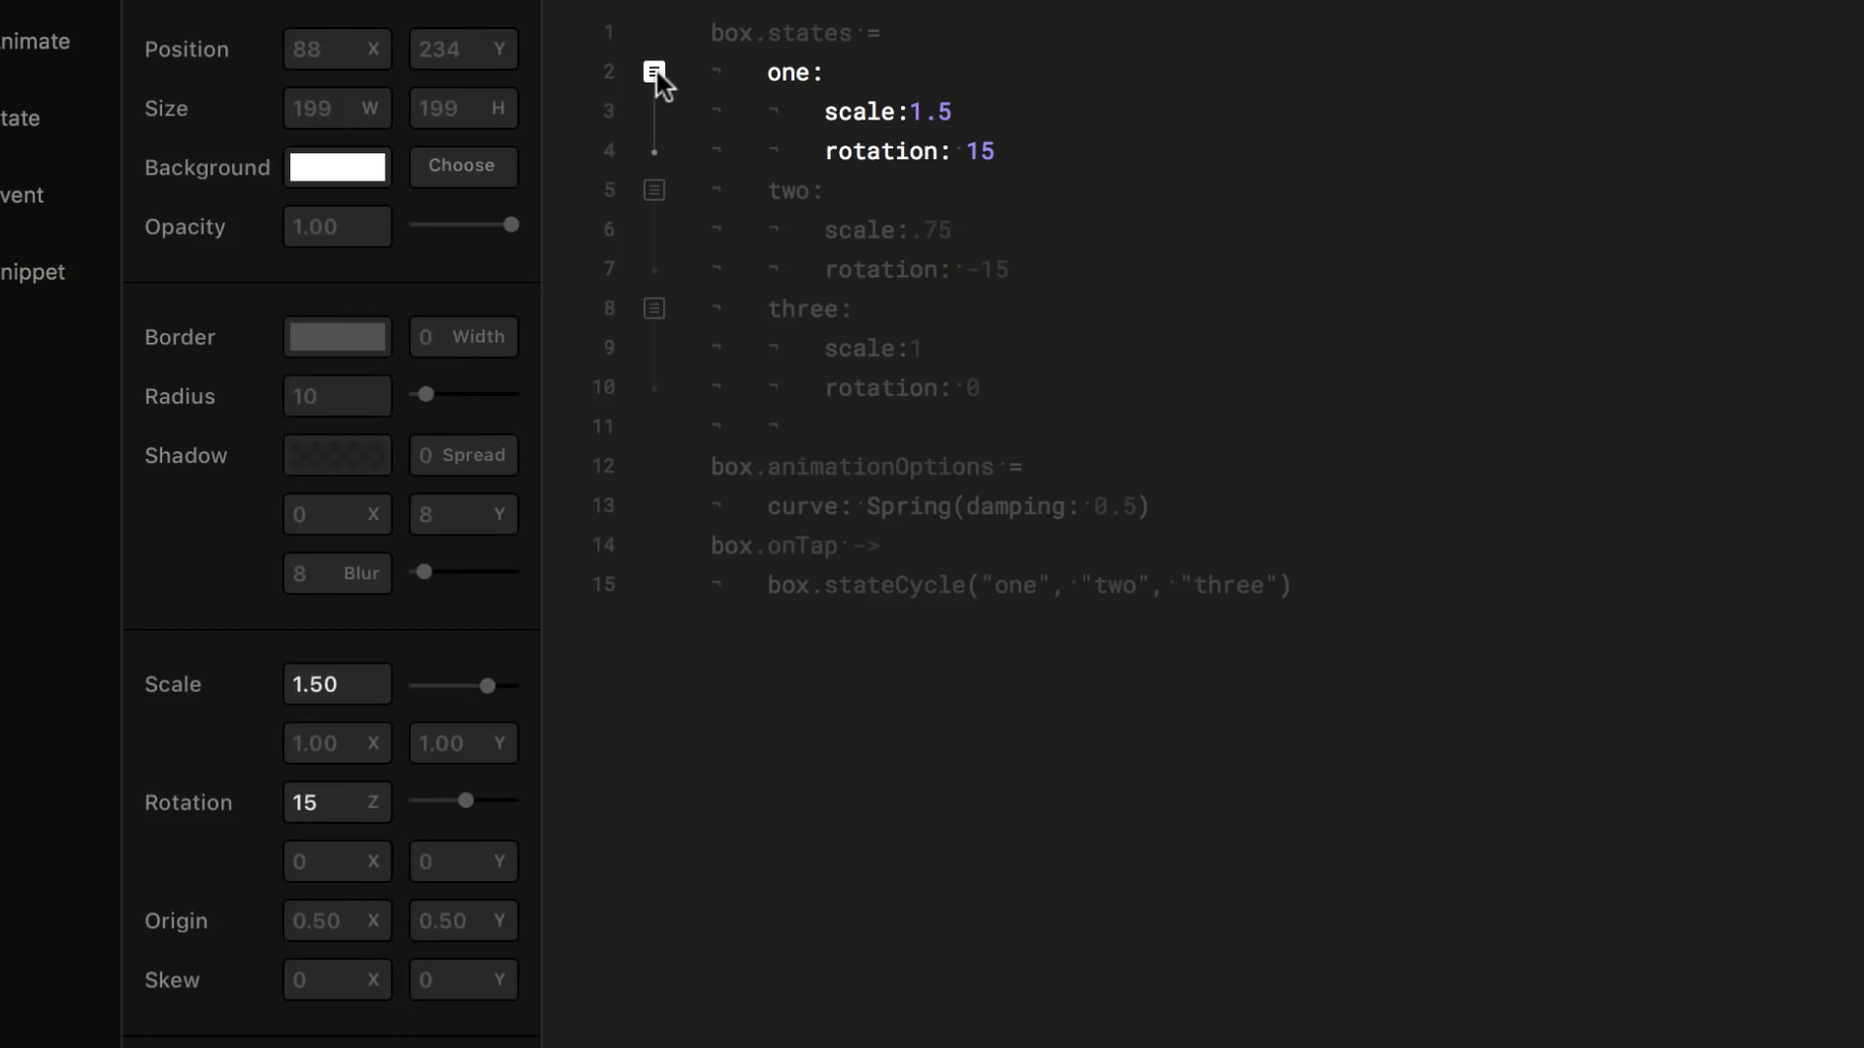
mouse_move(143, 371)
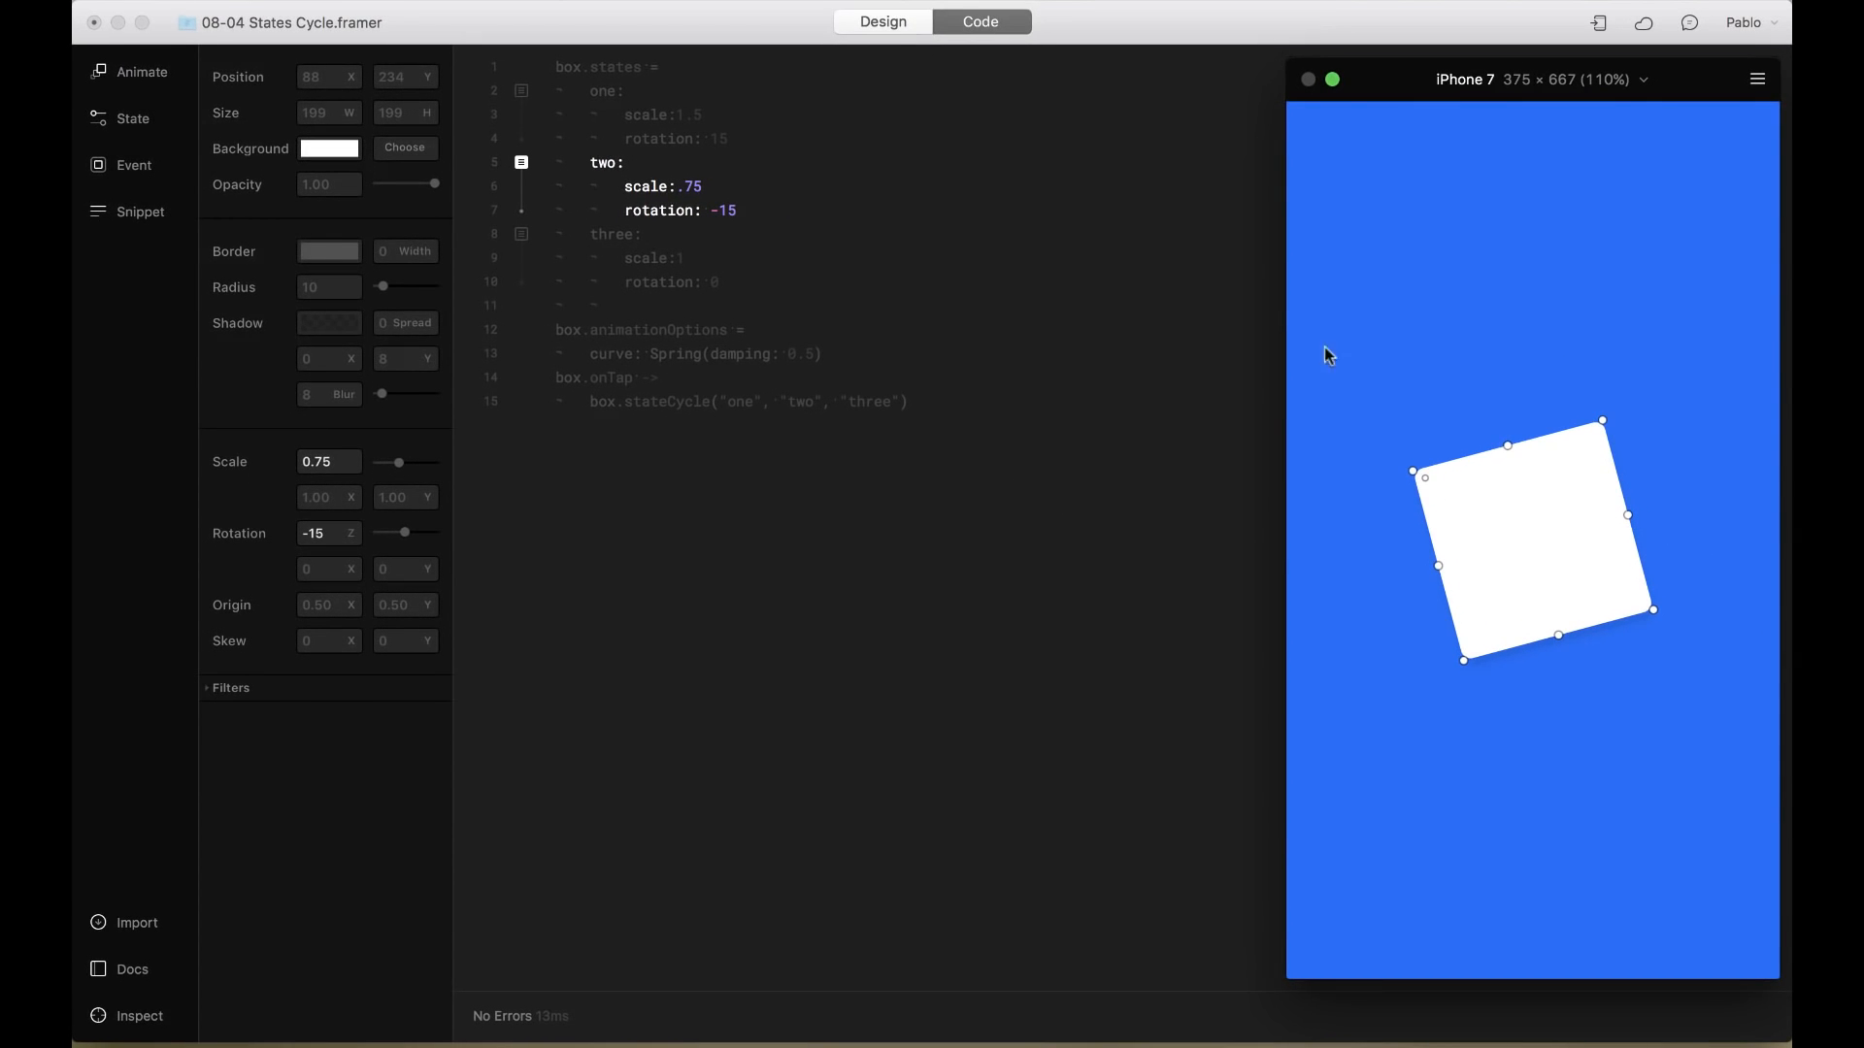
mouse_move(1433, 493)
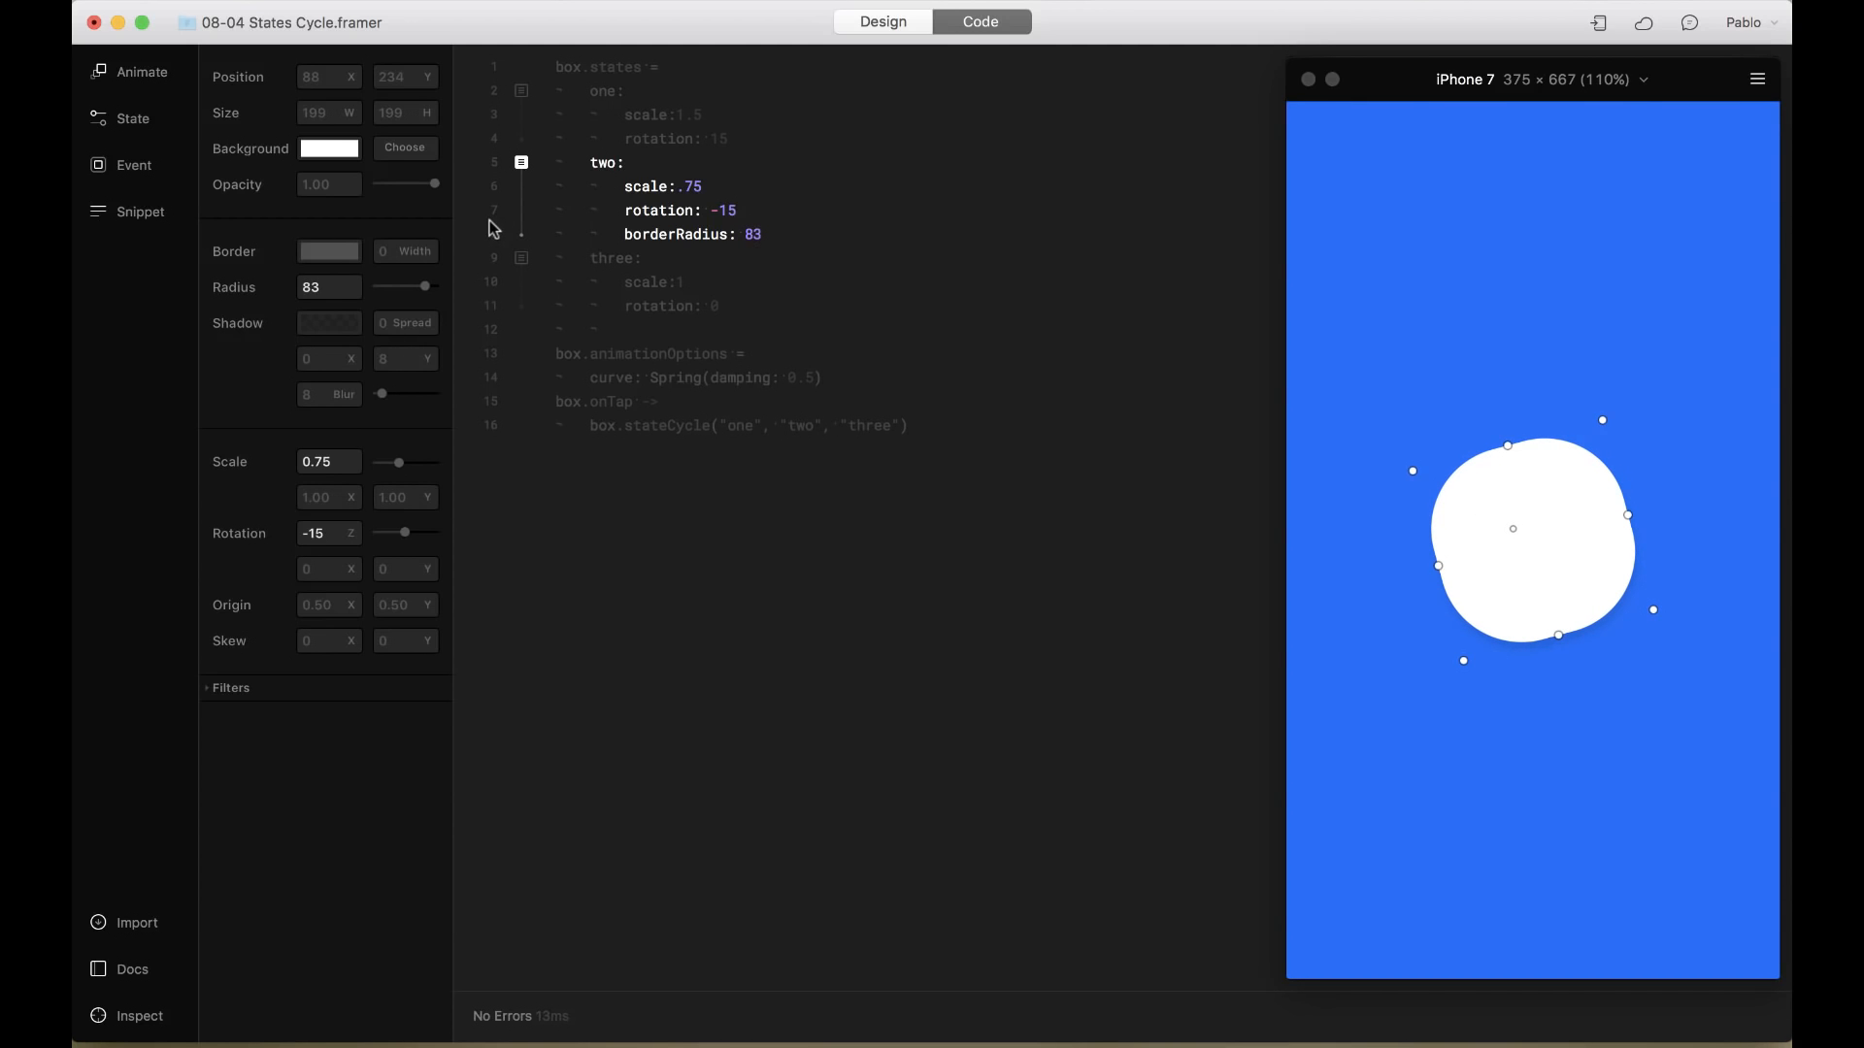
Pick yellow from the background colour choices for state two
click(329, 148)
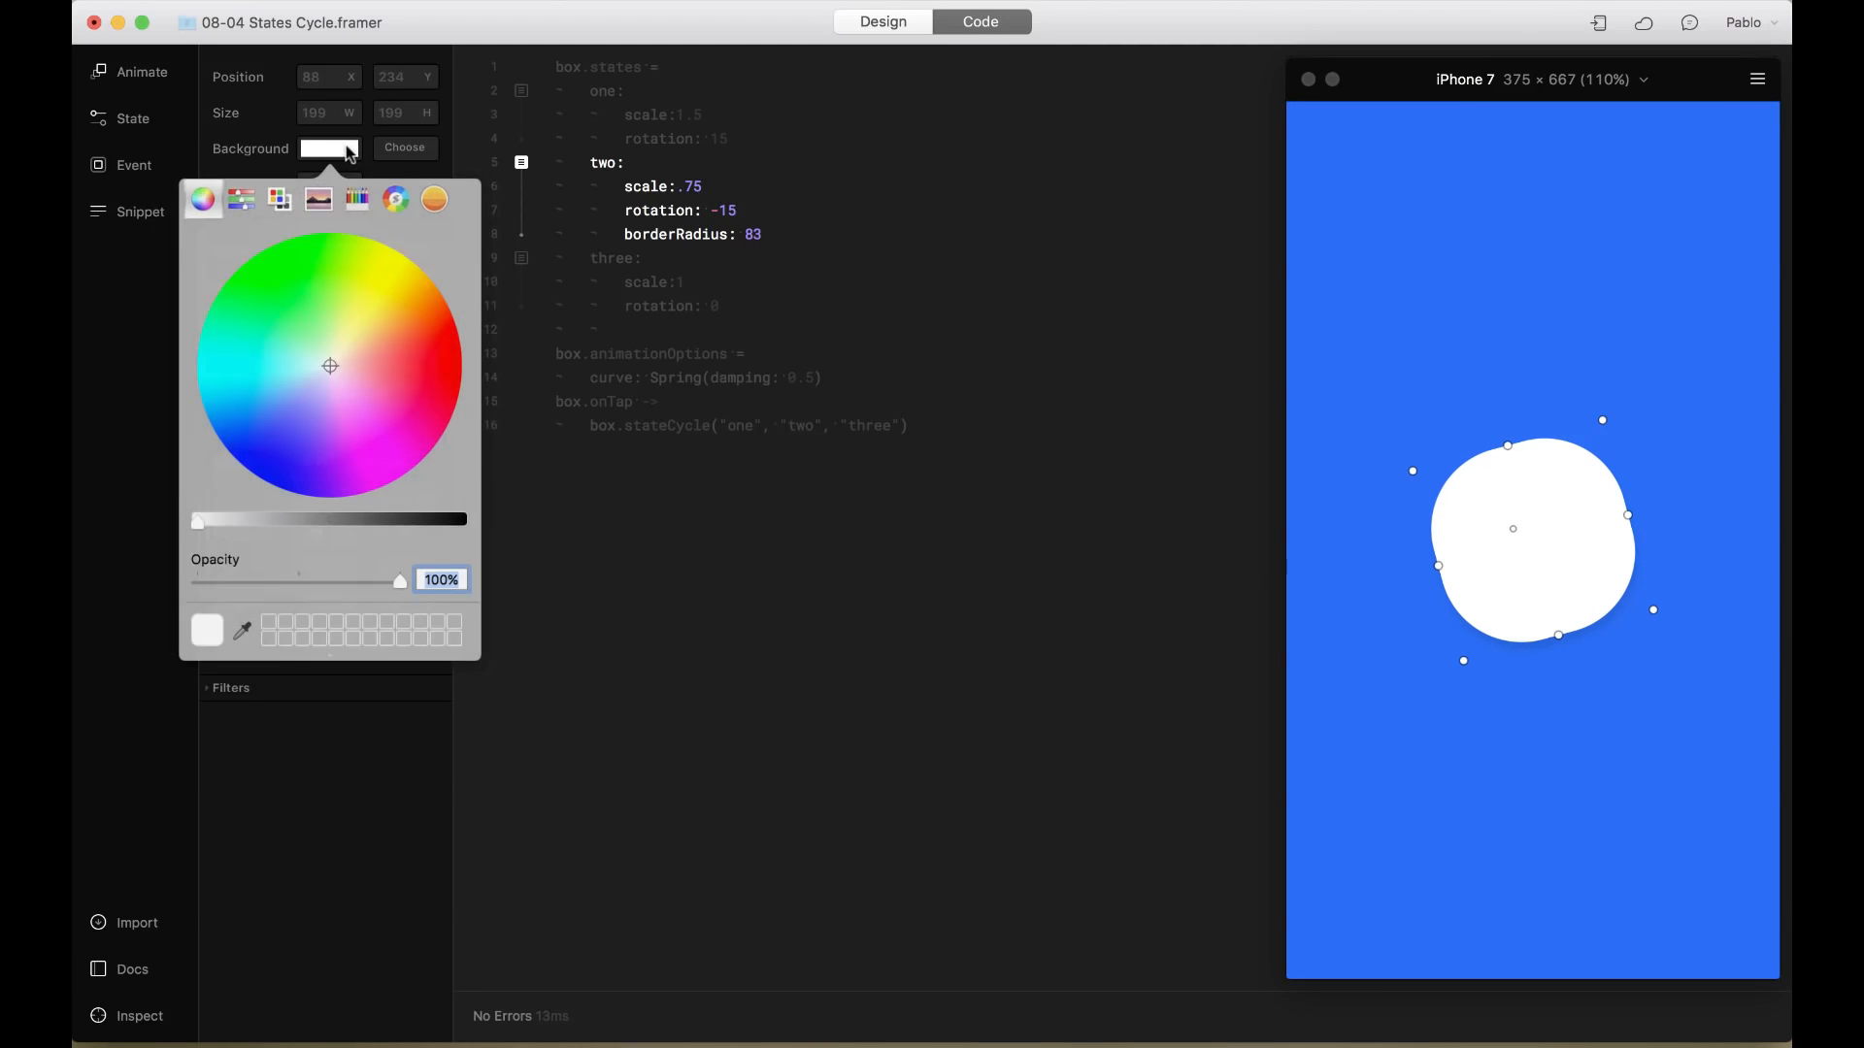
click(398, 282)
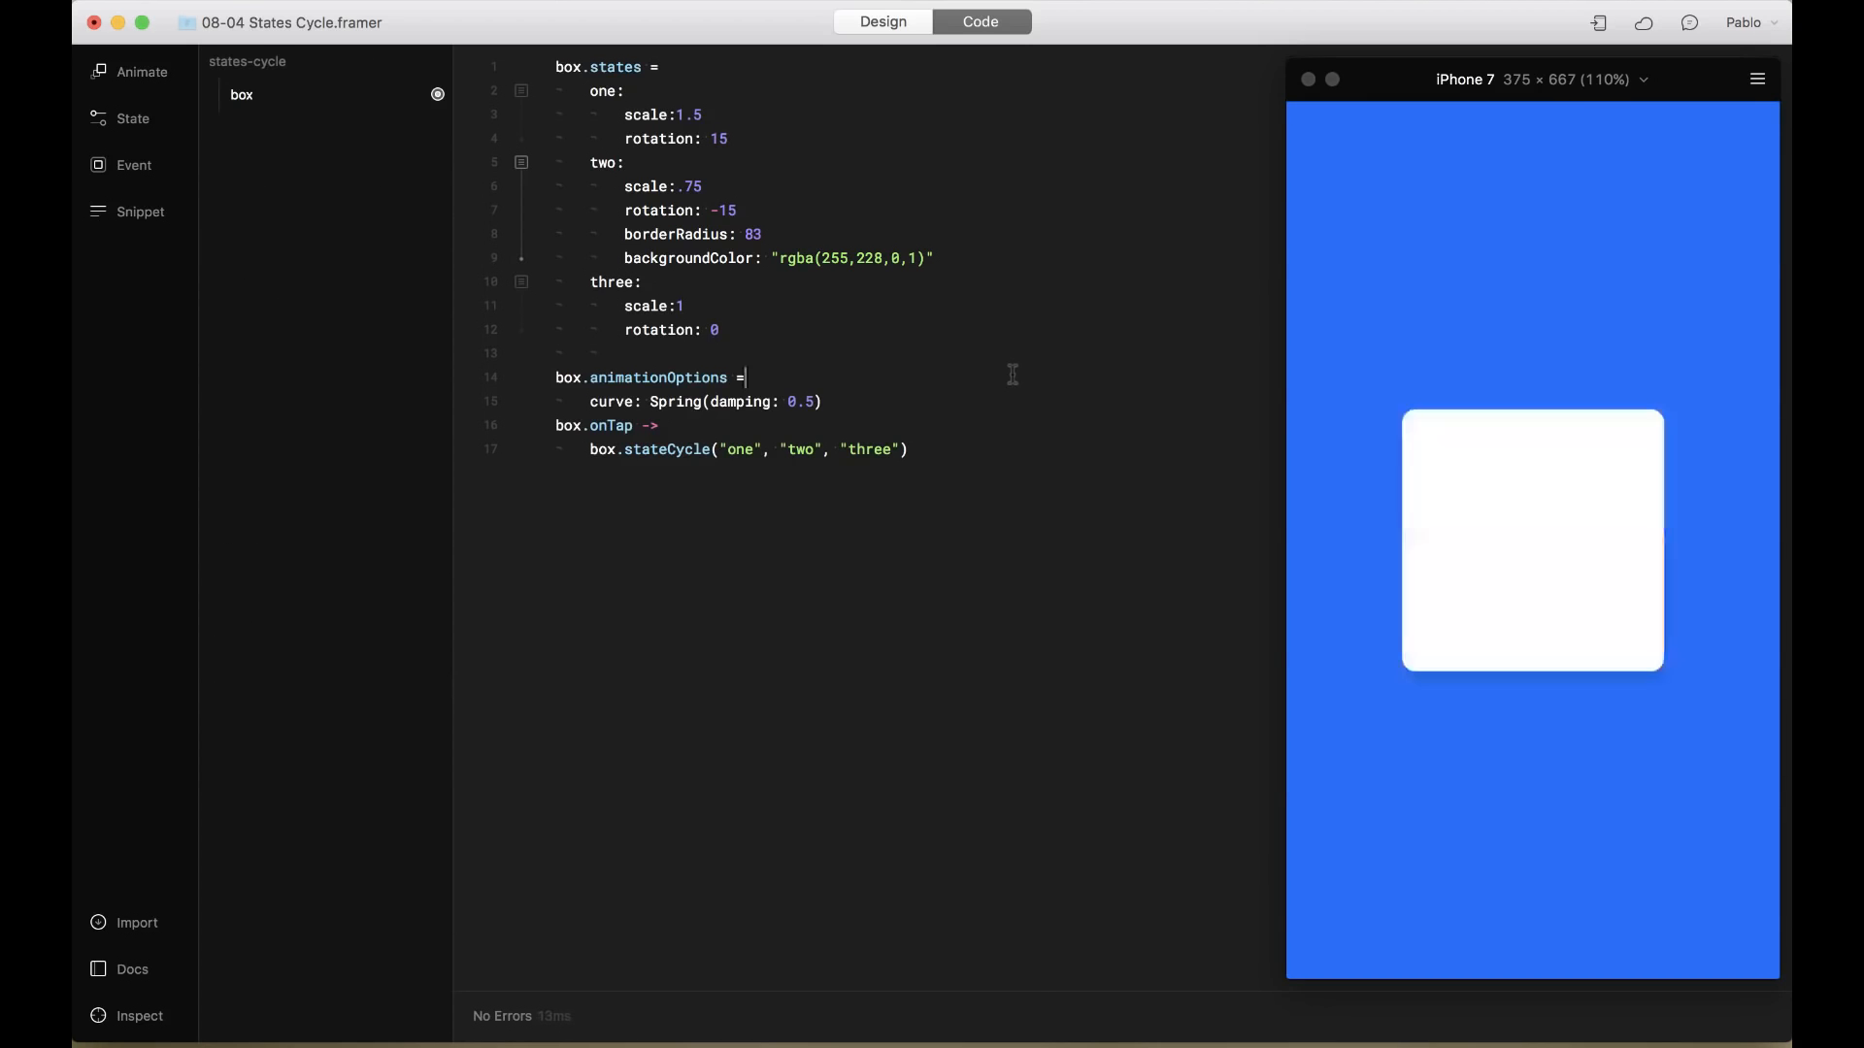
Tap the box three times to watch it spring into the yellow rounded blob
click(1531, 541)
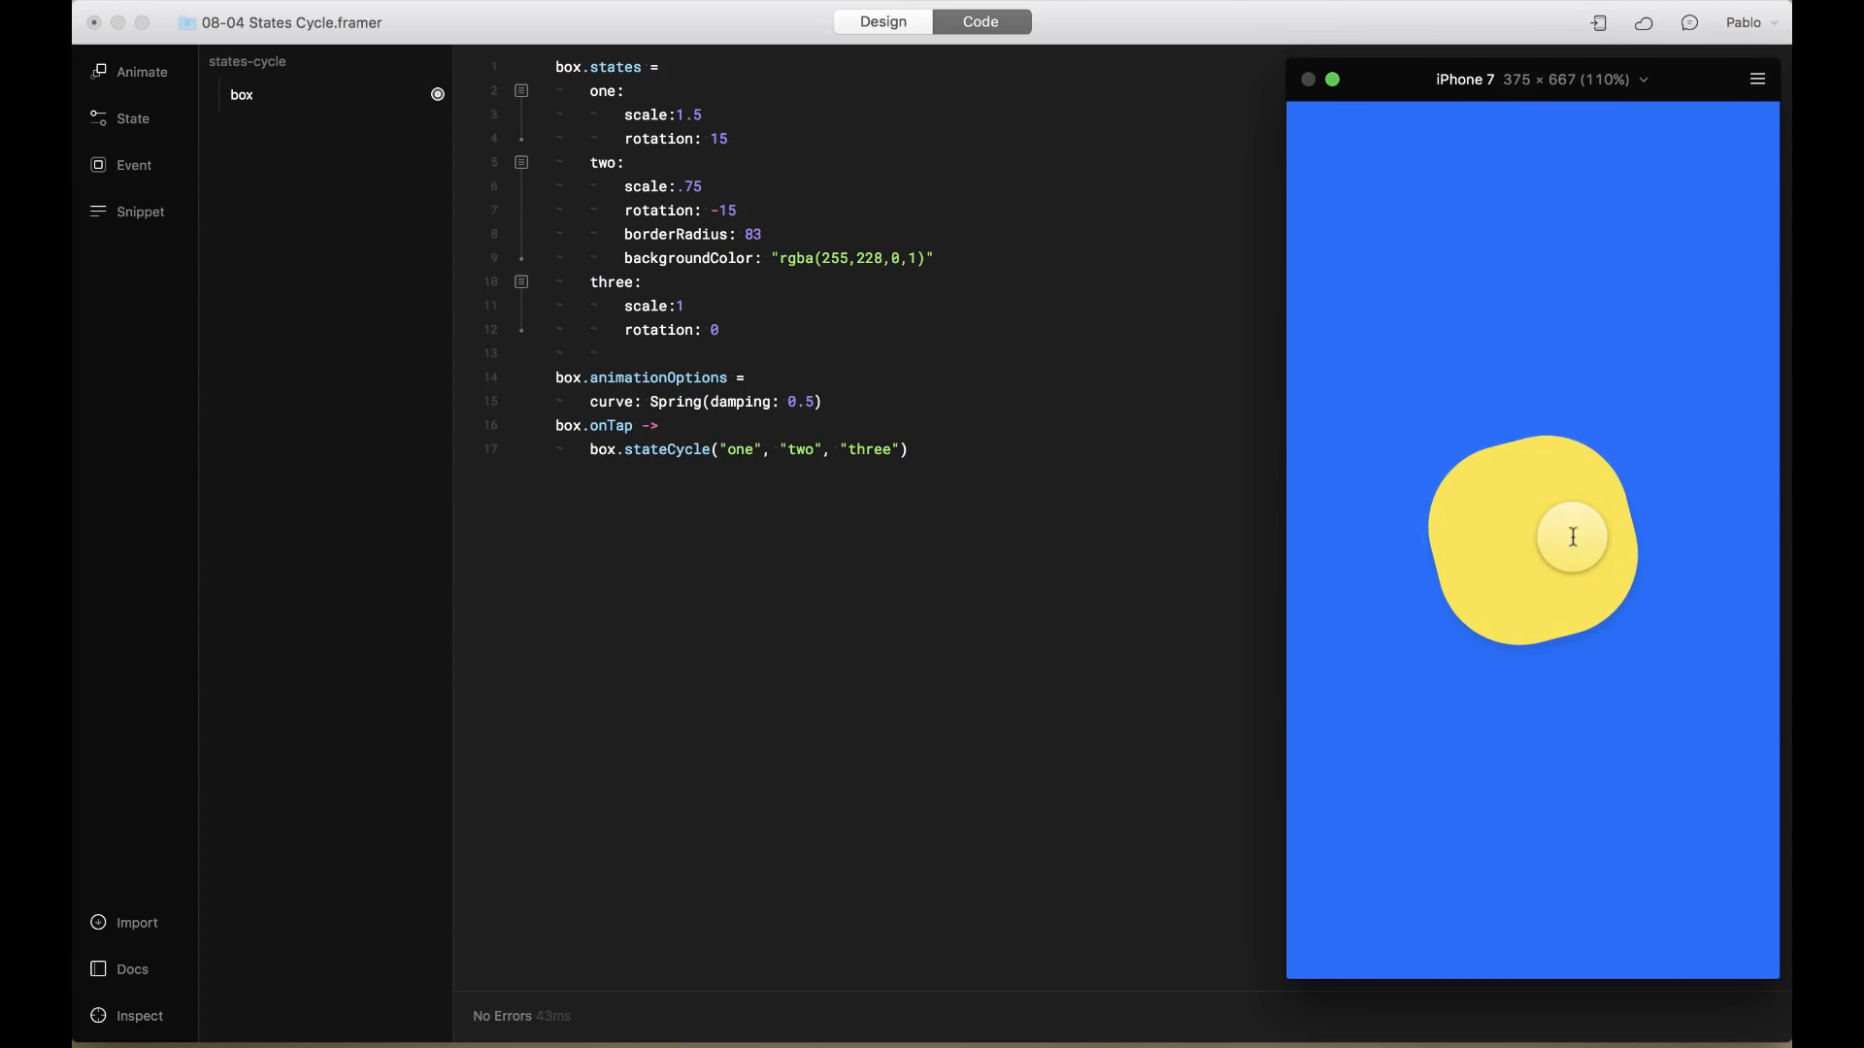
click(1571, 536)
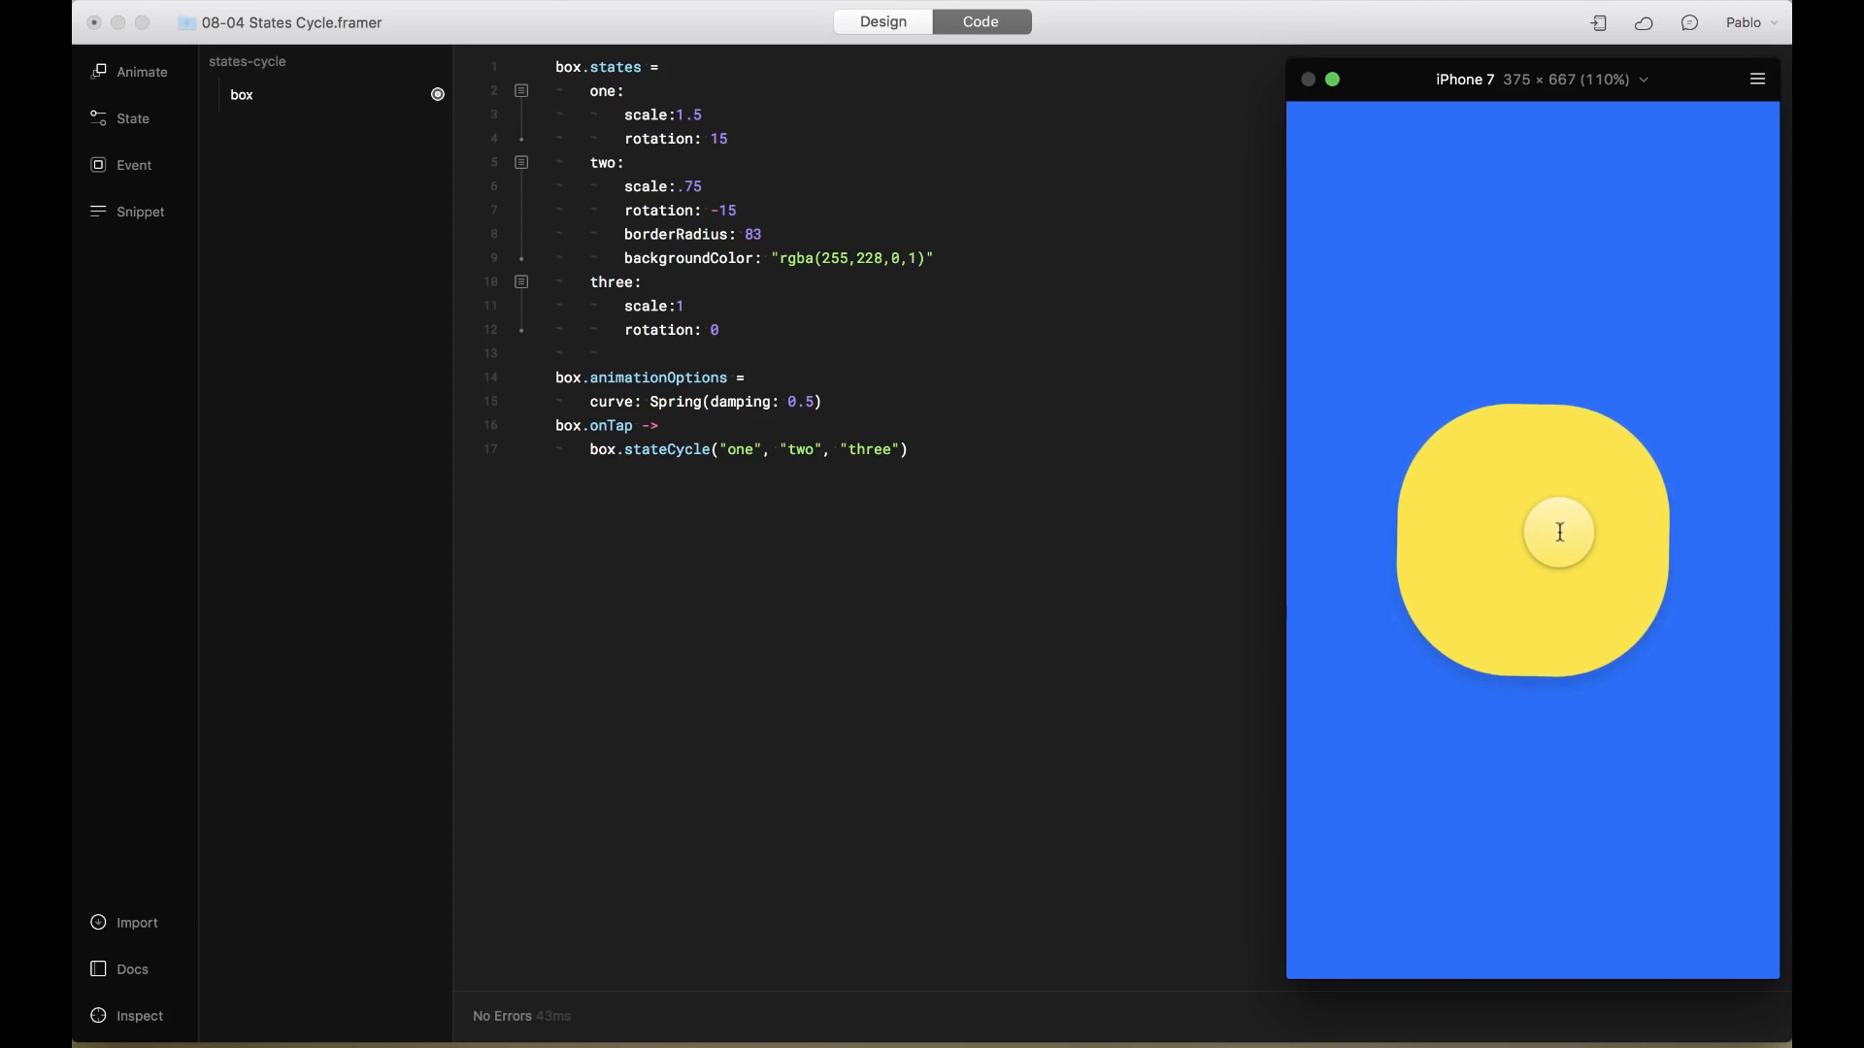
click(1557, 533)
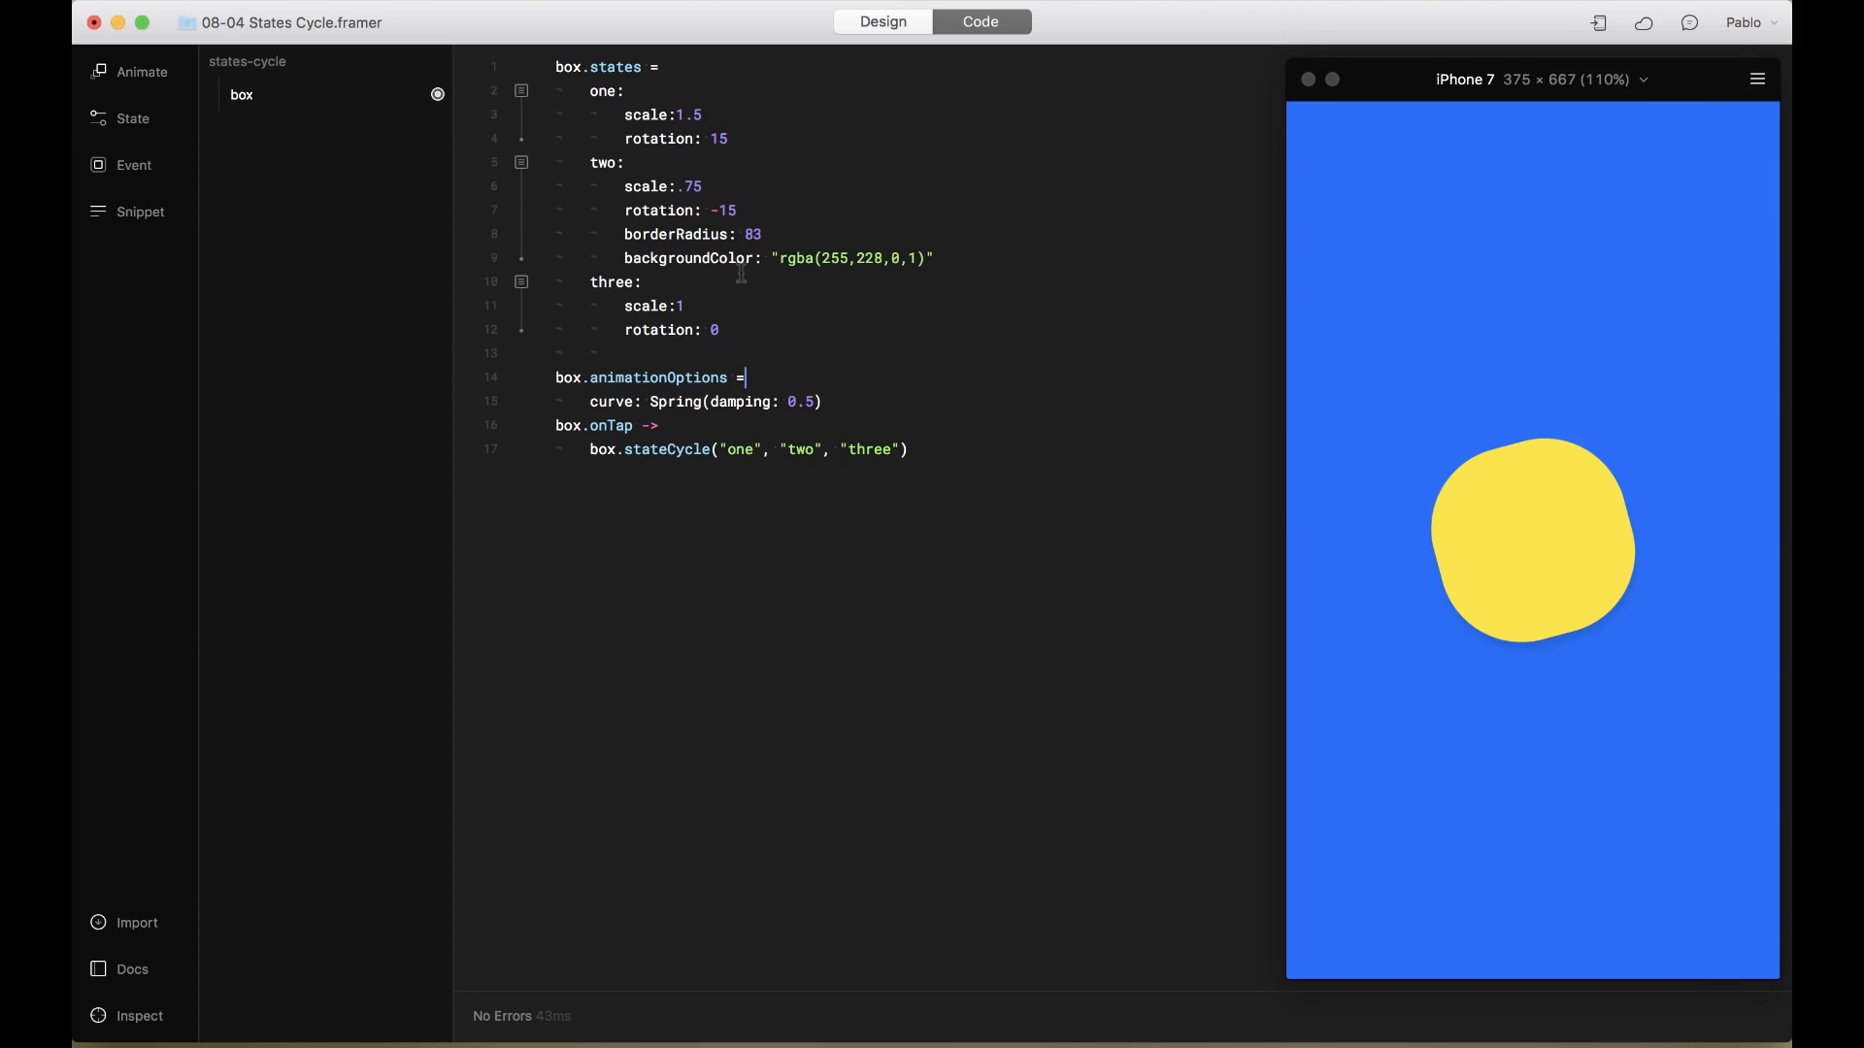
key(enter)
text(backgroundColor:)
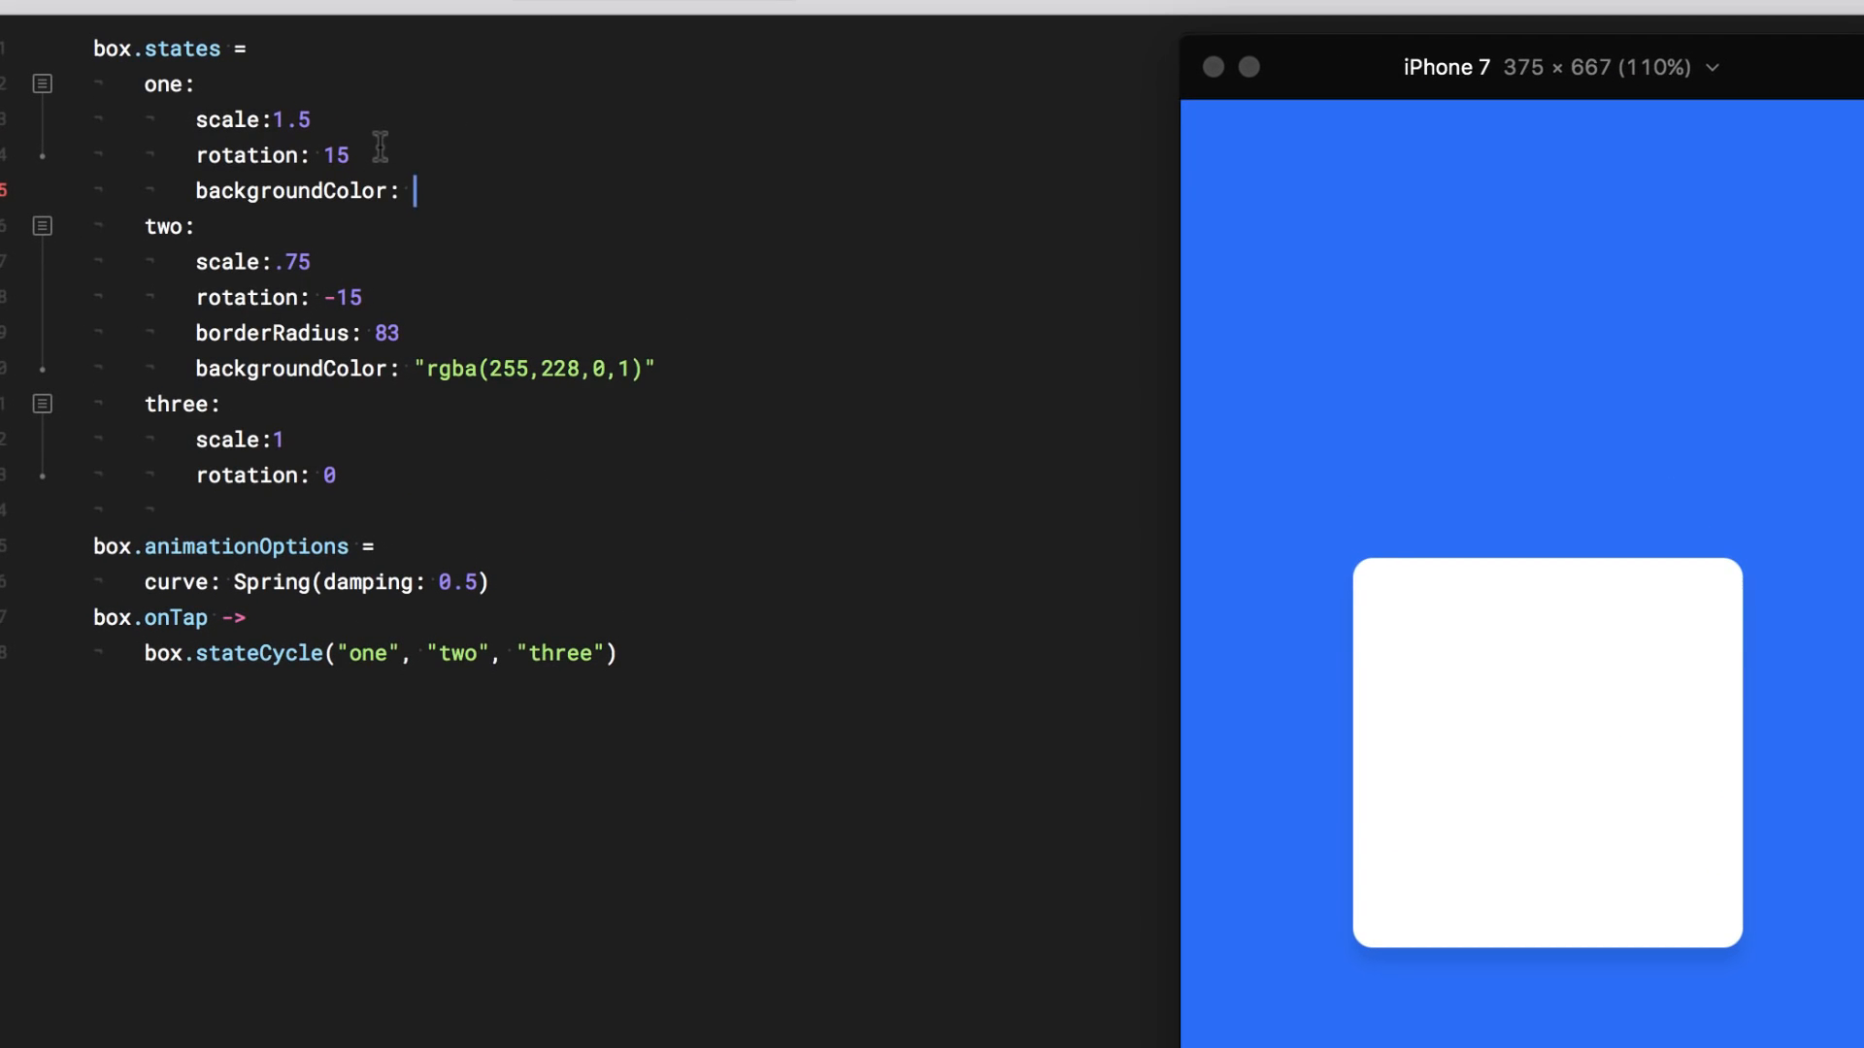
Type state one's backgroundColor value "rgba(255,255,255,1)"
text("r)
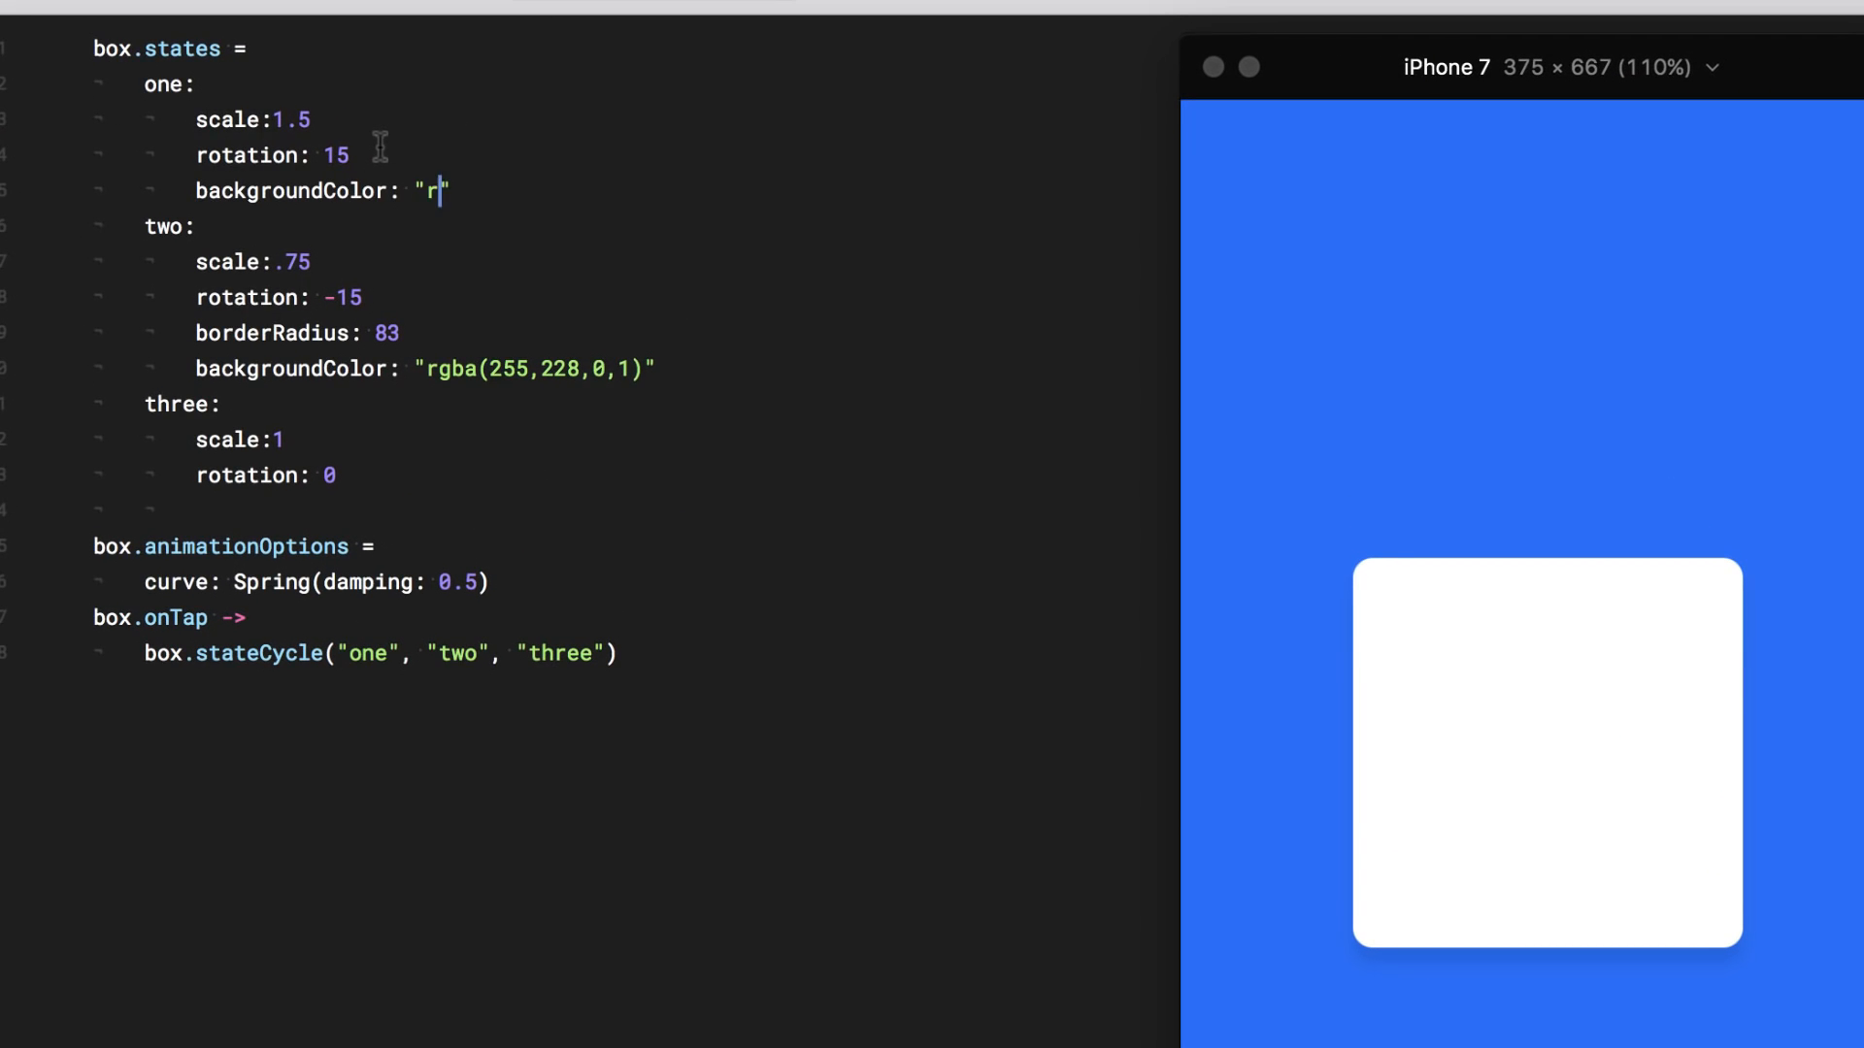
text(gb)
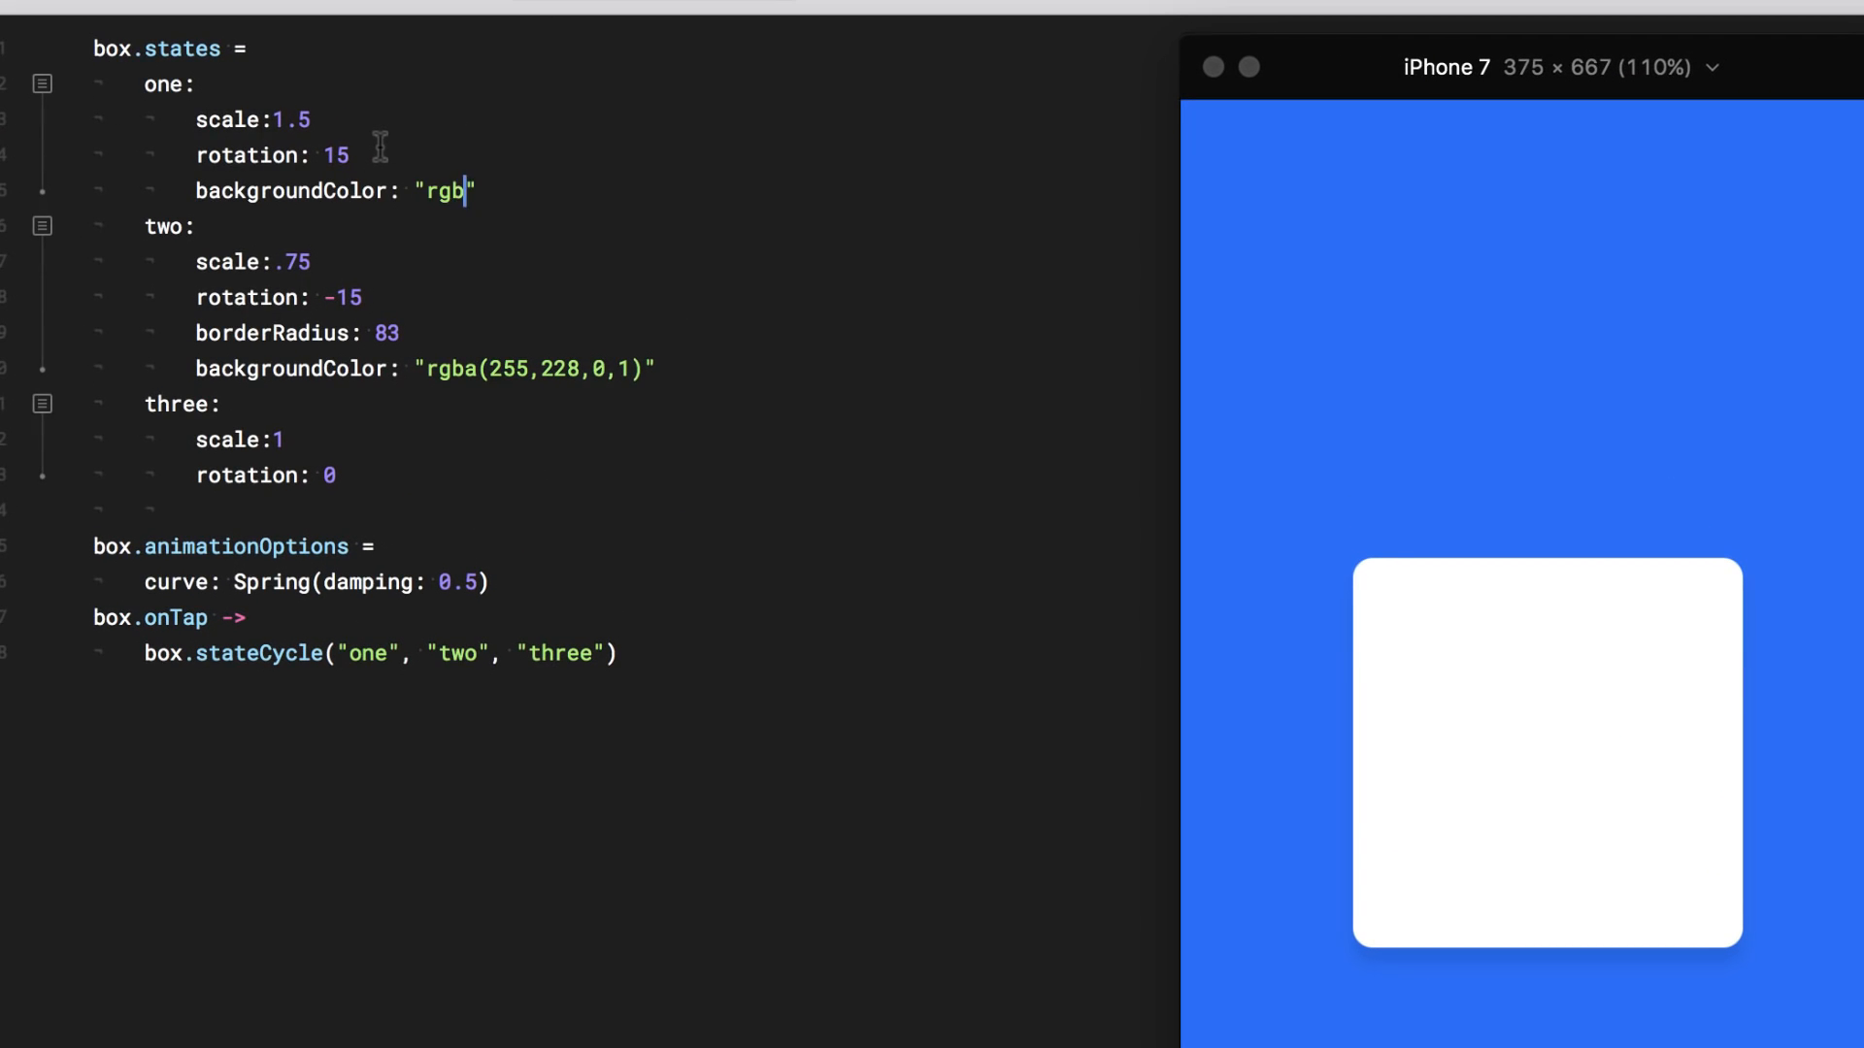
text(a(255))
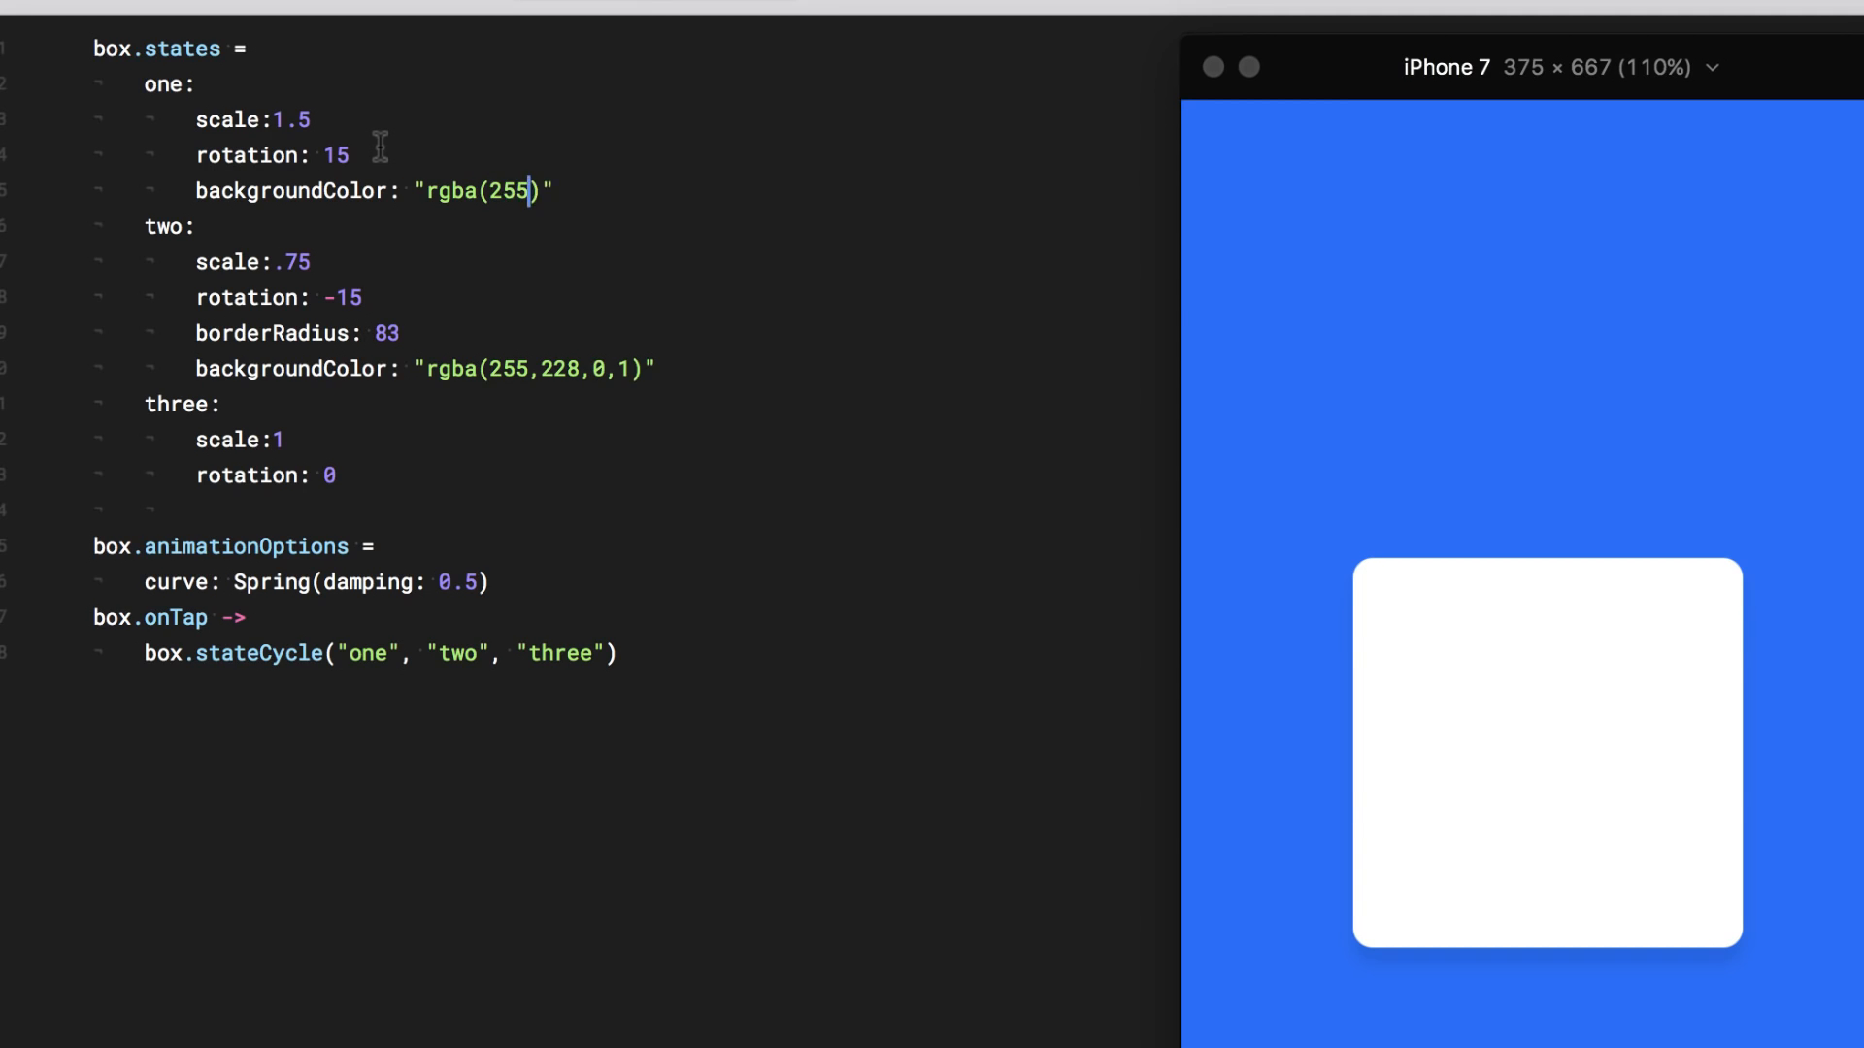
text(,255,2)
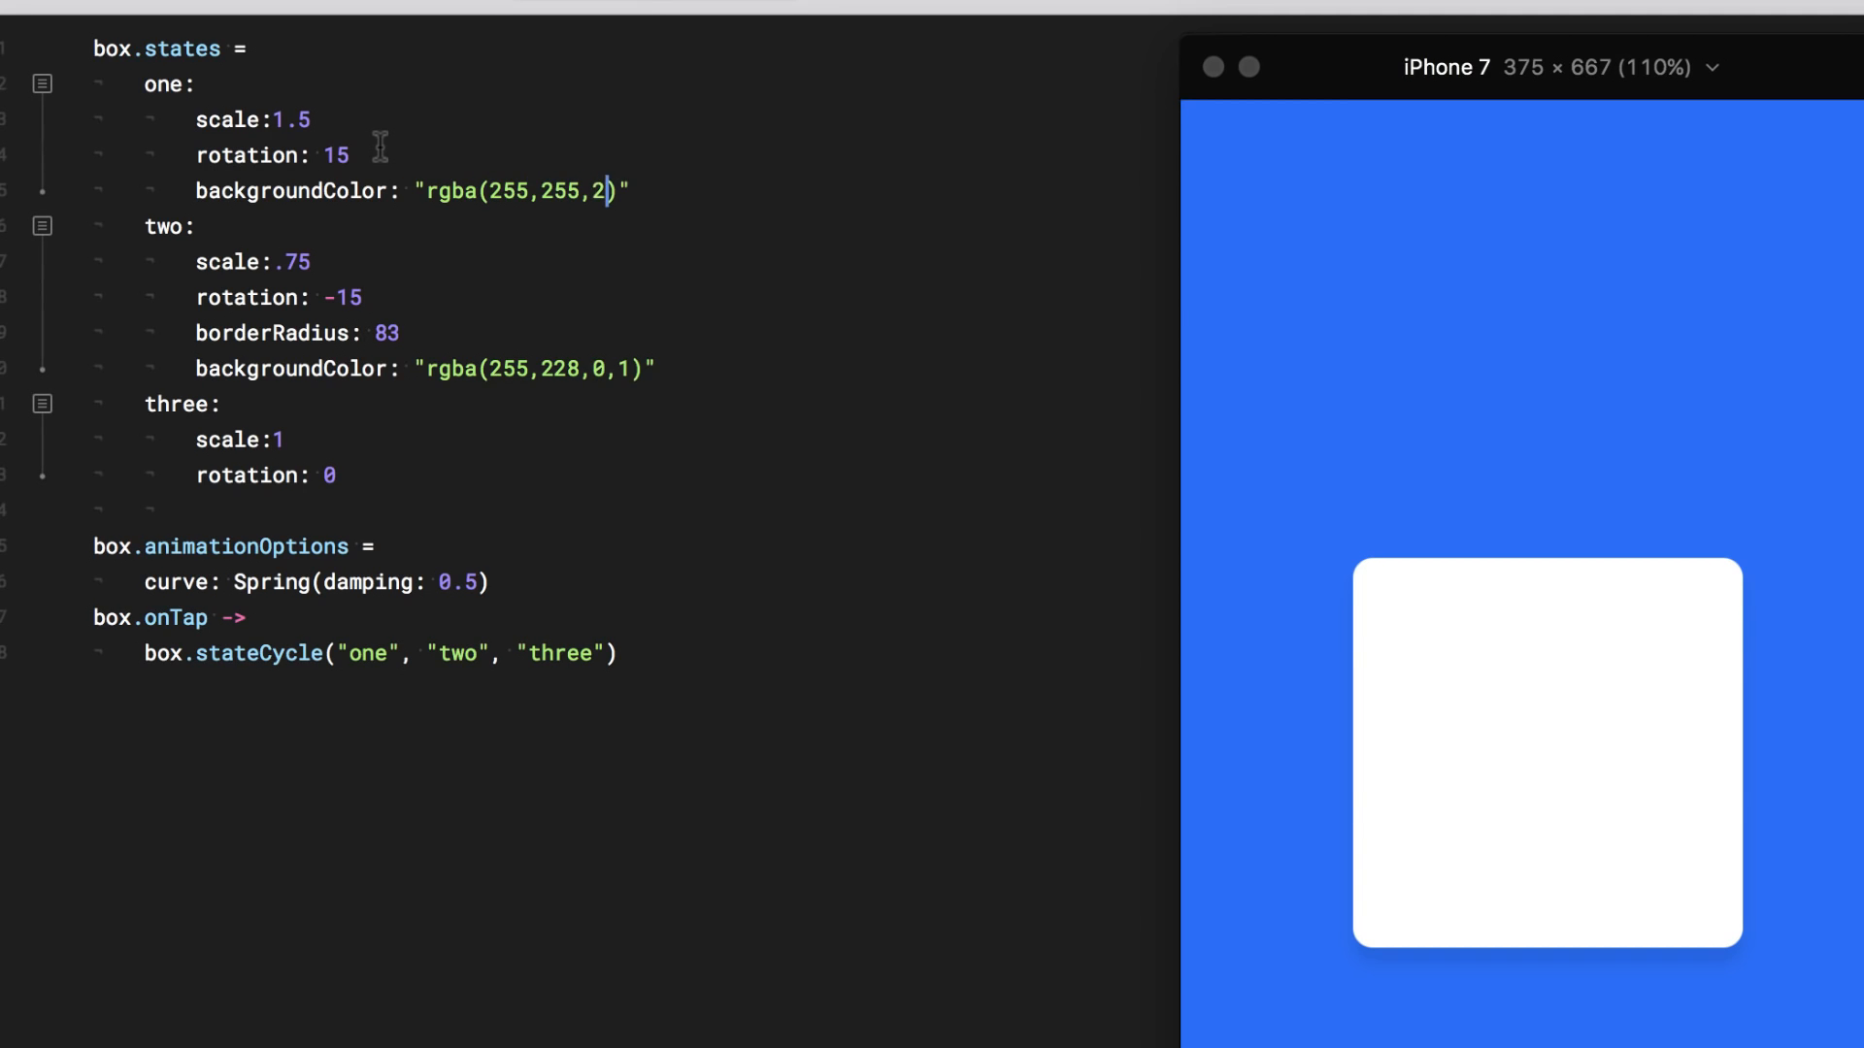
text(55)
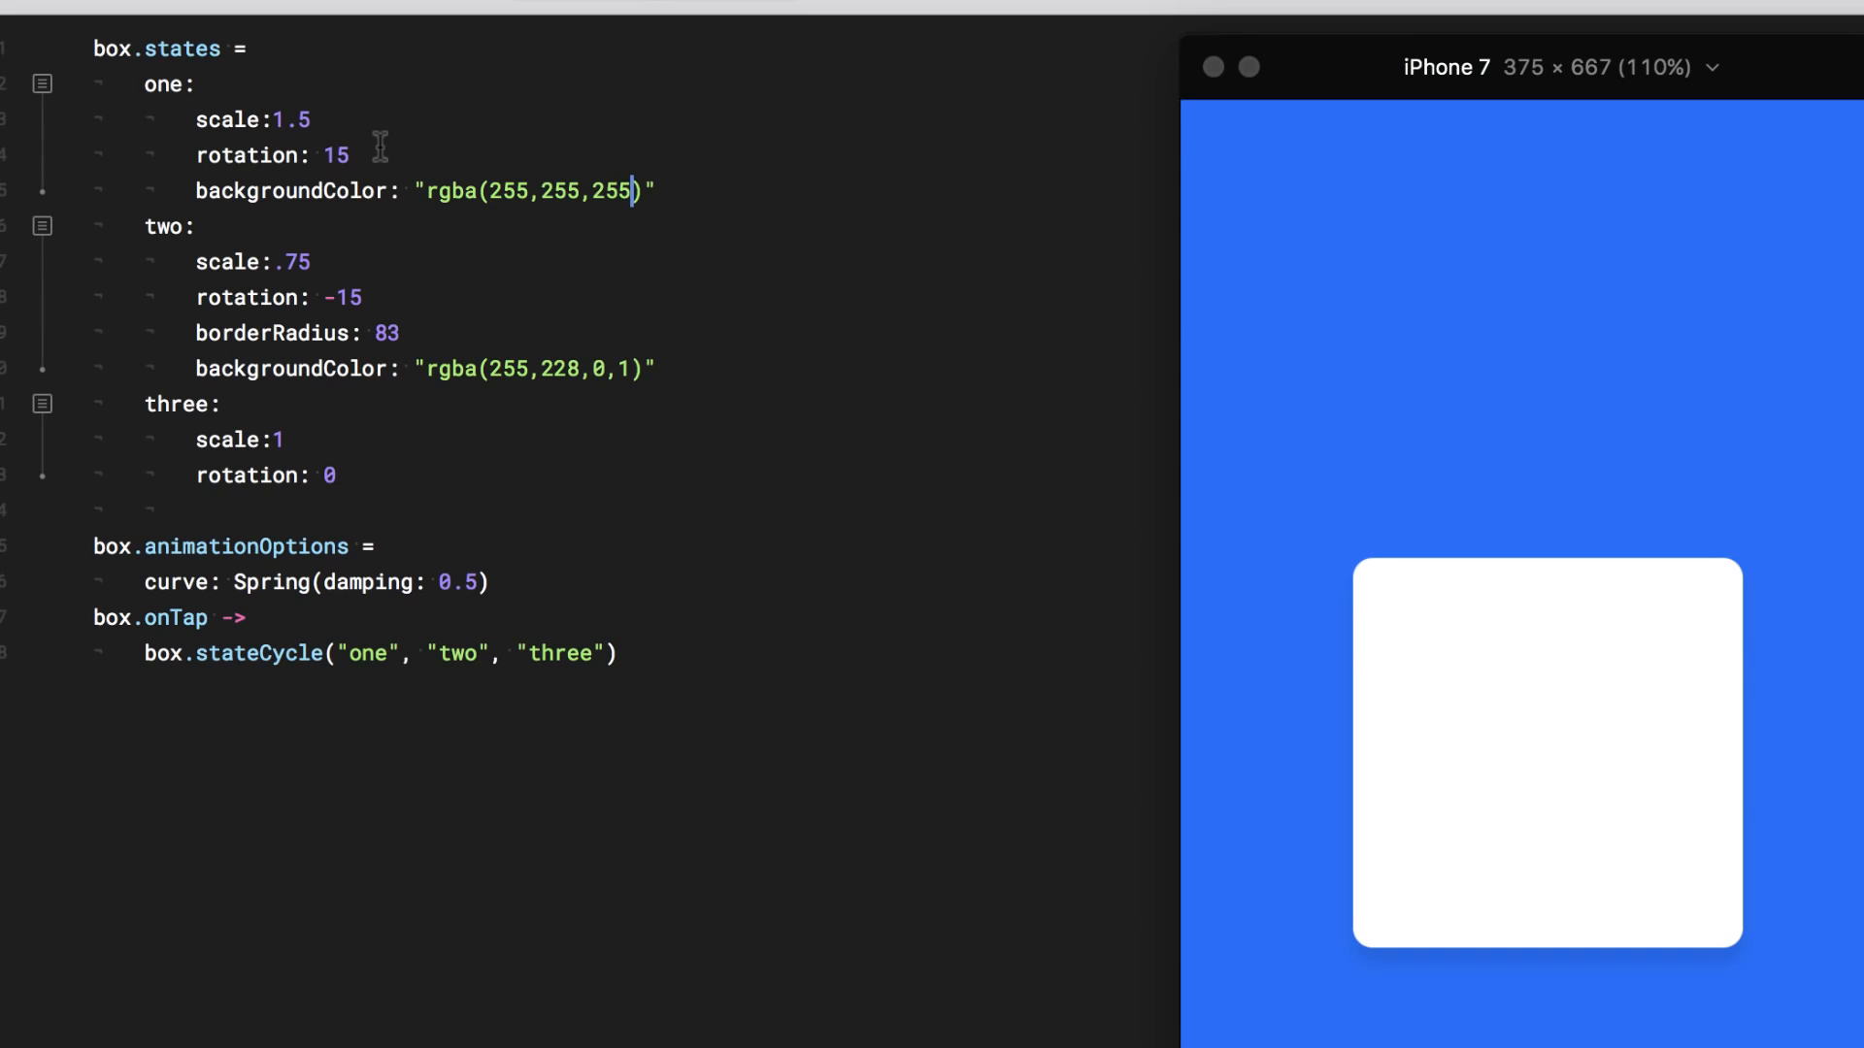
text(,1)
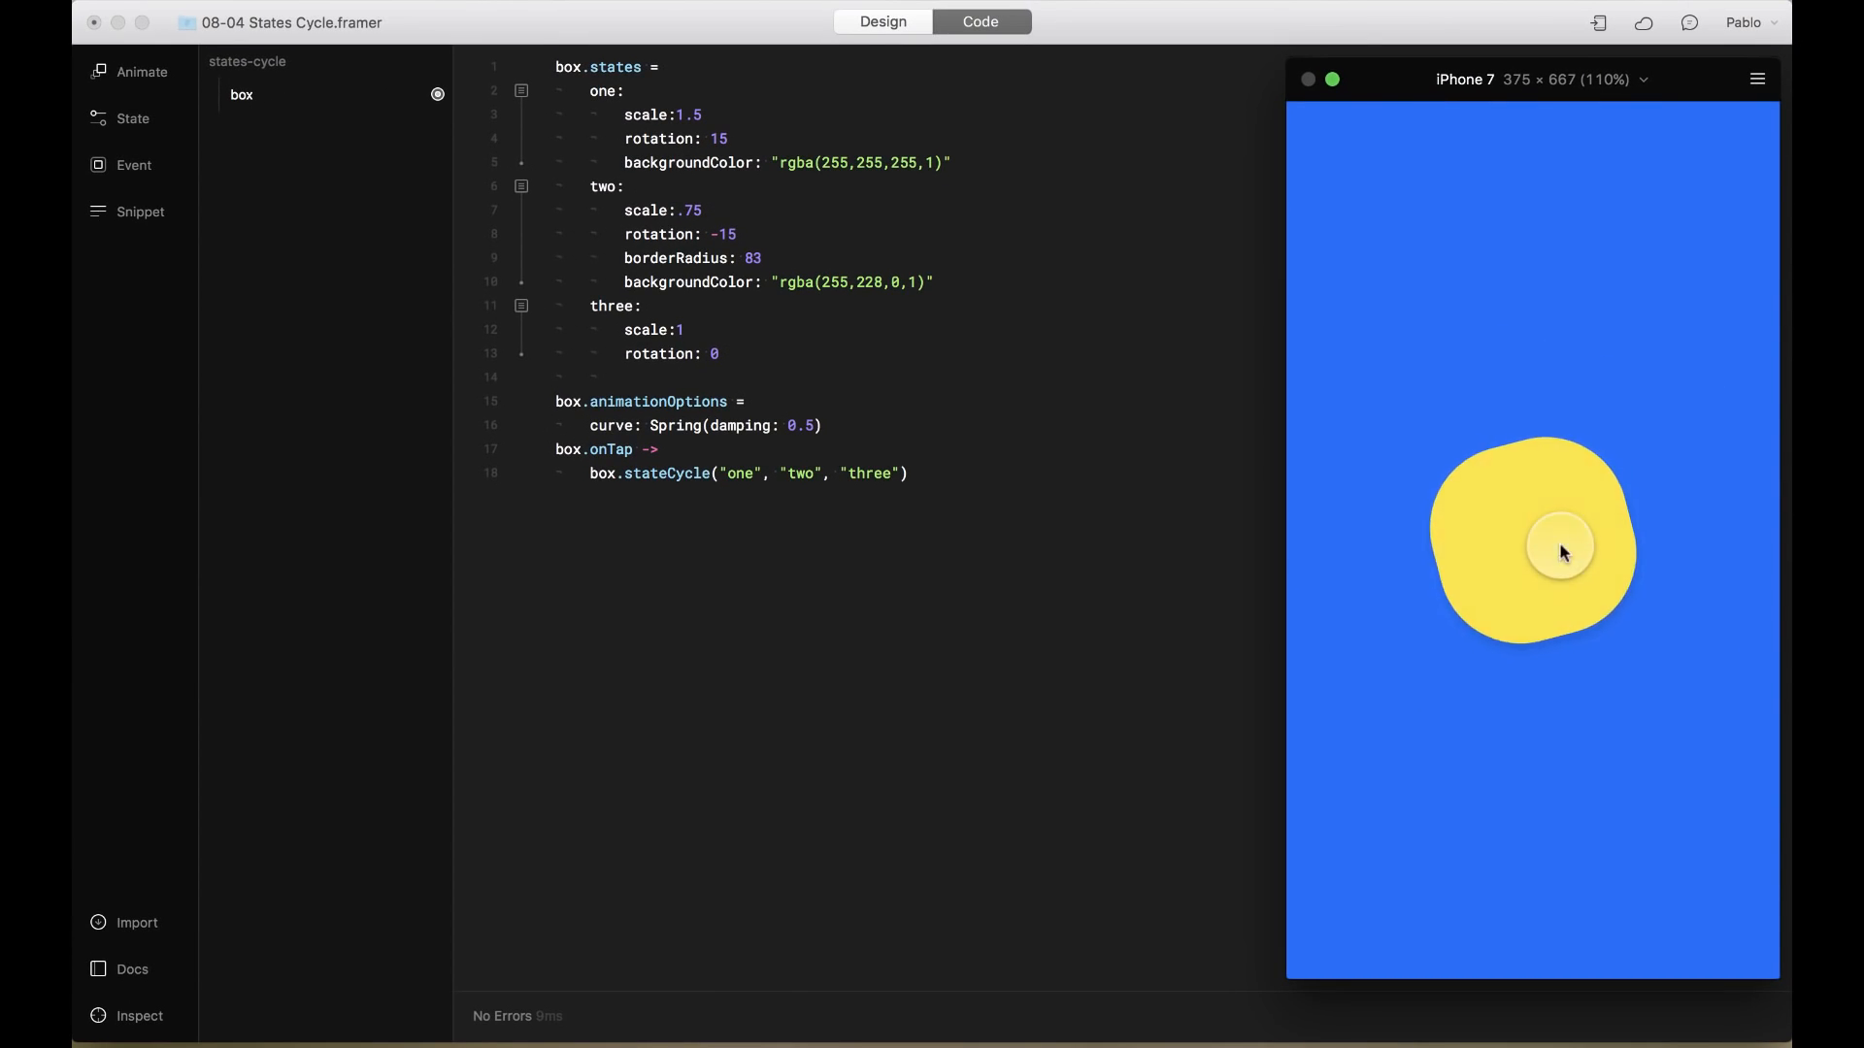
Tap the preview box five times to see it cycle white, yellow blob, white
click(1534, 547)
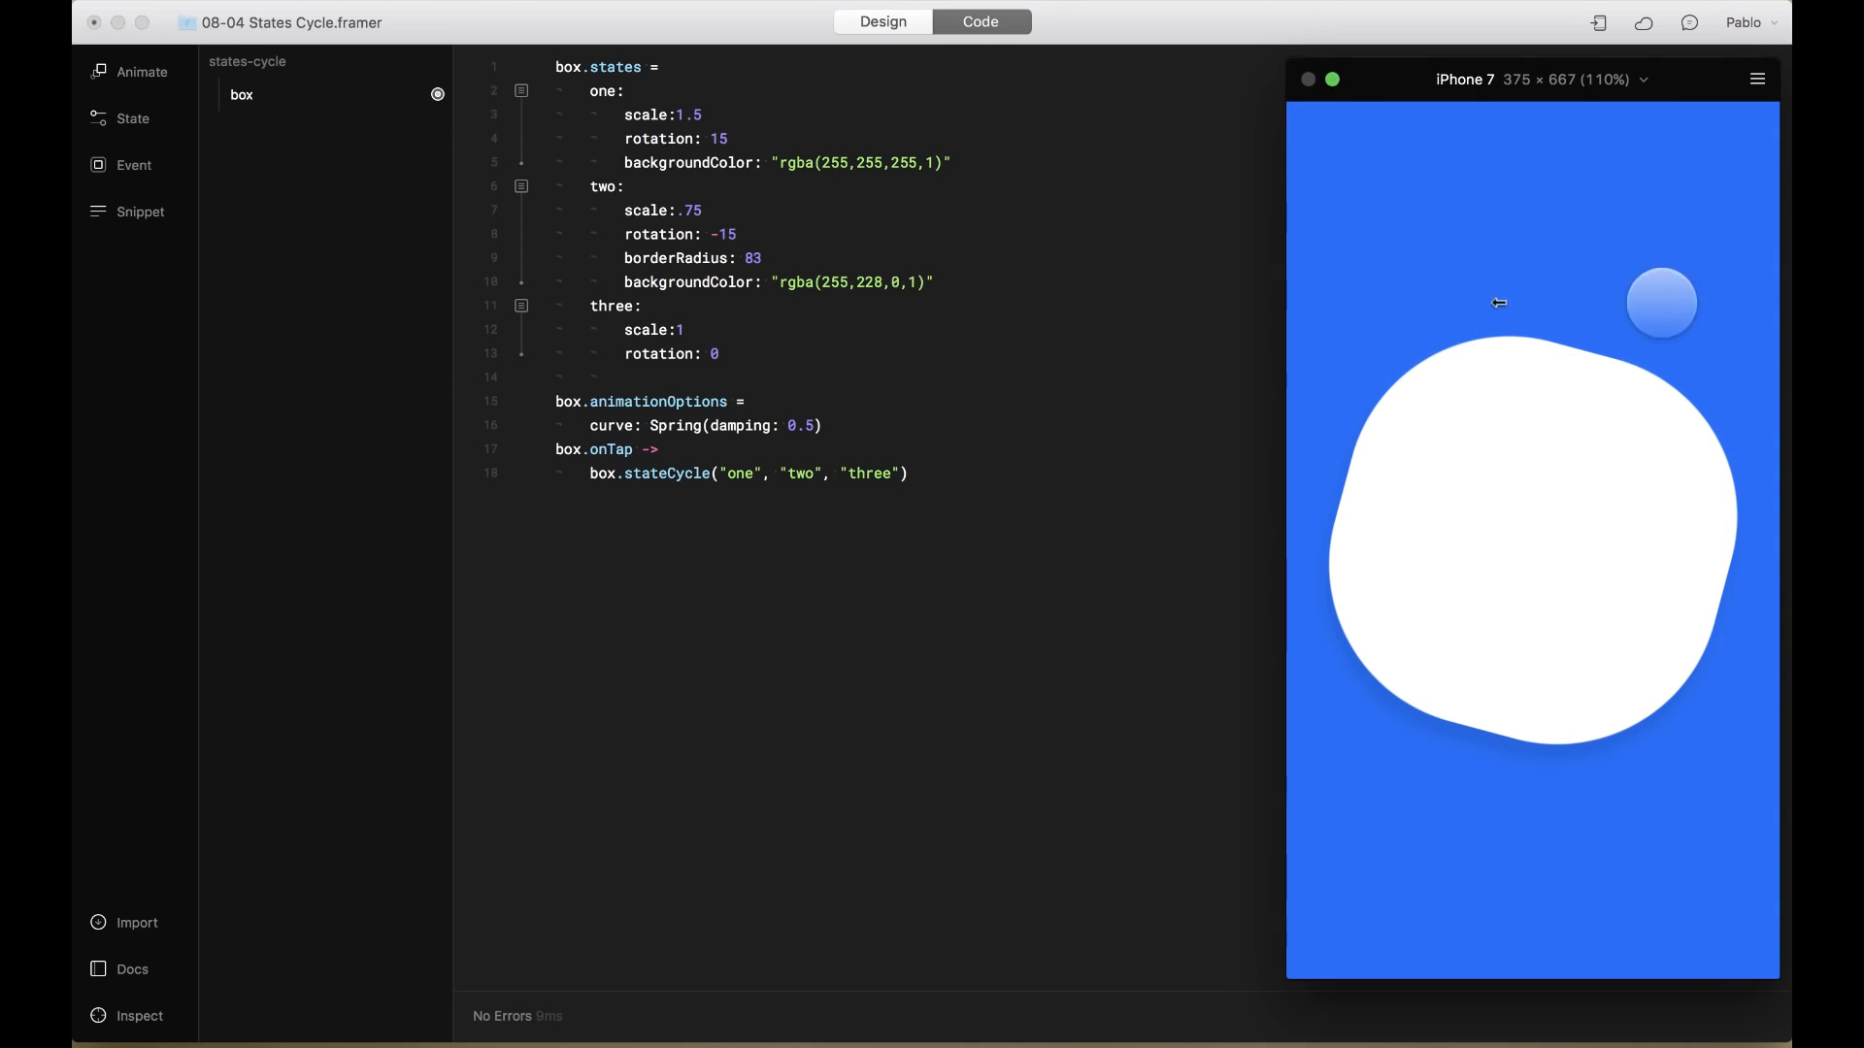
click(1497, 477)
text(backgroundColor: "rgba(255,255,255,1)")
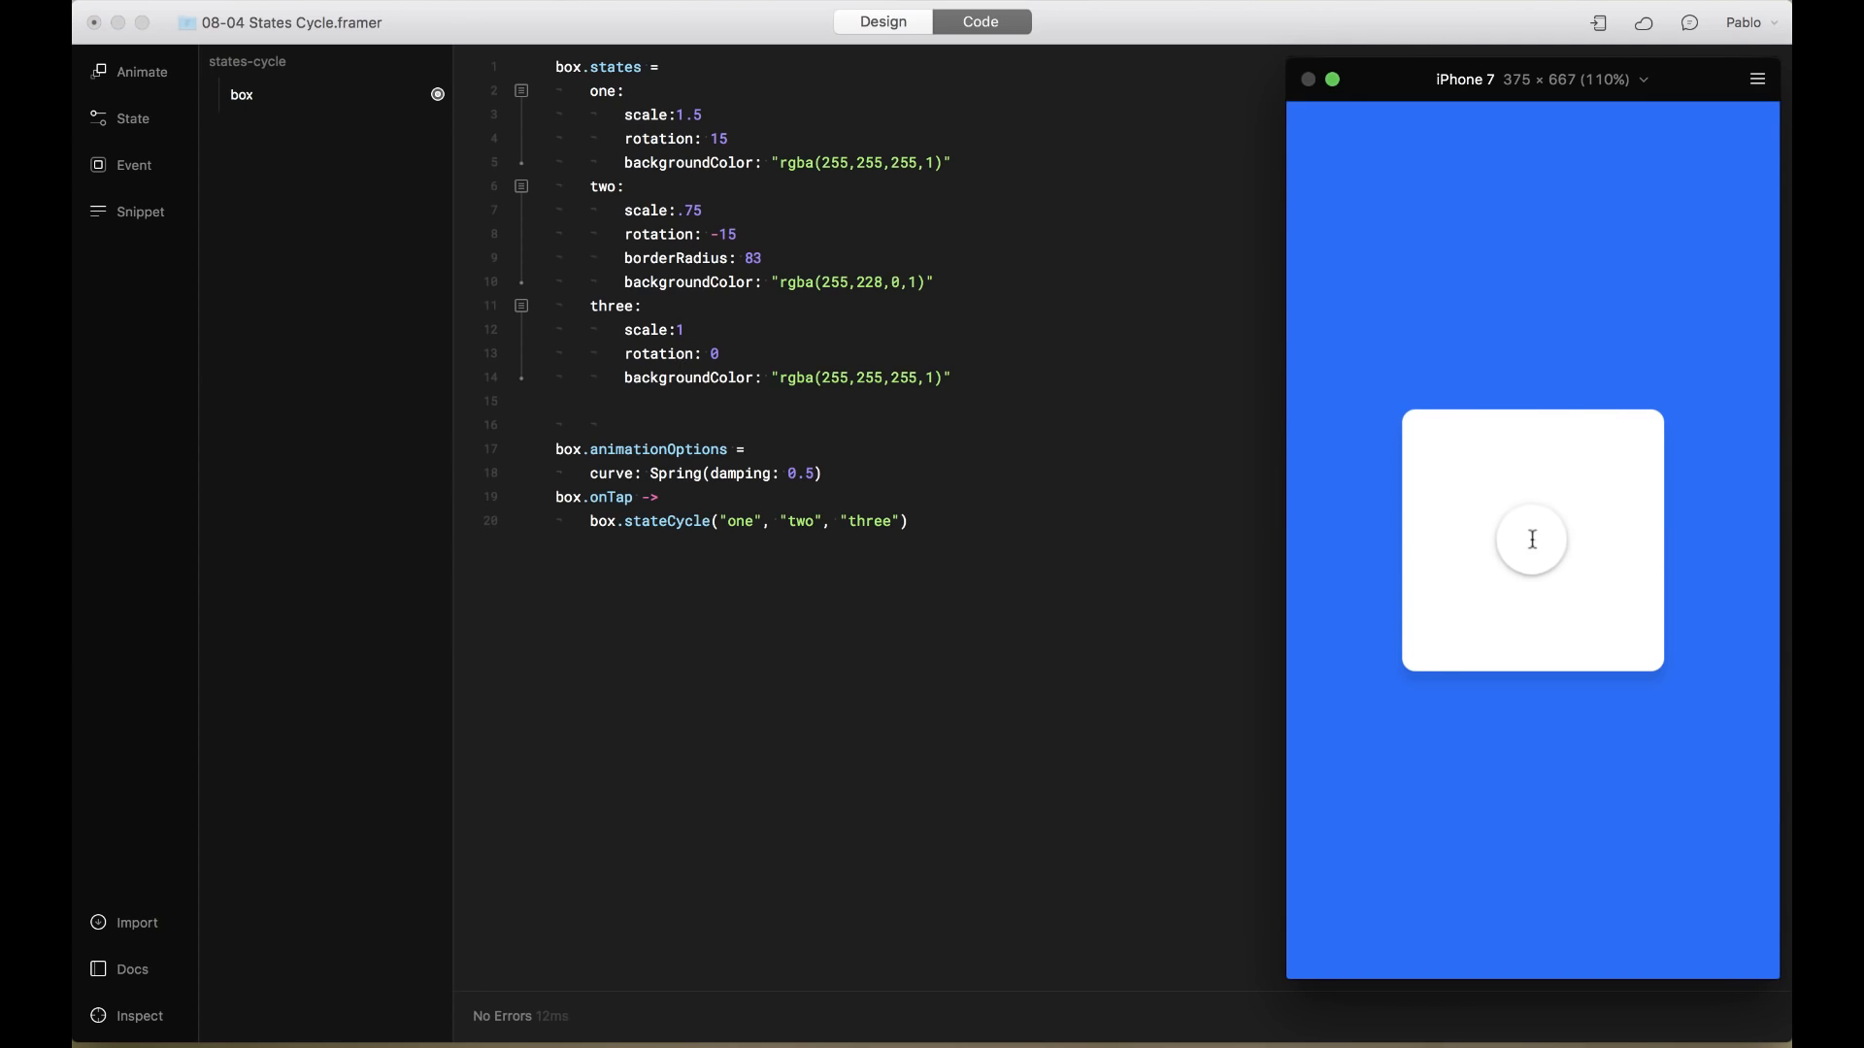
click(1532, 539)
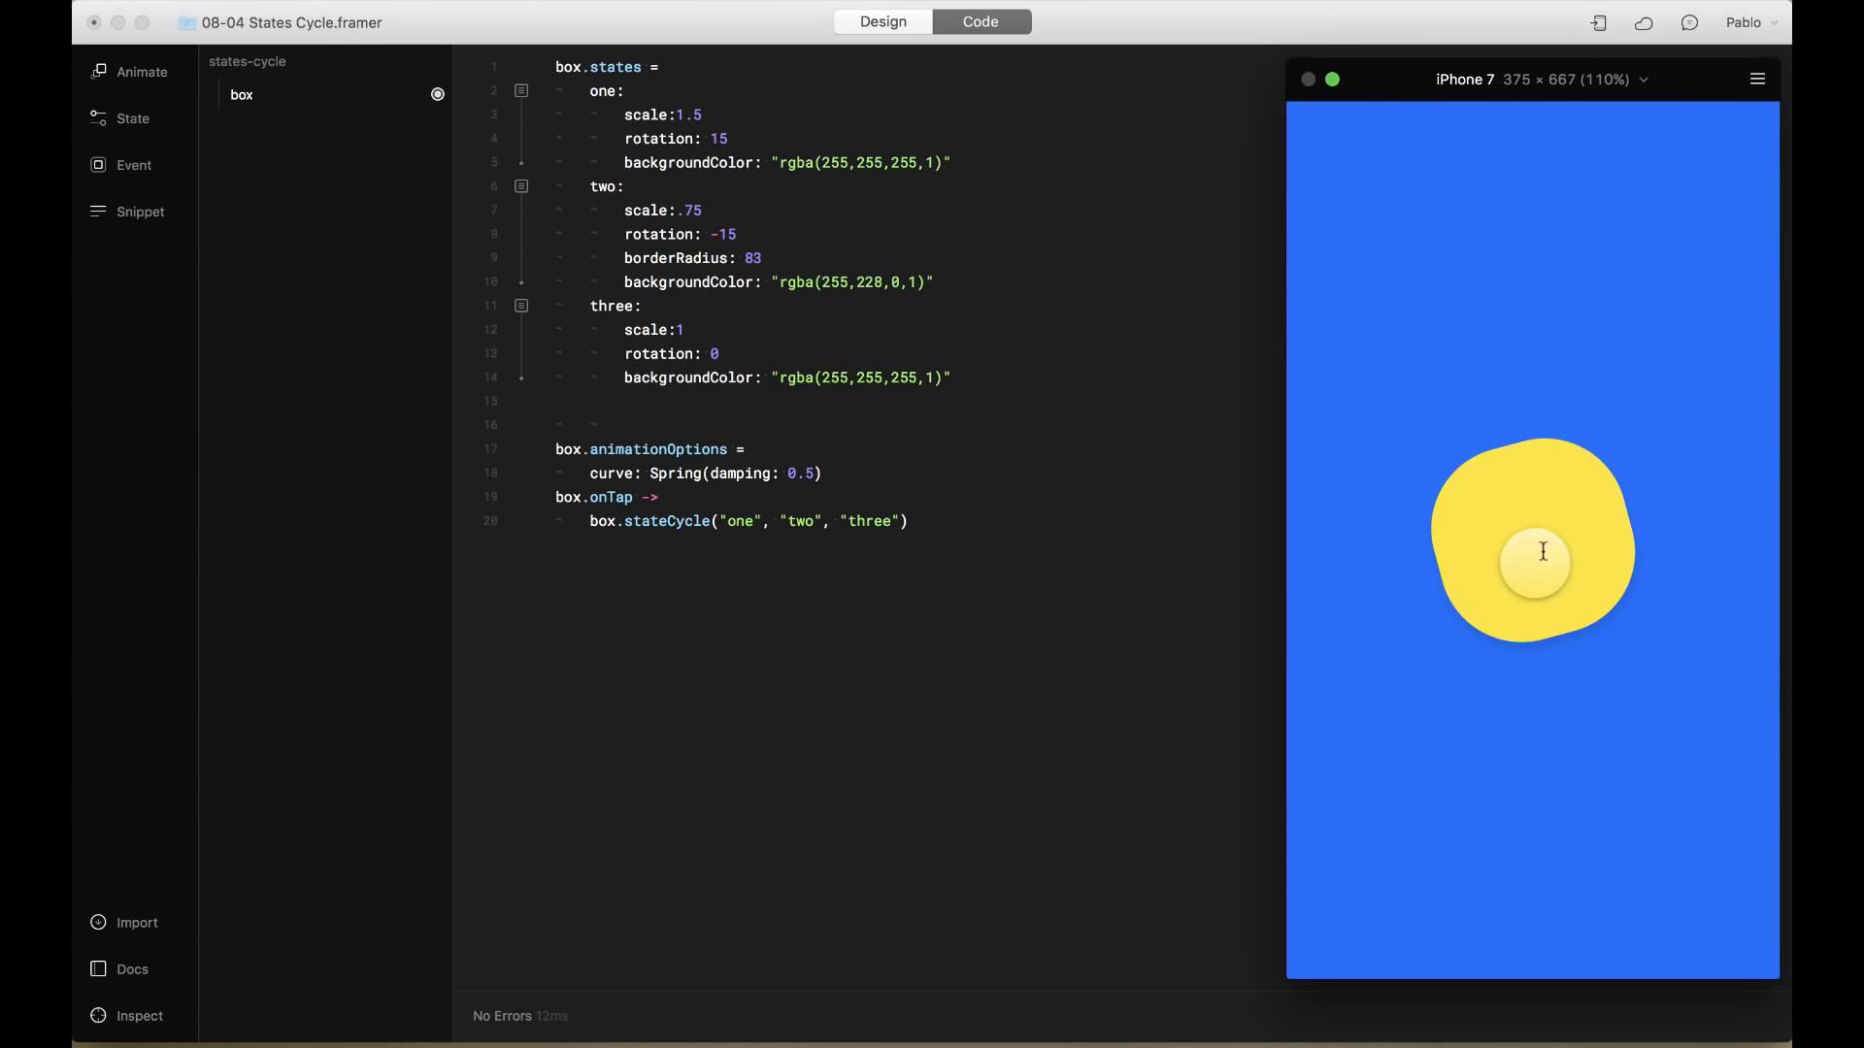
click(1534, 546)
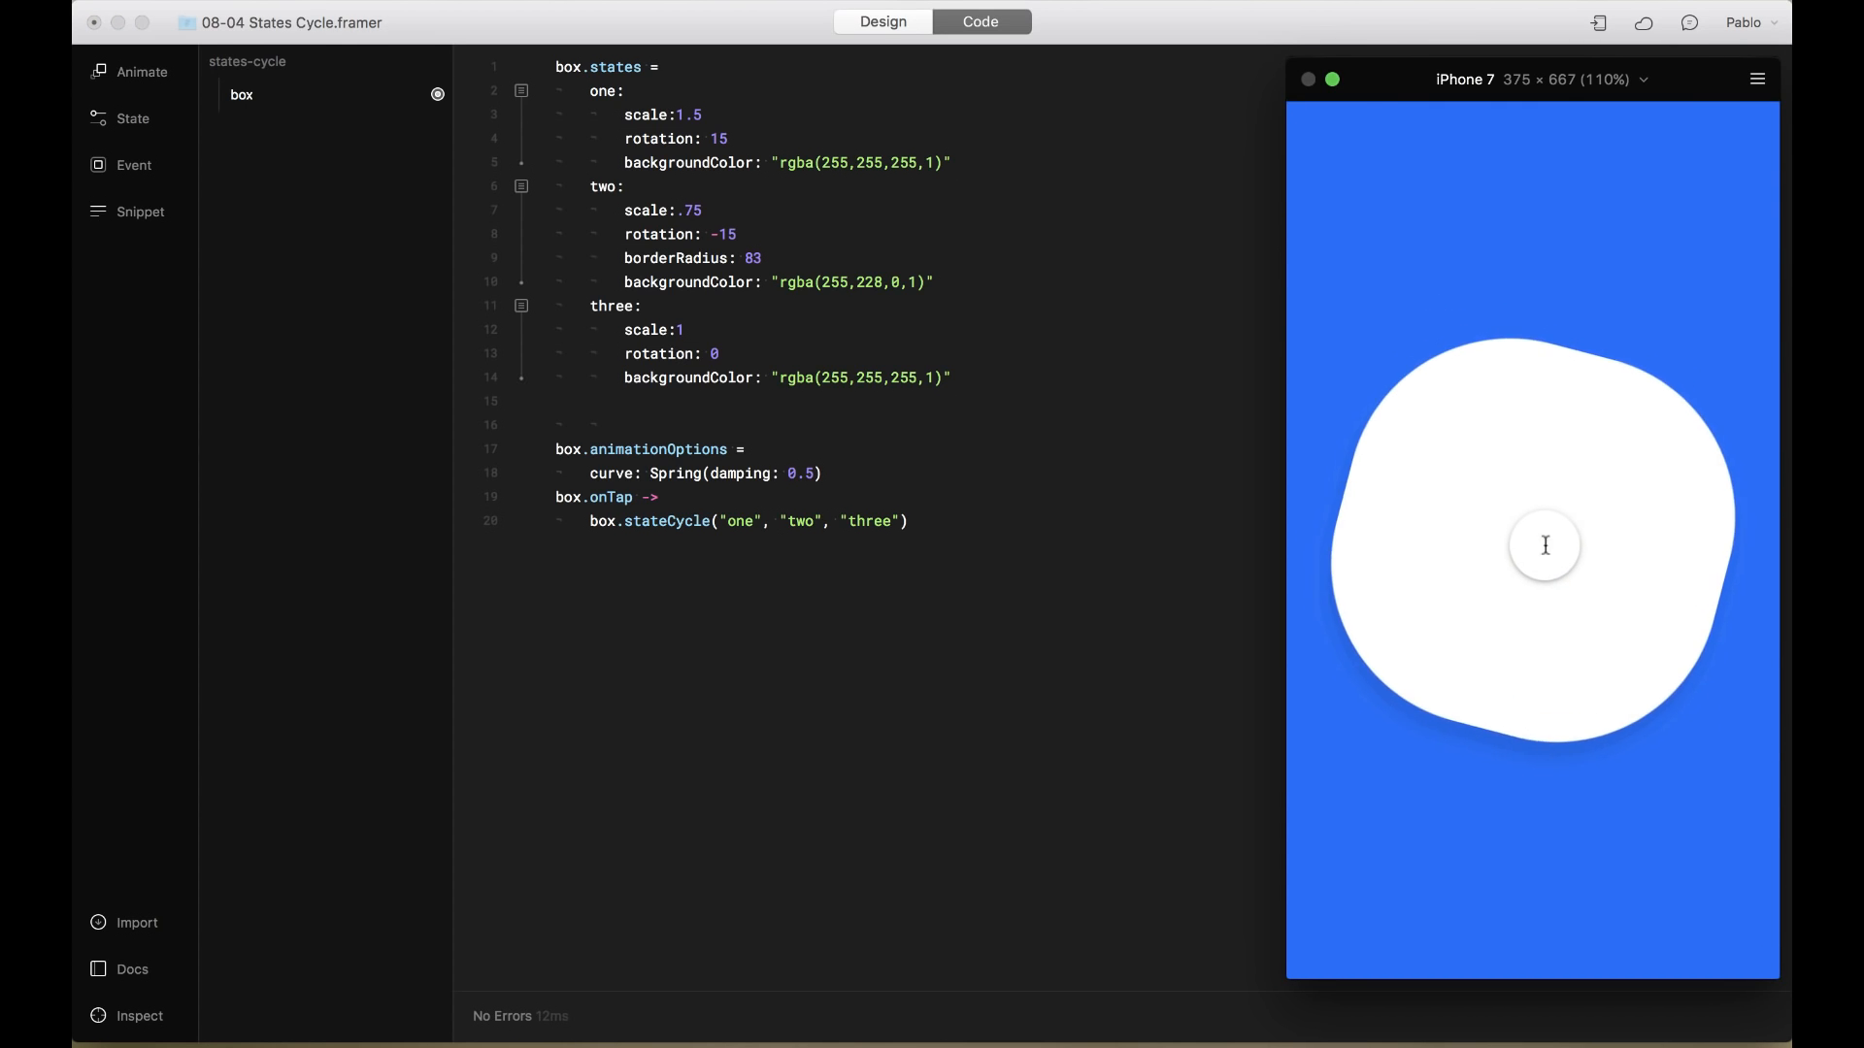
click(1545, 544)
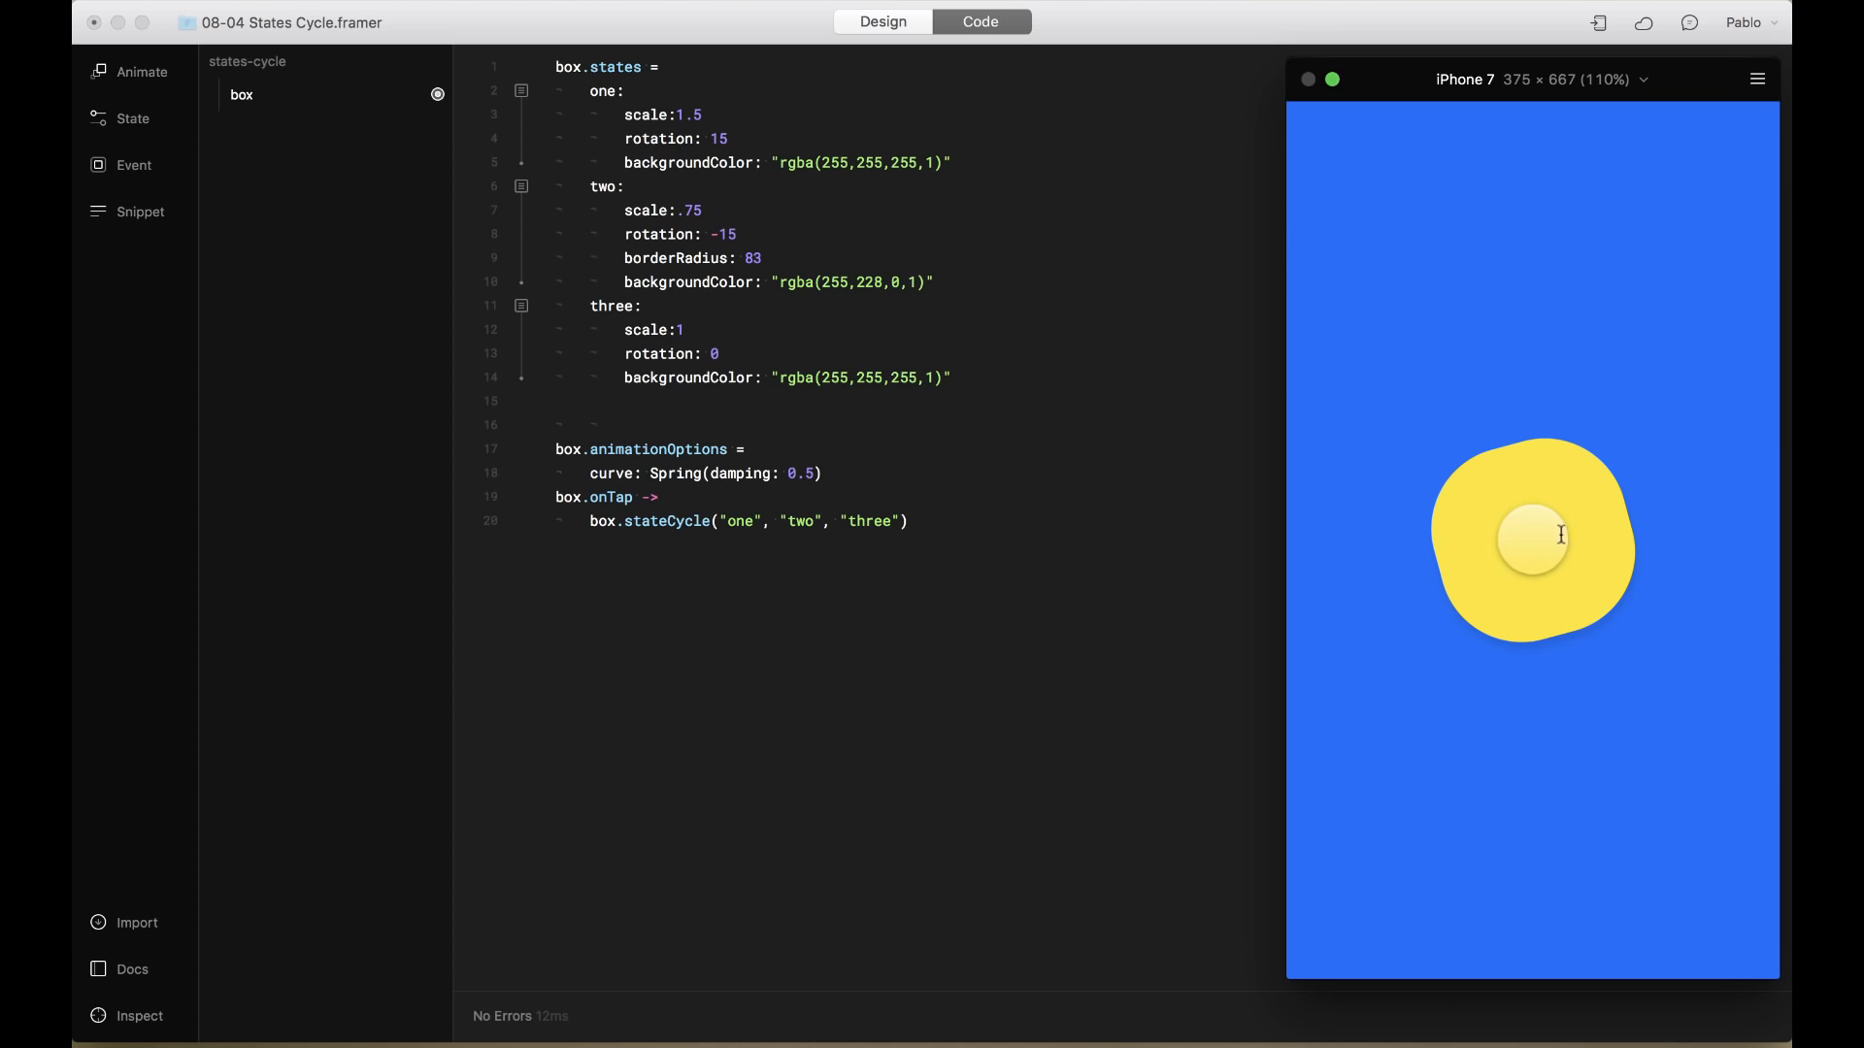